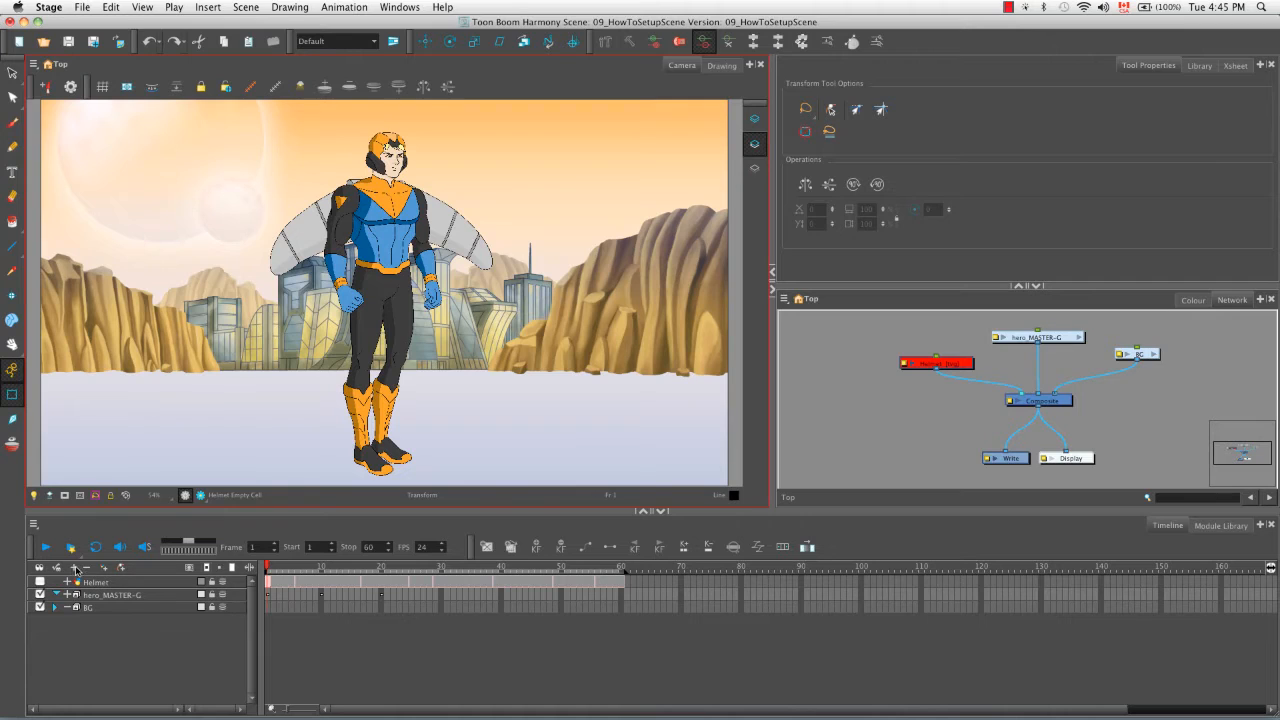
Add a Camera layer and drag its node away from the Composite node
{"action": "left_click", "coordinate": [68, 567]}
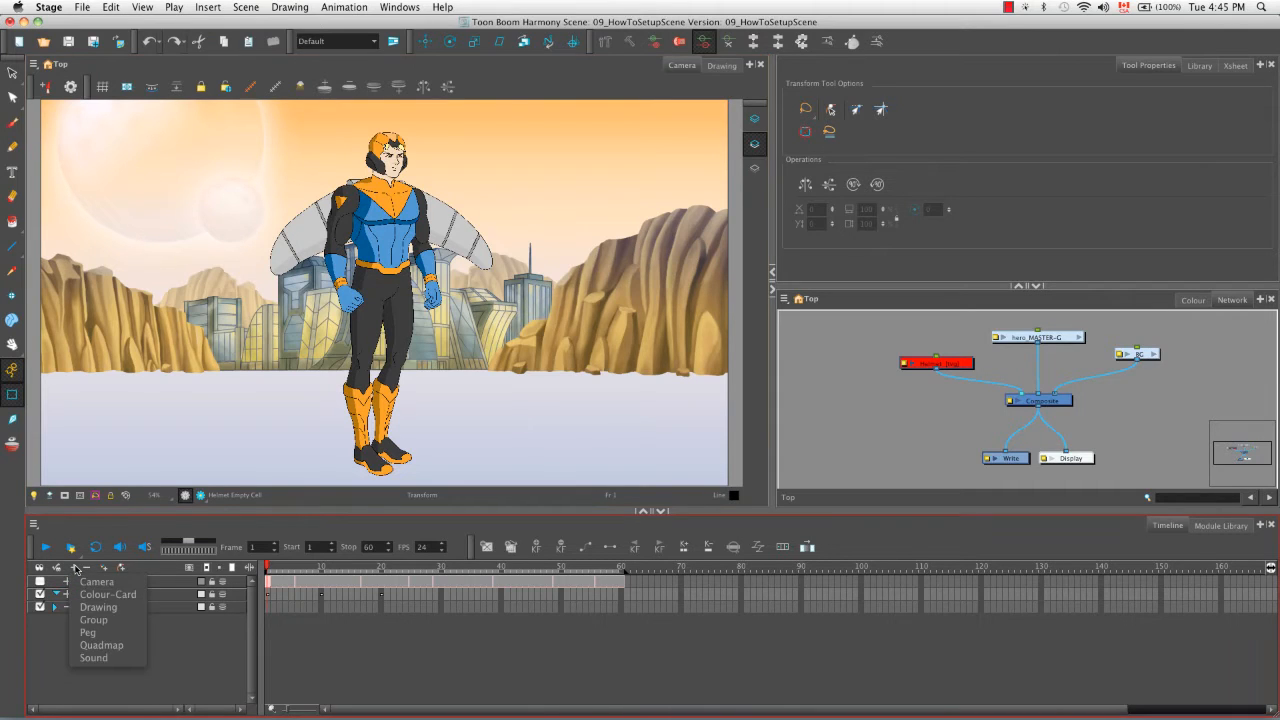
{"action": "left_click", "coordinate": [96, 581]}
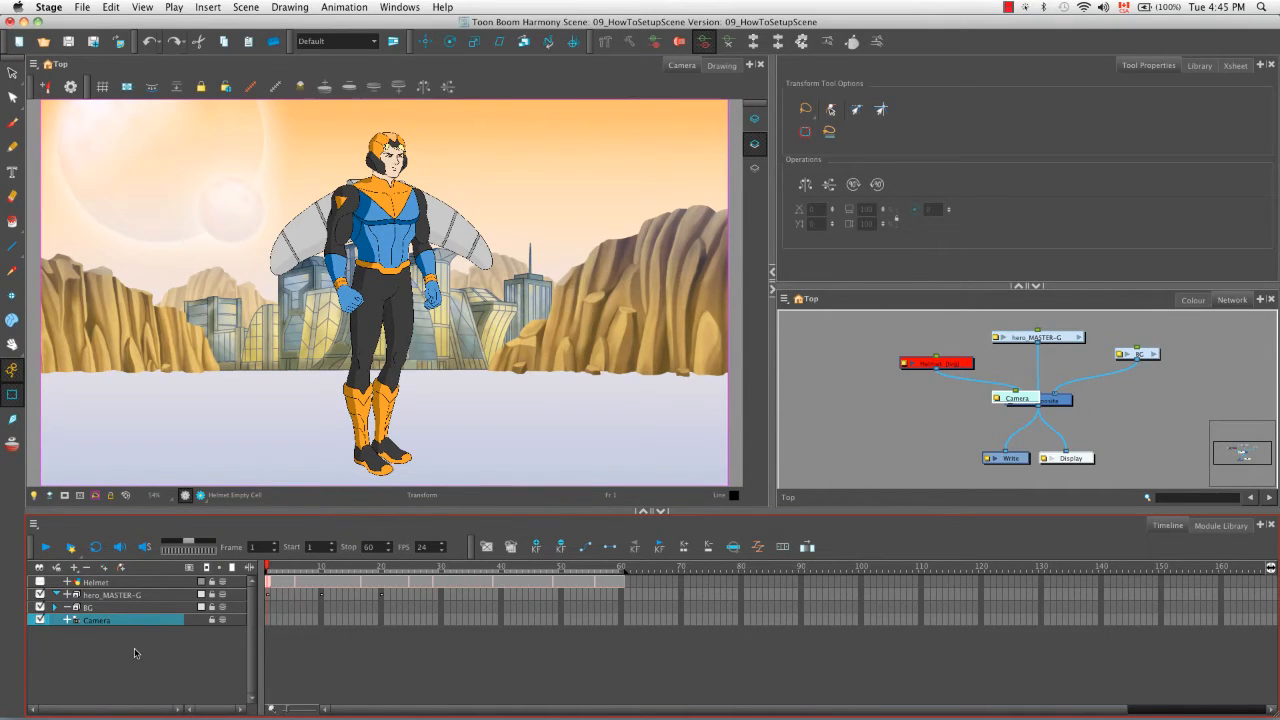
{"action": "mouse_move", "coordinate": [448, 656]}
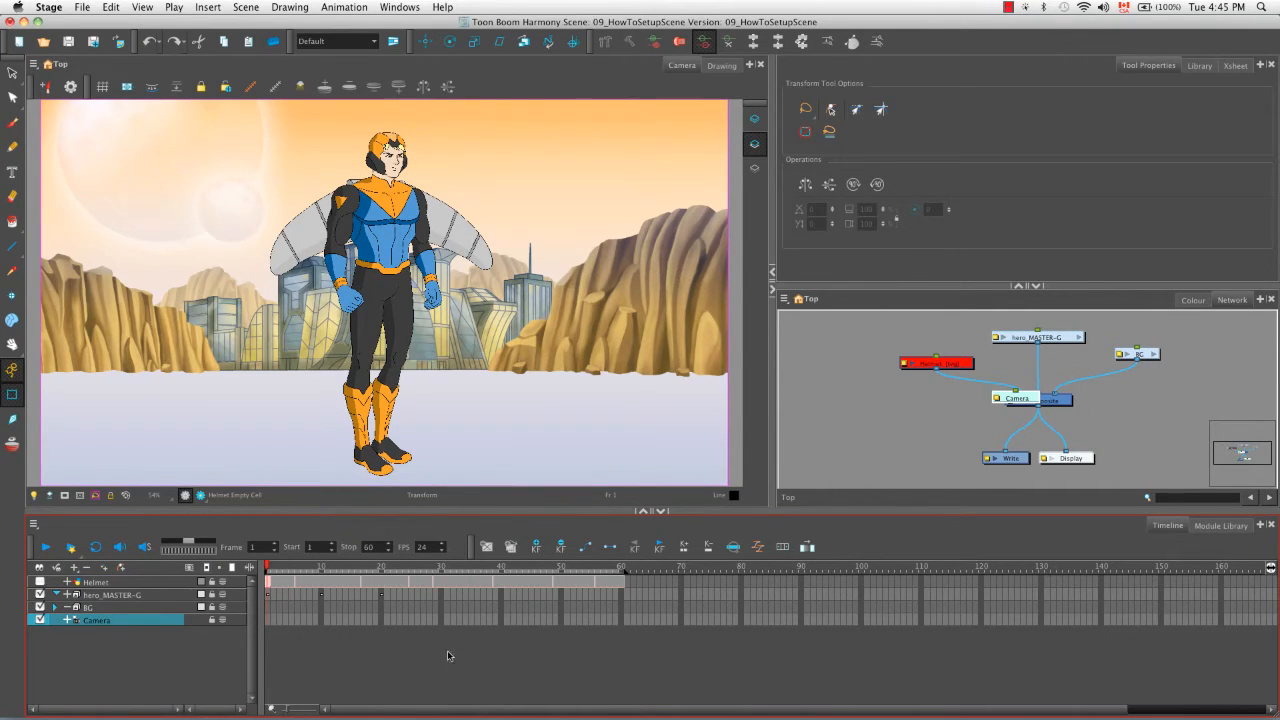
{"action": "left_click_drag", "start_coordinate": [1015, 398], "coordinate": [968, 415]}
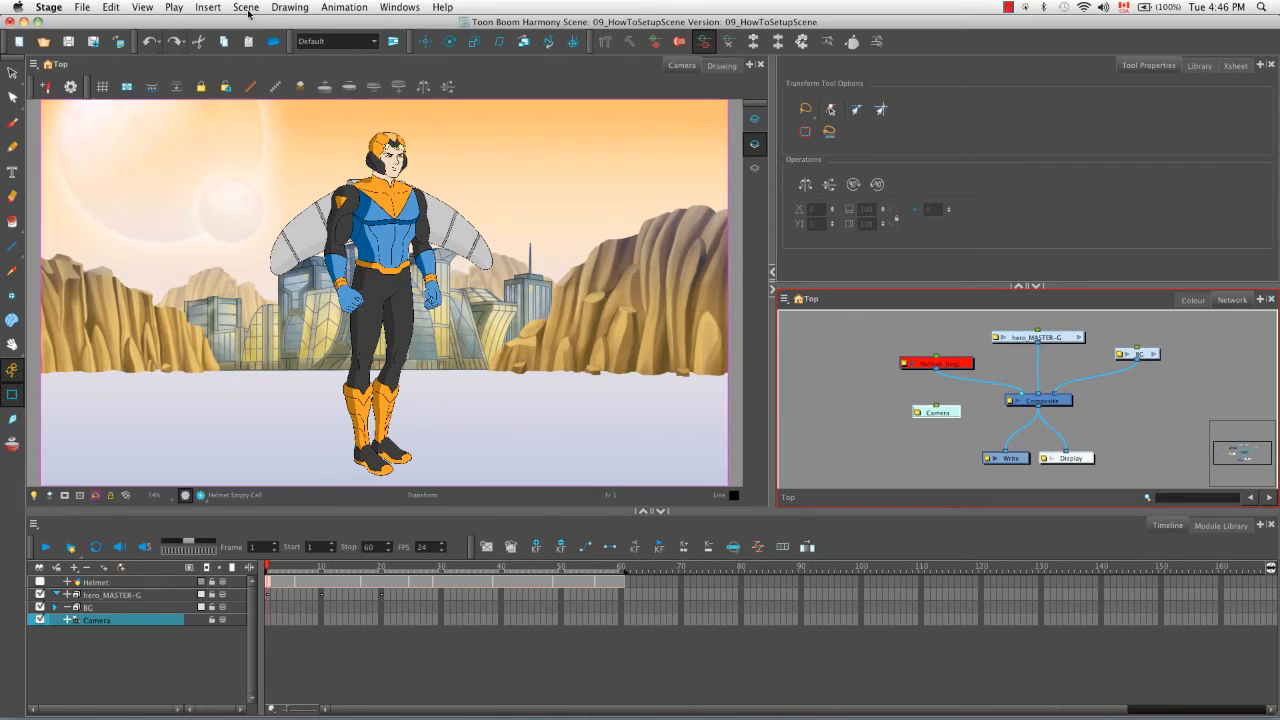
Insert a second camera layer, Camera_1, from the Insert menu
{"action": "left_click", "coordinate": [207, 7]}
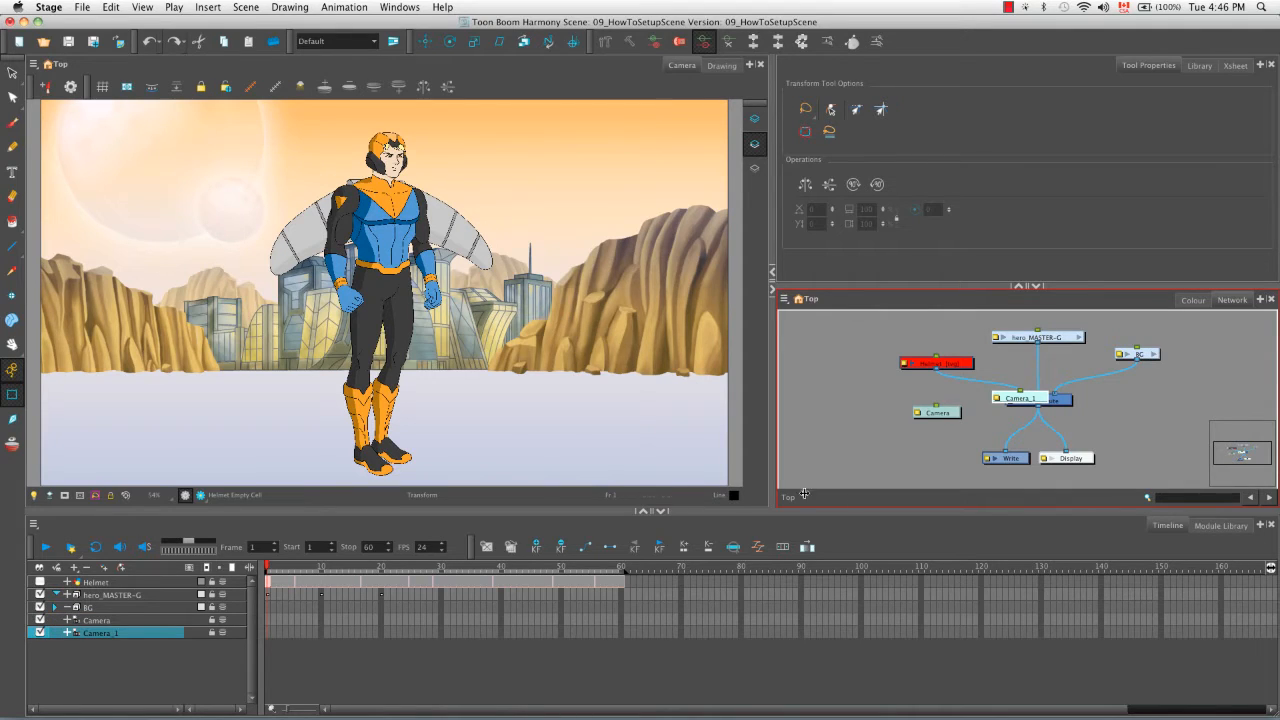
Browse the Module Library's Favorites and Move categories, then show All modules
{"action": "left_click", "coordinate": [1221, 525]}
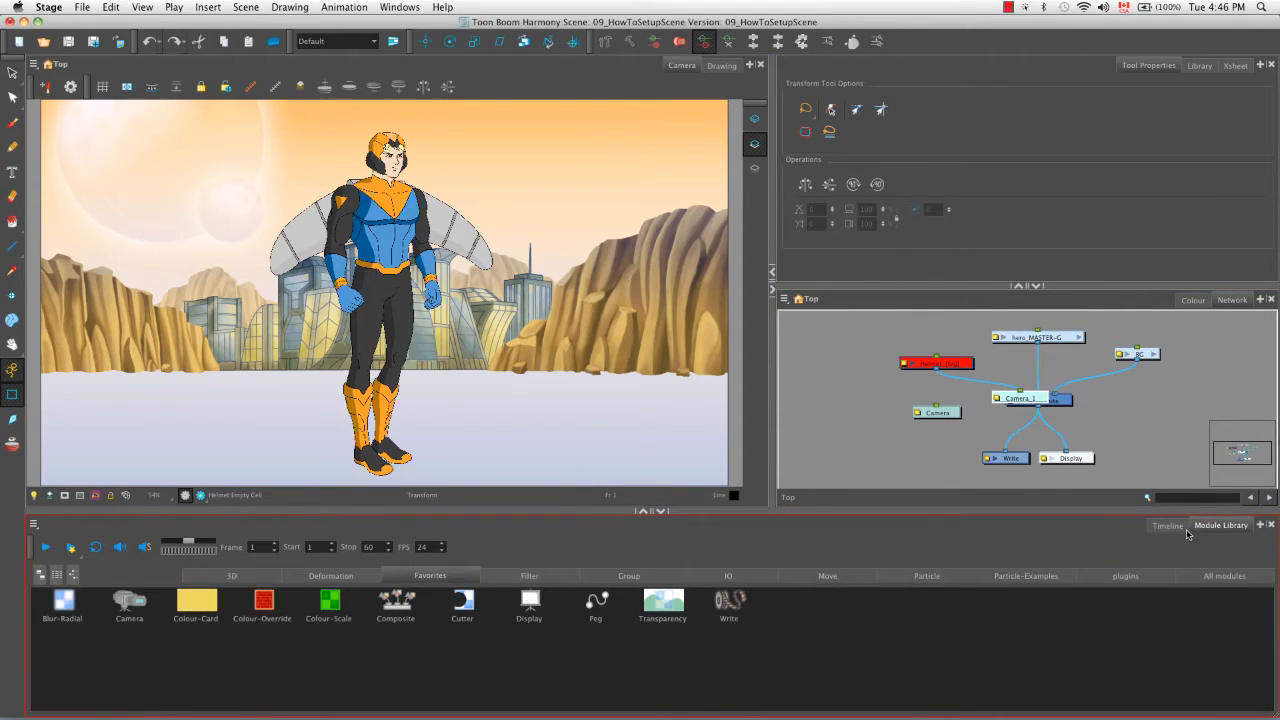
{"action": "left_click", "coordinate": [129, 605]}
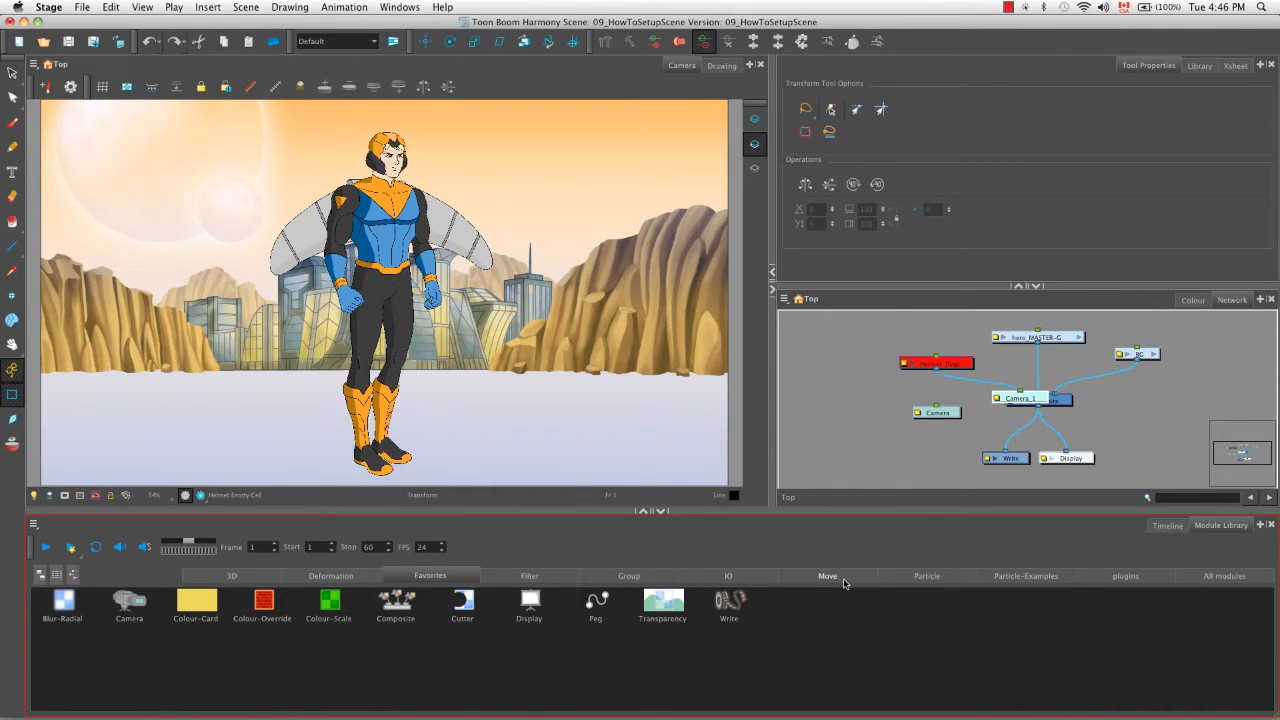
{"action": "left_click", "coordinate": [827, 575]}
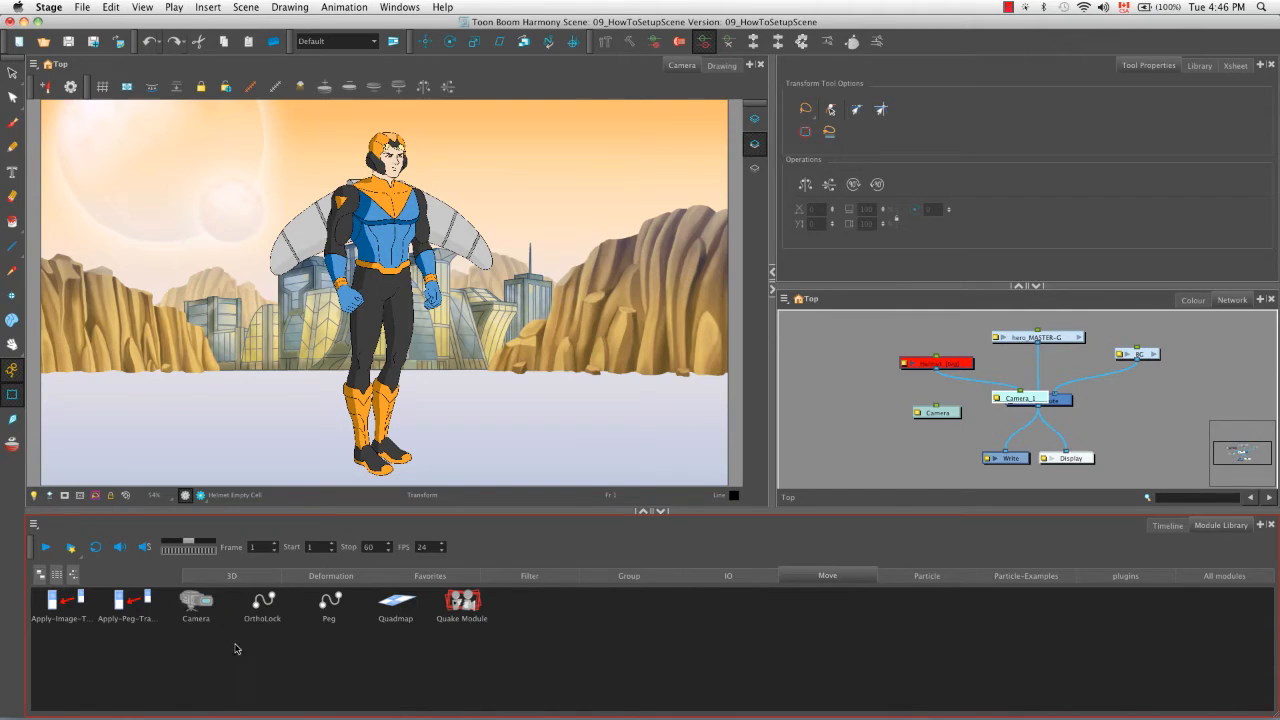
{"action": "left_click", "coordinate": [1224, 575]}
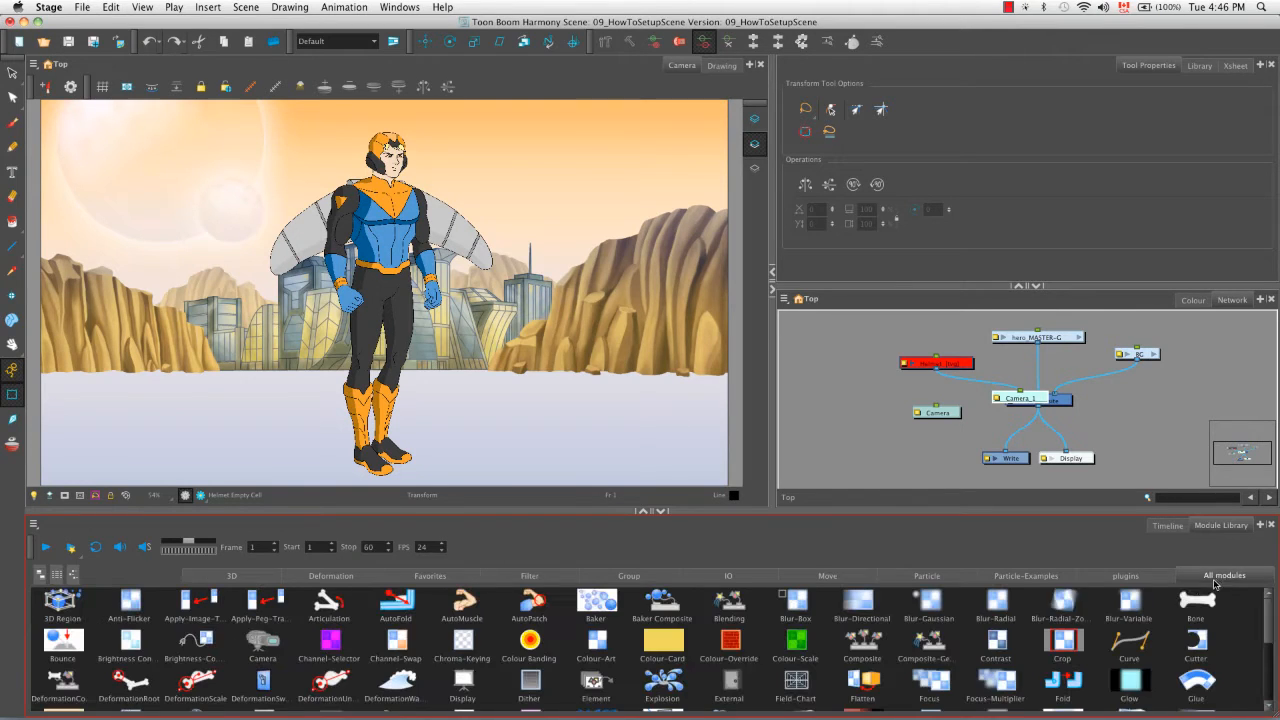
{"action": "left_click", "coordinate": [262, 645]}
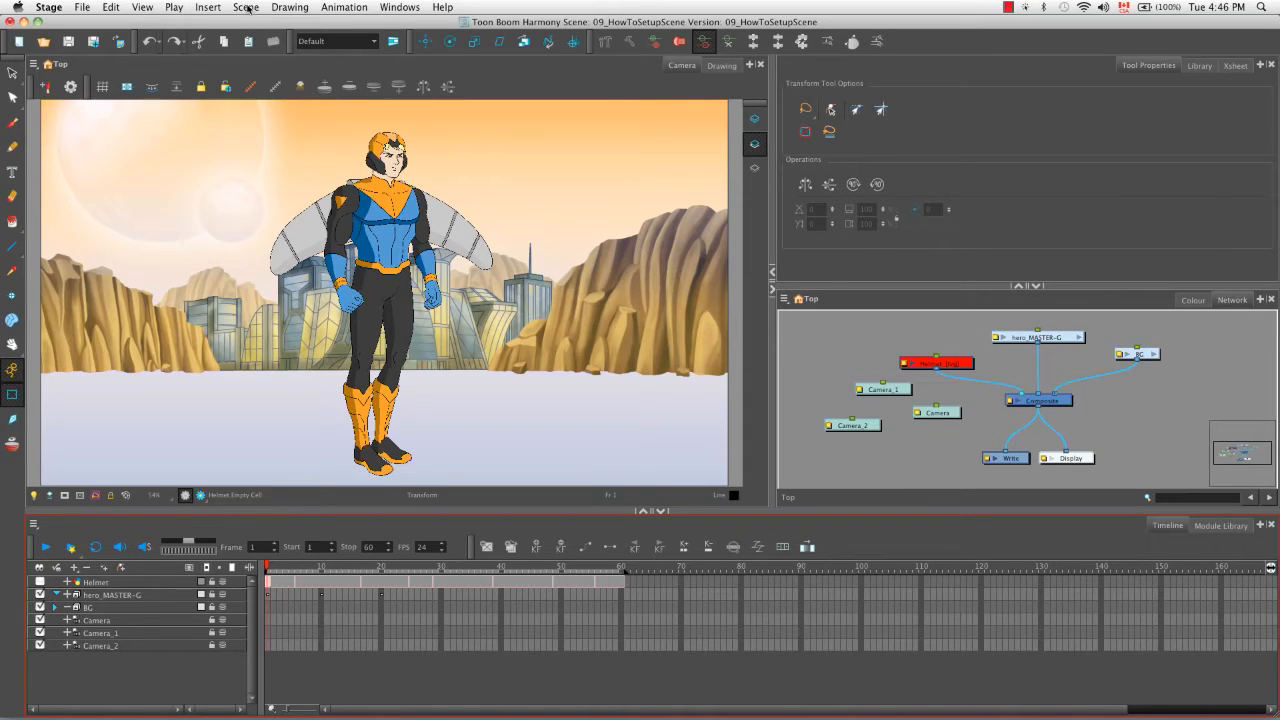
Add a Camera module to the network as Camera_2 and return to the Timeline
{"action": "left_click", "coordinate": [246, 7]}
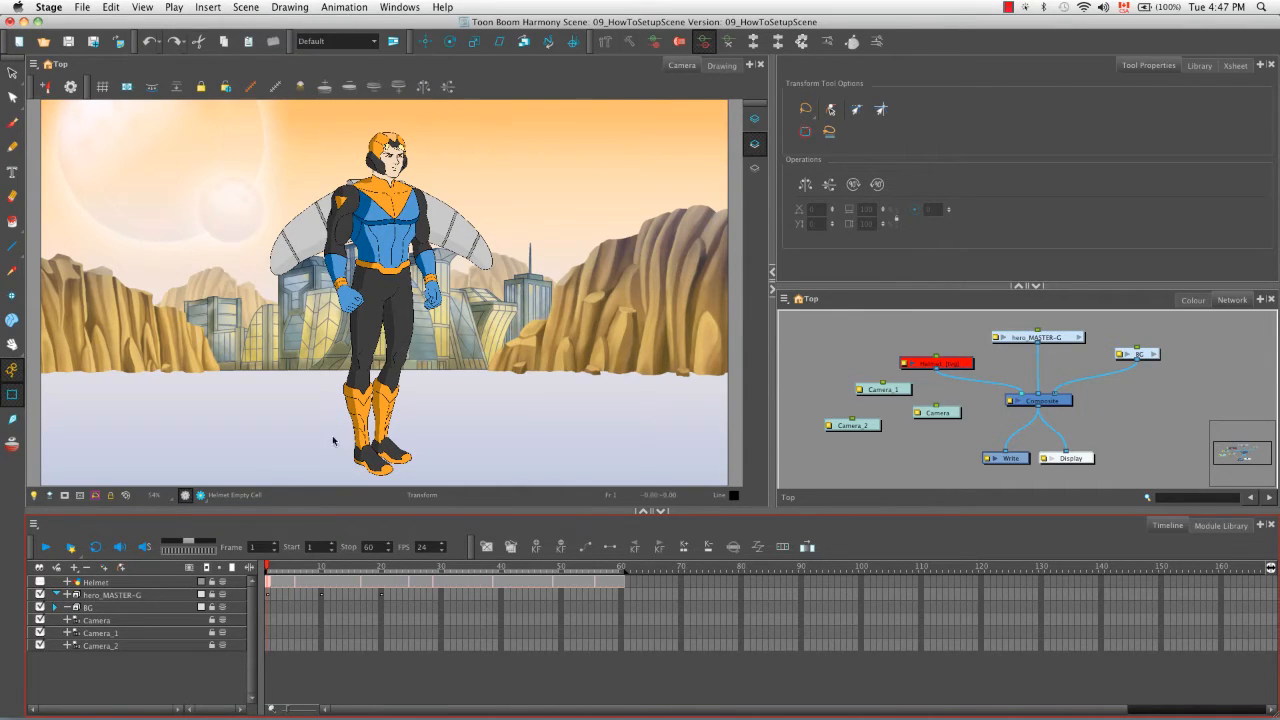
{"action": "left_click", "coordinate": [100, 645]}
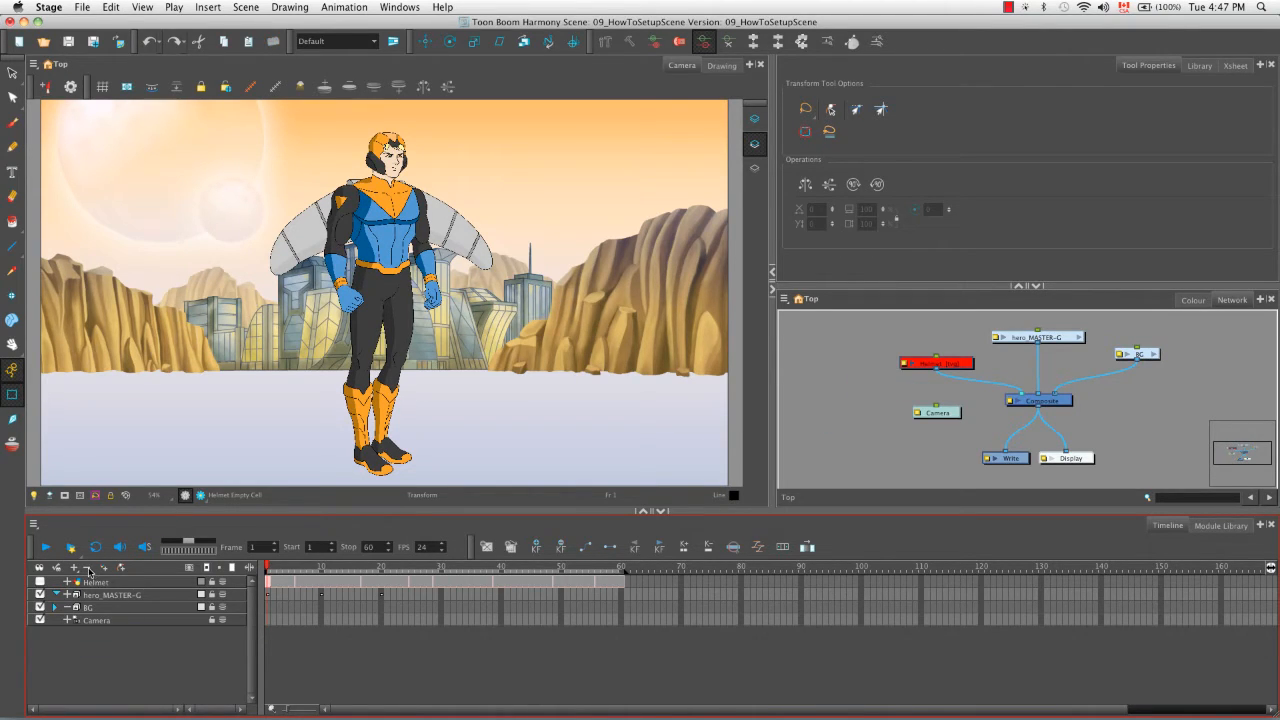
Delete the Camera_1 and Camera_2 layers from the Timeline
{"action": "left_click", "coordinate": [96, 620]}
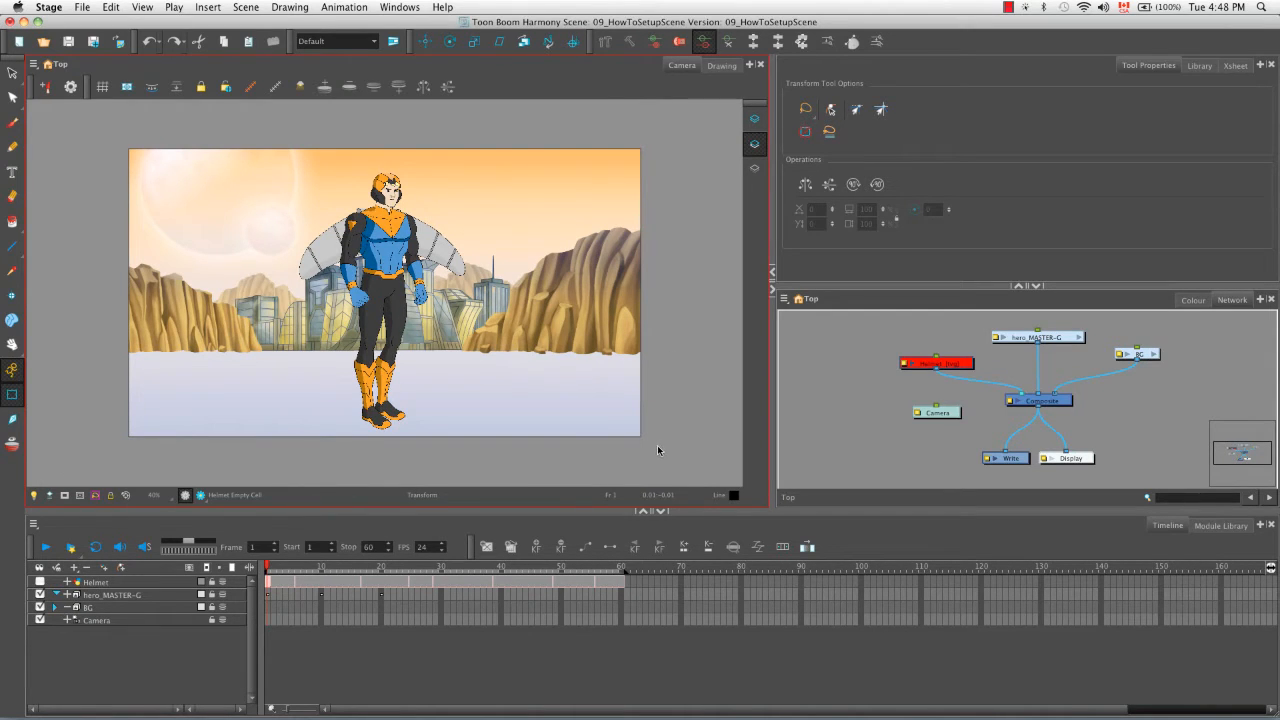
{"action": "mouse_move", "coordinate": [632, 457]}
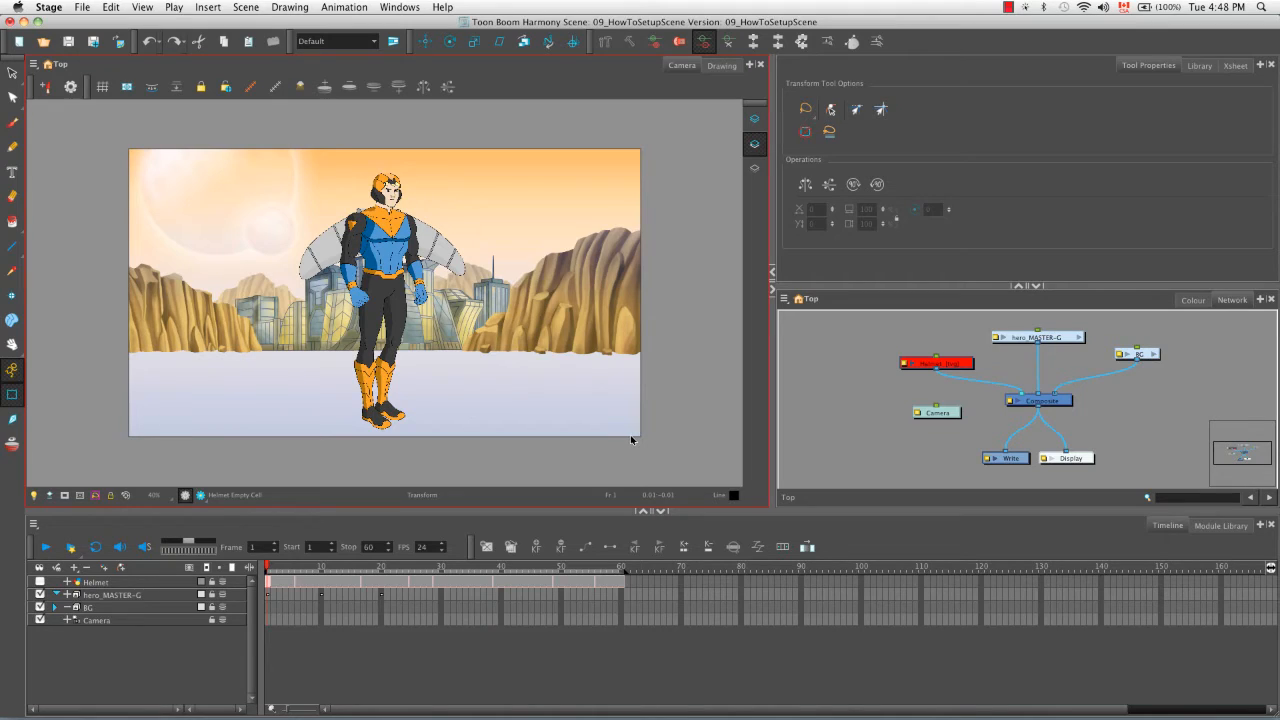
Select the Camera layer so its frame outlines the whole shot
{"action": "left_click", "coordinate": [96, 620]}
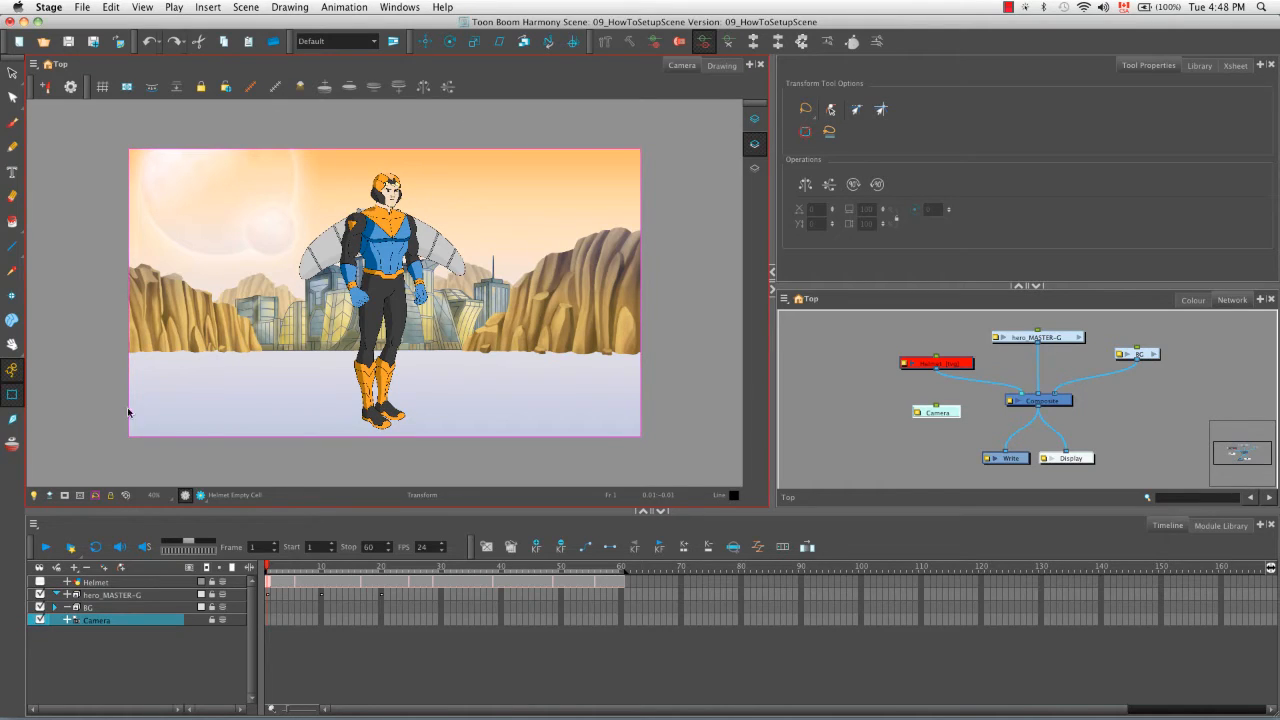
{"action": "mouse_move", "coordinate": [475, 458]}
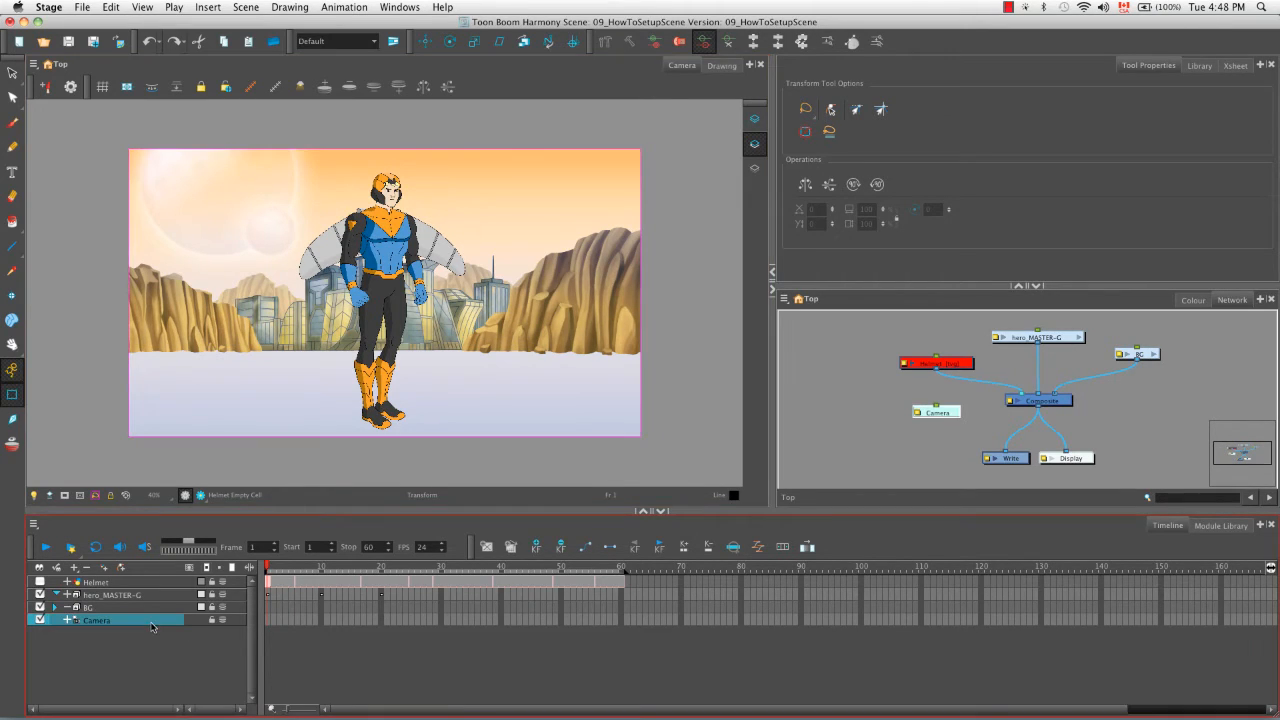
{"action": "mouse_move", "coordinate": [163, 655]}
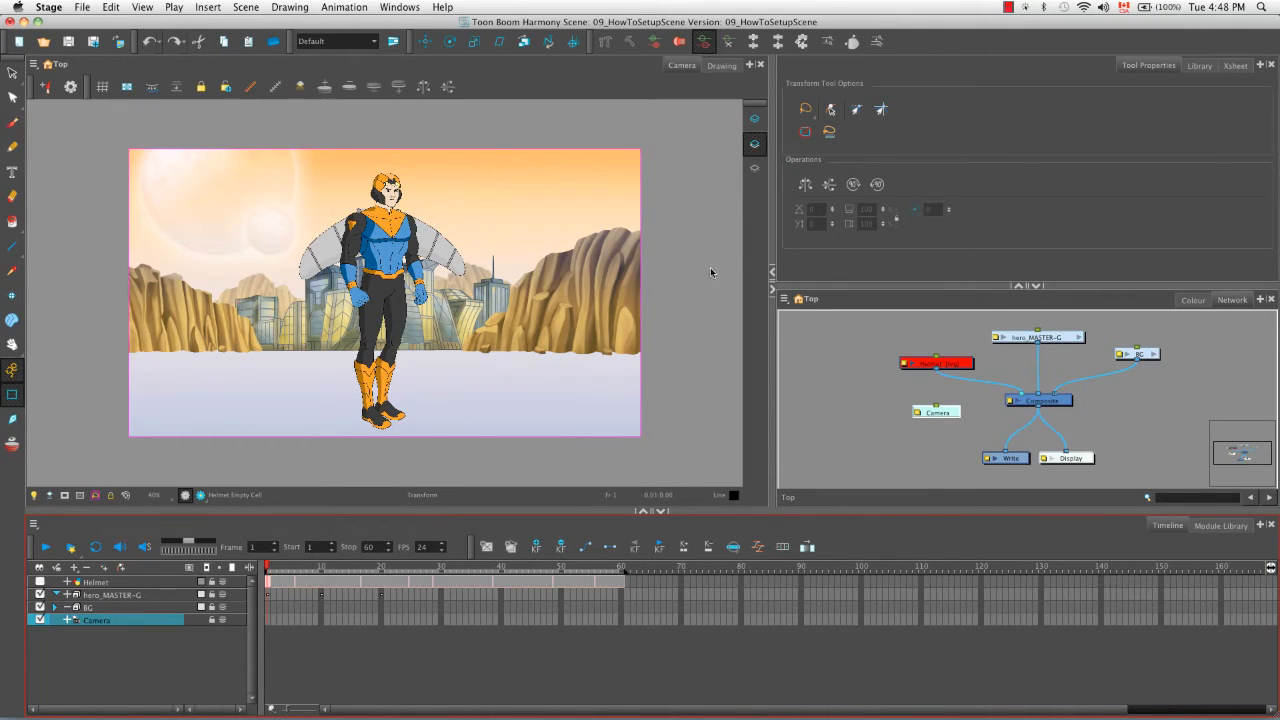
{"action": "mouse_move", "coordinate": [480, 127]}
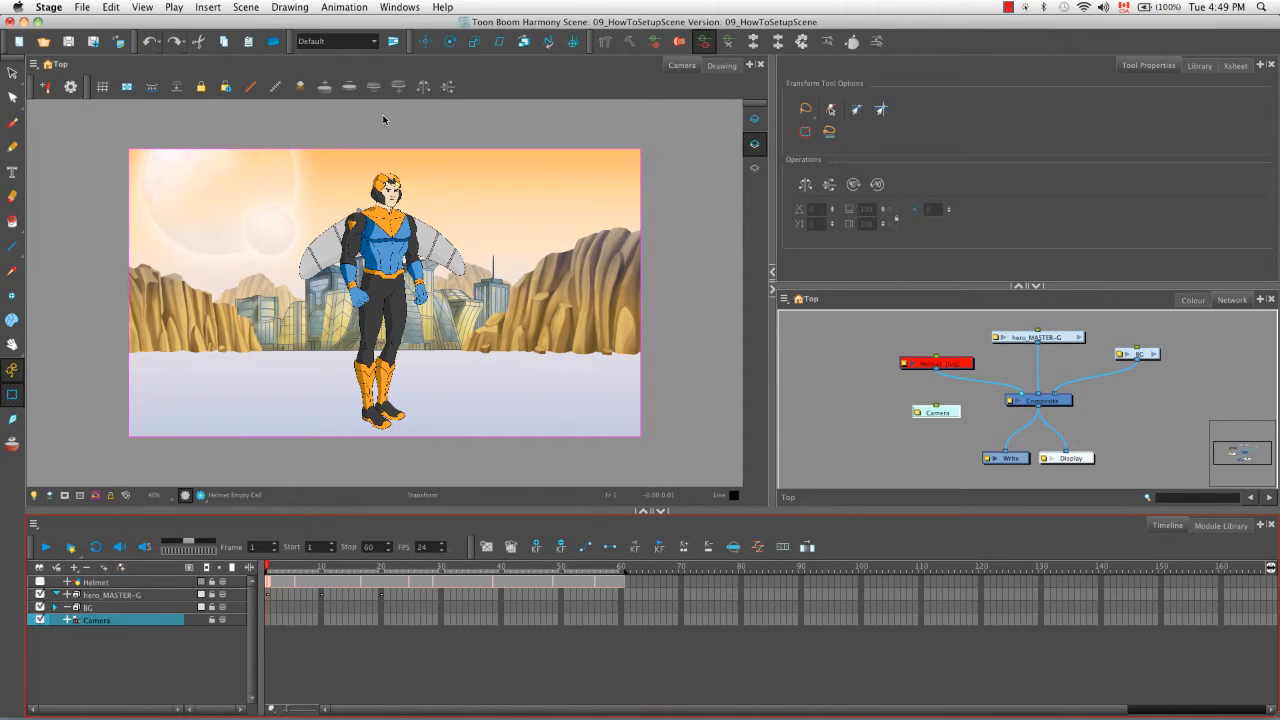
Activate the Translate tool via Animation > Tools > Translate
{"action": "left_click", "coordinate": [345, 7]}
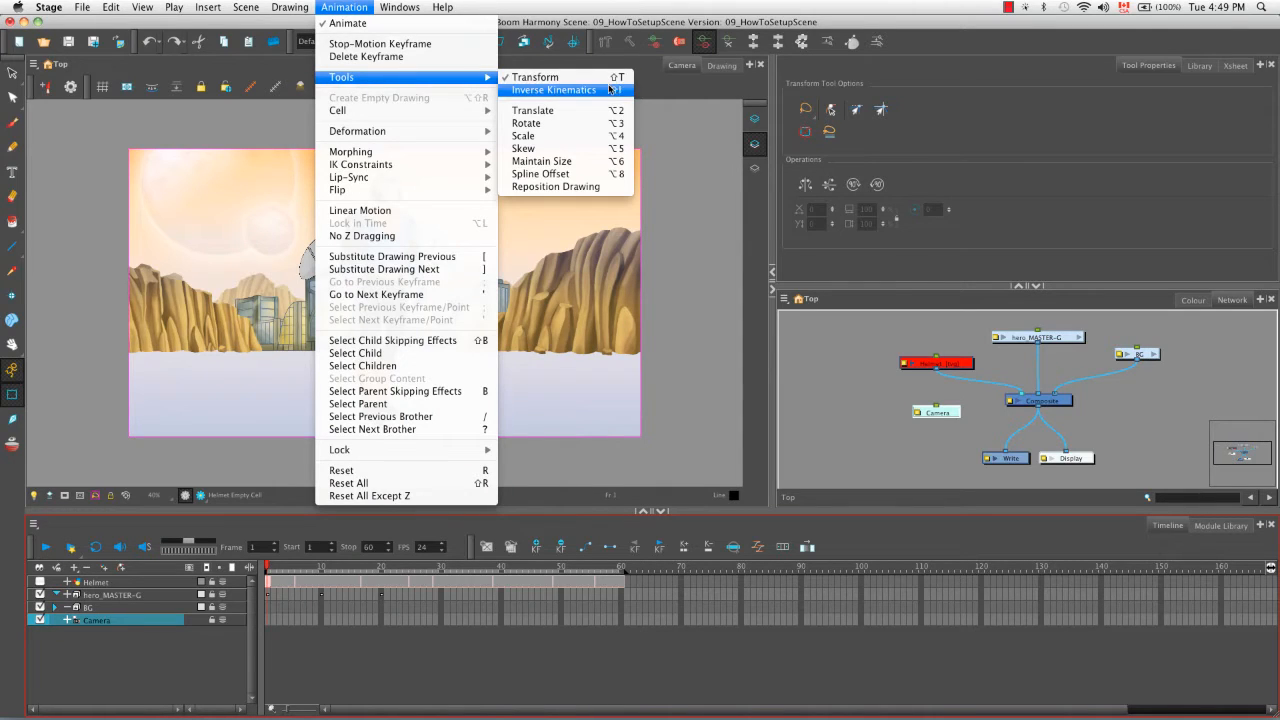
{"action": "mouse_move", "coordinate": [527, 123]}
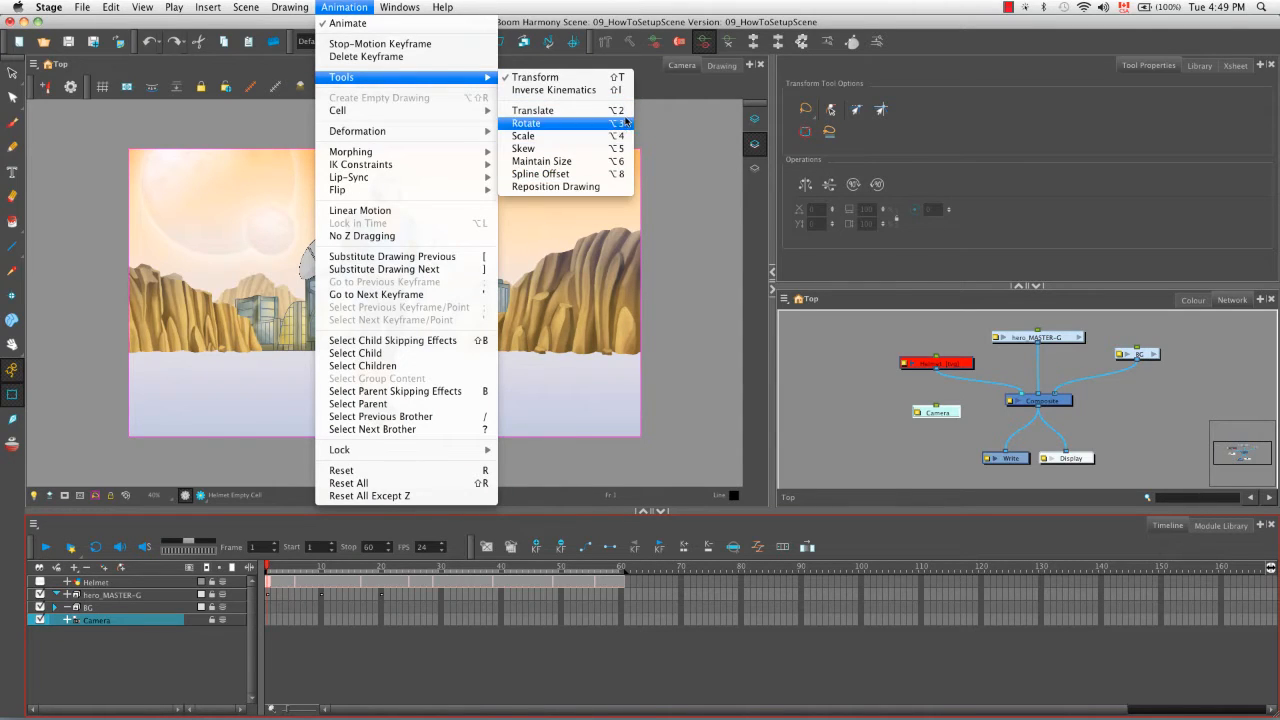
{"action": "mouse_move", "coordinate": [532, 110]}
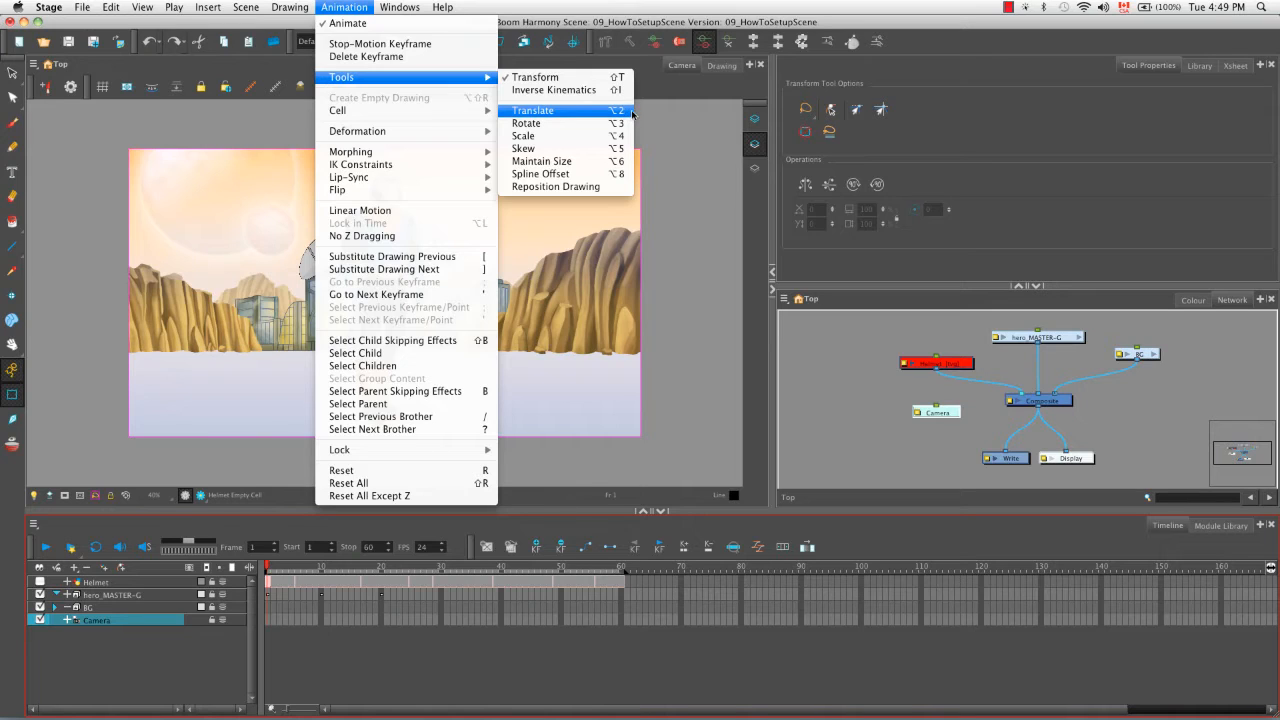
{"action": "left_click", "coordinate": [533, 110]}
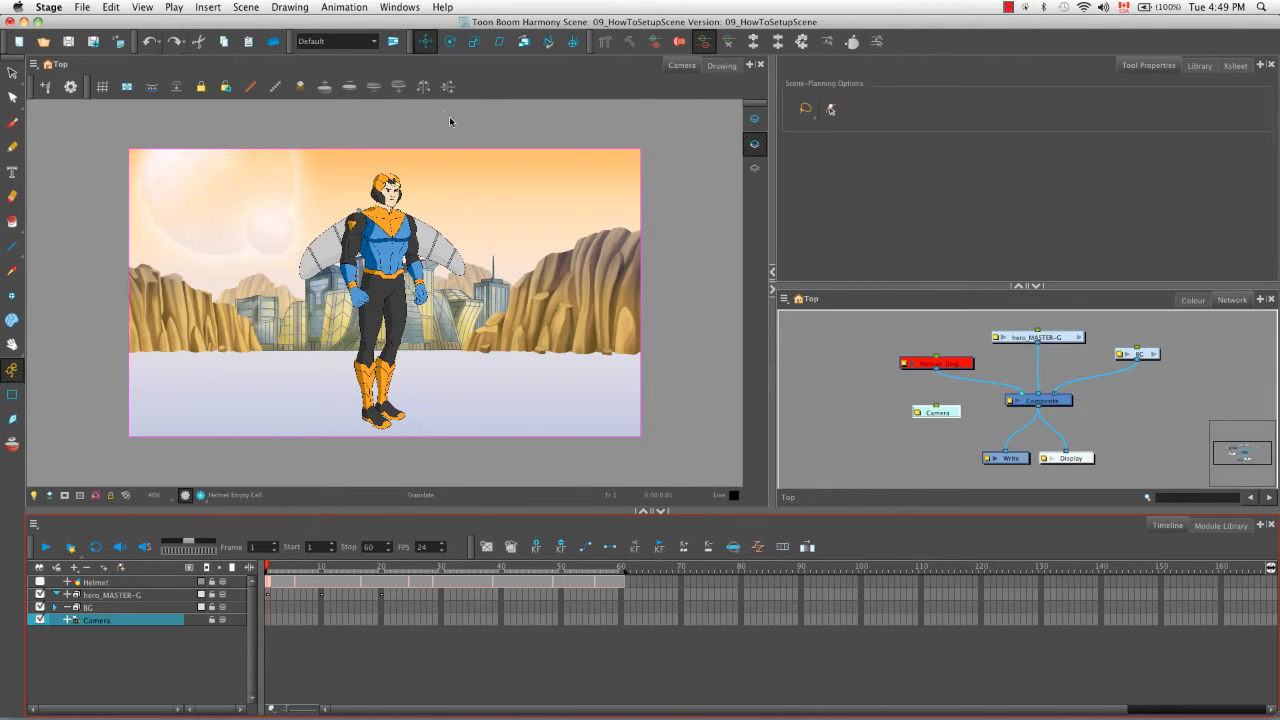
{"action": "mouse_move", "coordinate": [497, 148]}
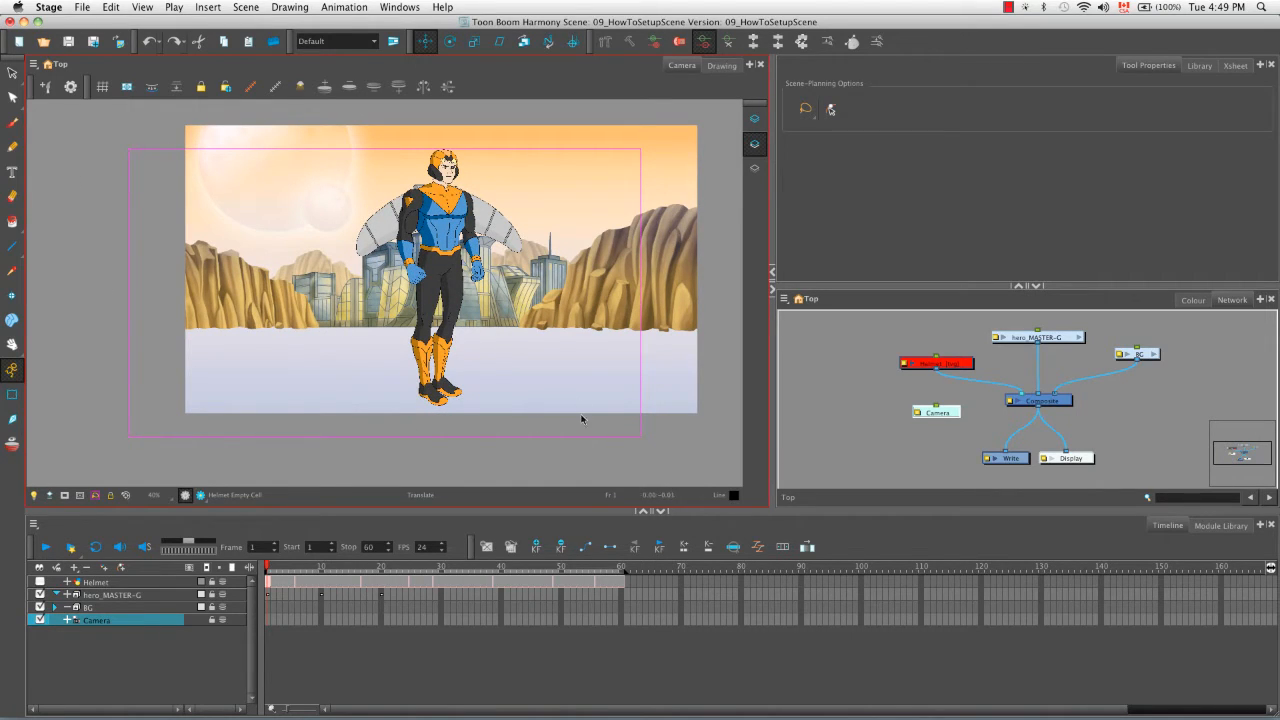
{"action": "mouse_move", "coordinate": [606, 210]}
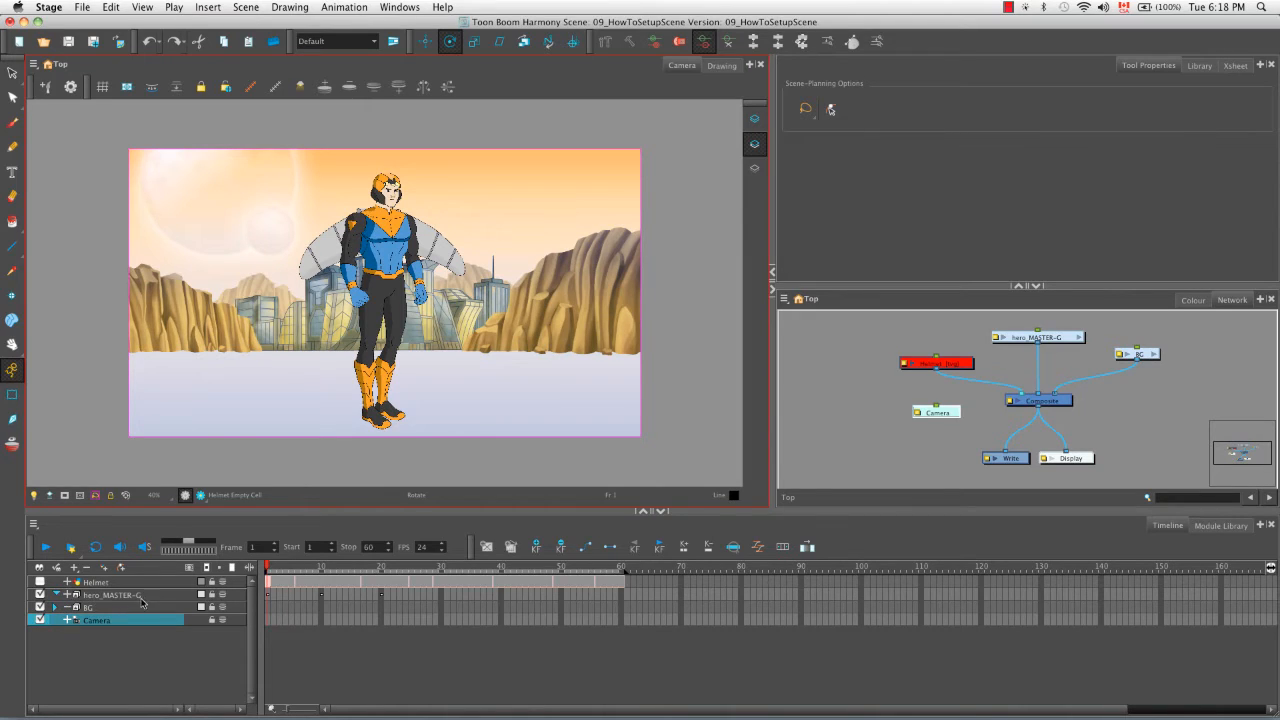
Expand the hero_MASTER-G group and select its hero_MASTER-P peg layer
{"action": "left_click", "coordinate": [55, 595]}
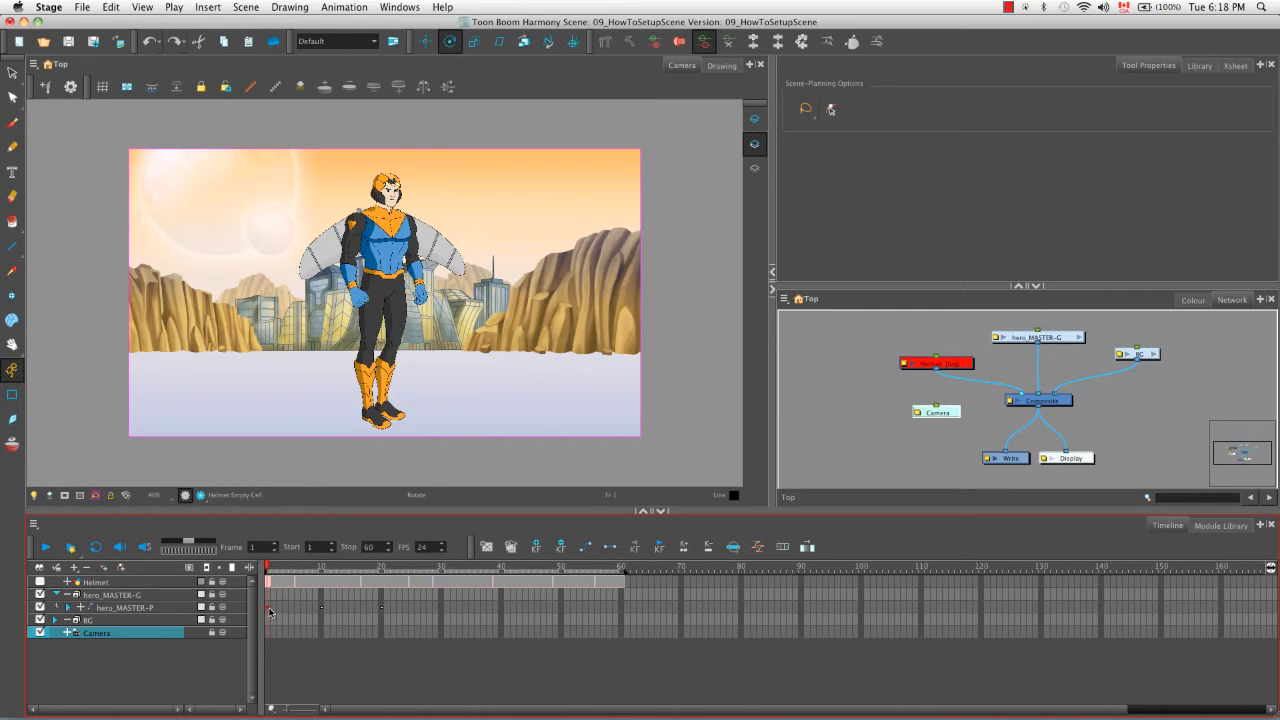
{"action": "left_click", "coordinate": [125, 607]}
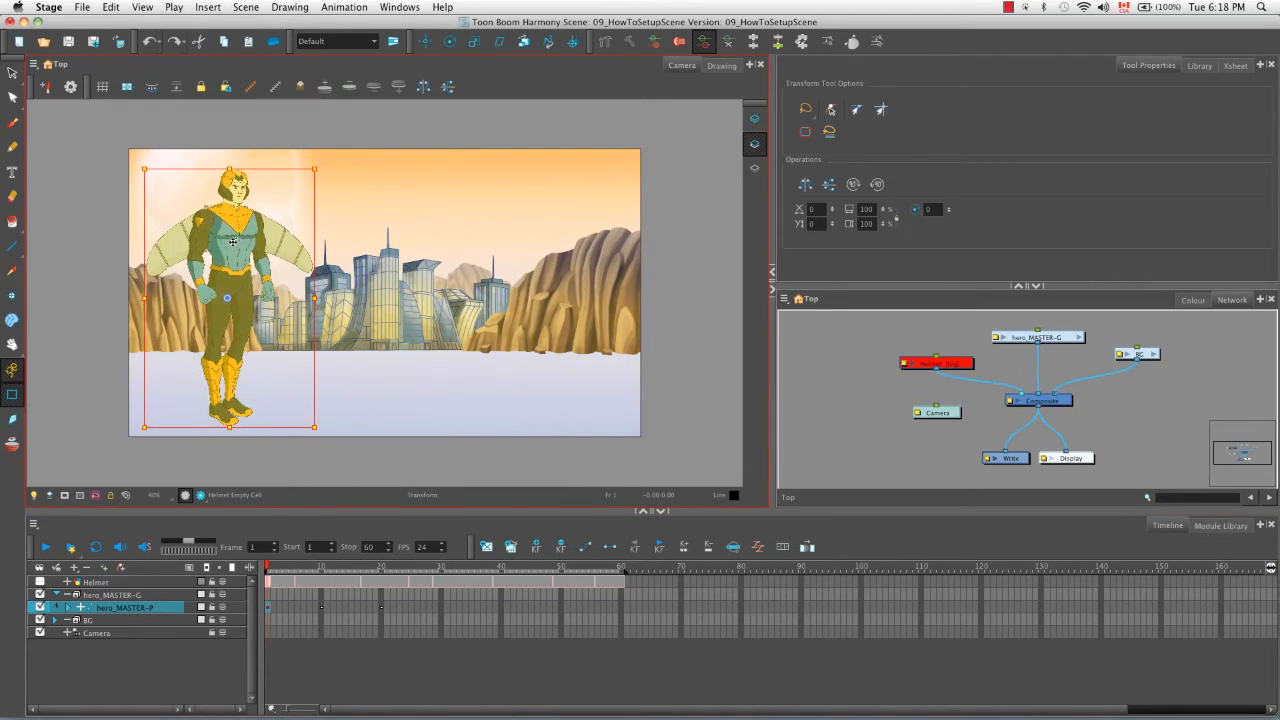
Move and stretch the hero, undo four transform changes, then skew the hero sideways
{"action": "left_click_drag", "start_coordinate": [230, 293], "coordinate": [545, 293]}
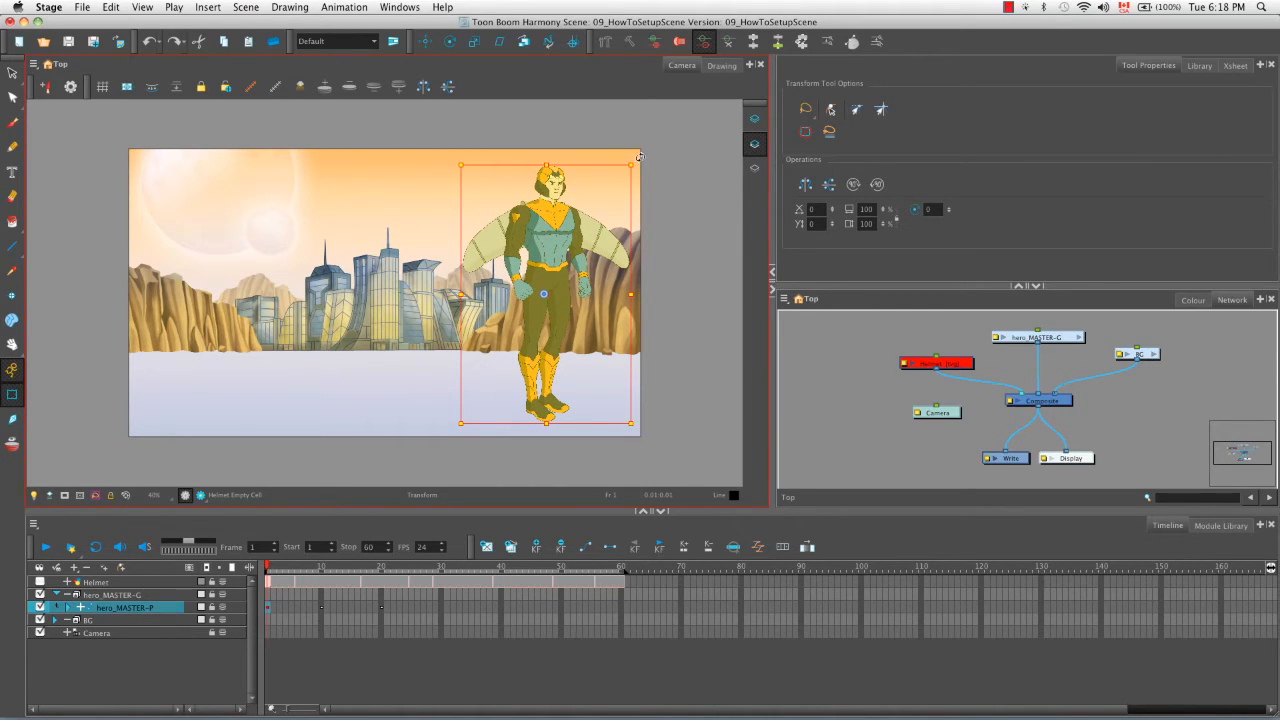
{"action": "left_click_drag", "start_coordinate": [631, 157], "coordinate": [645, 177]}
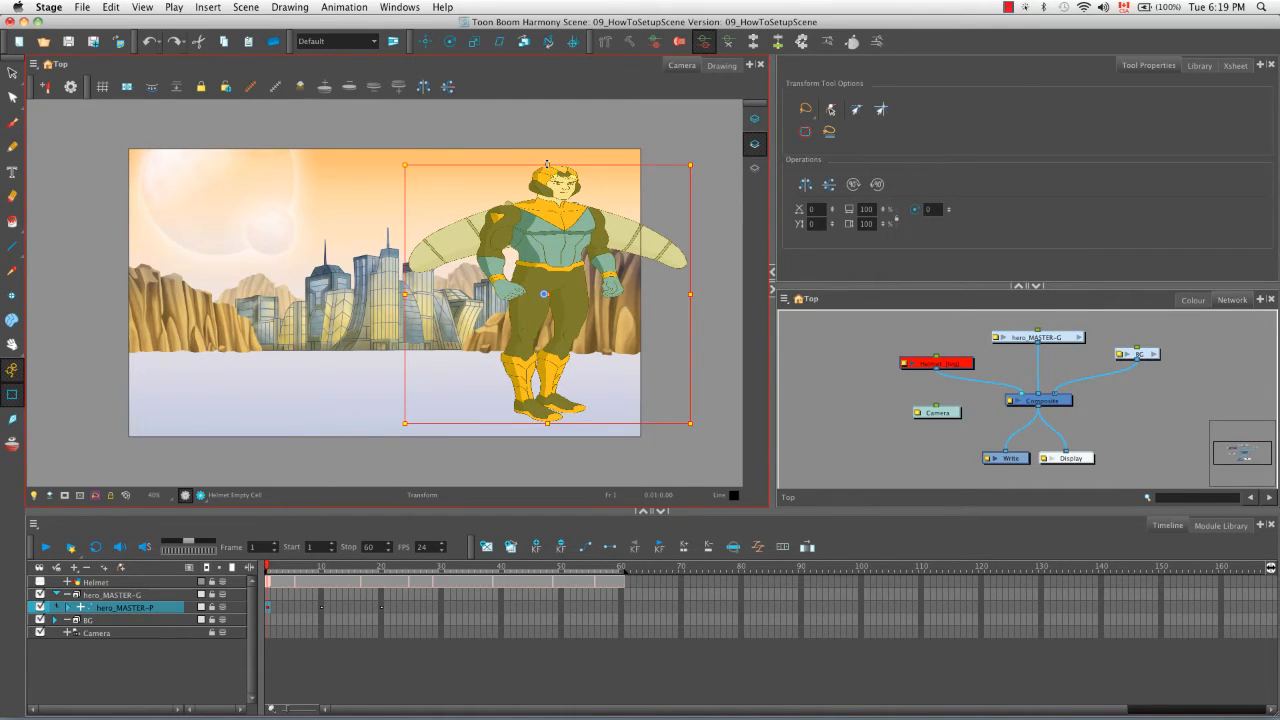
{"action": "key", "text": "cmd+z"}
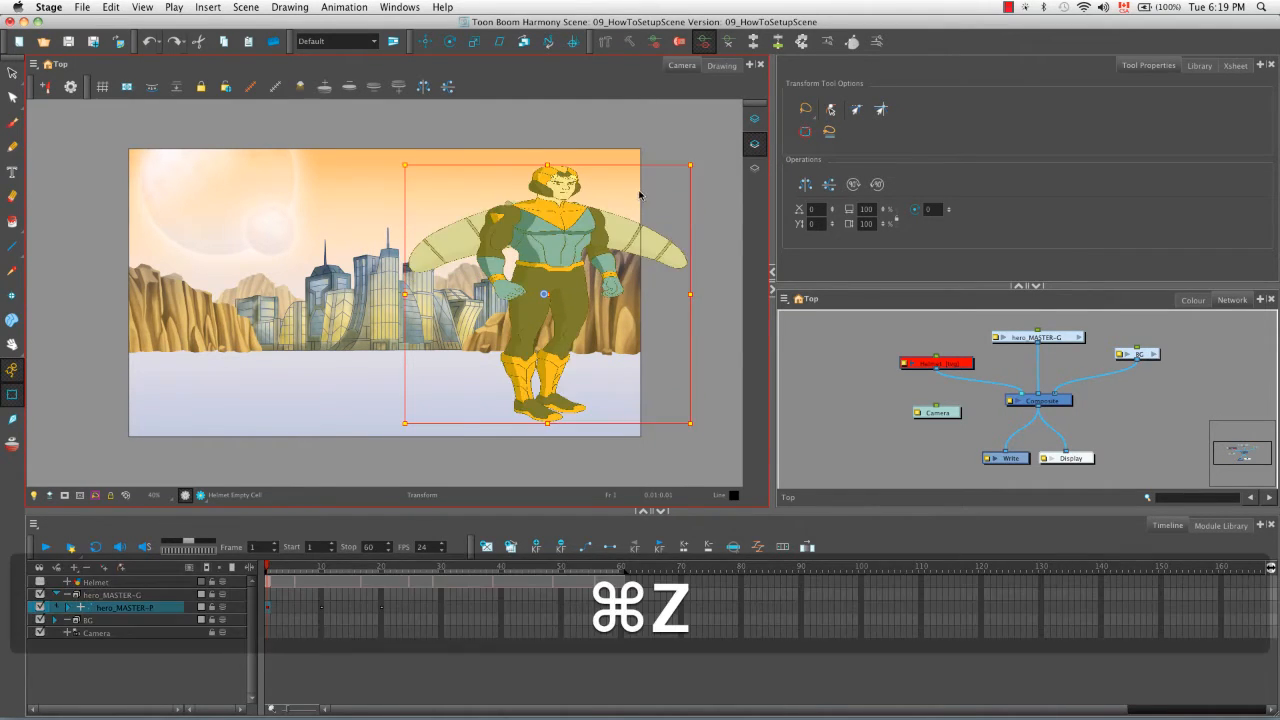
{"action": "key", "text": "cmd+z"}
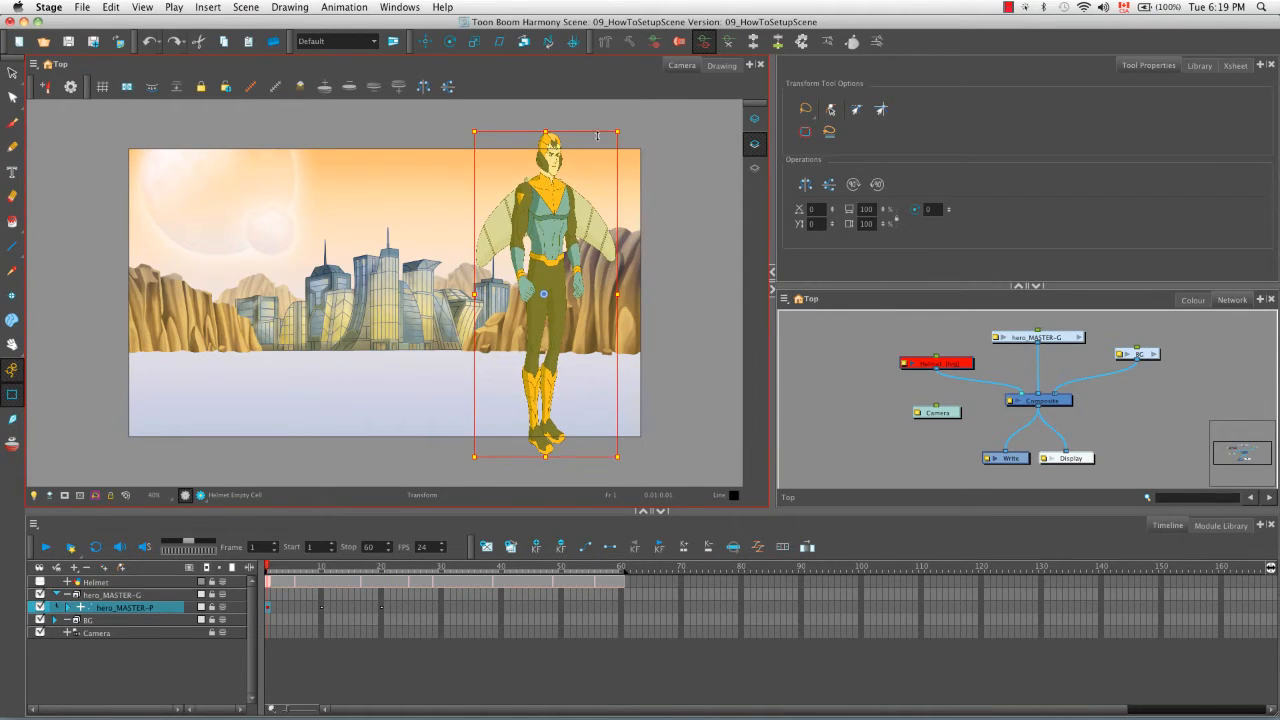
{"action": "key", "text": "cmd+z"}
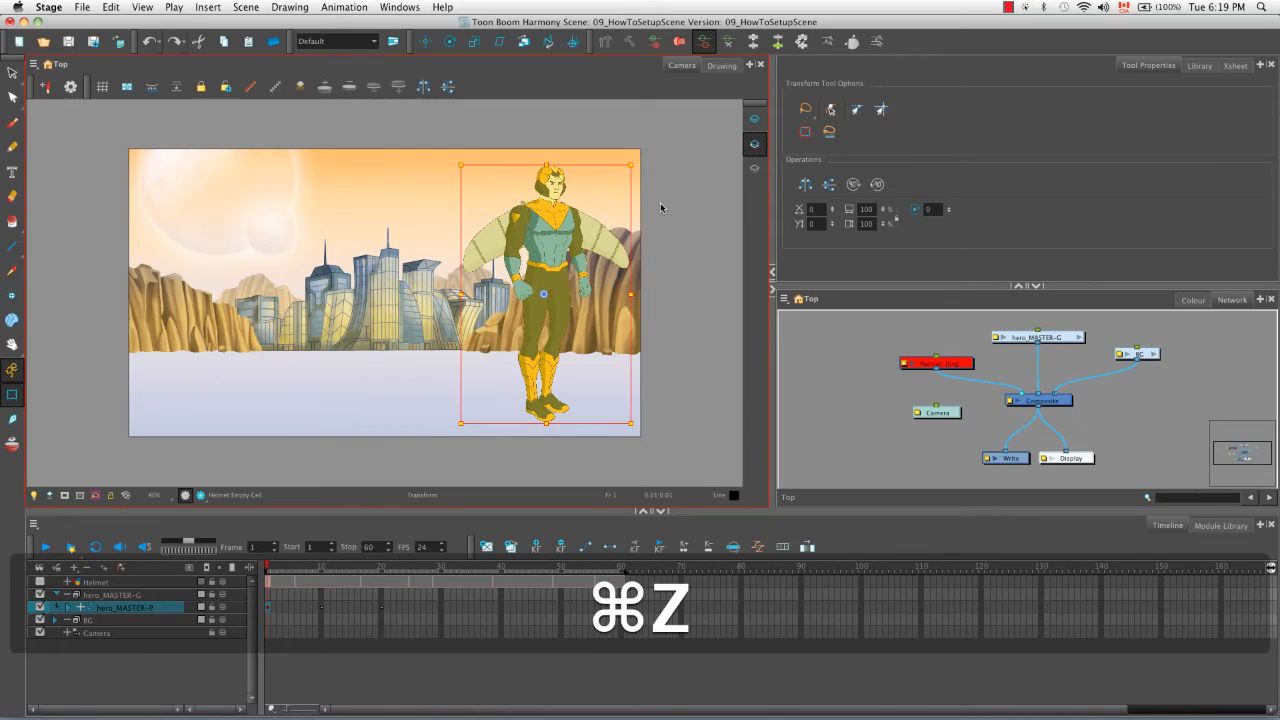
{"action": "key", "text": "cmd+z"}
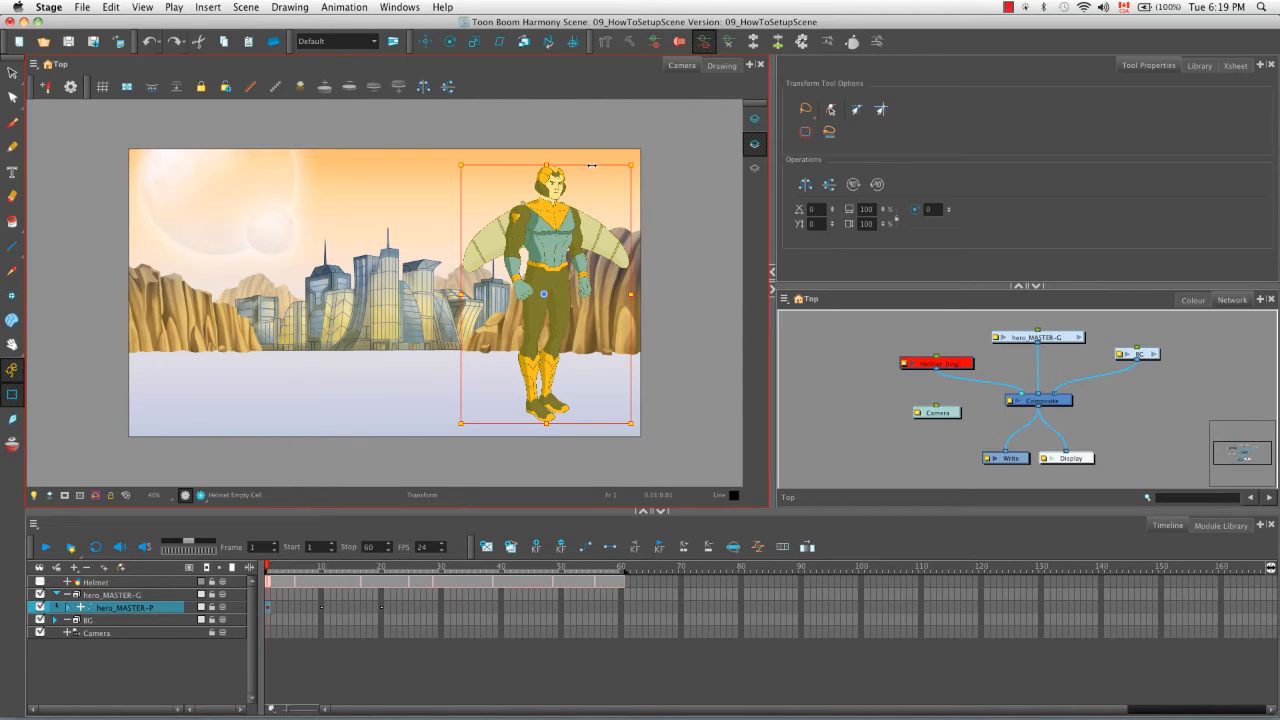
{"action": "left_click_drag", "start_coordinate": [630, 165], "coordinate": [680, 165]}
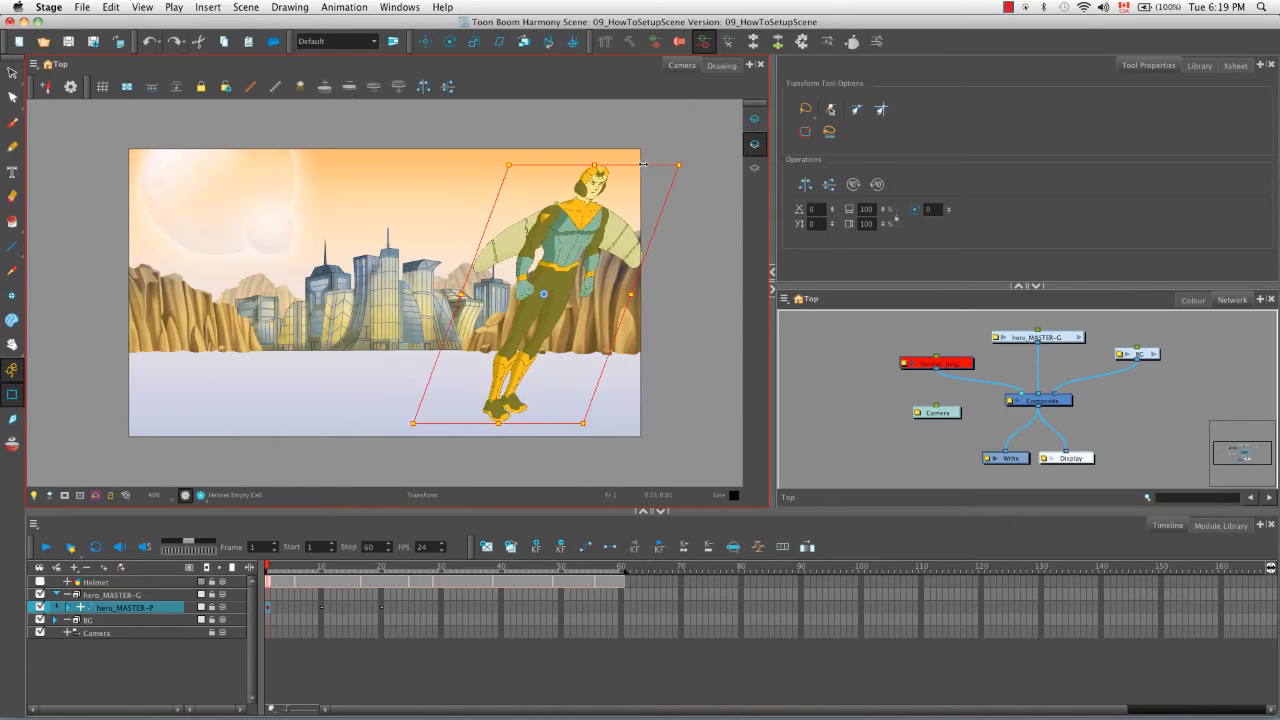
{"action": "left_click_drag", "start_coordinate": [640, 165], "coordinate": [555, 167]}
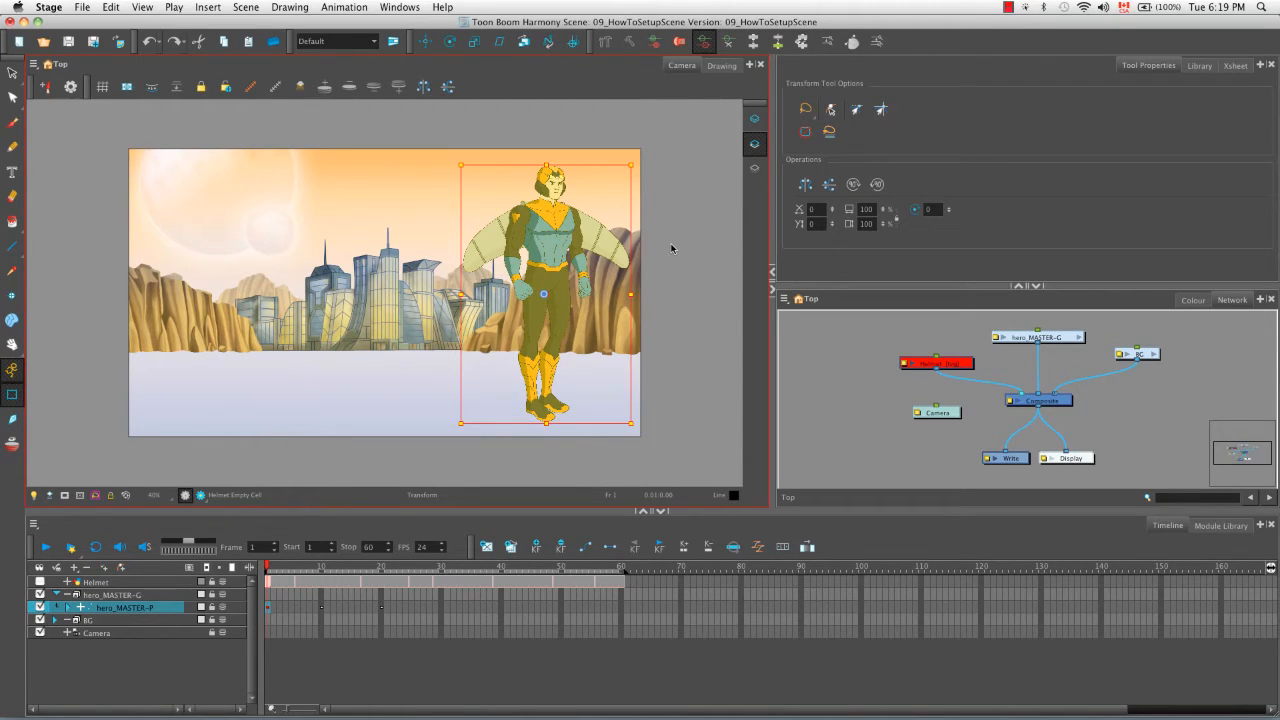
{"action": "mouse_move", "coordinate": [667, 277]}
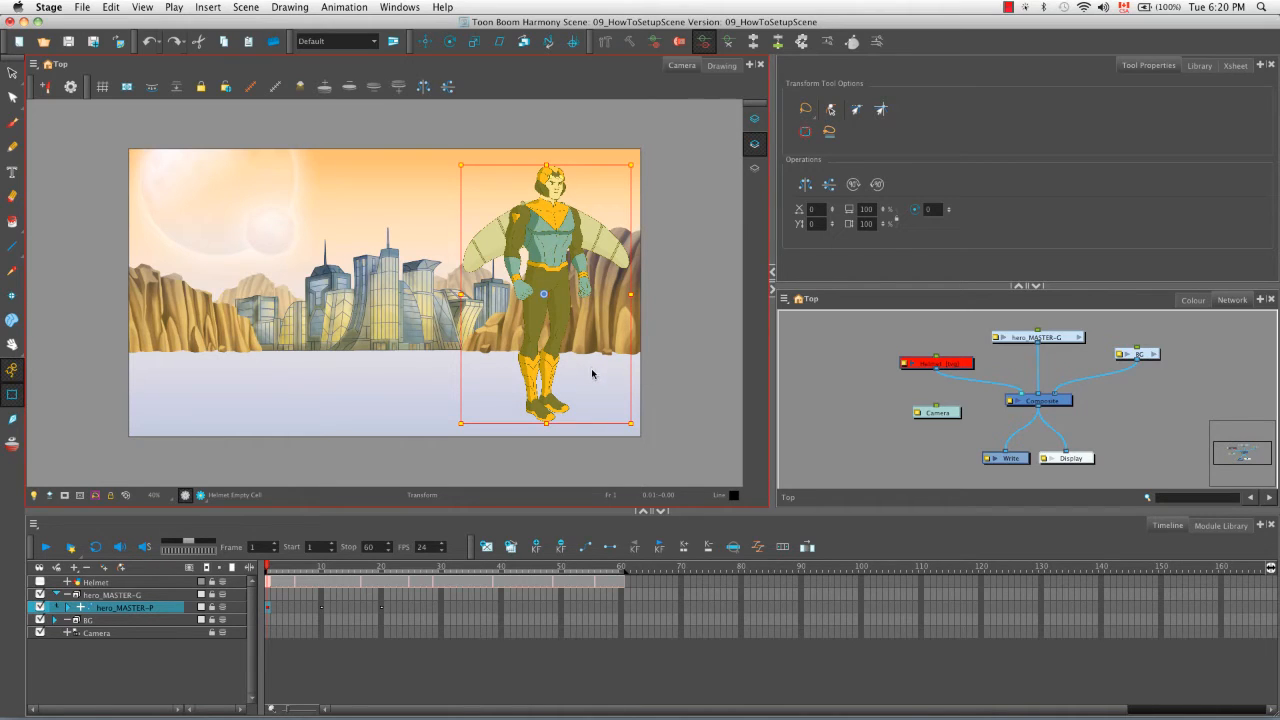
{"action": "mouse_move", "coordinate": [588, 376]}
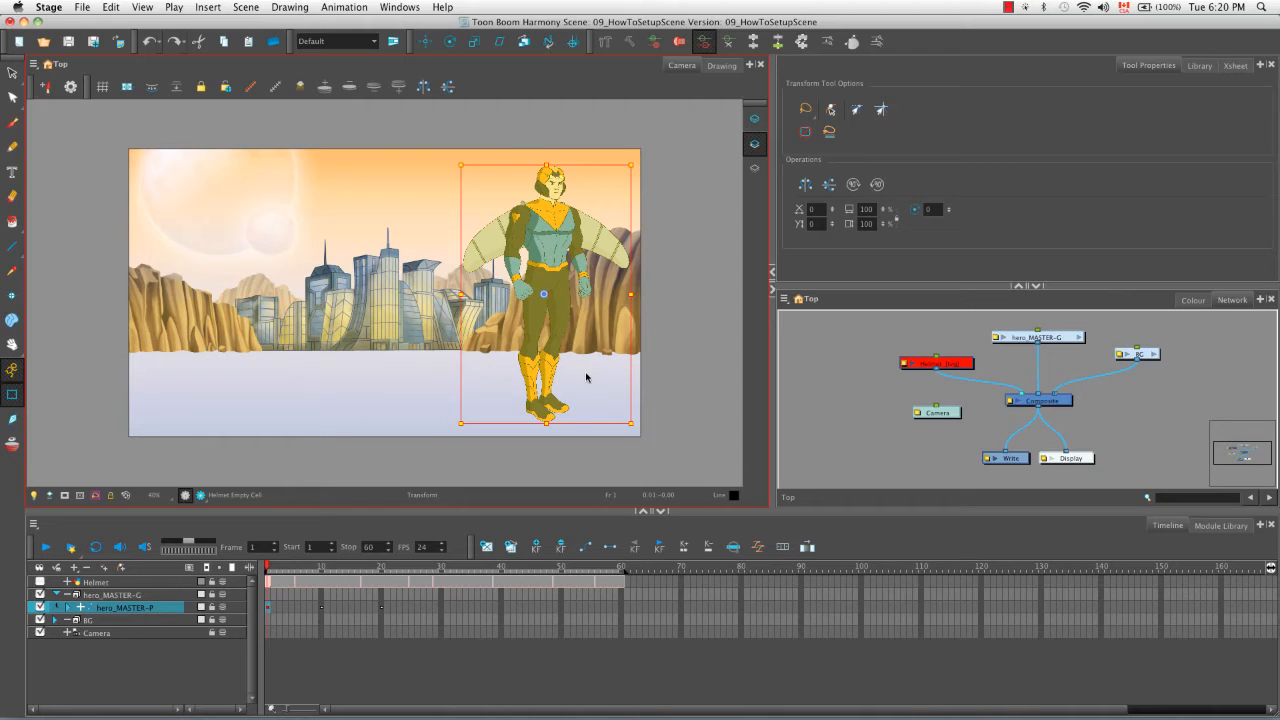
{"action": "mouse_move", "coordinate": [583, 377]}
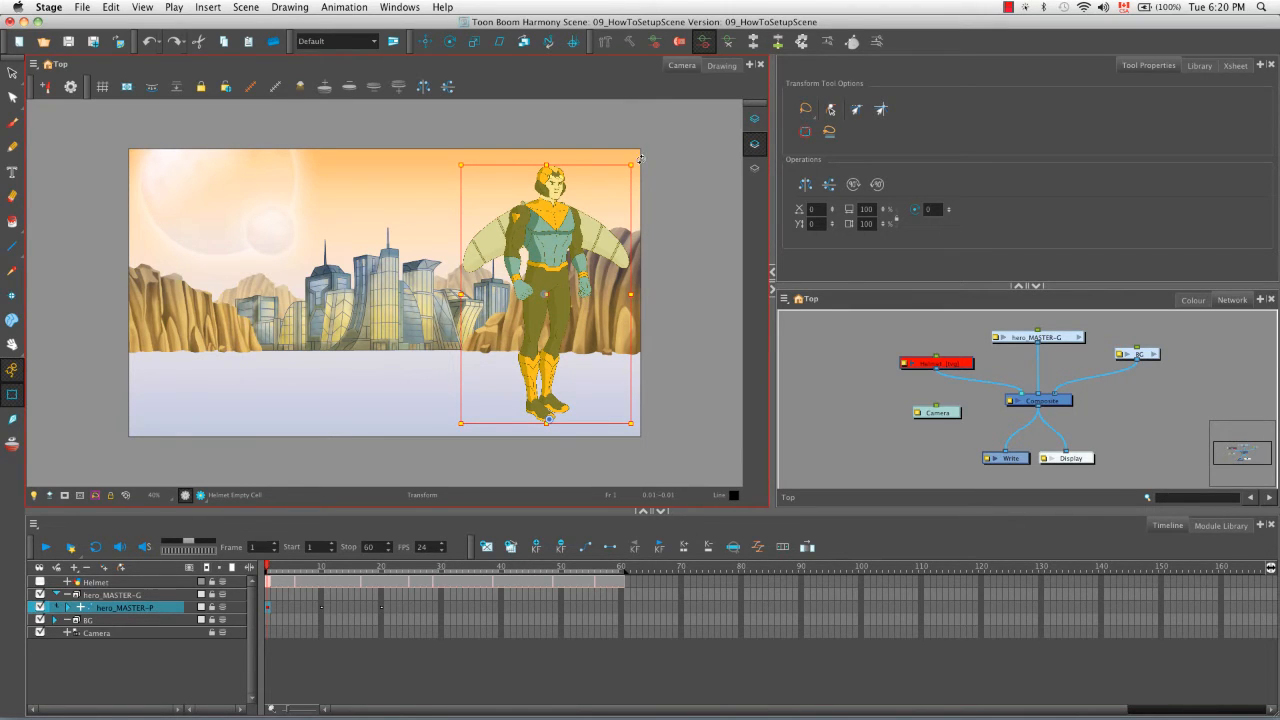
{"action": "left_click_drag", "start_coordinate": [640, 158], "coordinate": [735, 225]}
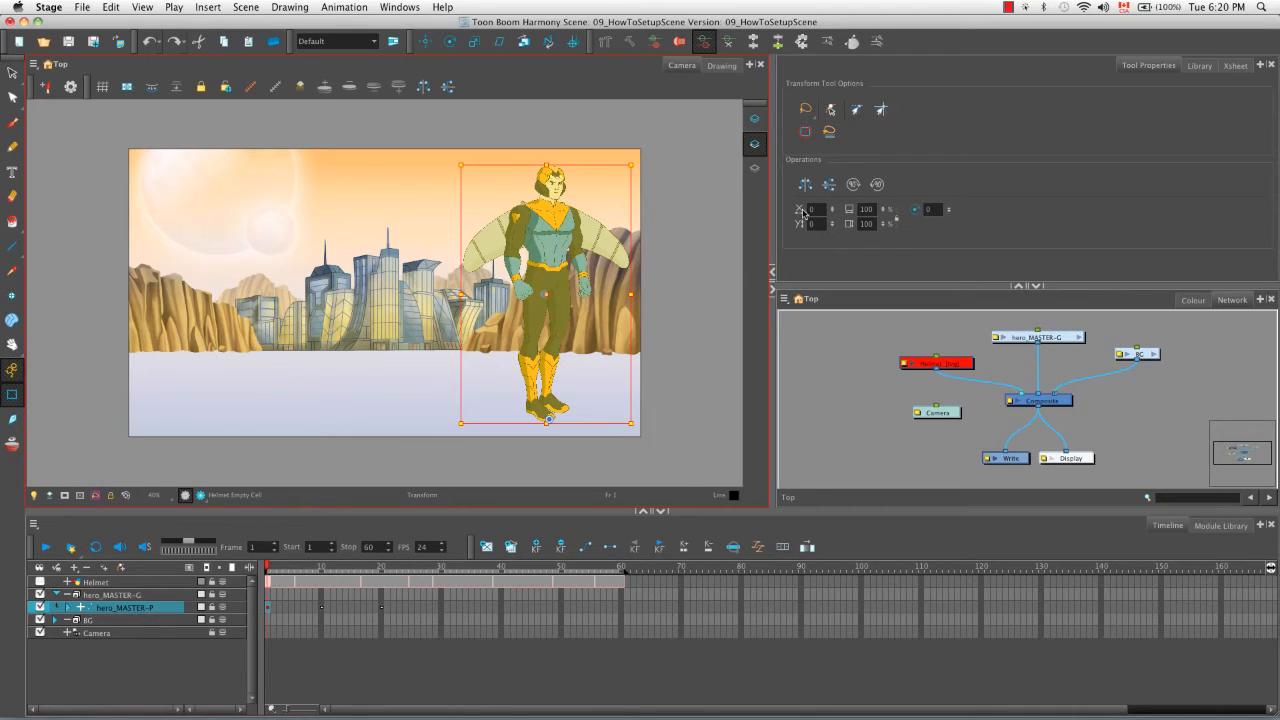
{"action": "mouse_move", "coordinate": [829, 184]}
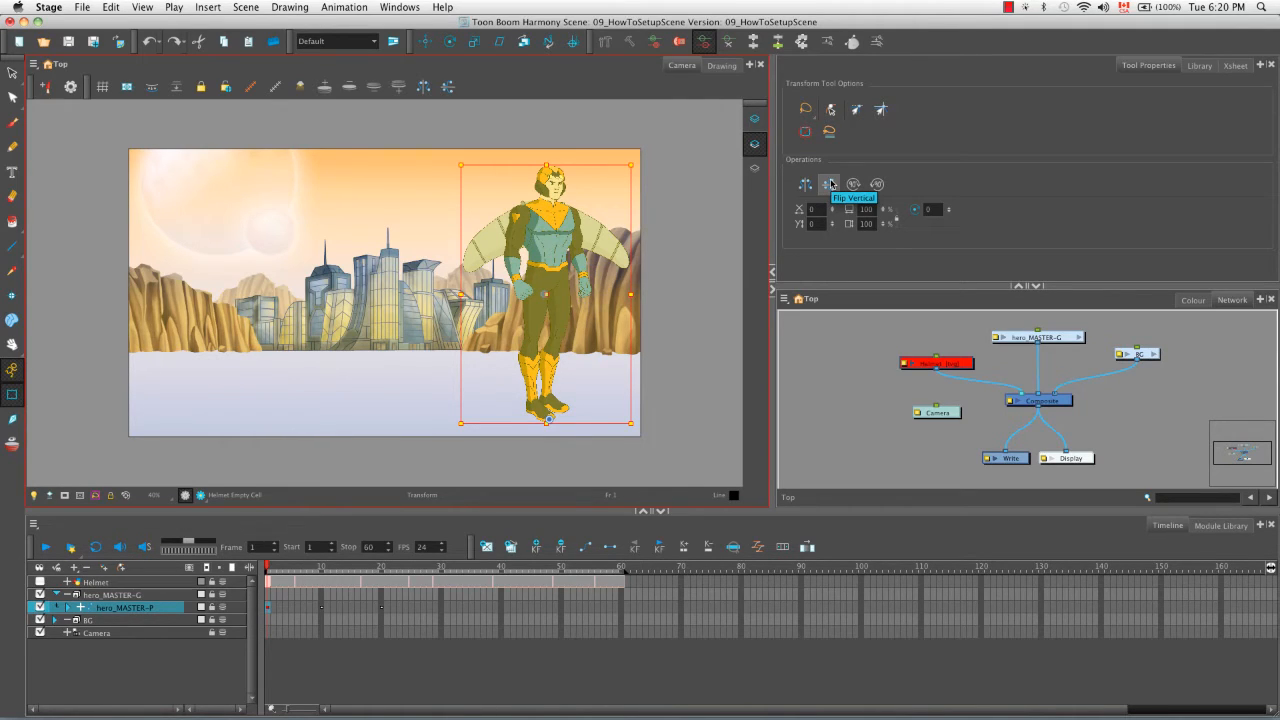
{"action": "left_click", "coordinate": [829, 184]}
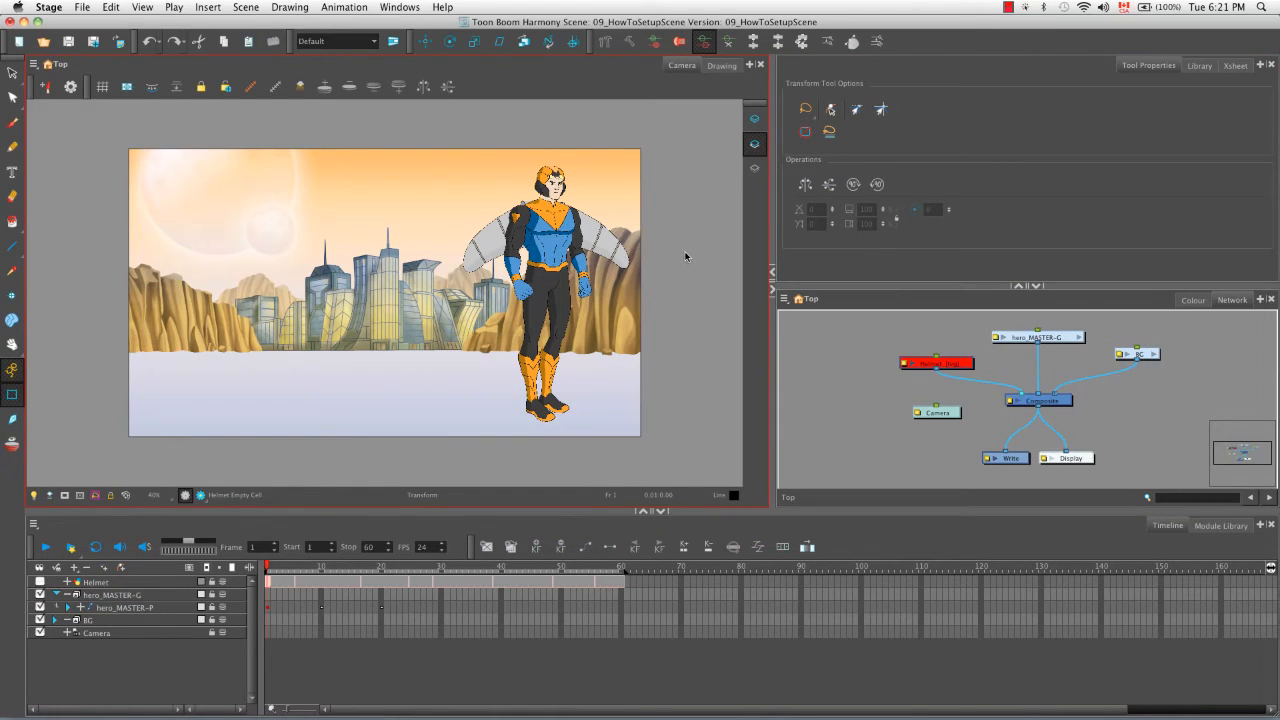
{"action": "mouse_move", "coordinate": [679, 246]}
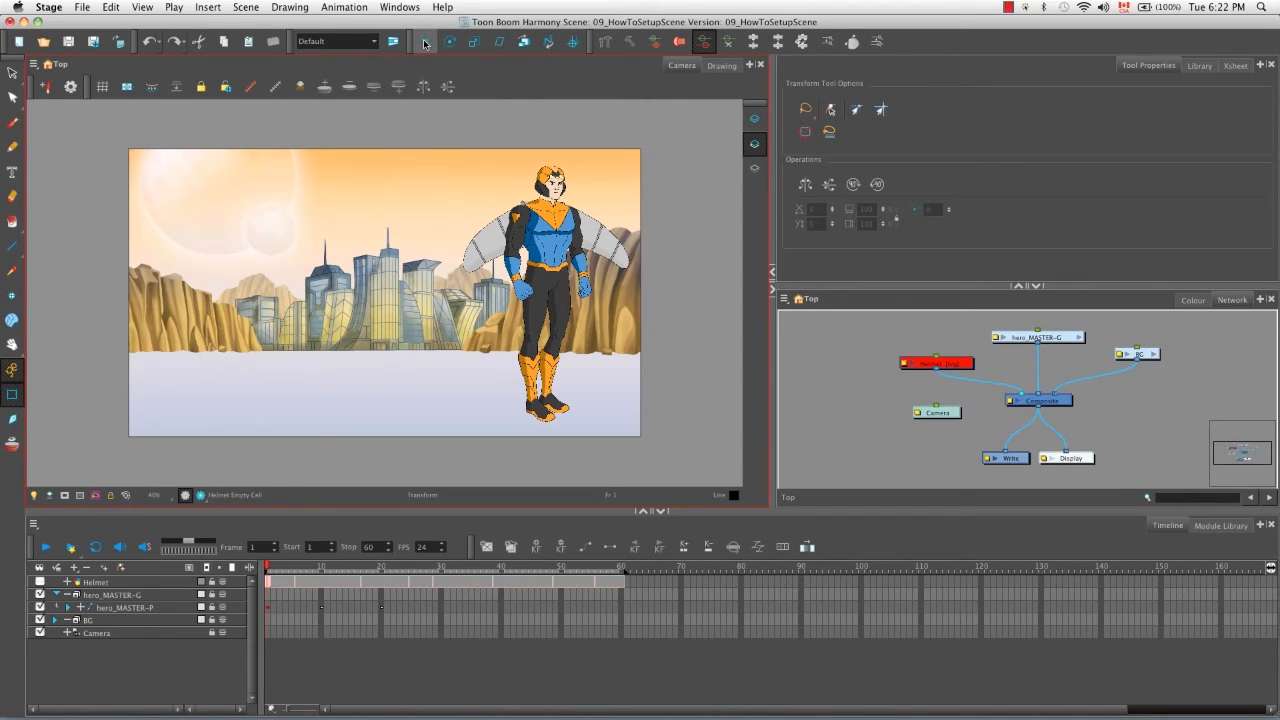
{"action": "left_click", "coordinate": [424, 41]}
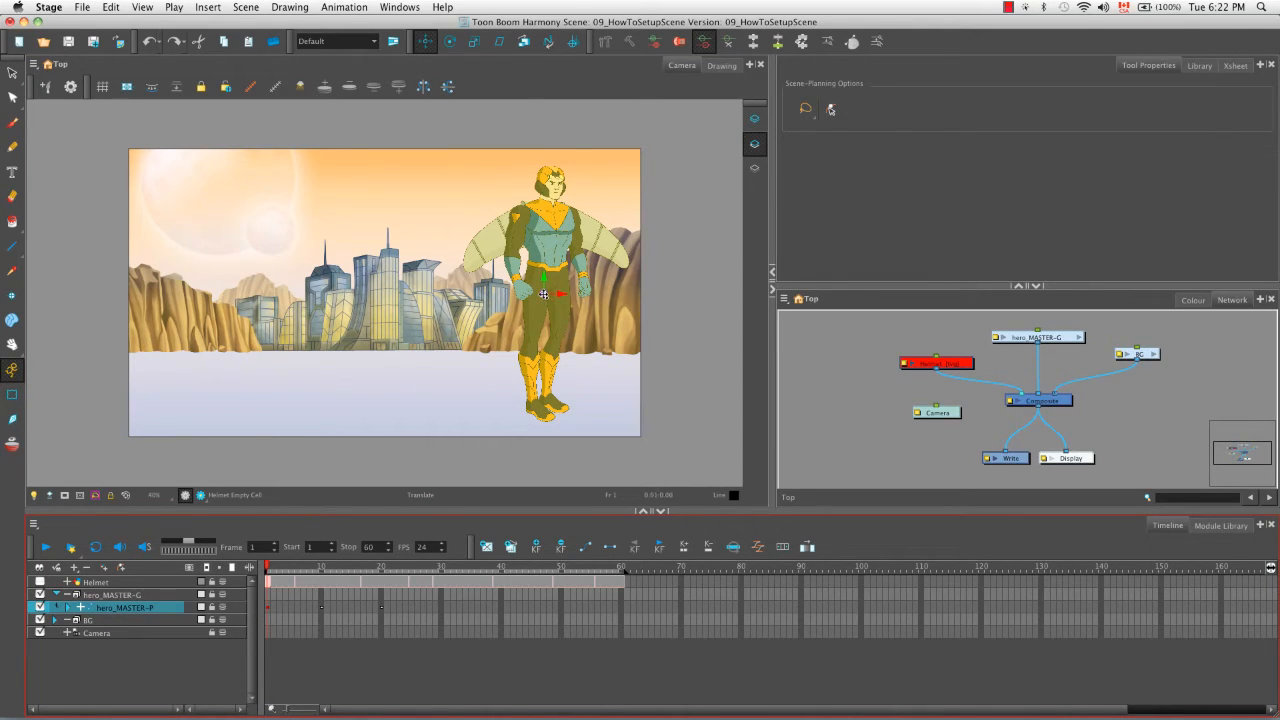
{"action": "left_click_drag", "start_coordinate": [545, 293], "coordinate": [545, 410]}
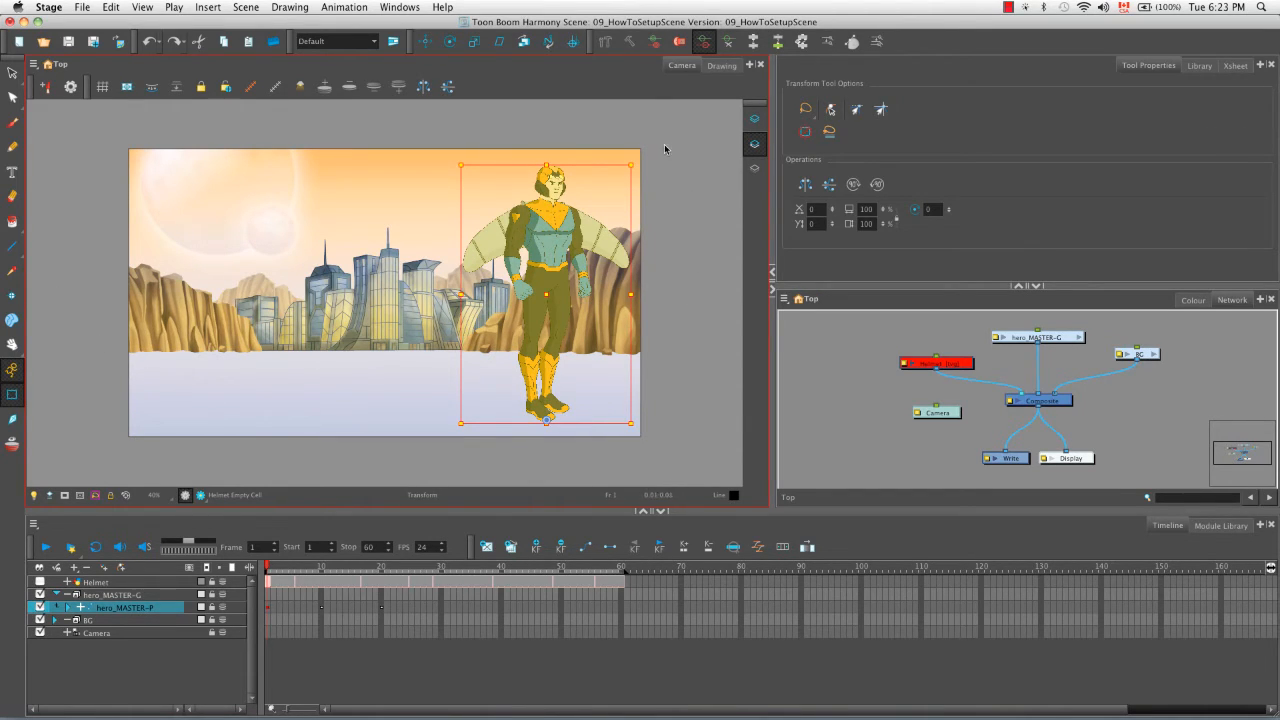
{"action": "mouse_move", "coordinate": [855, 176]}
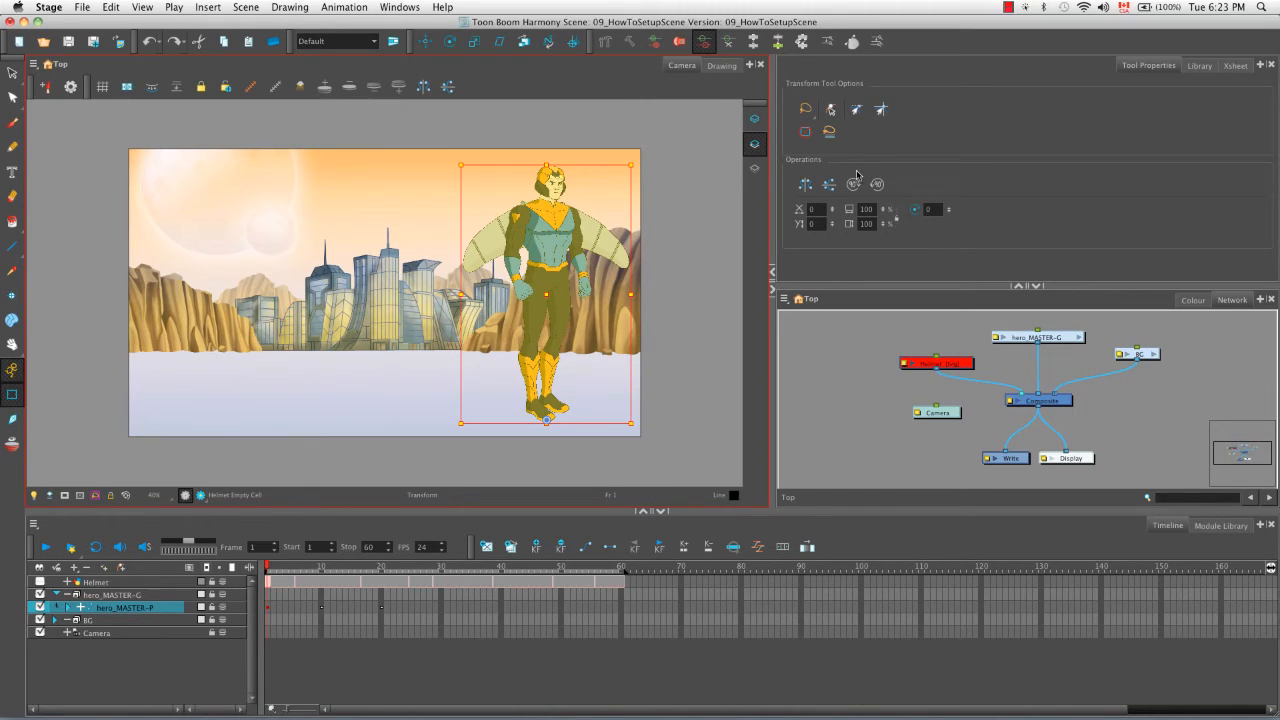
{"action": "left_click", "coordinate": [828, 184]}
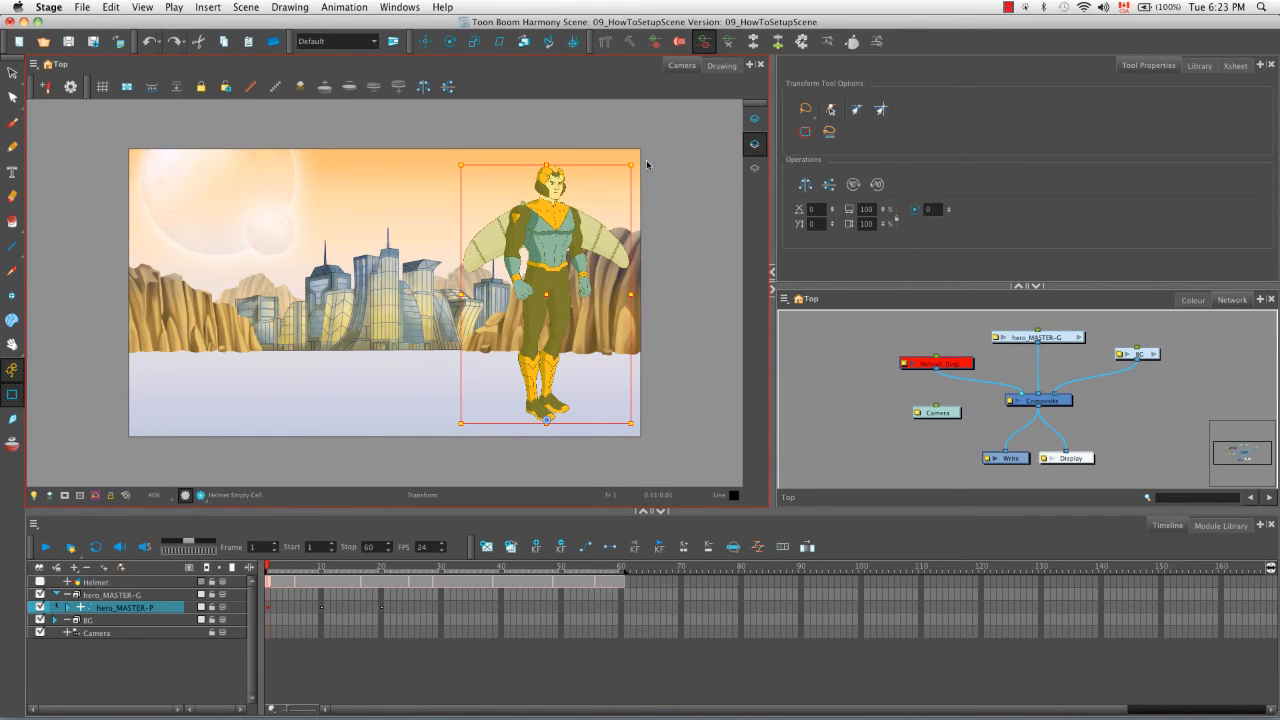
{"action": "left_click_drag", "start_coordinate": [632, 160], "coordinate": [686, 190]}
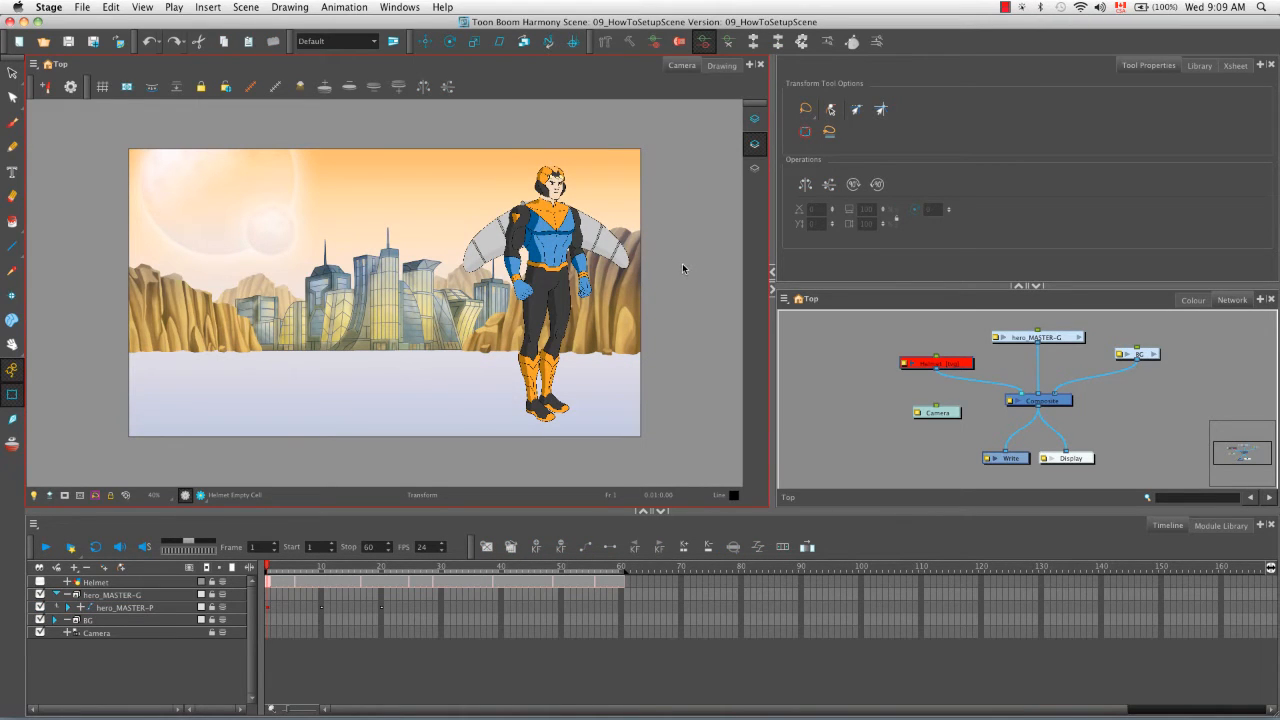
{"action": "mouse_move", "coordinate": [647, 183]}
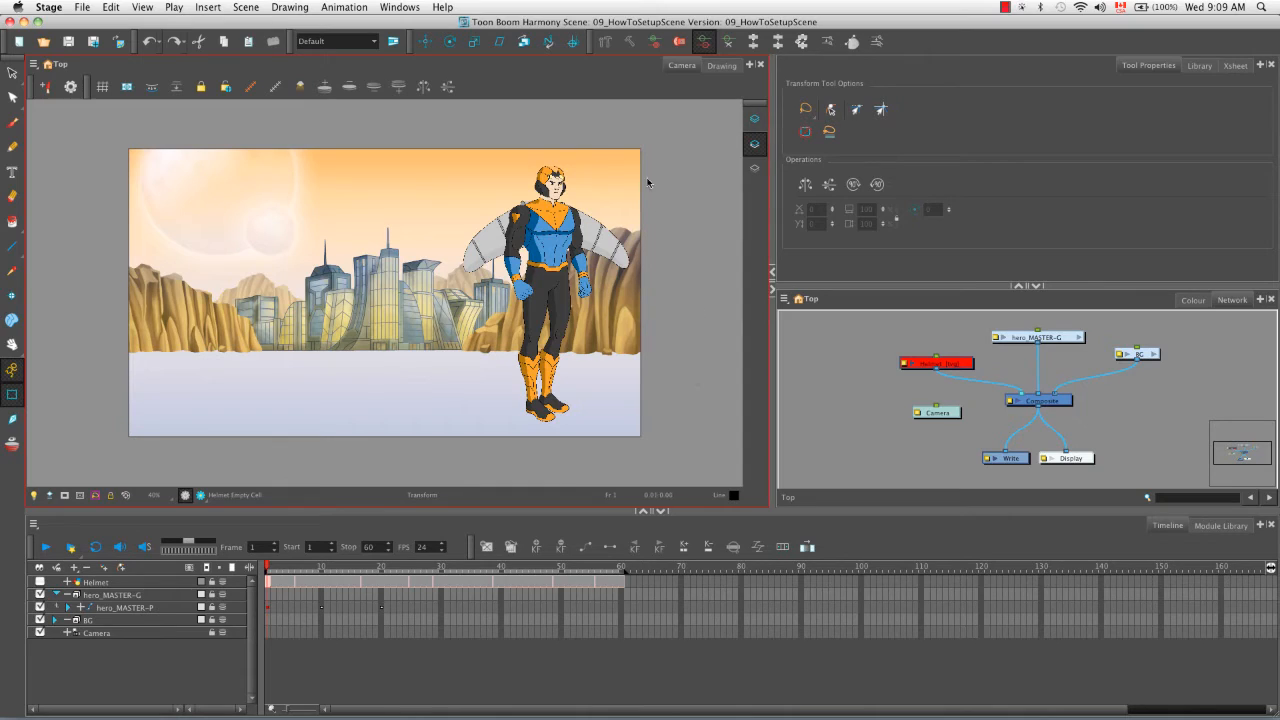
{"action": "mouse_move", "coordinate": [686, 260]}
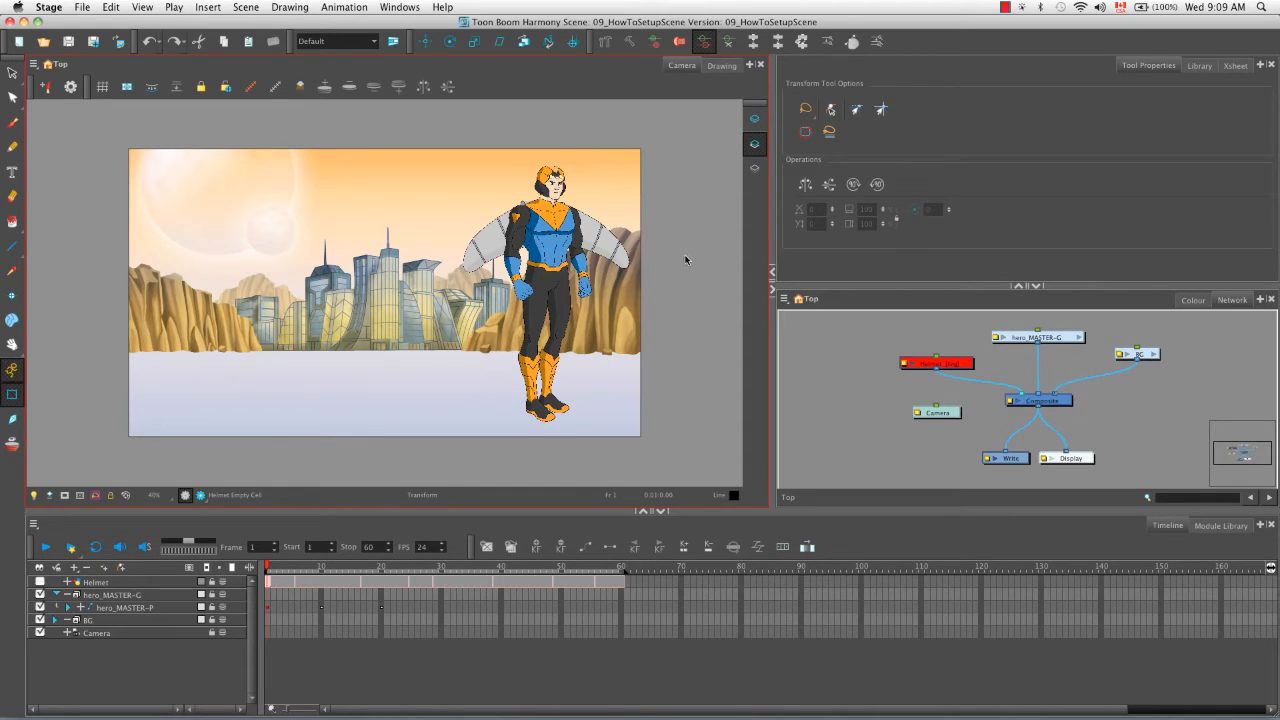
{"action": "mouse_move", "coordinate": [683, 263]}
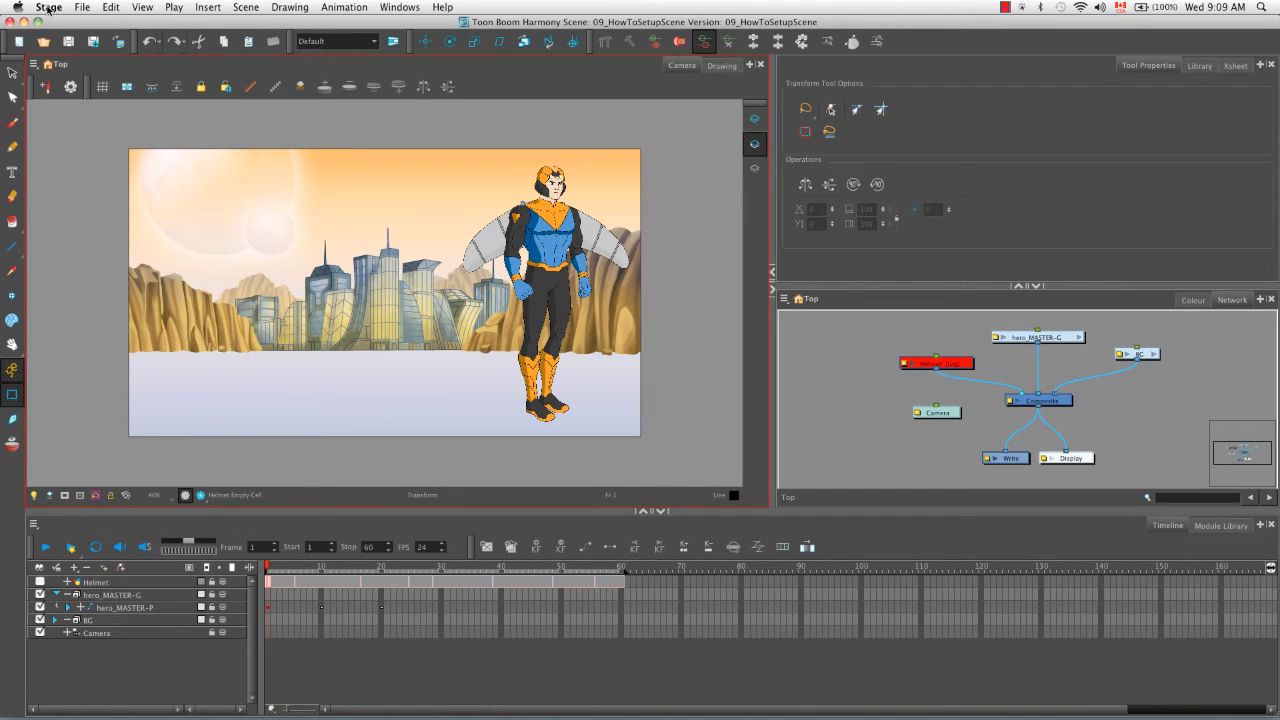
Enable 'Element Module Animate Using Animation Tools Default Value' in Advanced preferences
{"action": "left_click", "coordinate": [48, 7]}
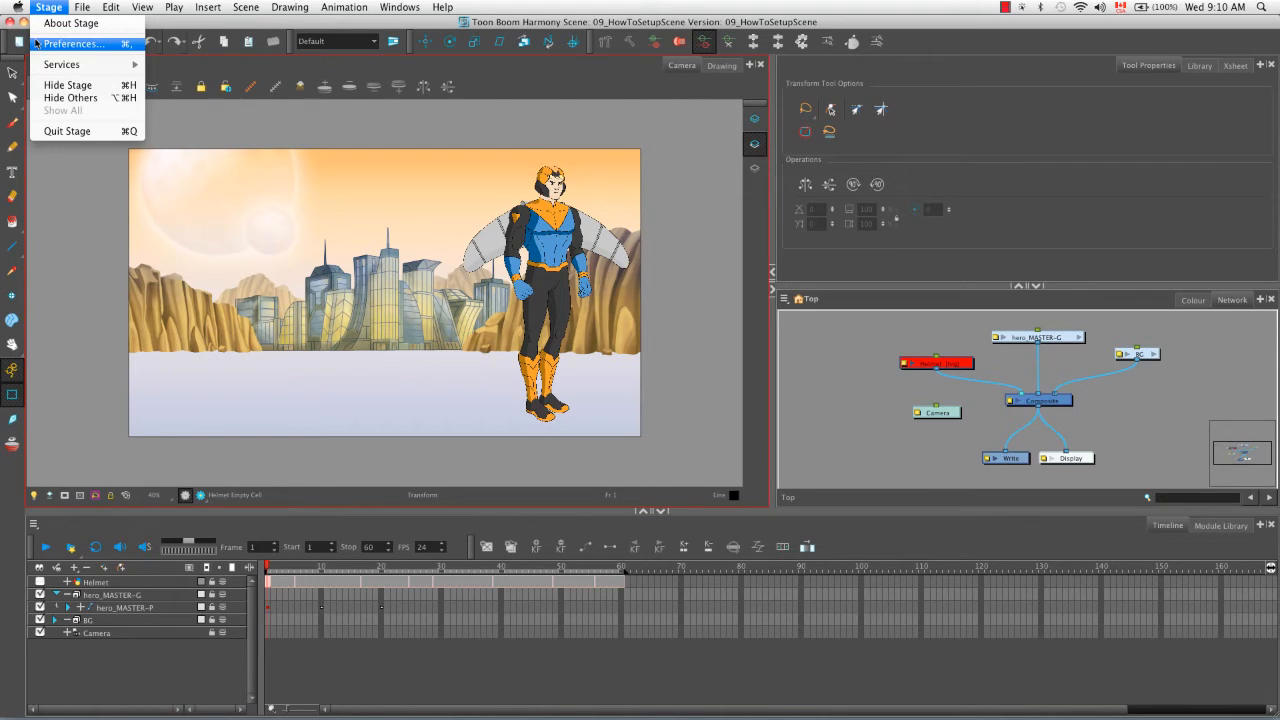
{"action": "left_click", "coordinate": [72, 43]}
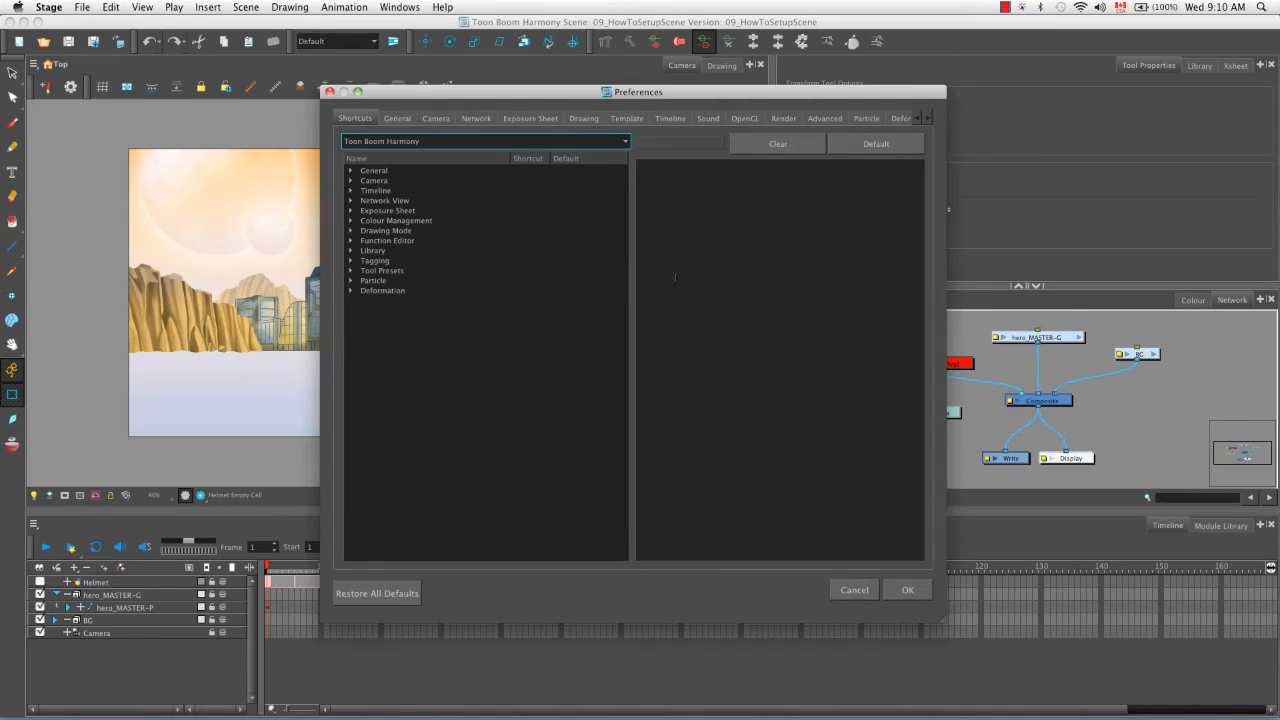
{"action": "left_click", "coordinate": [824, 118]}
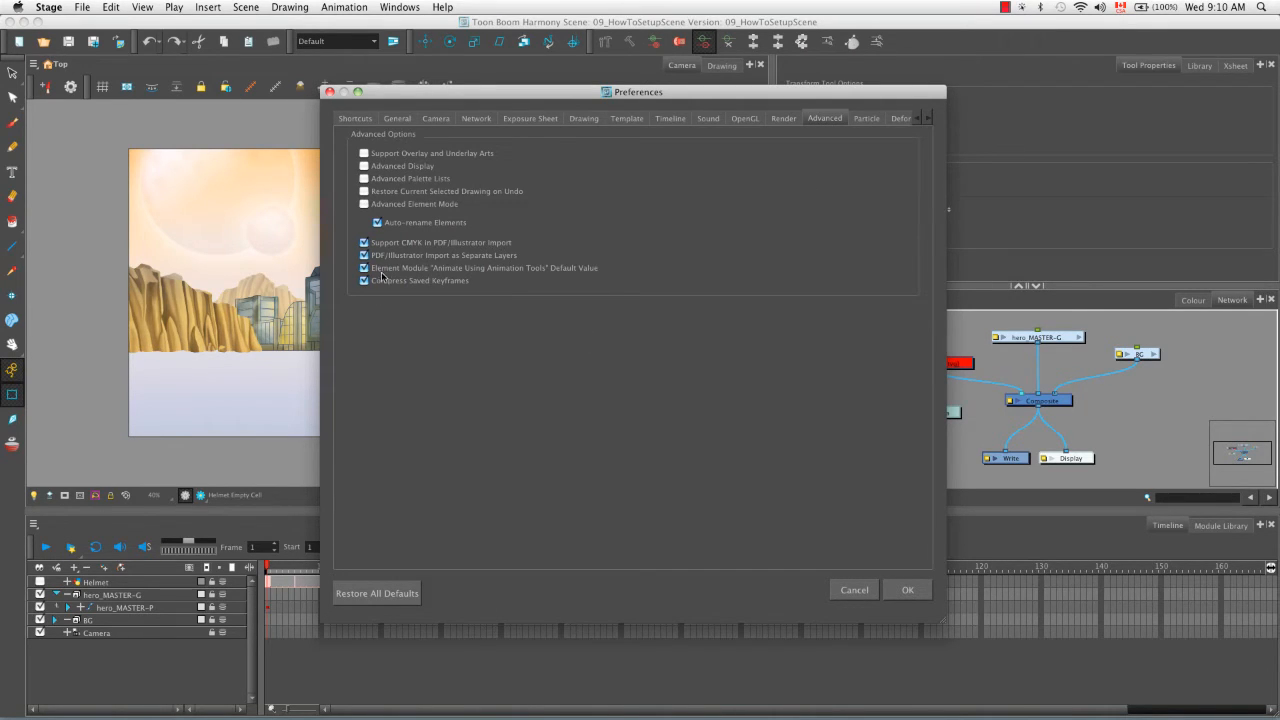
{"action": "mouse_move", "coordinate": [508, 267]}
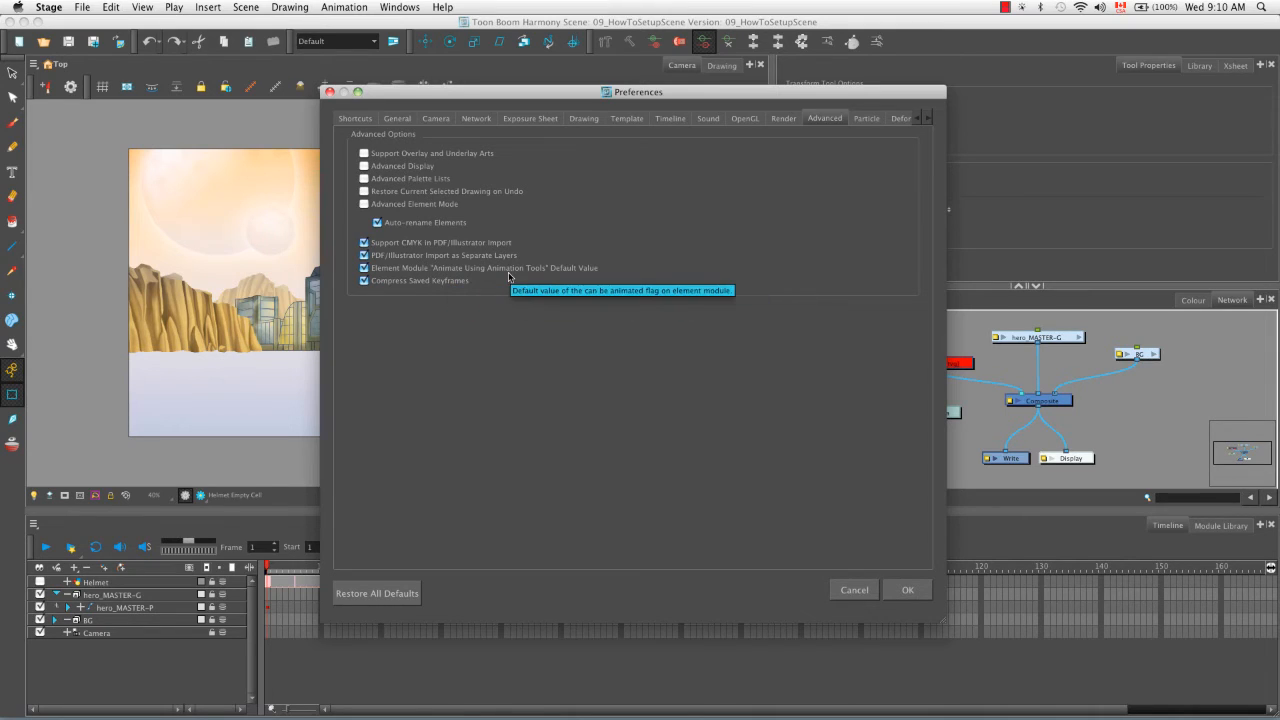
{"action": "mouse_move", "coordinate": [588, 332]}
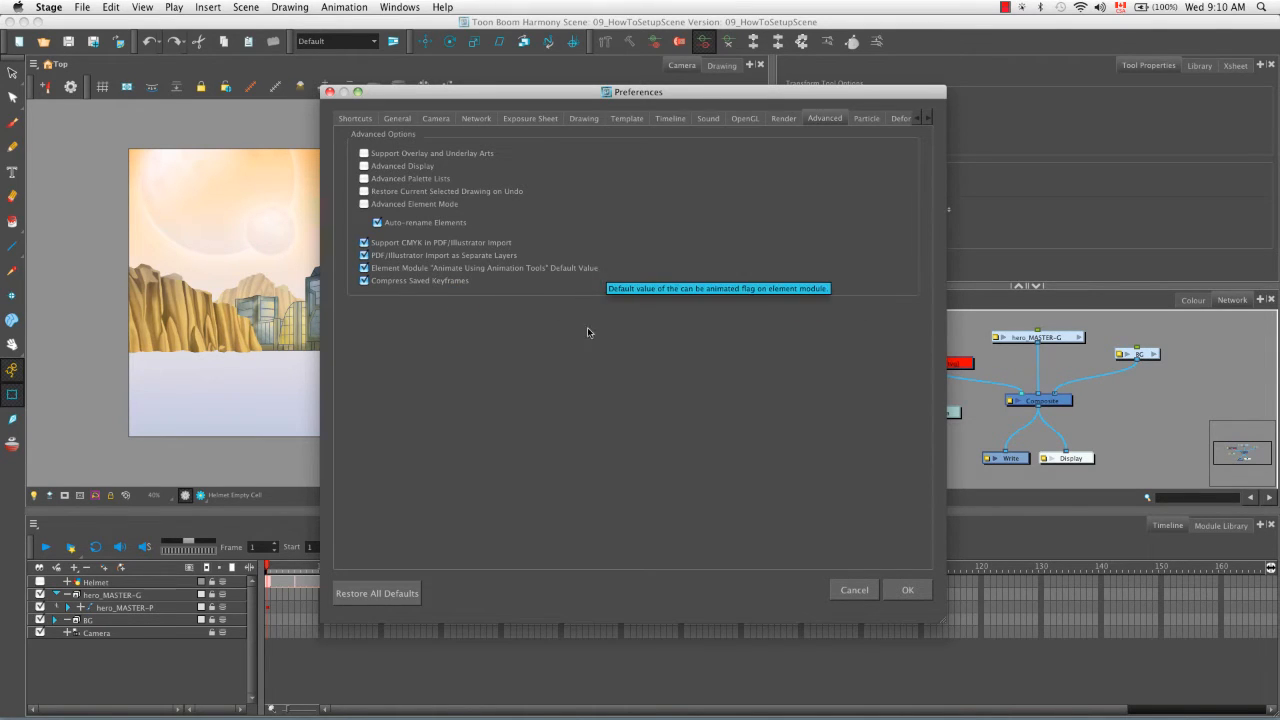
{"action": "left_click", "coordinate": [906, 589]}
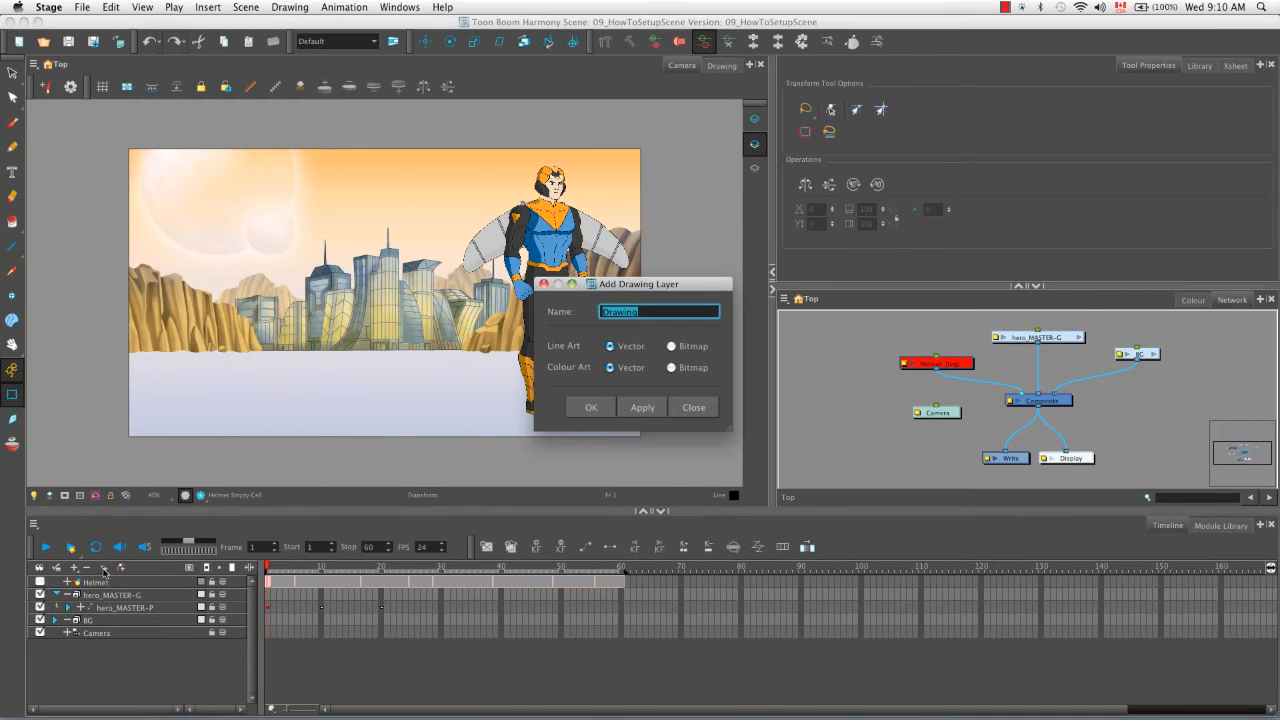
{"action": "left_click", "coordinate": [693, 407]}
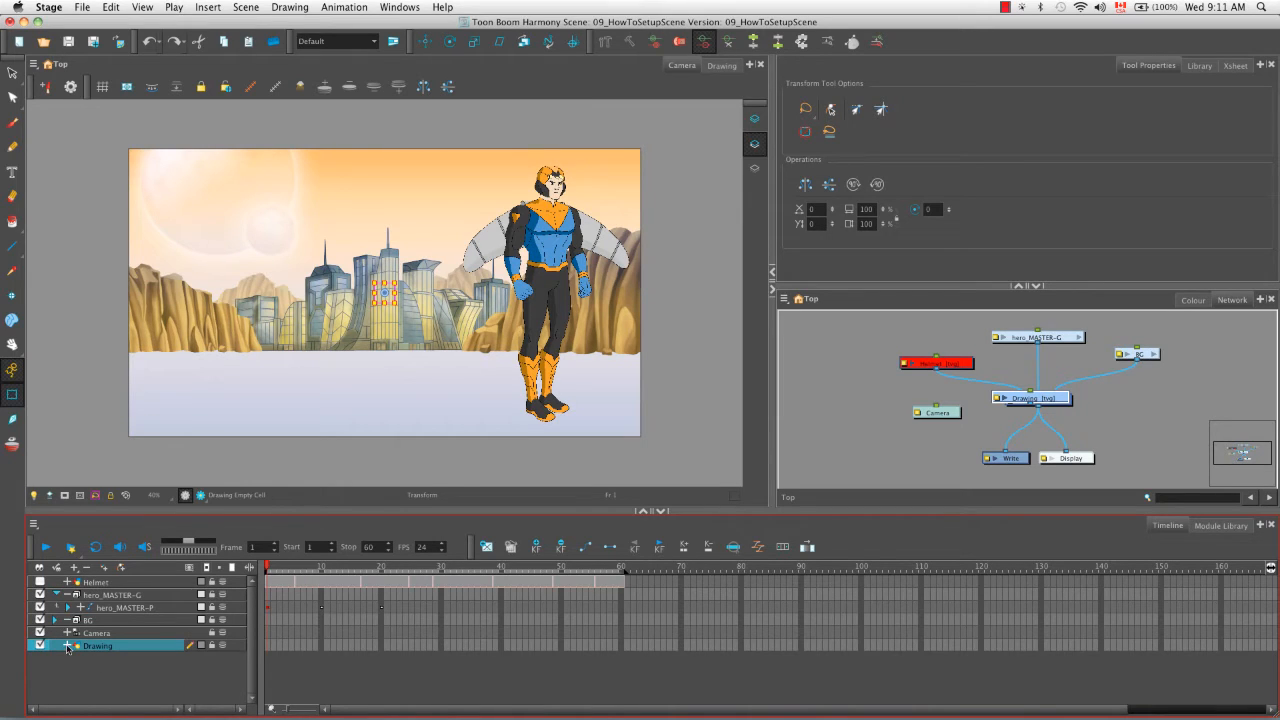
{"action": "left_click", "coordinate": [54, 645]}
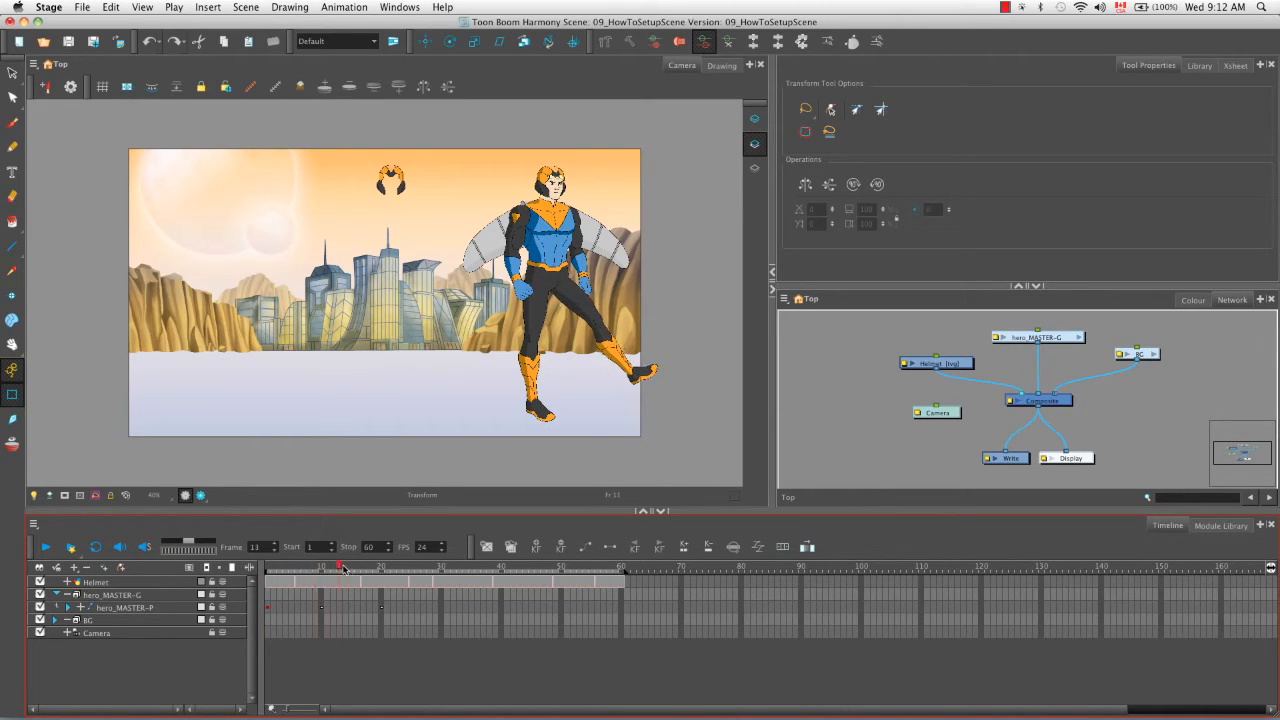
Scrub to frame 31, then collapse and disable the hero_MASTER-G group to hide the hero
{"action": "left_click_drag", "start_coordinate": [343, 568], "coordinate": [381, 568]}
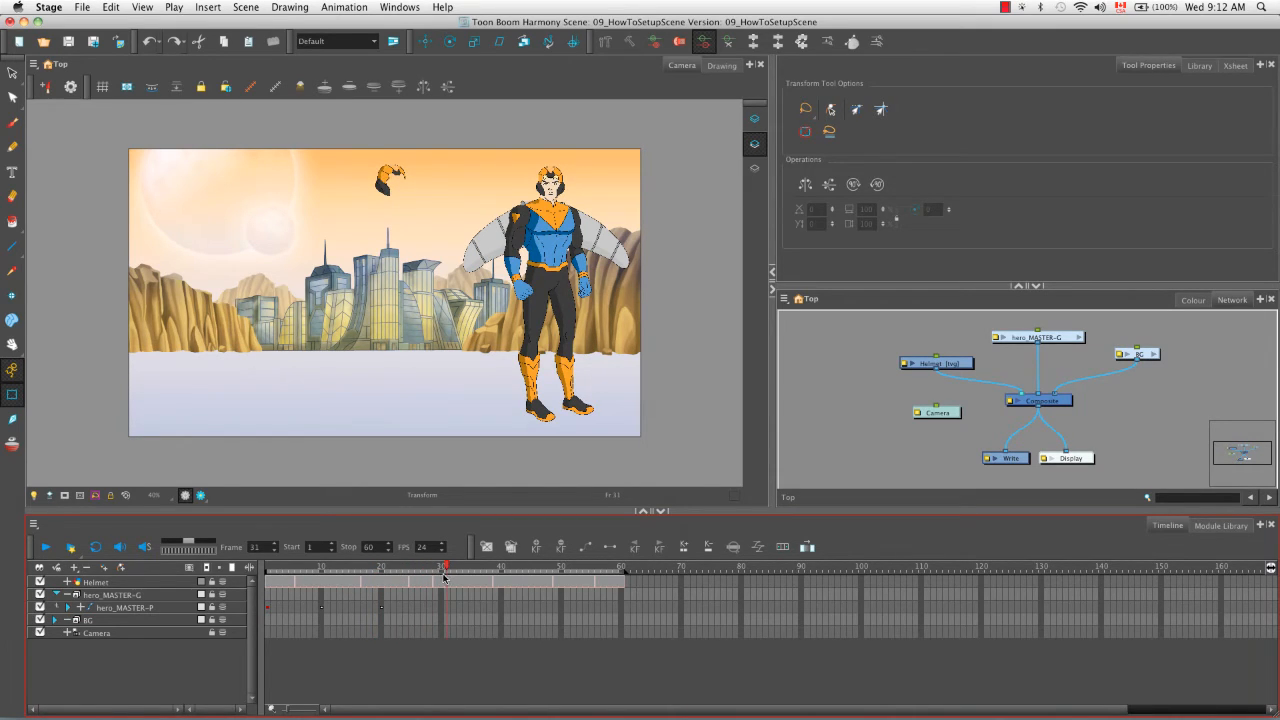
{"action": "left_click", "coordinate": [452, 567]}
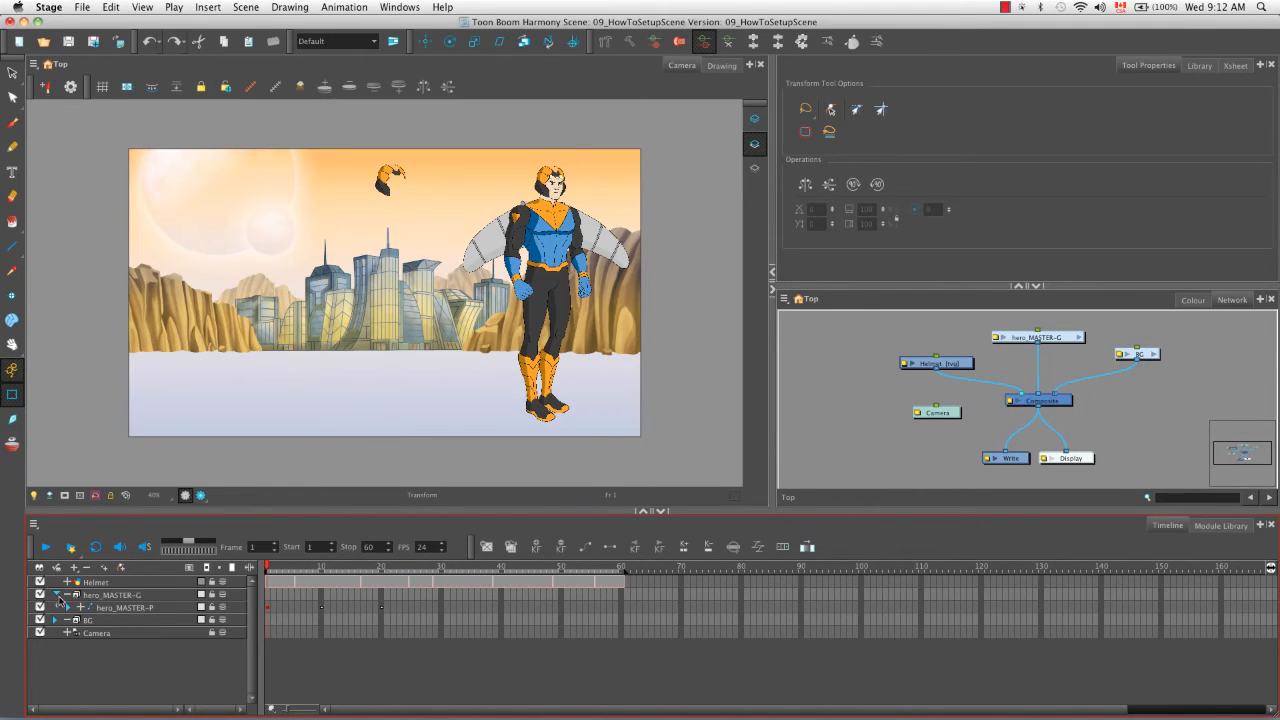
{"action": "left_click", "coordinate": [54, 595]}
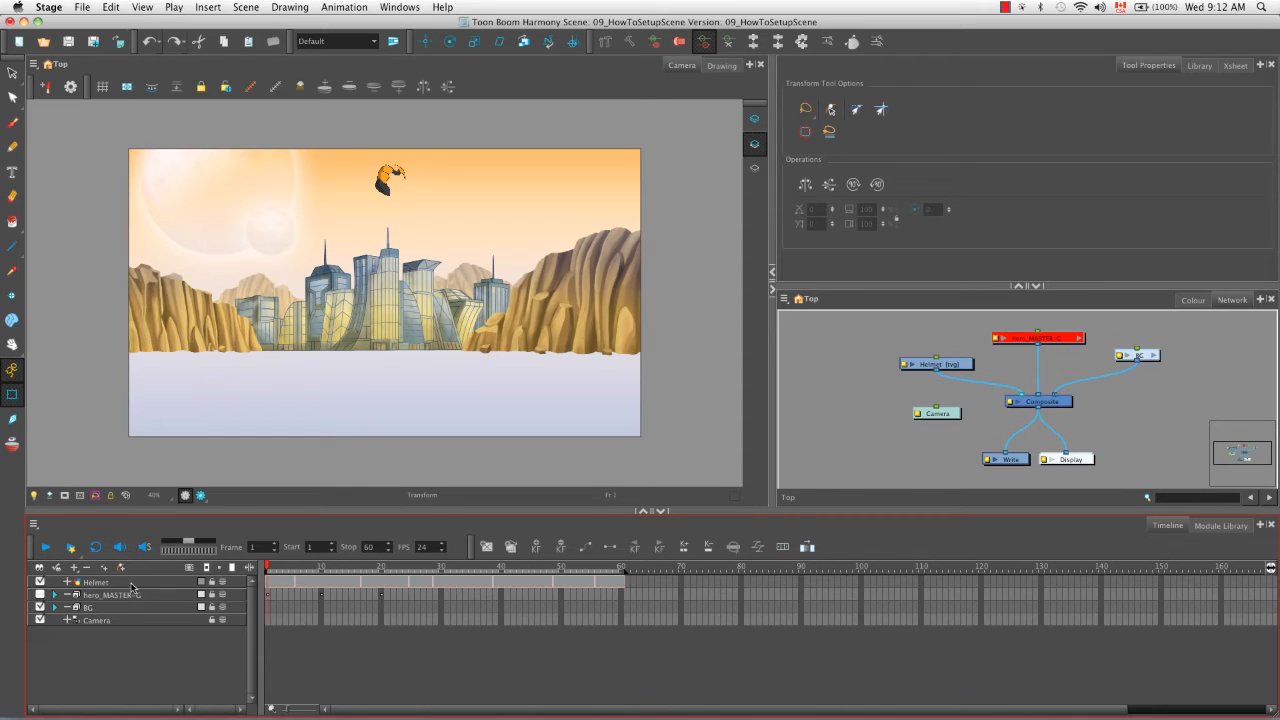
Uncheck 'Animate Using Animation Tools' in the Helmet layer's Controls properties and close them
{"action": "left_click", "coordinate": [95, 582]}
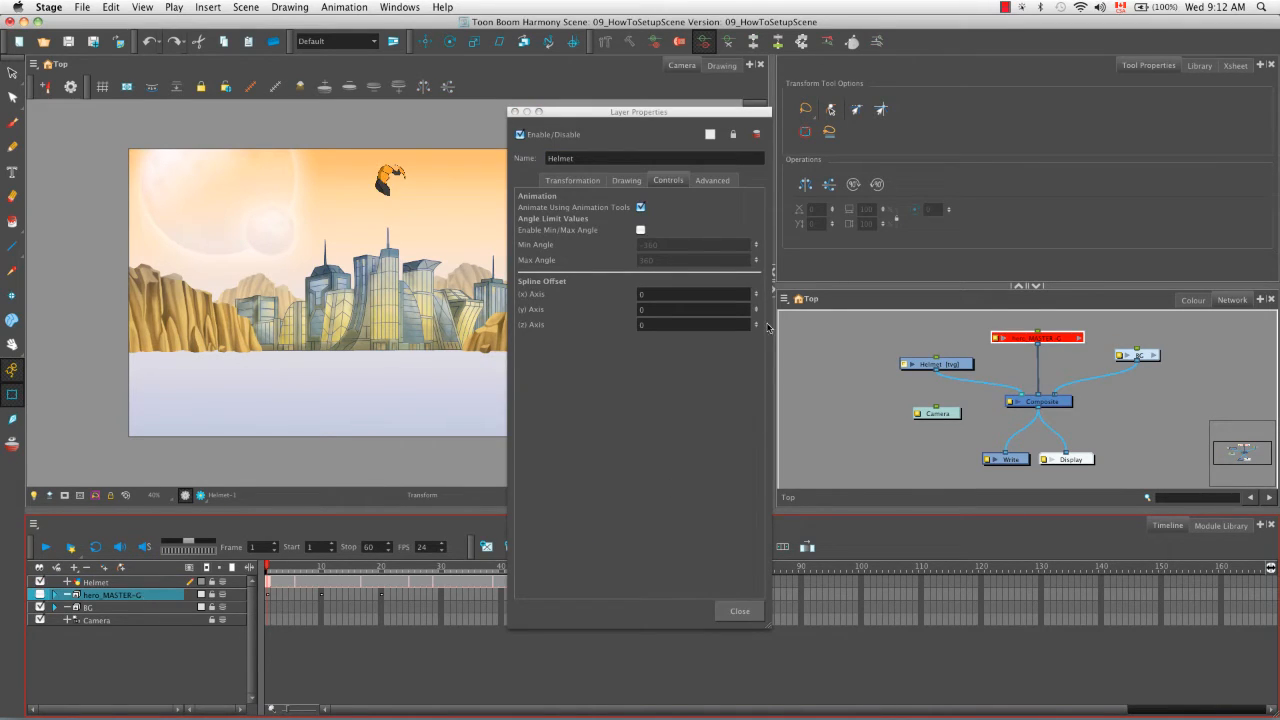
{"action": "mouse_move", "coordinate": [673, 209]}
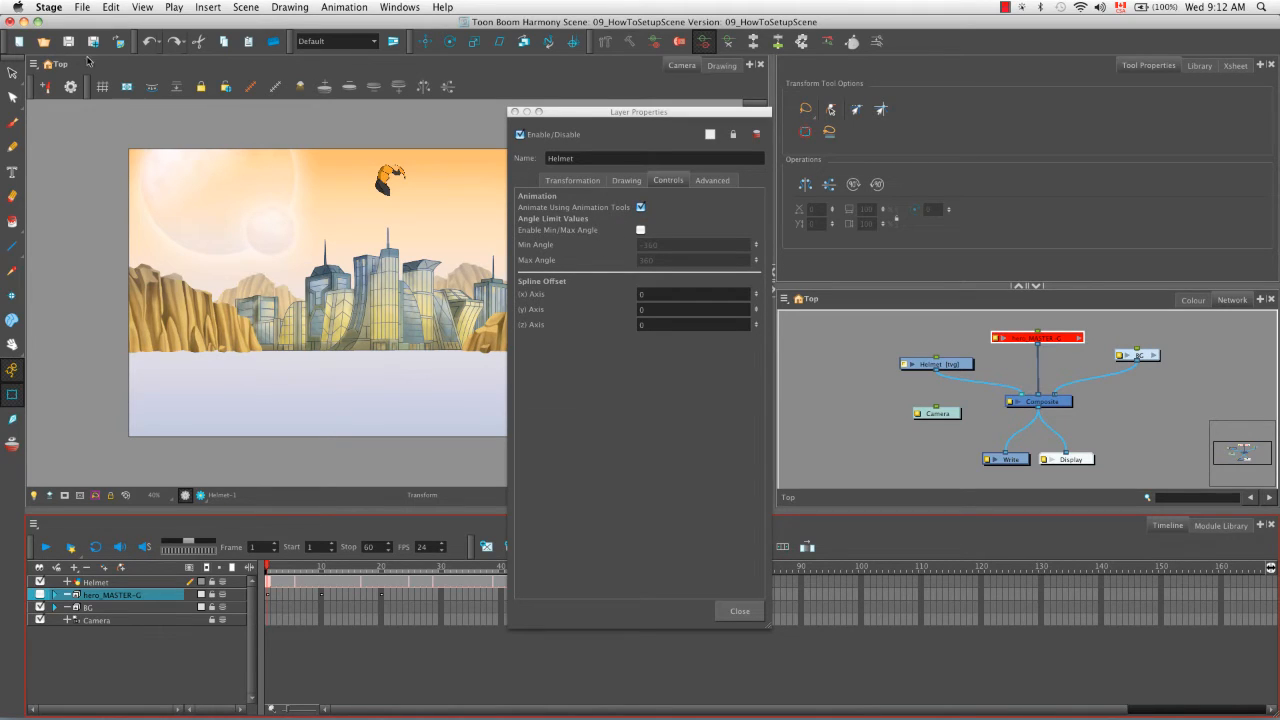
{"action": "mouse_move", "coordinate": [359, 135]}
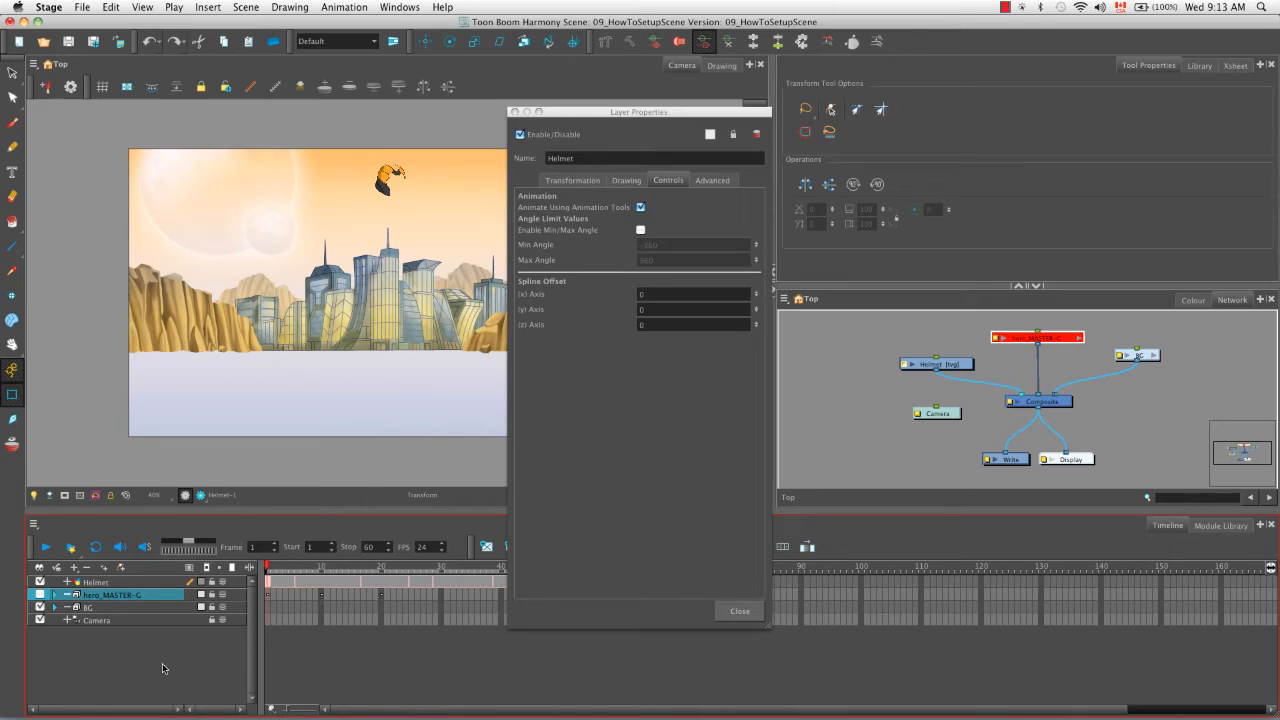
{"action": "mouse_move", "coordinate": [618, 402]}
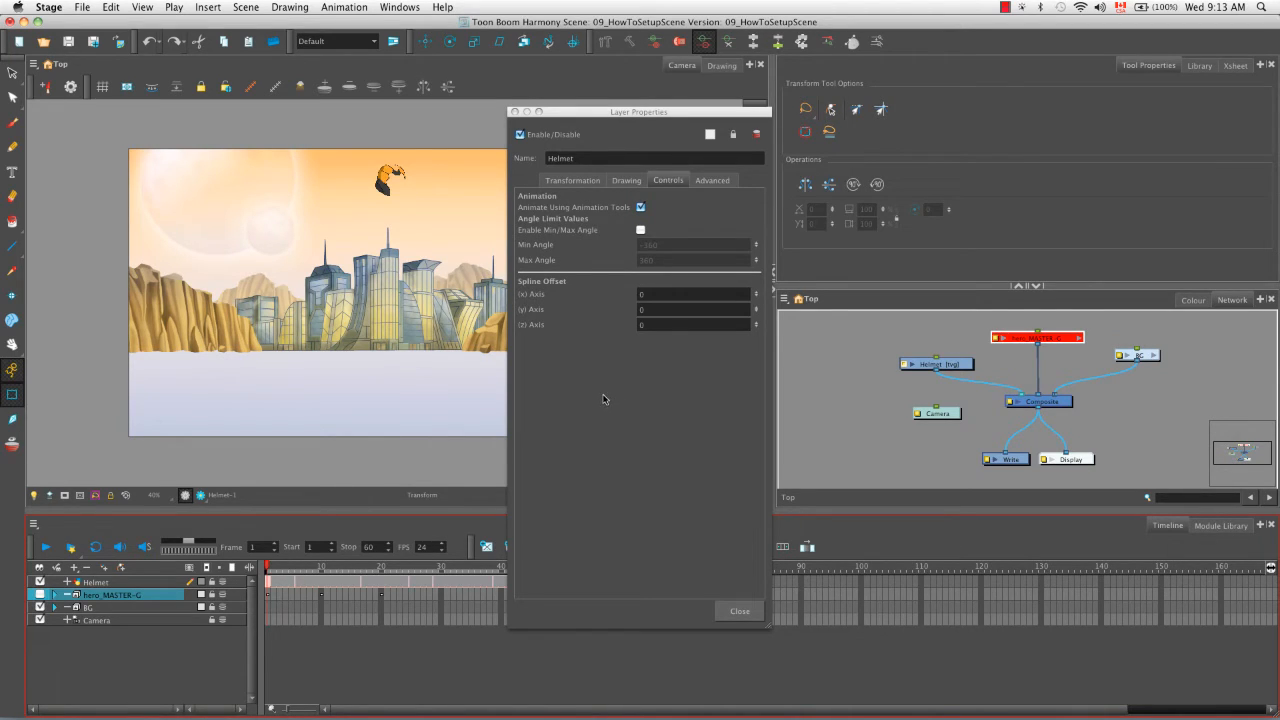
{"action": "left_click", "coordinate": [640, 207]}
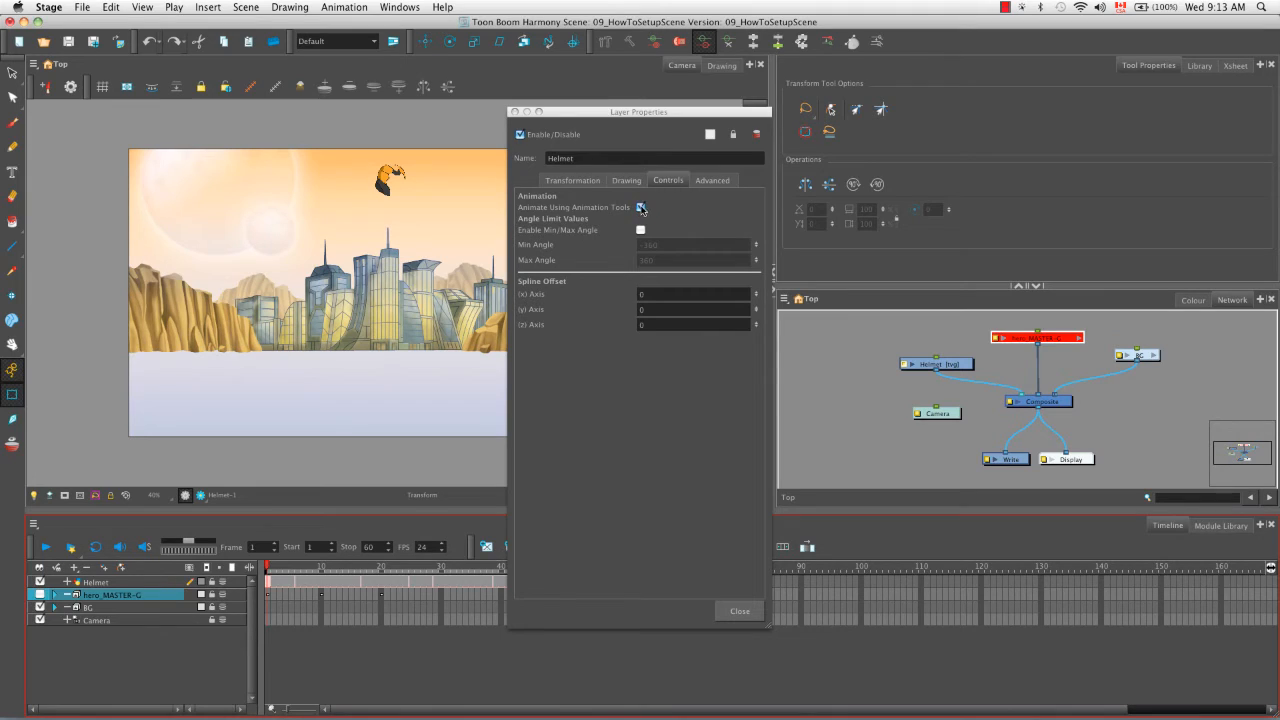
{"action": "left_click", "coordinate": [641, 207]}
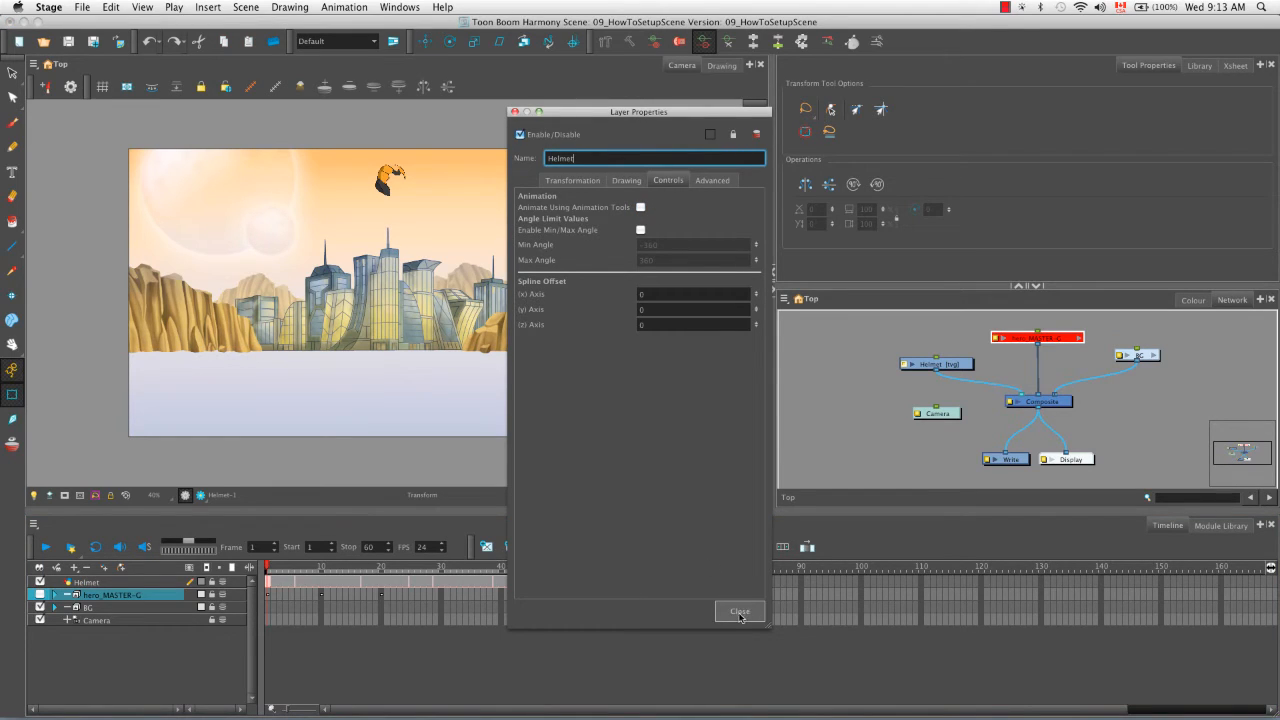
{"action": "left_click", "coordinate": [739, 611]}
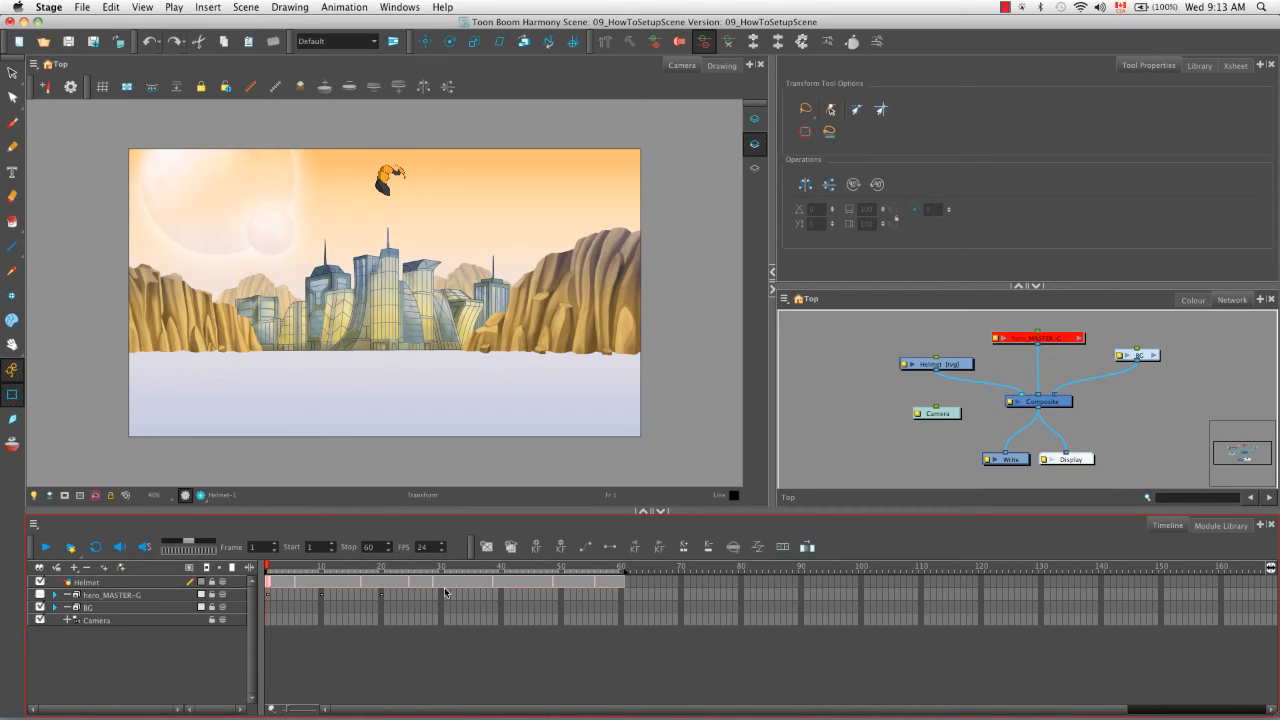
{"action": "mouse_move", "coordinate": [352, 658]}
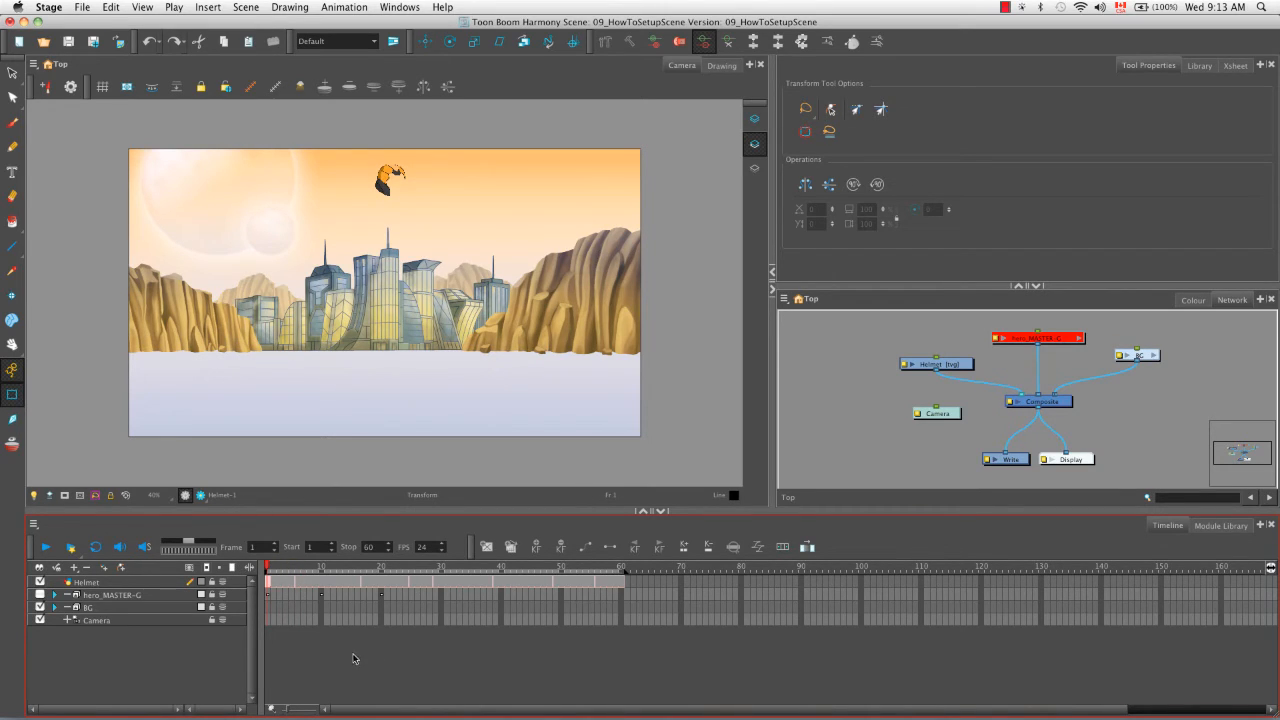
{"action": "mouse_move", "coordinate": [423, 609]}
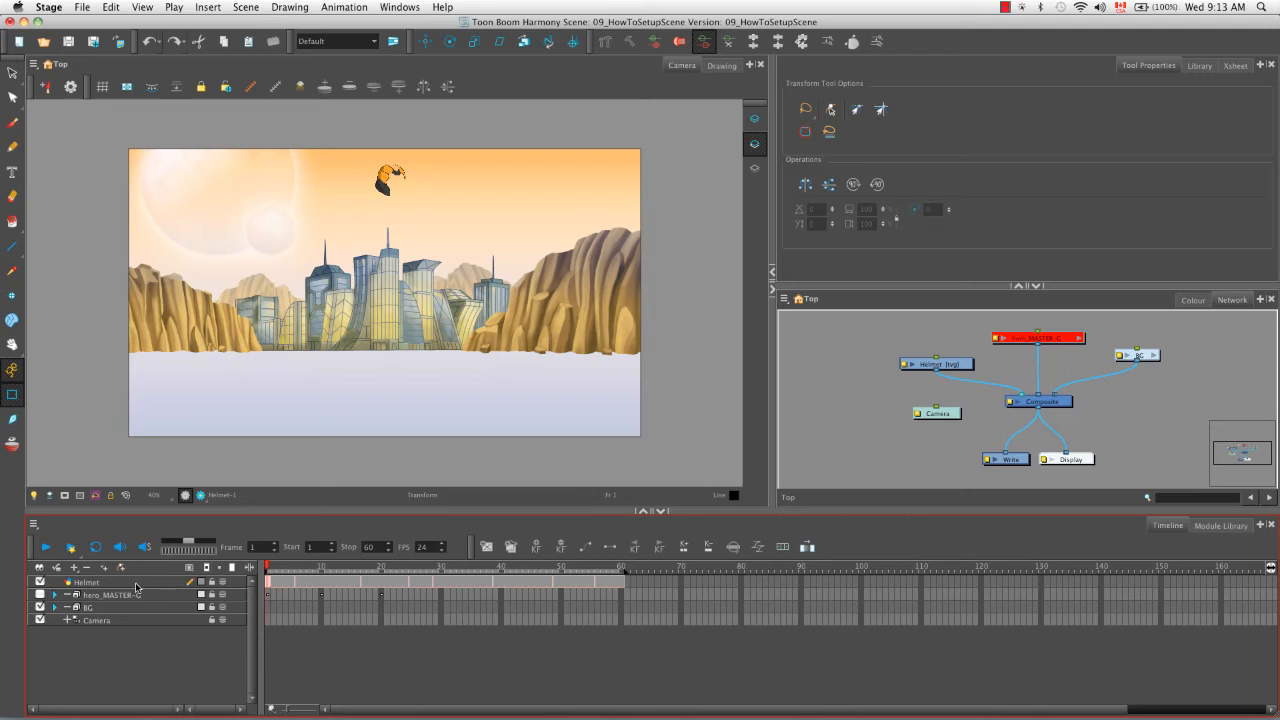
Re-check 'Animate Using Animation Tools' for Helmet, close its properties, and go to frame 10
{"action": "left_click", "coordinate": [87, 582]}
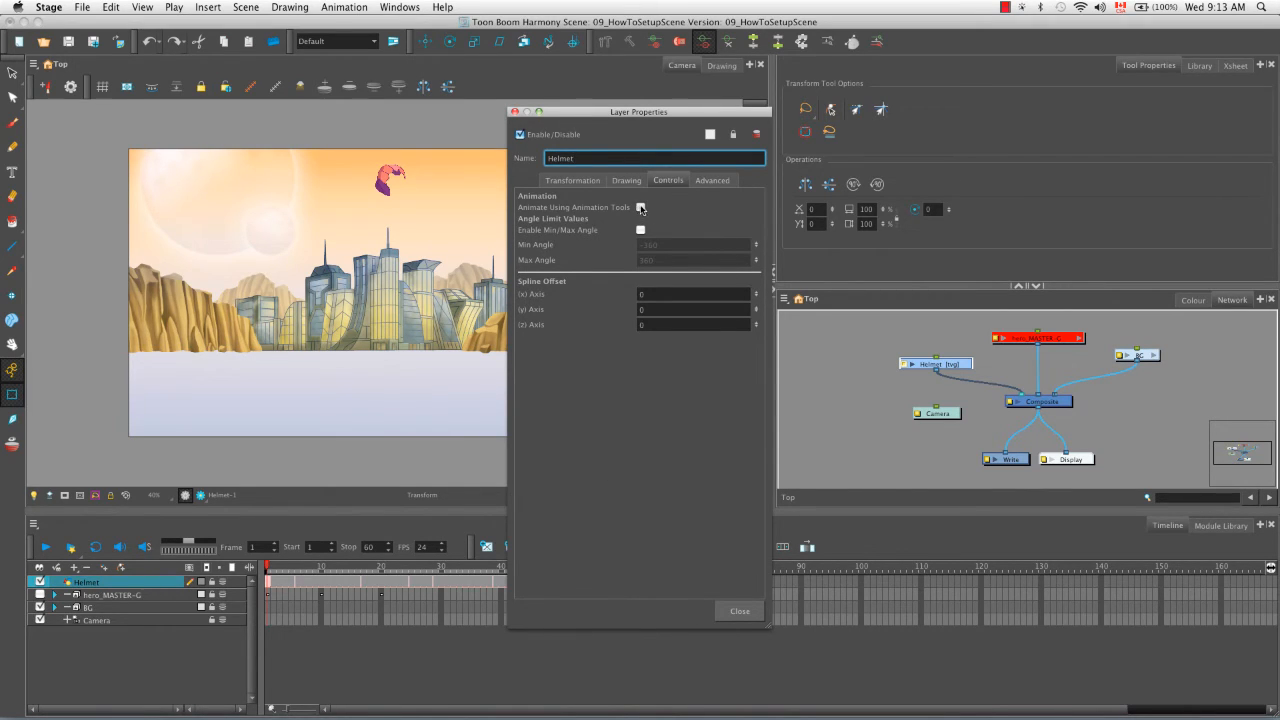
{"action": "left_click", "coordinate": [640, 207]}
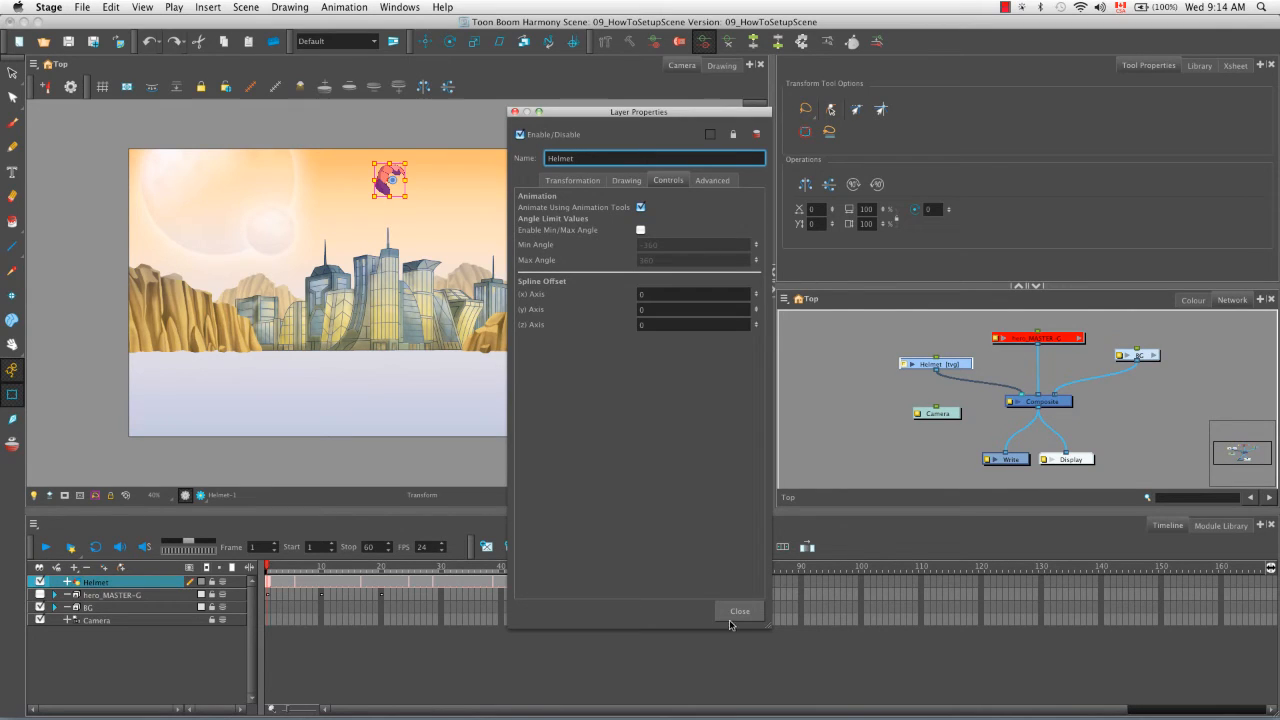
{"action": "left_click", "coordinate": [739, 611]}
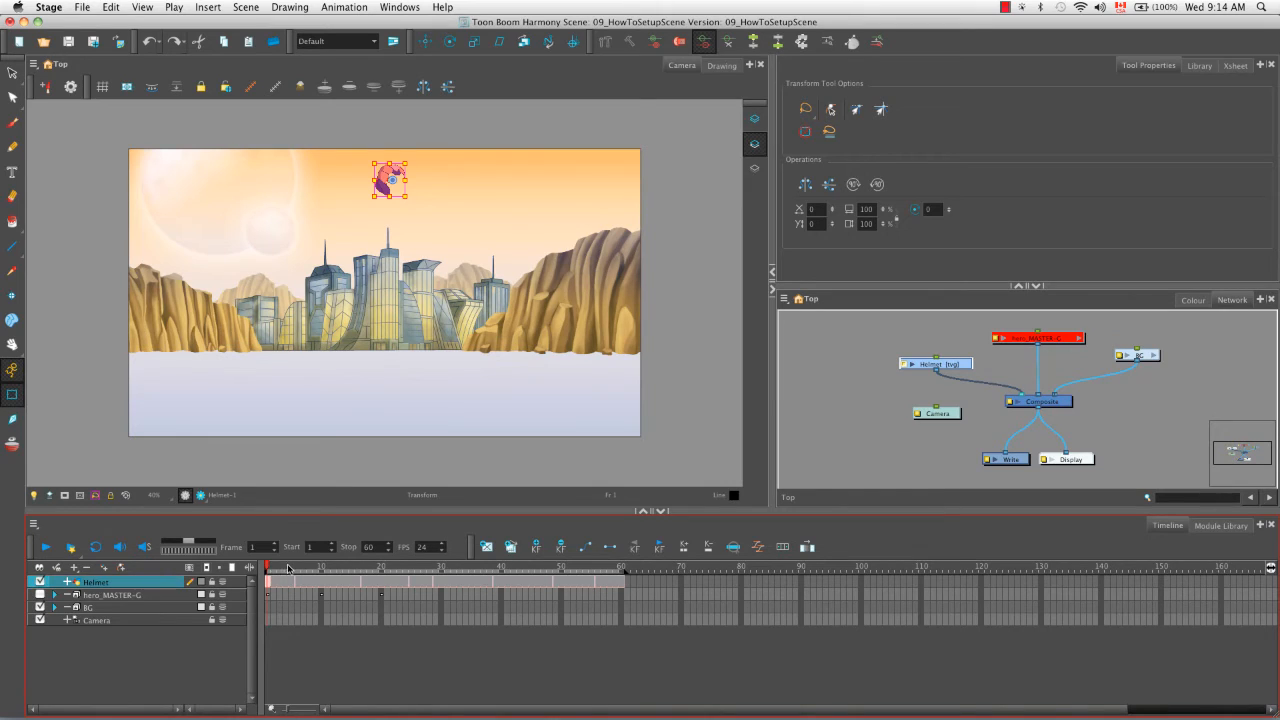
{"action": "left_click", "coordinate": [321, 567]}
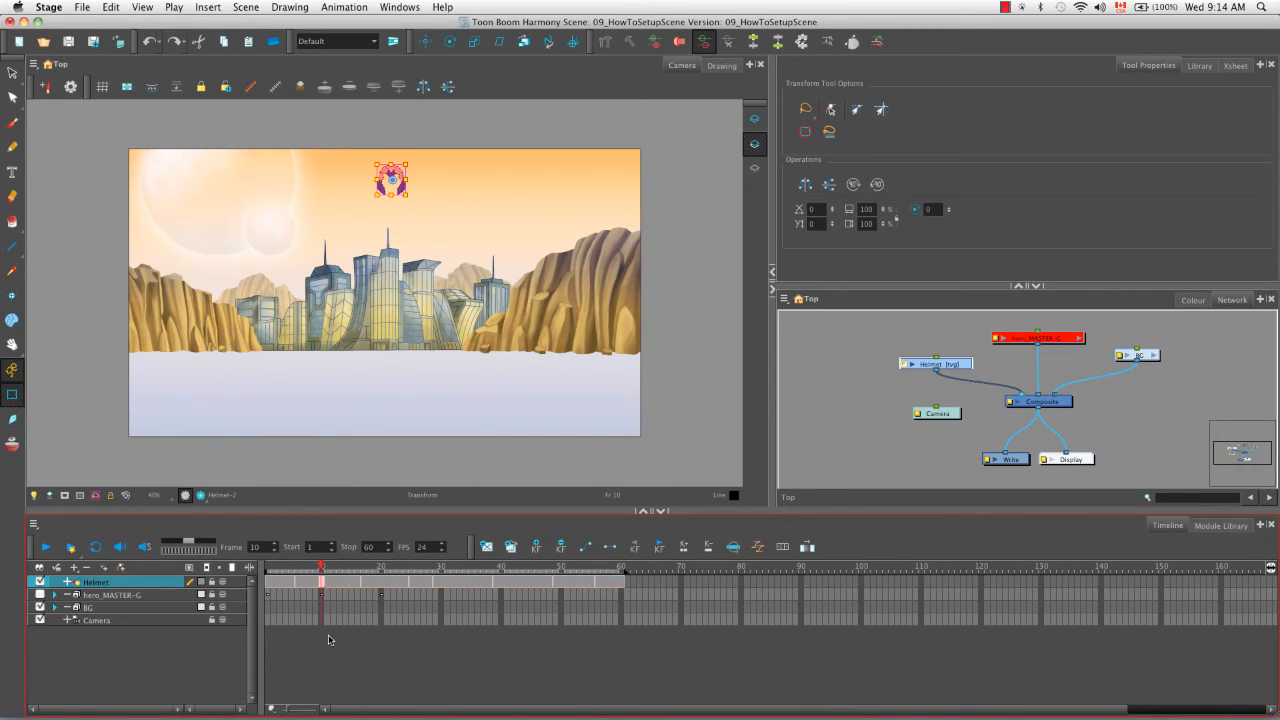
{"action": "mouse_move", "coordinate": [370, 663]}
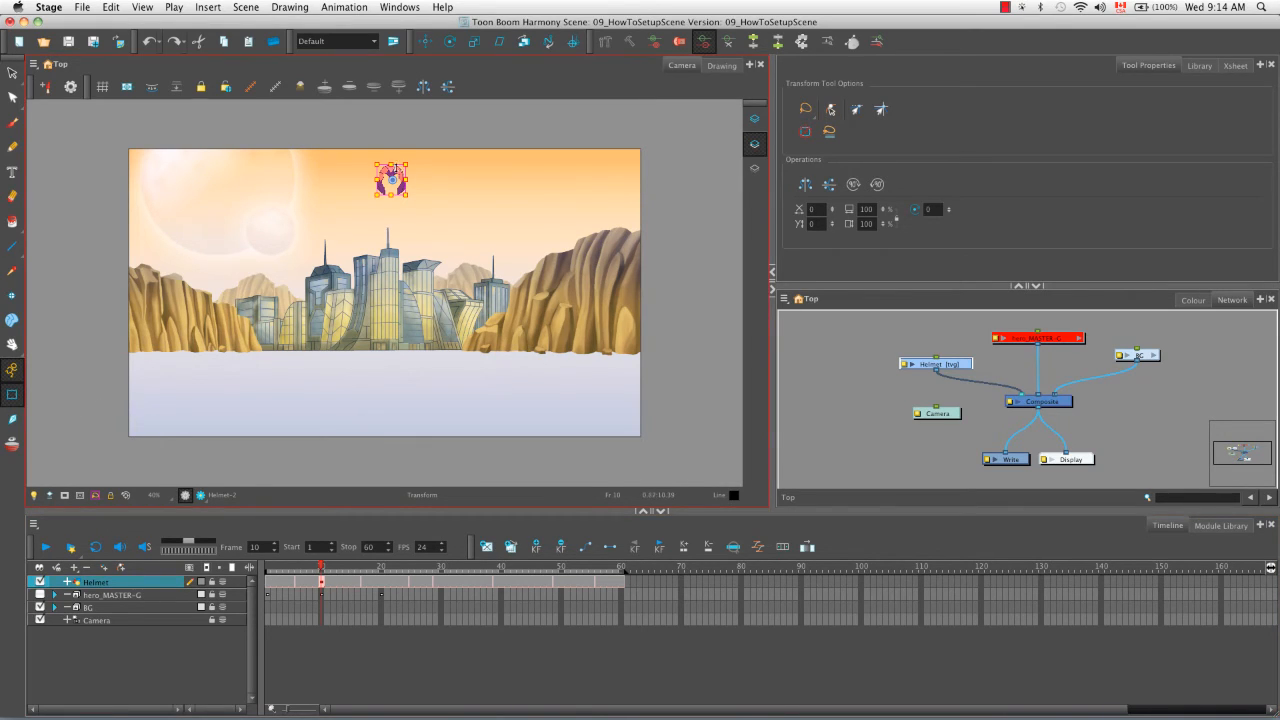
Key the helmet at the lower-left corner on frame 10 and near bottom centre on frame 60
{"action": "left_click_drag", "start_coordinate": [391, 178], "coordinate": [378, 190]}
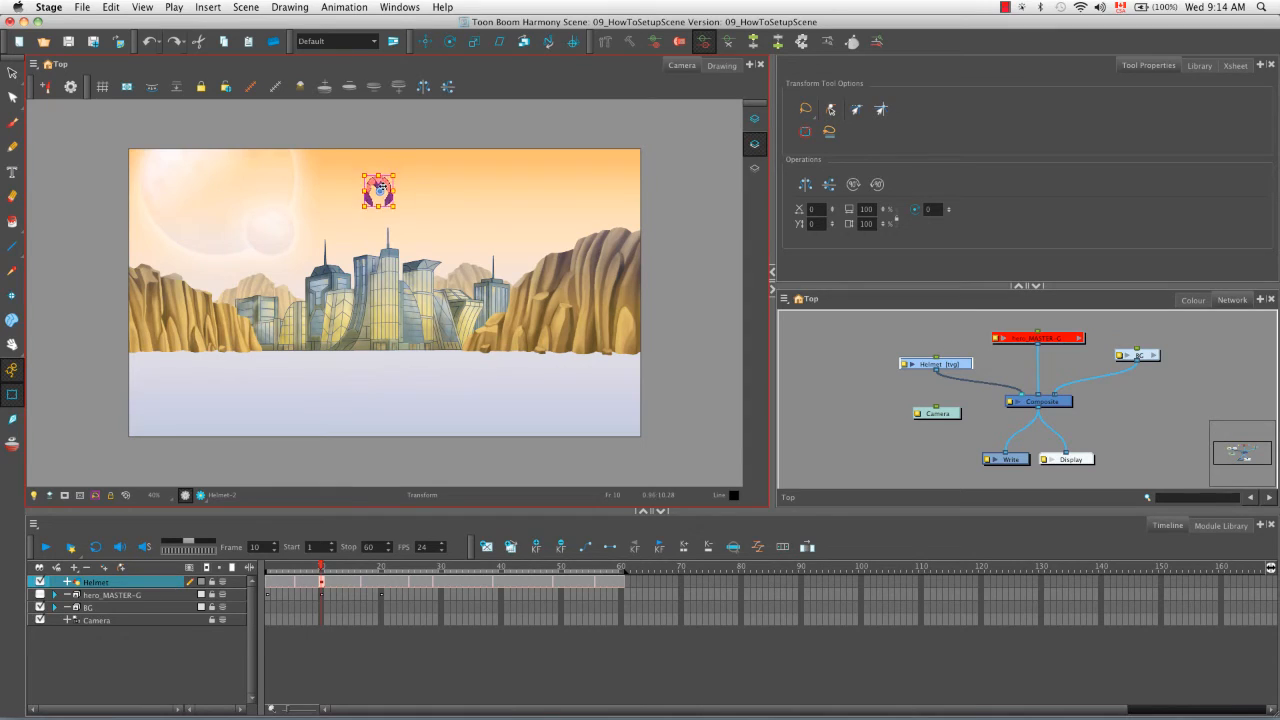
{"action": "left_click_drag", "start_coordinate": [378, 190], "coordinate": [163, 397]}
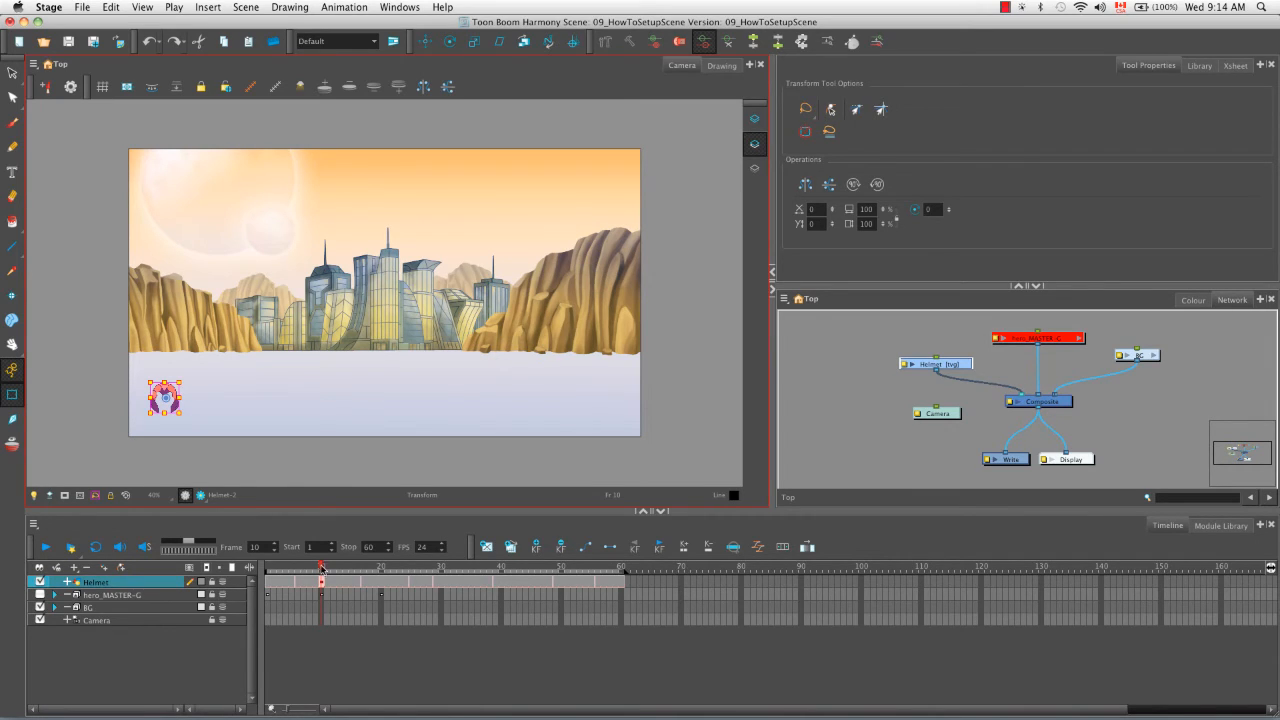
{"action": "left_click", "coordinate": [443, 567]}
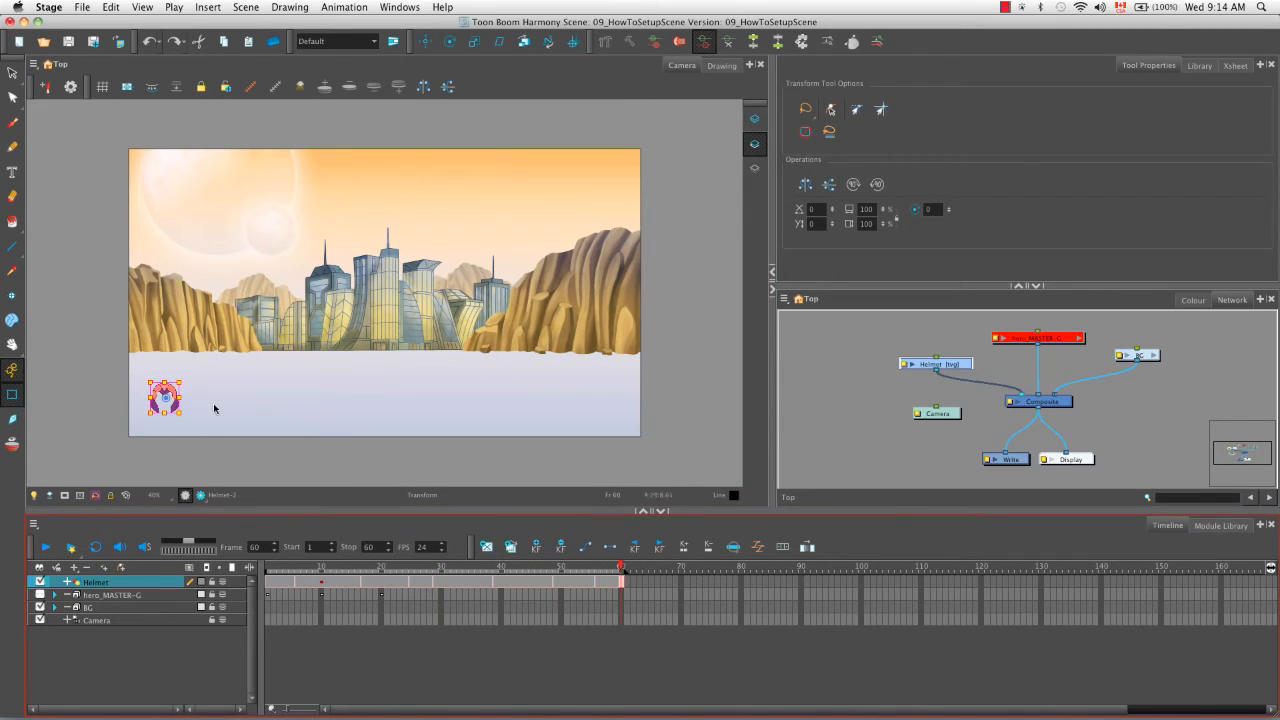
{"action": "left_click_drag", "start_coordinate": [164, 397], "coordinate": [607, 402]}
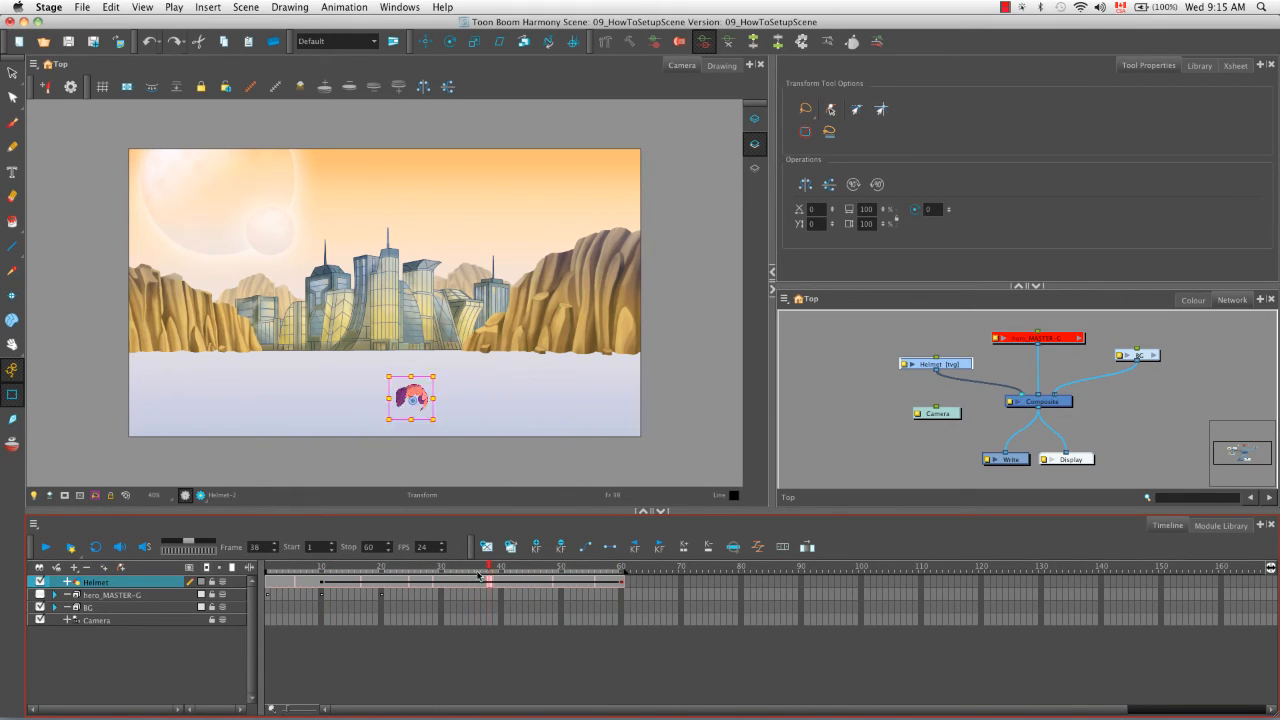
Step between frames 10, 2 and back to check the helmet's motion
{"action": "left_click", "coordinate": [322, 567]}
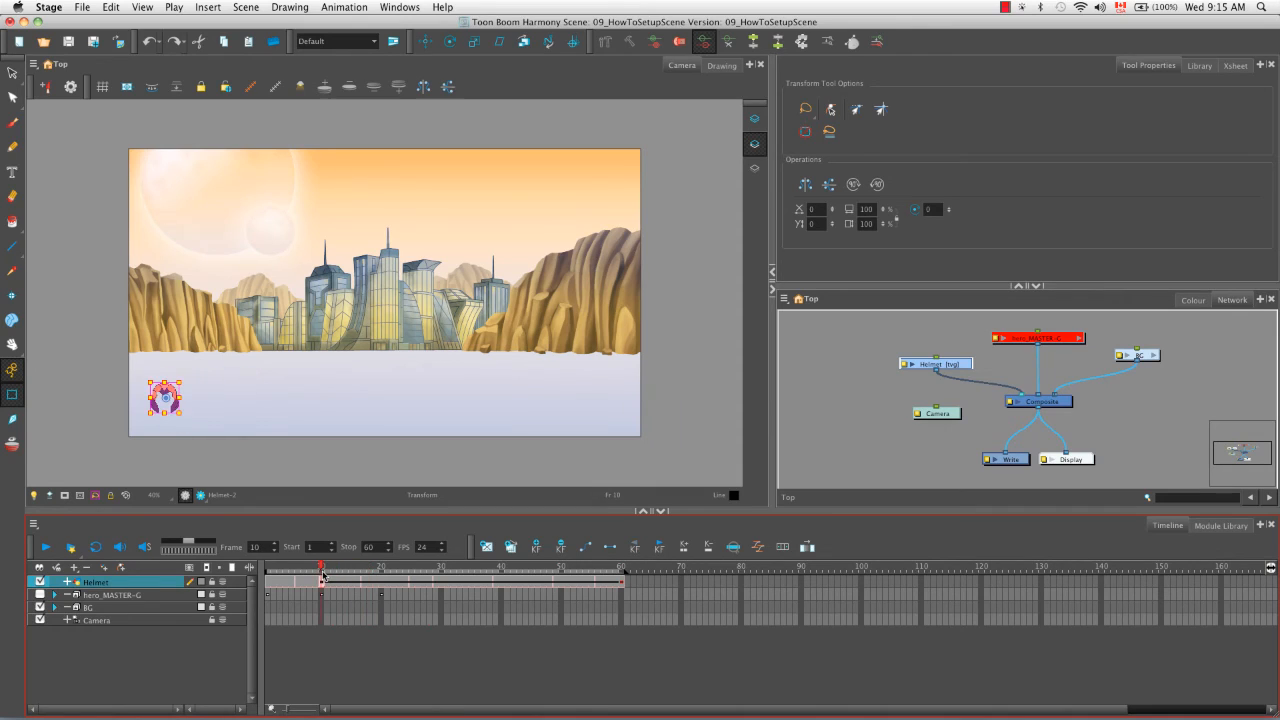
{"action": "mouse_move", "coordinate": [430, 652]}
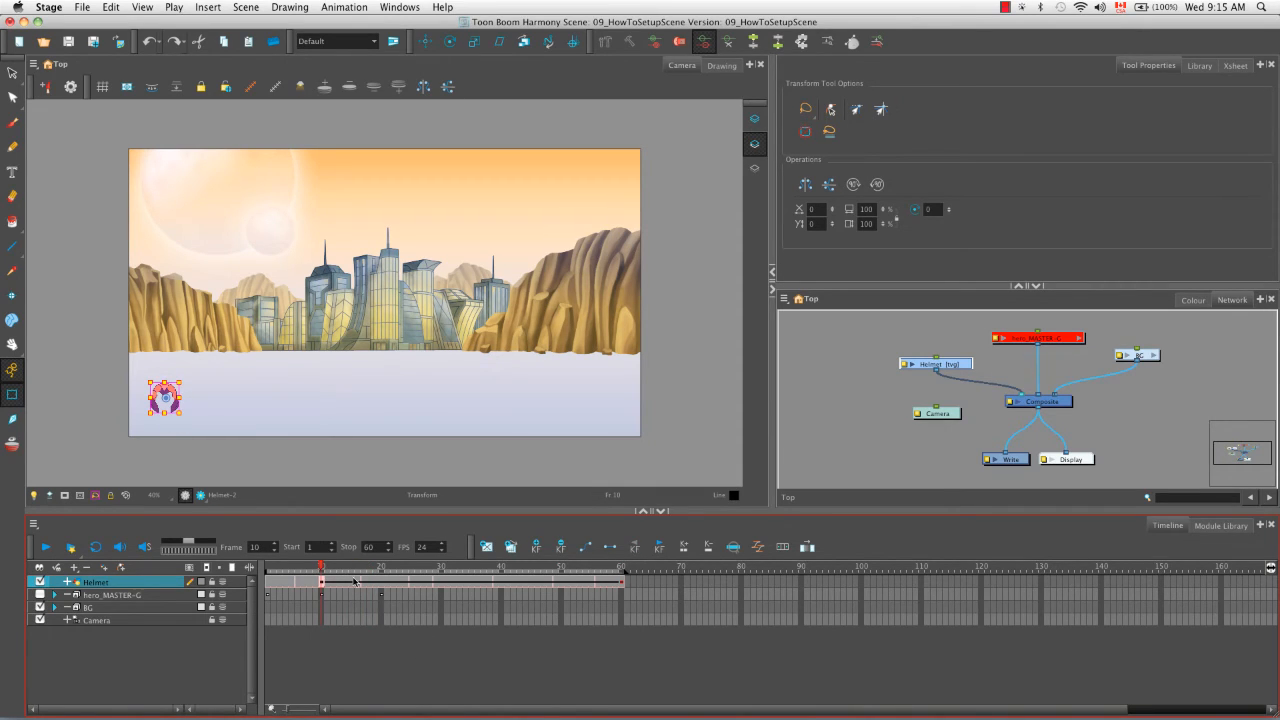
{"action": "left_click", "coordinate": [267, 567]}
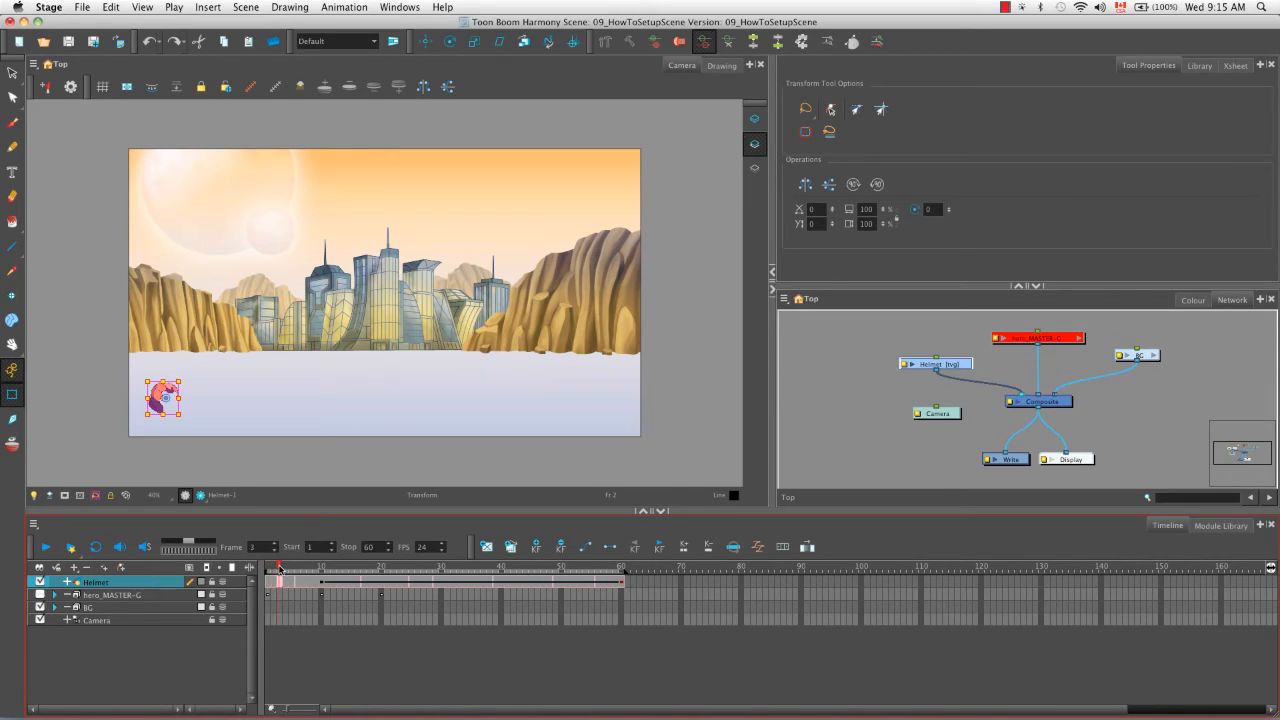
{"action": "left_click", "coordinate": [322, 567]}
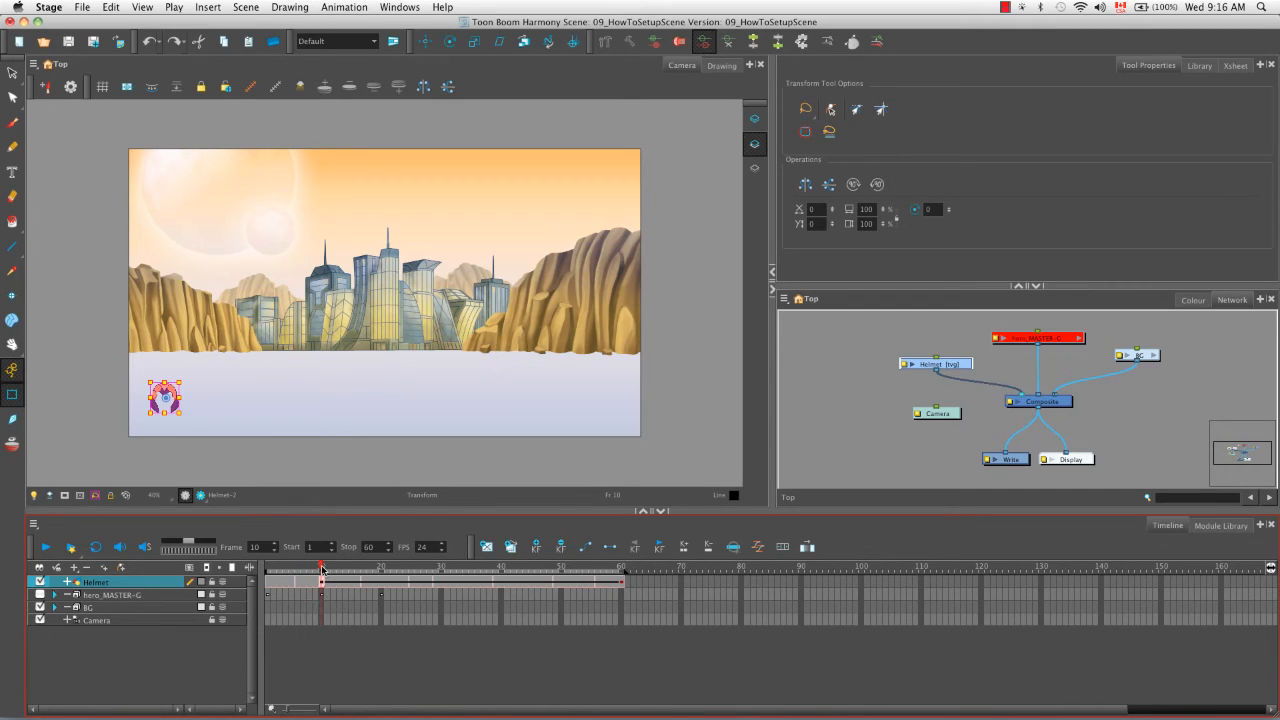
{"action": "left_click", "coordinate": [451, 567]}
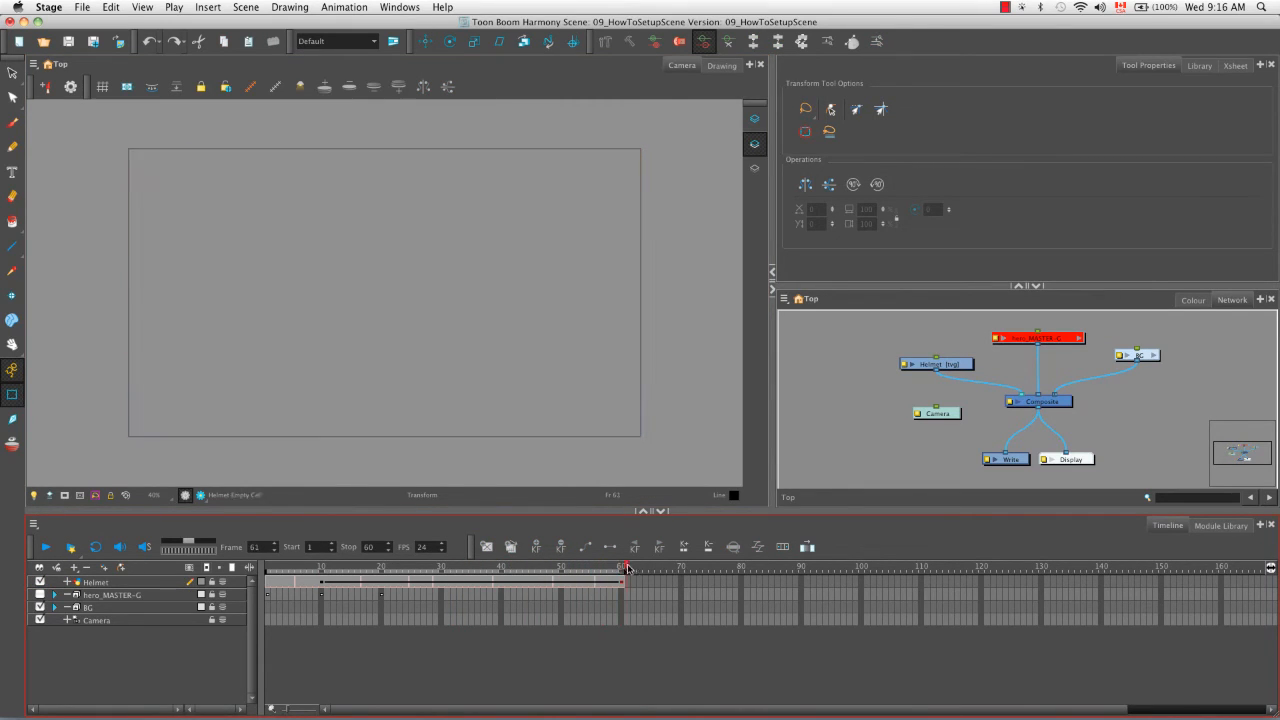
Set the playback range to end at frame 60, play it, and turn on looping
{"action": "left_click", "coordinate": [321, 568]}
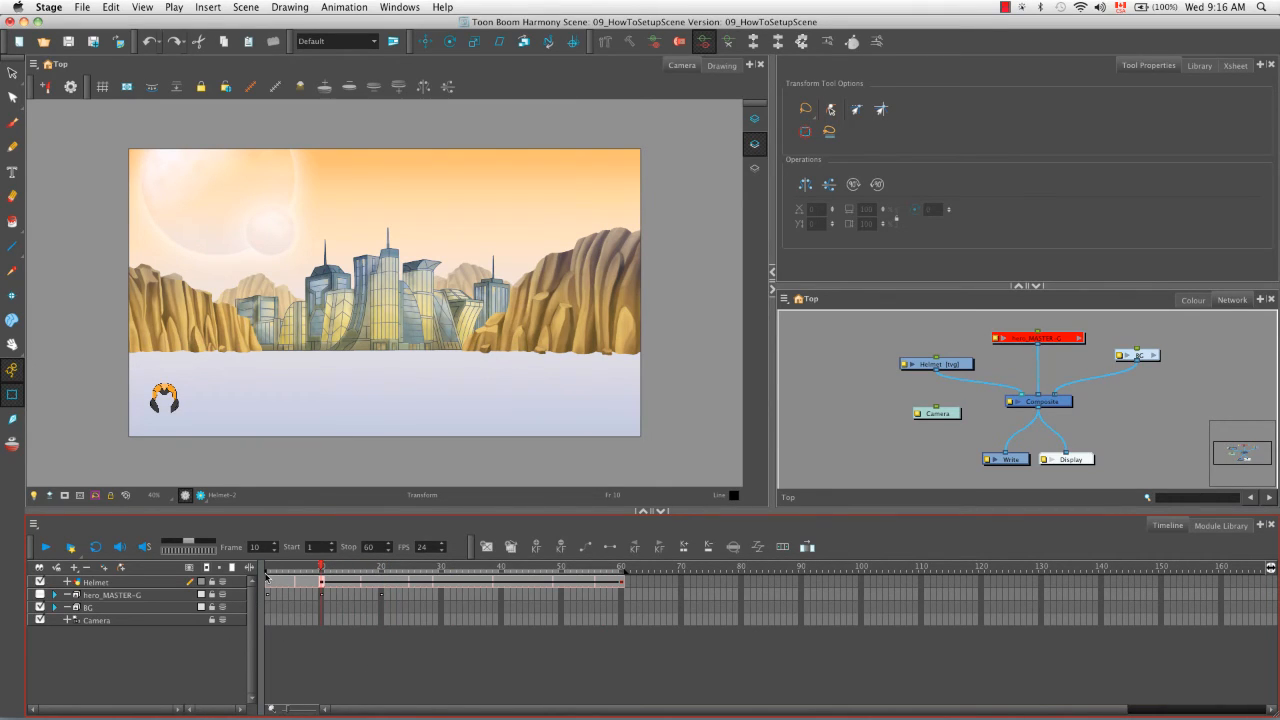
{"action": "mouse_move", "coordinate": [547, 653]}
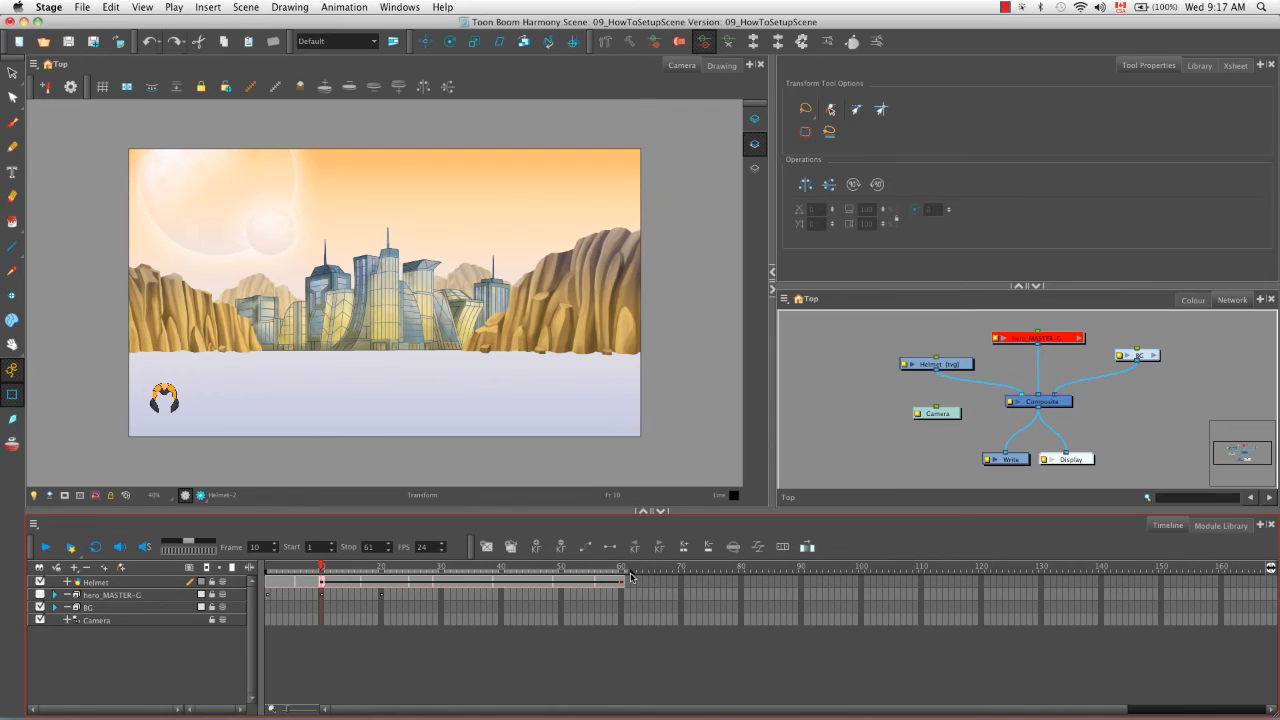
{"action": "left_click_drag", "start_coordinate": [630, 578], "coordinate": [688, 578]}
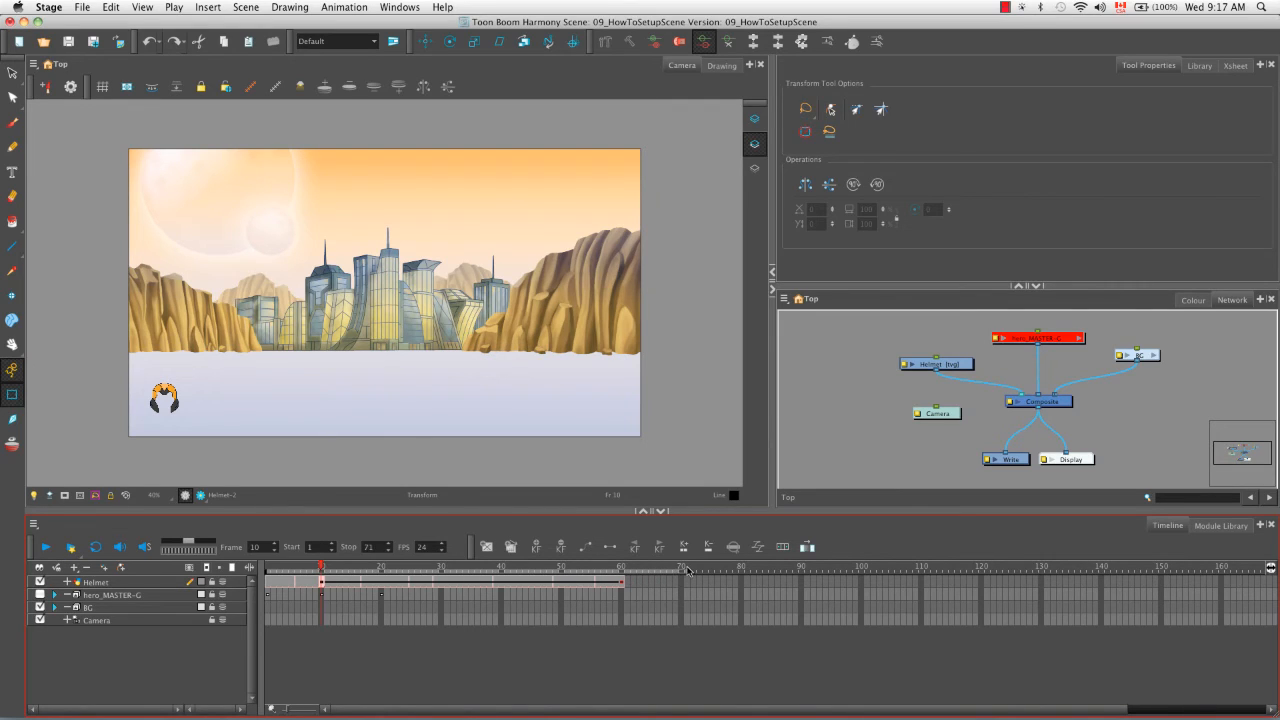
{"action": "left_click_drag", "start_coordinate": [620, 580], "coordinate": [560, 580]}
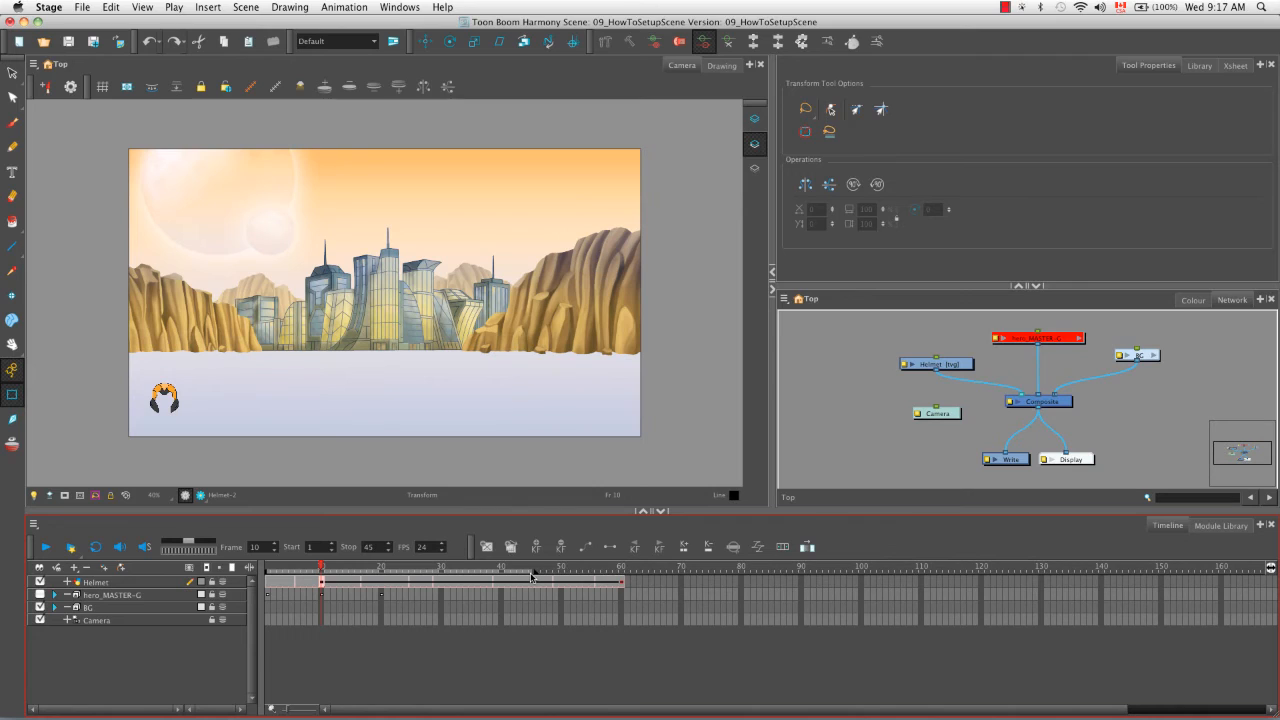
{"action": "left_click_drag", "start_coordinate": [533, 577], "coordinate": [622, 577]}
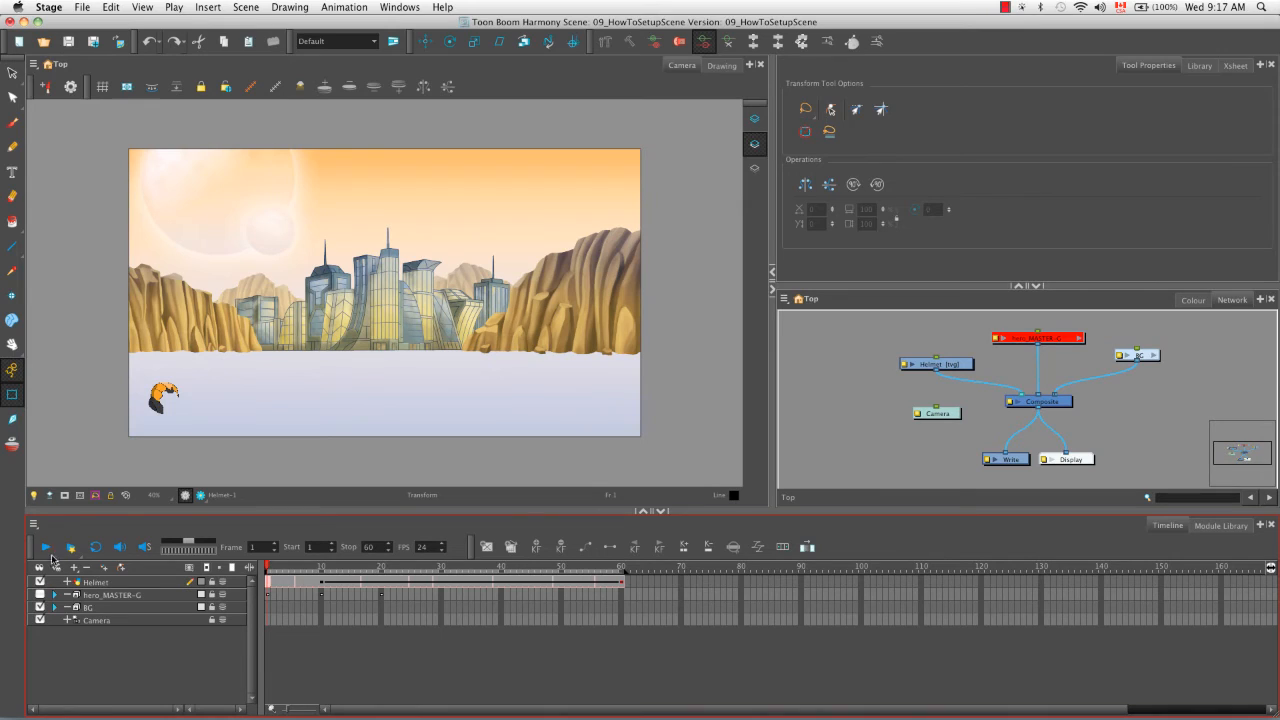
{"action": "left_click", "coordinate": [45, 547]}
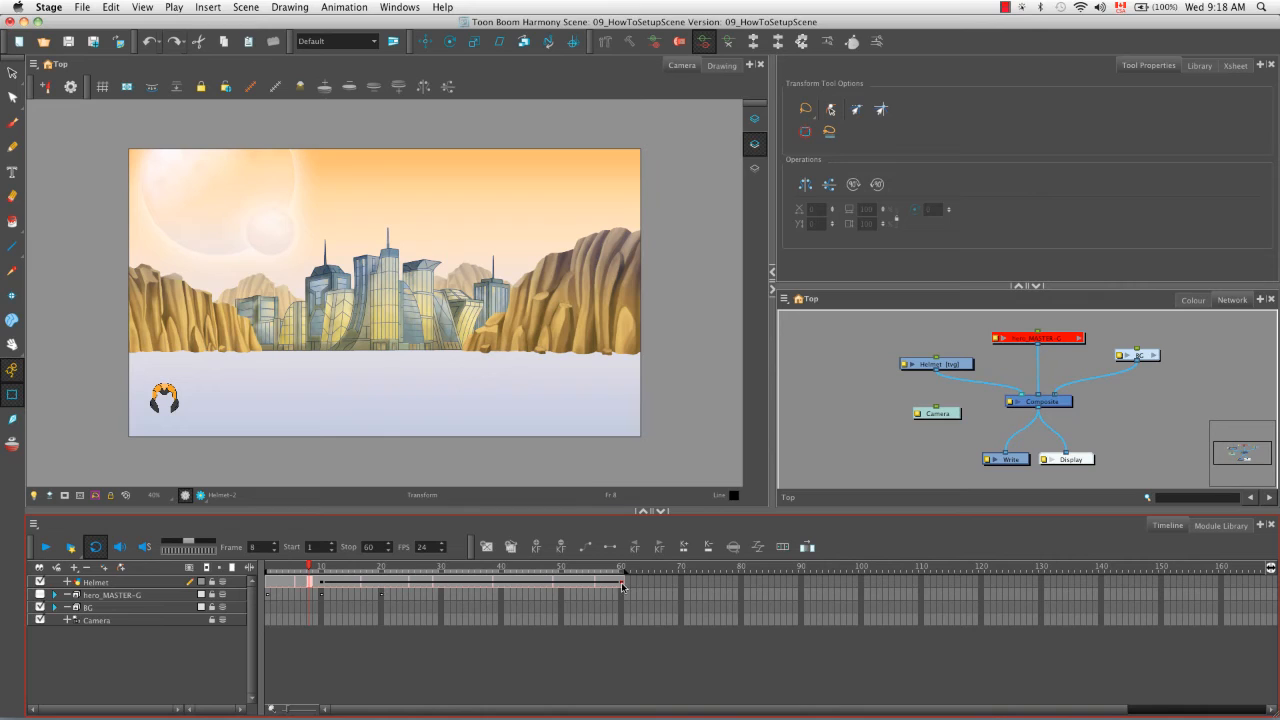
{"action": "mouse_move", "coordinate": [337, 655]}
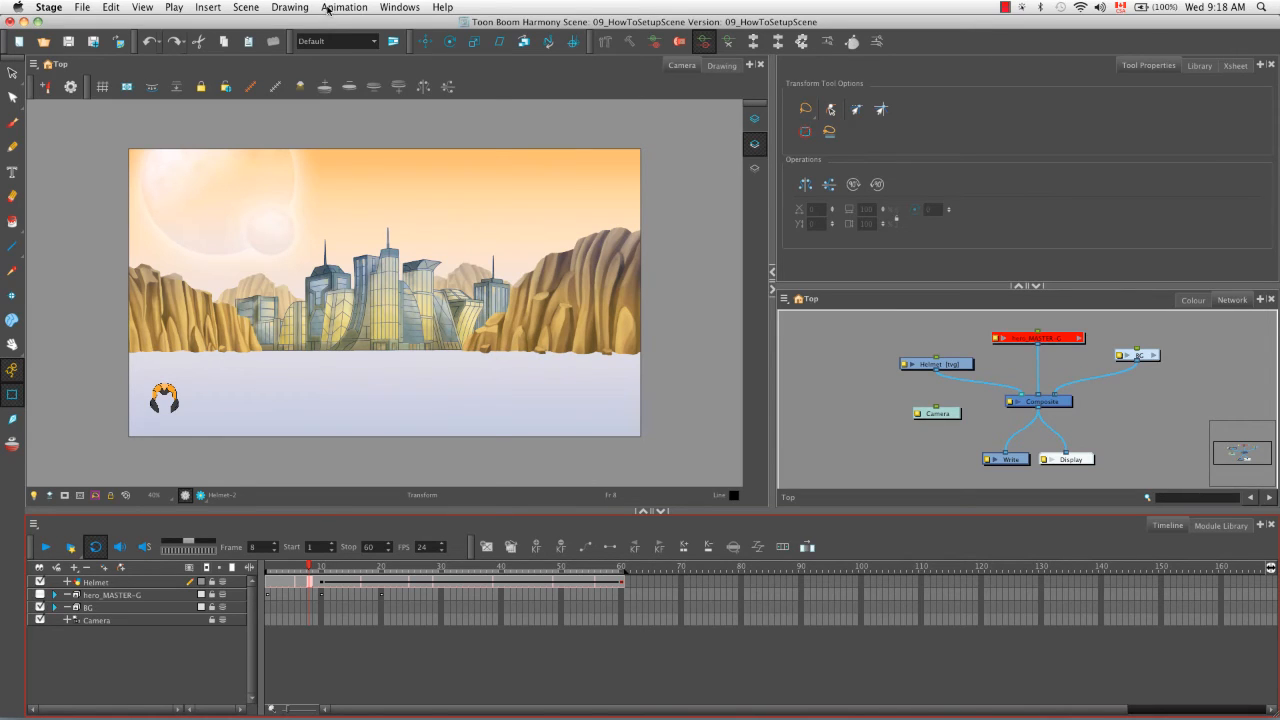
{"action": "left_click", "coordinate": [344, 7]}
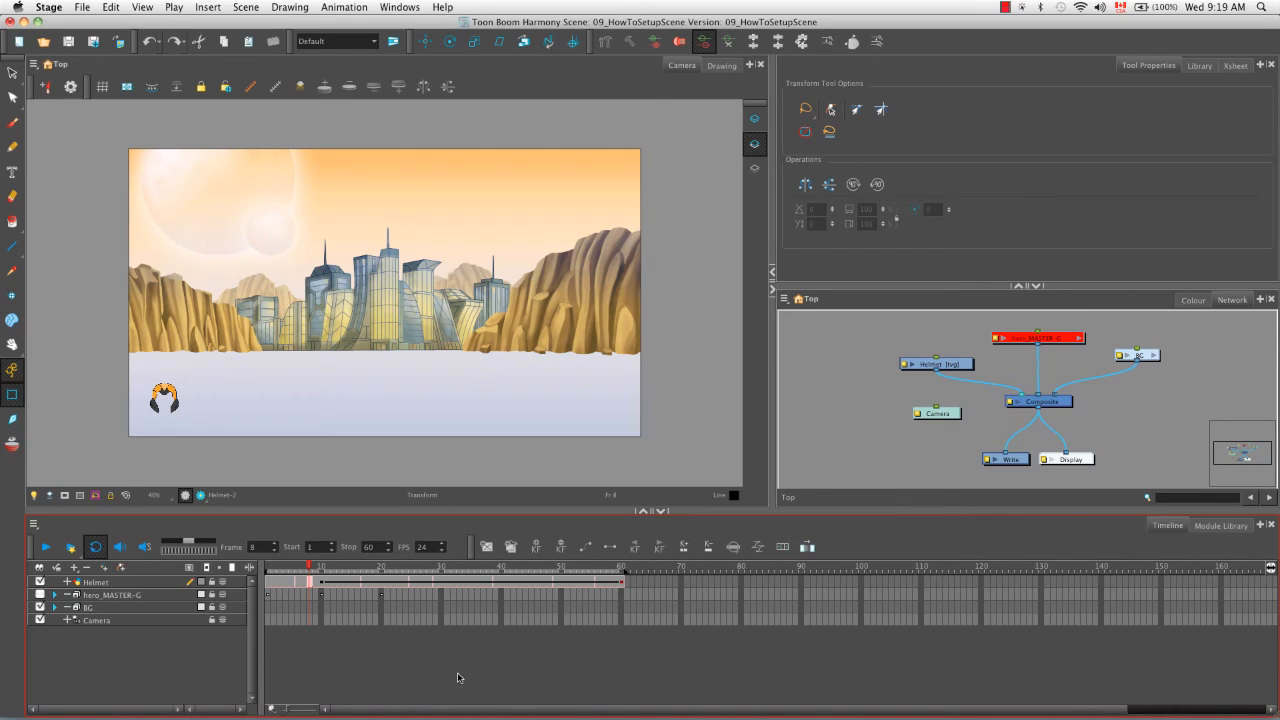
{"action": "mouse_move", "coordinate": [175, 680]}
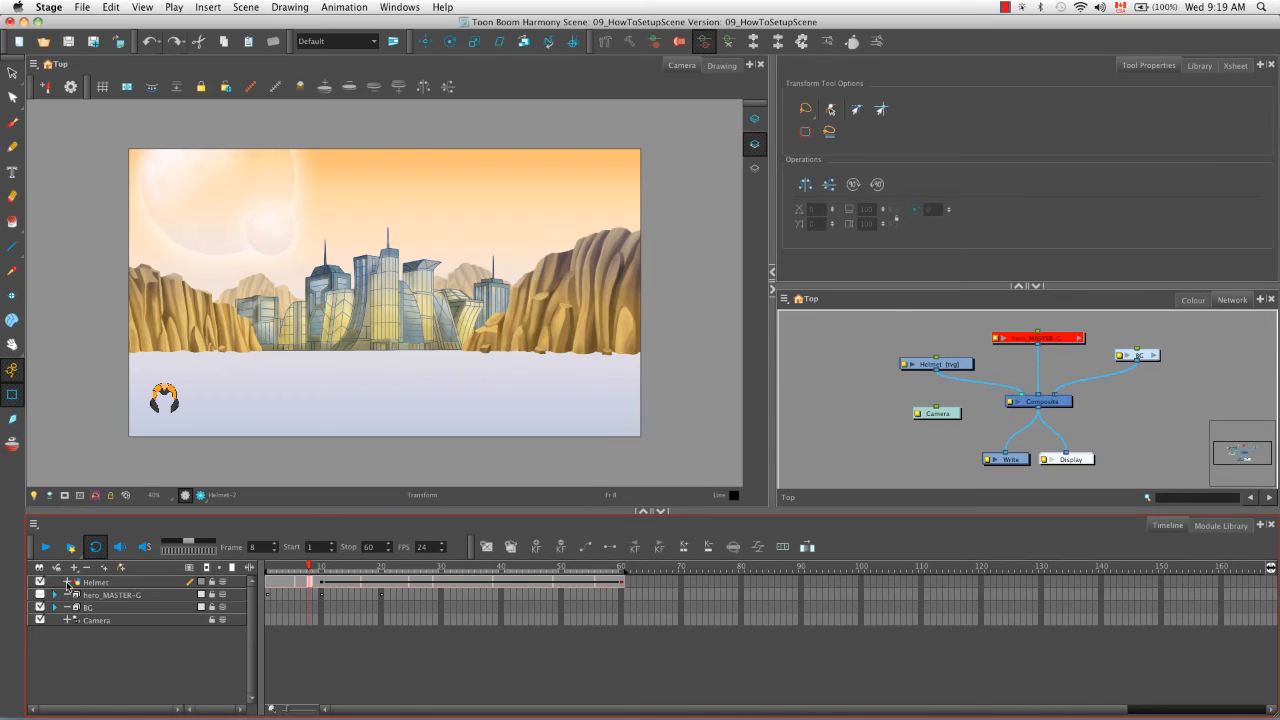
Expand Helmet's functions and inspect the Position: Pos x curve in the Bezier Editor, then close it
{"action": "left_click", "coordinate": [68, 582]}
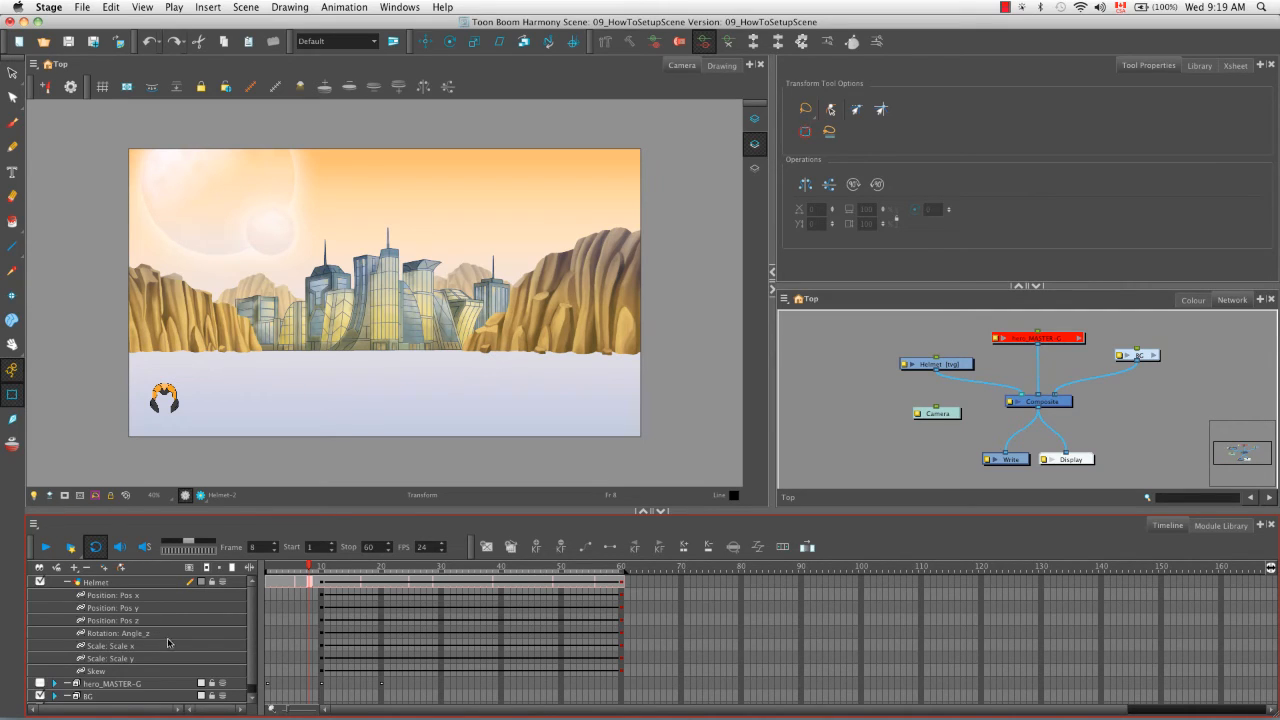
{"action": "mouse_move", "coordinate": [136, 676]}
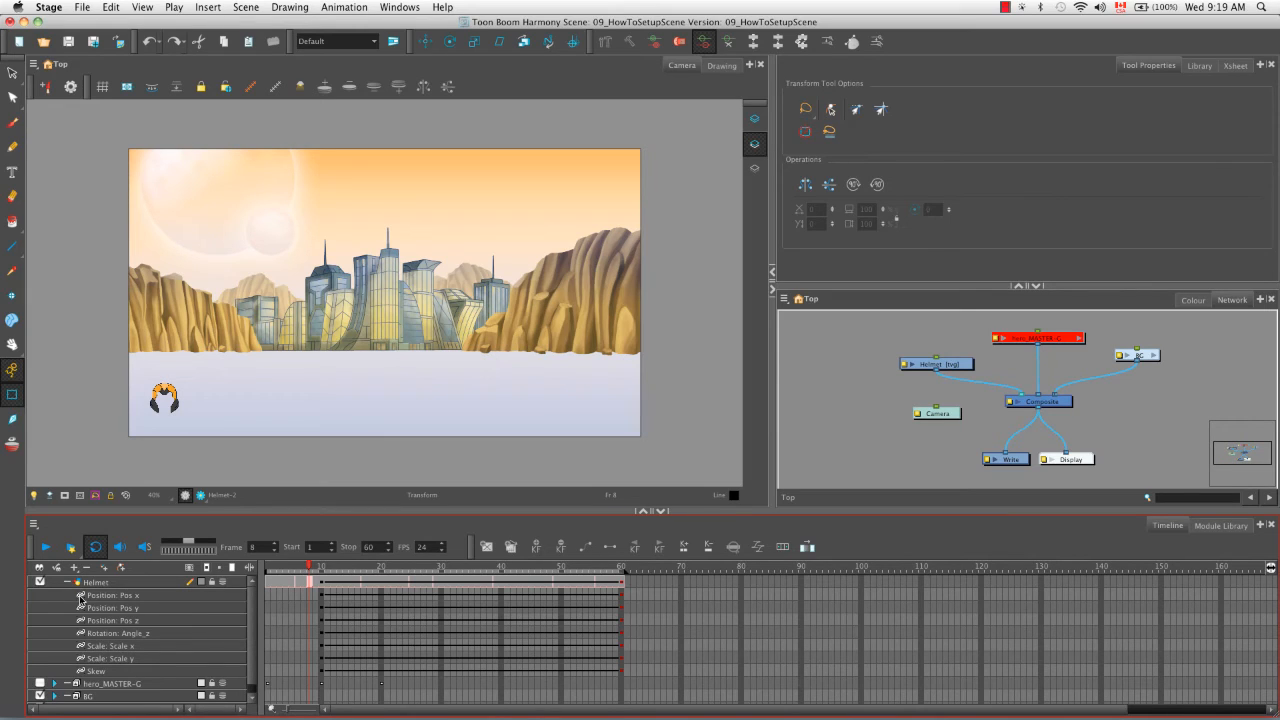
{"action": "double_click", "coordinate": [112, 595]}
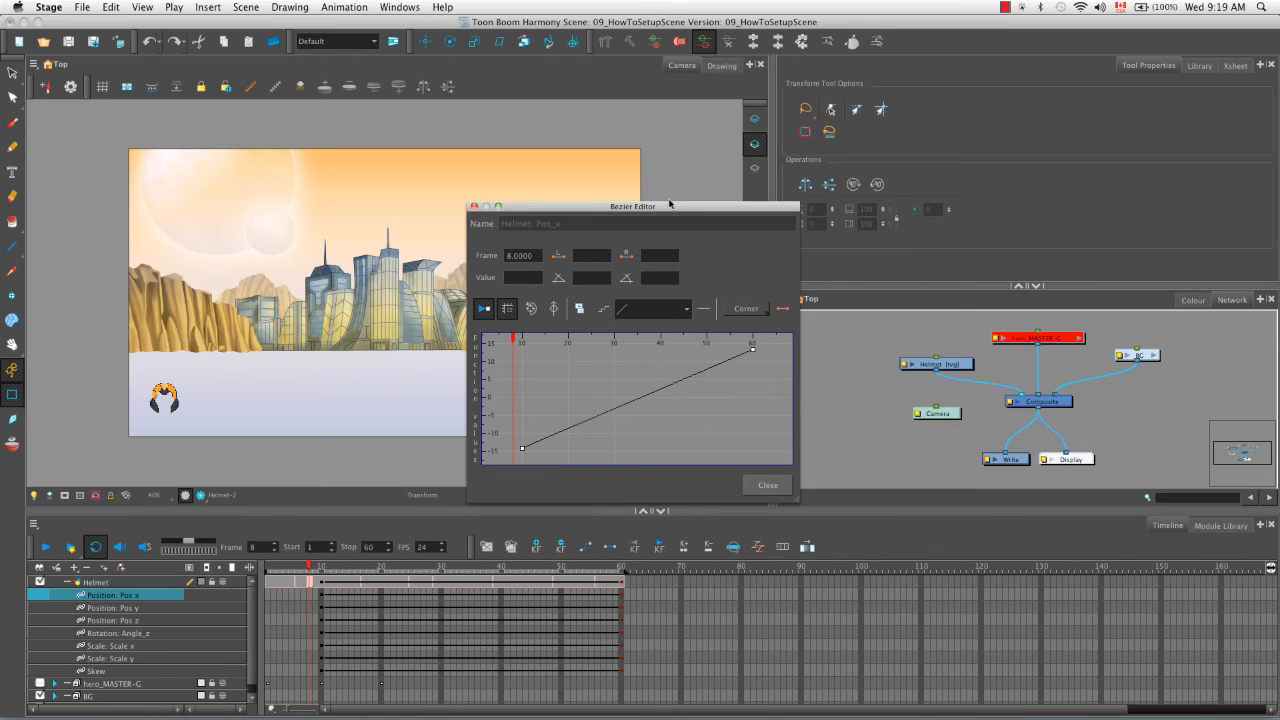
{"action": "mouse_move", "coordinate": [463, 410]}
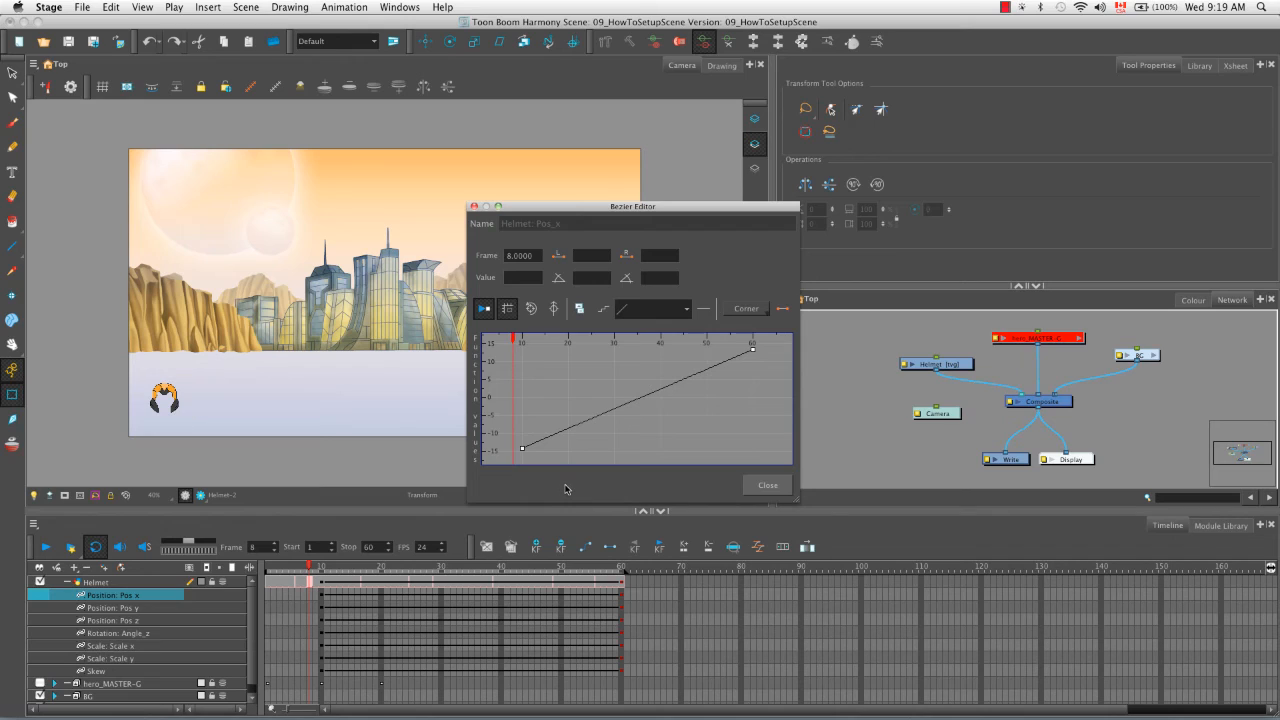
{"action": "mouse_move", "coordinate": [560, 491]}
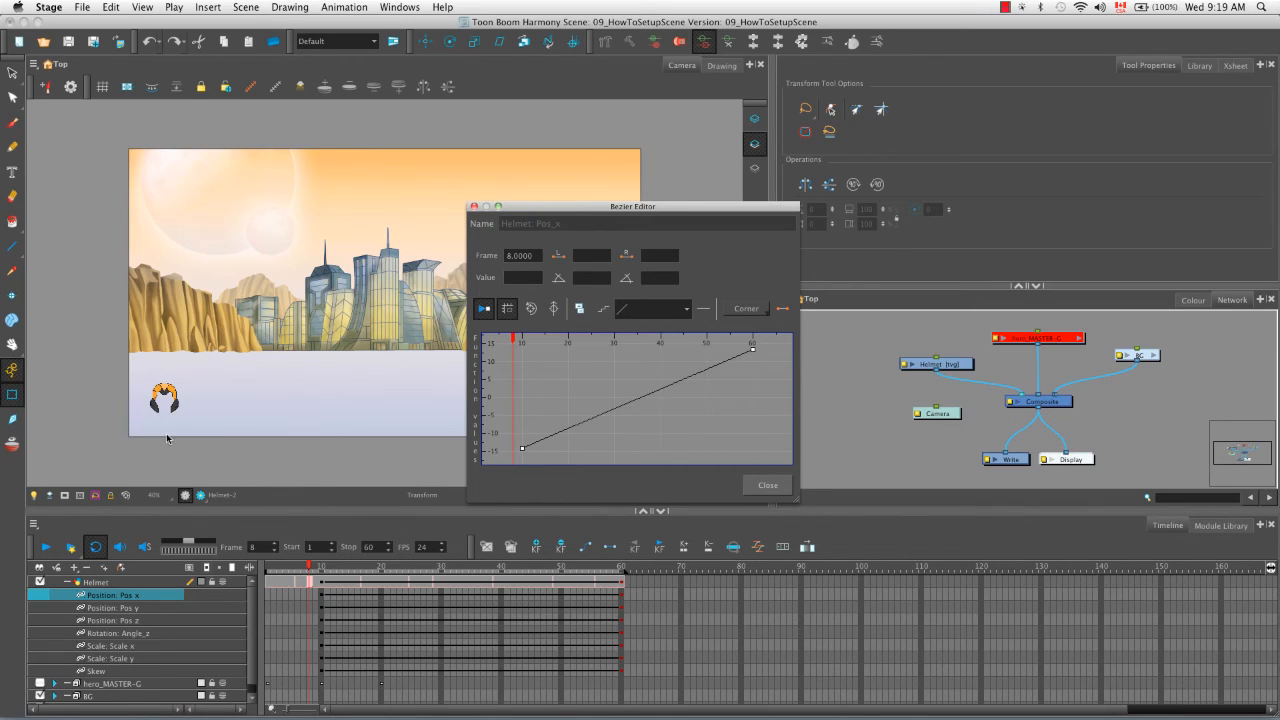
{"action": "mouse_move", "coordinate": [675, 490]}
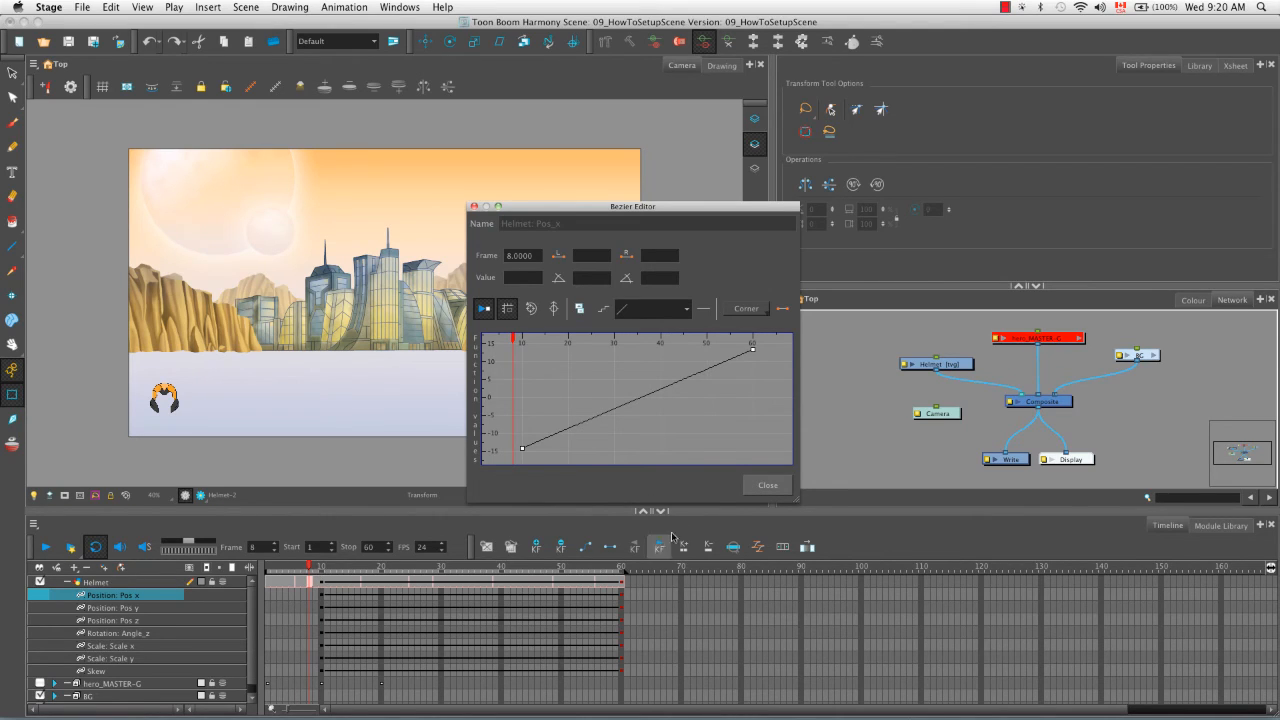
{"action": "left_click", "coordinate": [767, 485]}
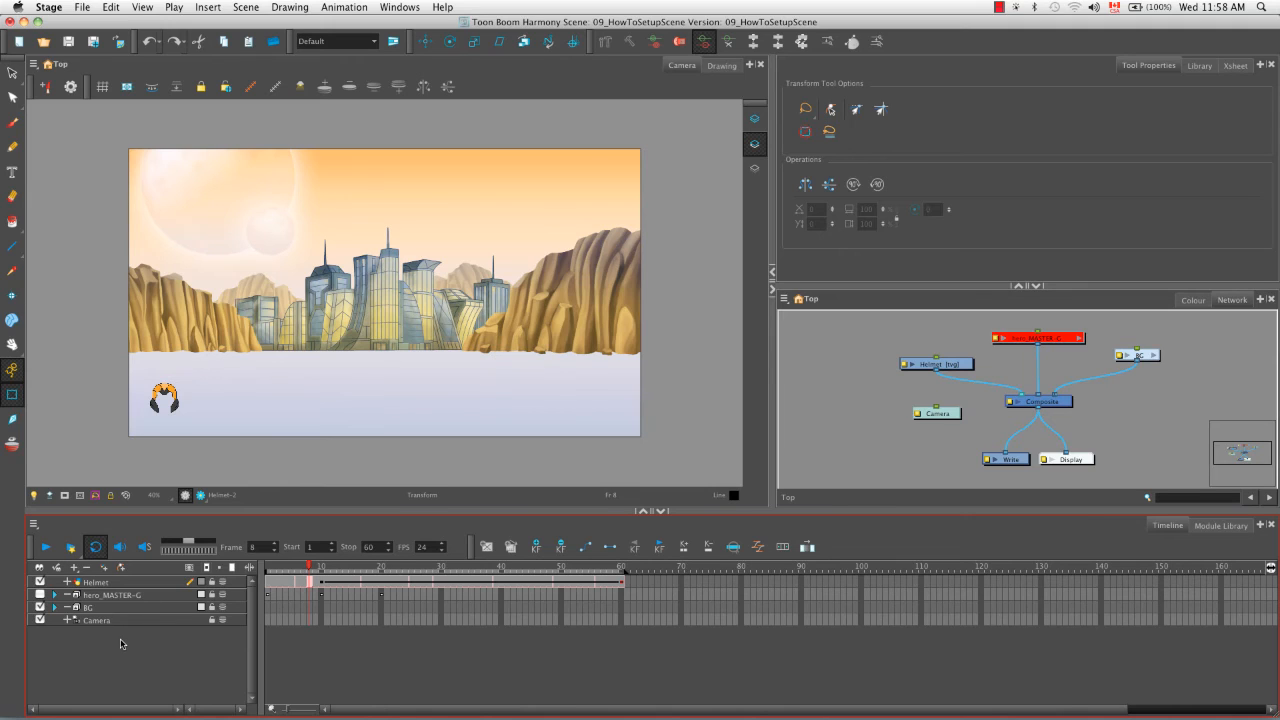
Select the Camera layer in the Timeline
{"action": "left_click", "coordinate": [96, 620]}
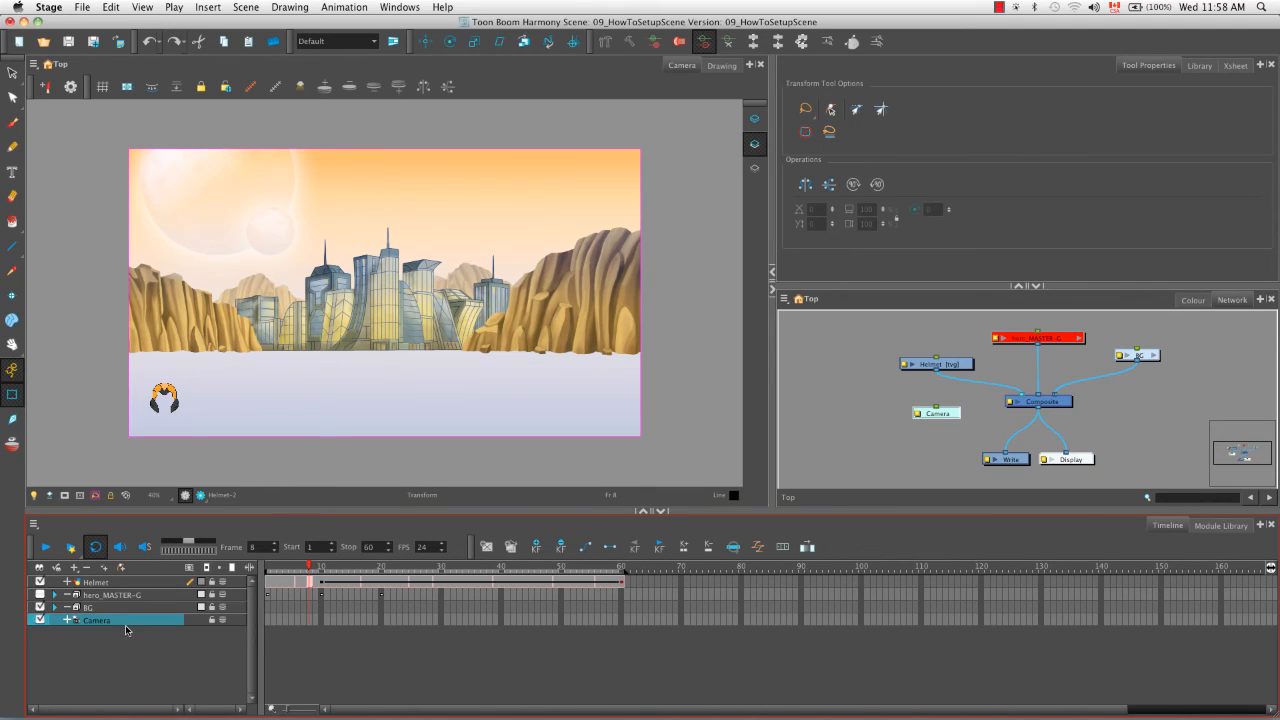
{"action": "mouse_move", "coordinate": [124, 640]}
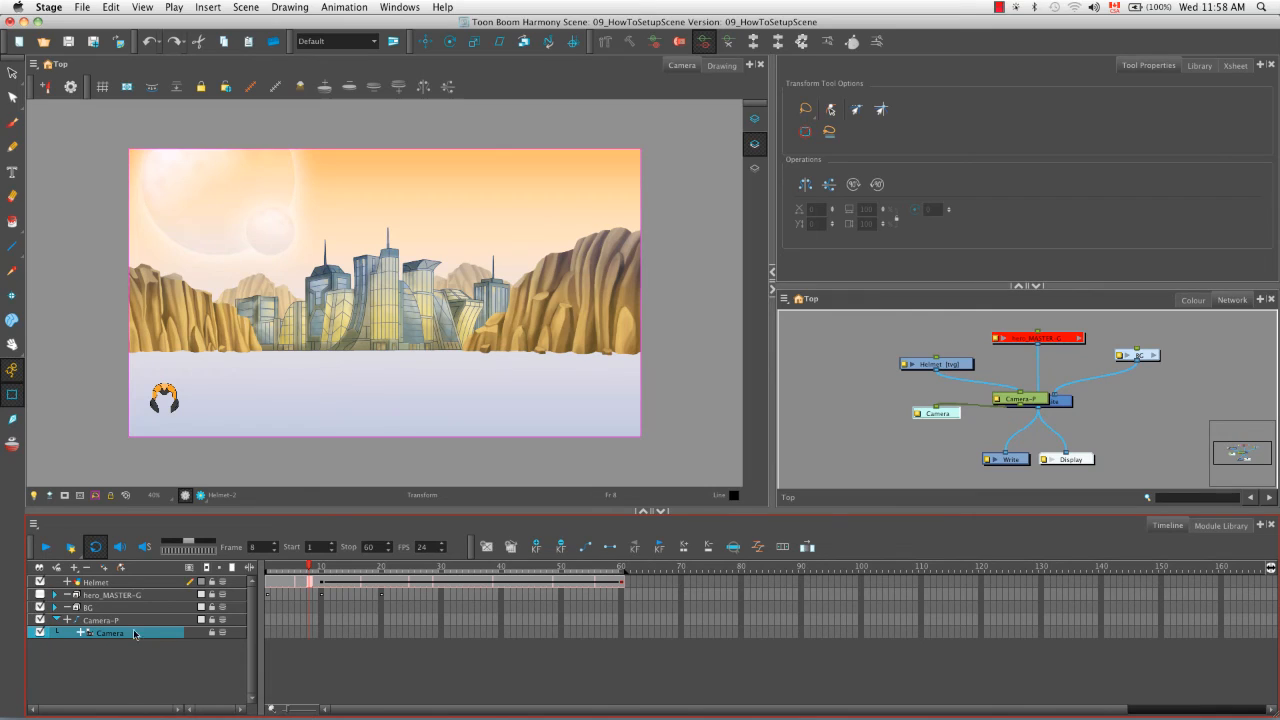
{"action": "mouse_move", "coordinate": [130, 668]}
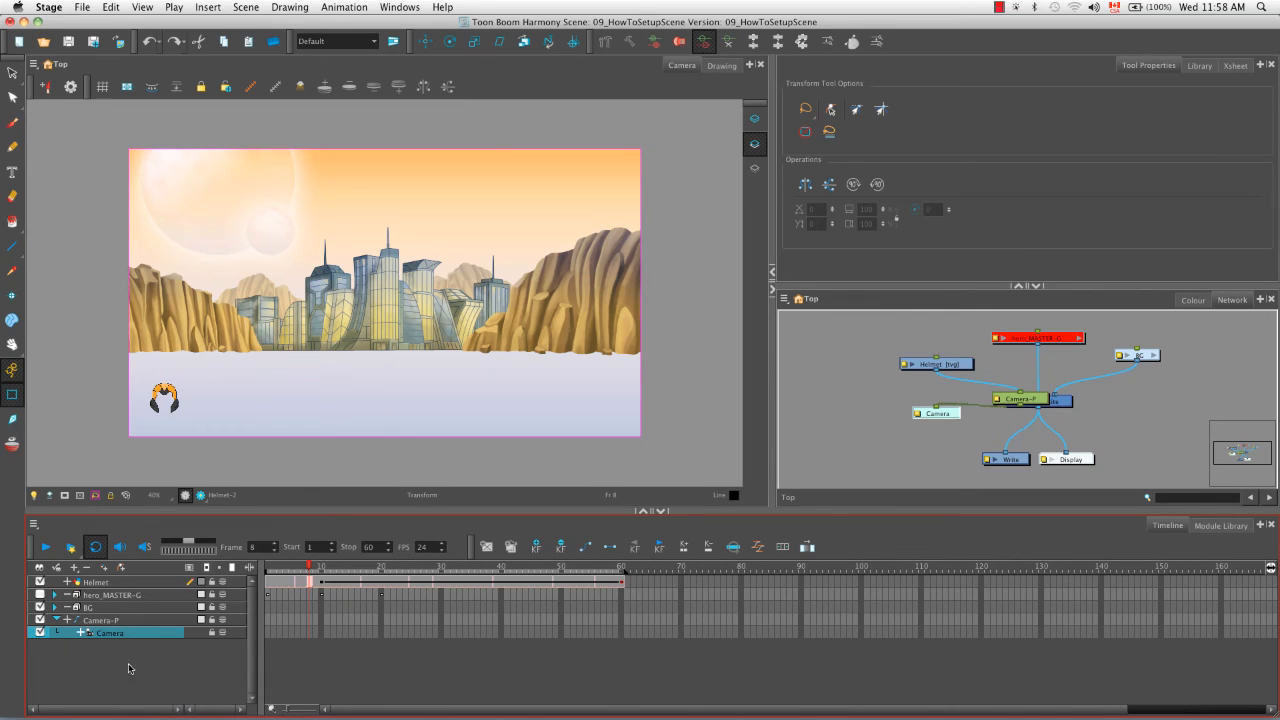
{"action": "mouse_move", "coordinate": [103, 651]}
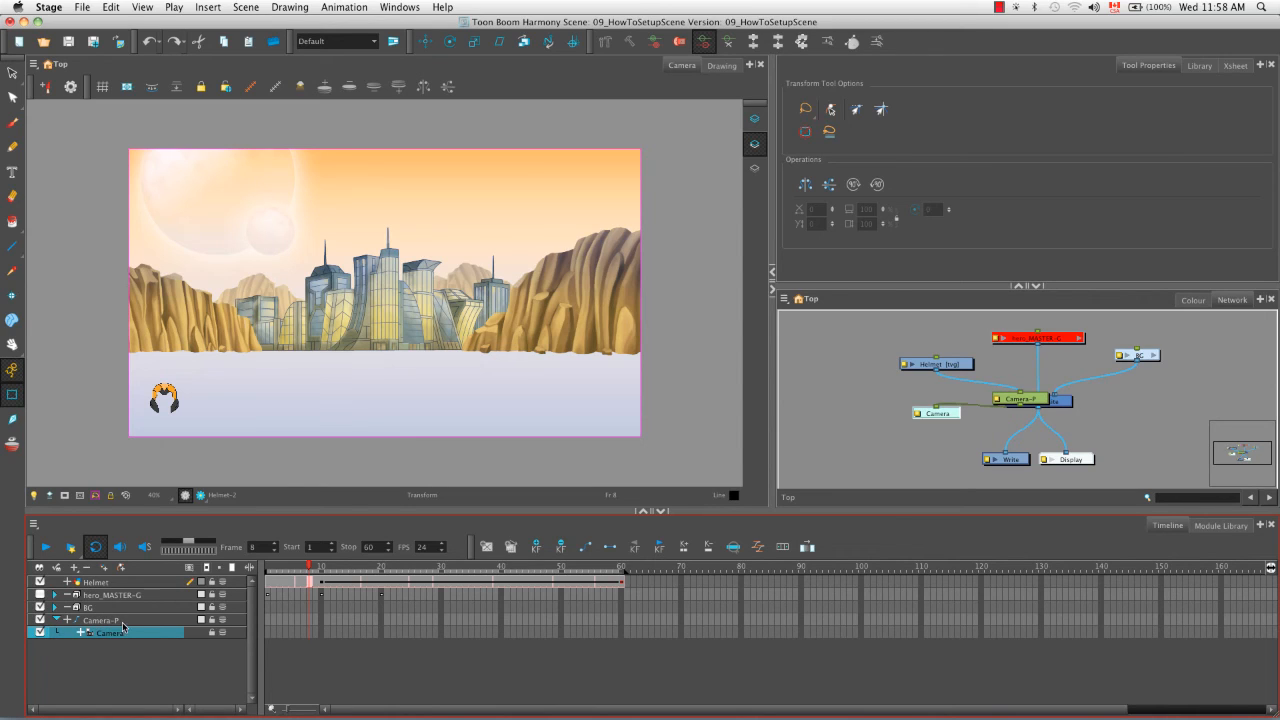
{"action": "mouse_move", "coordinate": [144, 668]}
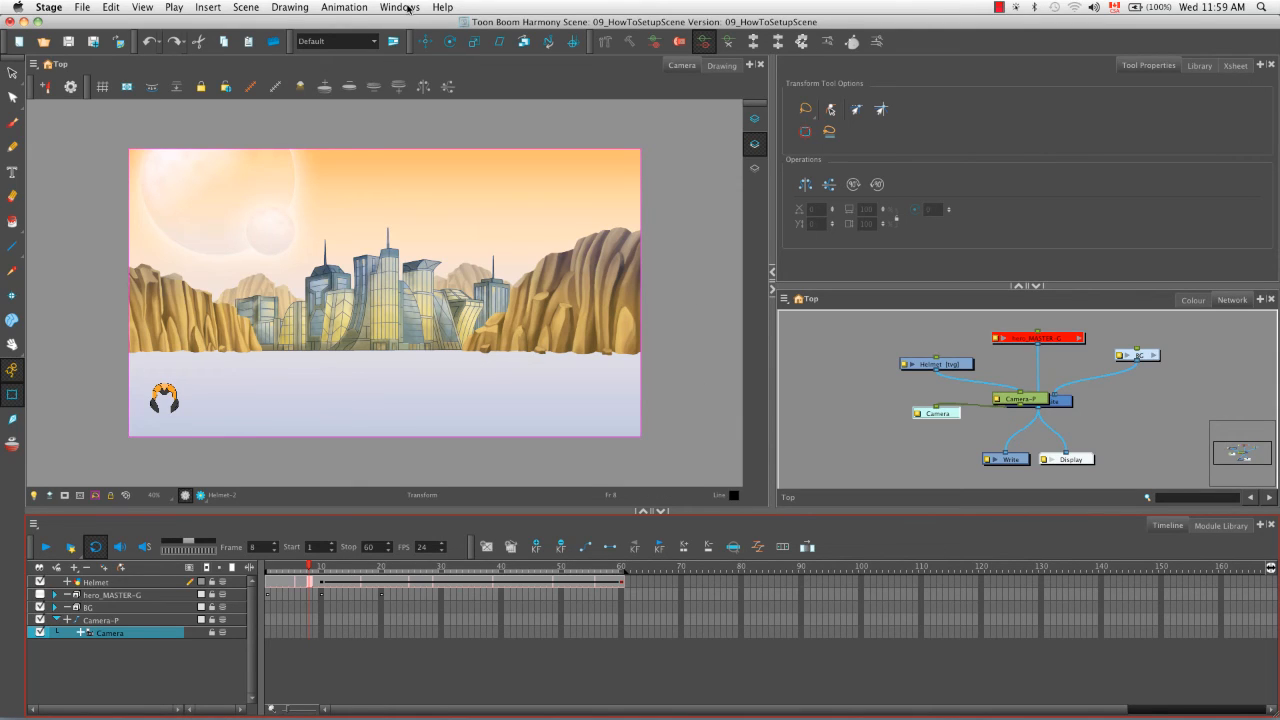
Open a Side view from the Windows menu to see the camera in profile
{"action": "left_click", "coordinate": [399, 7]}
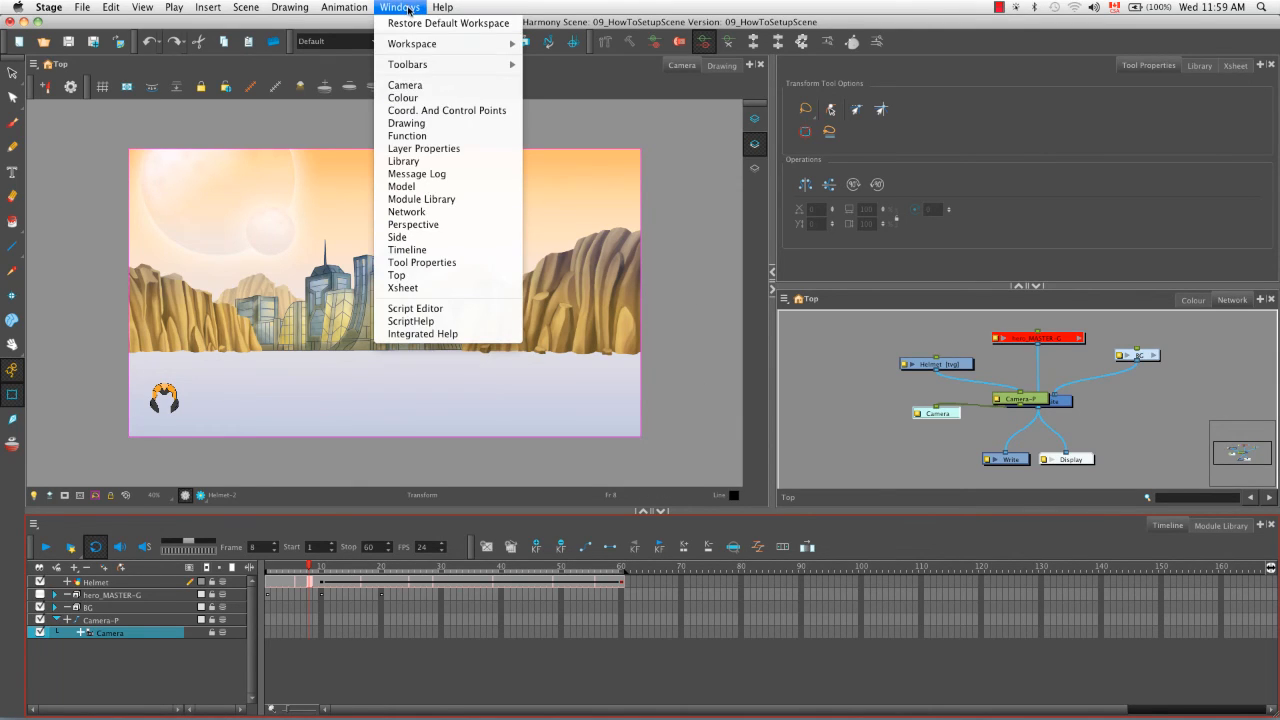
{"action": "mouse_move", "coordinate": [397, 237]}
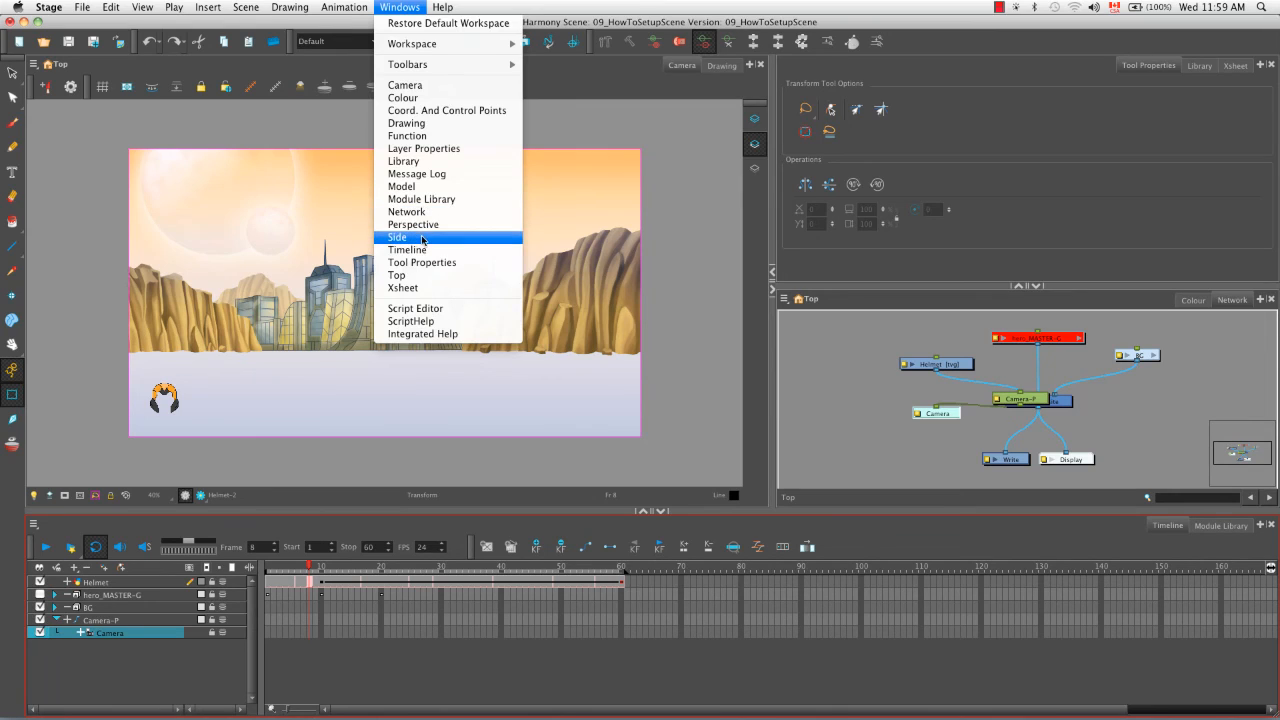
{"action": "left_click", "coordinate": [397, 237]}
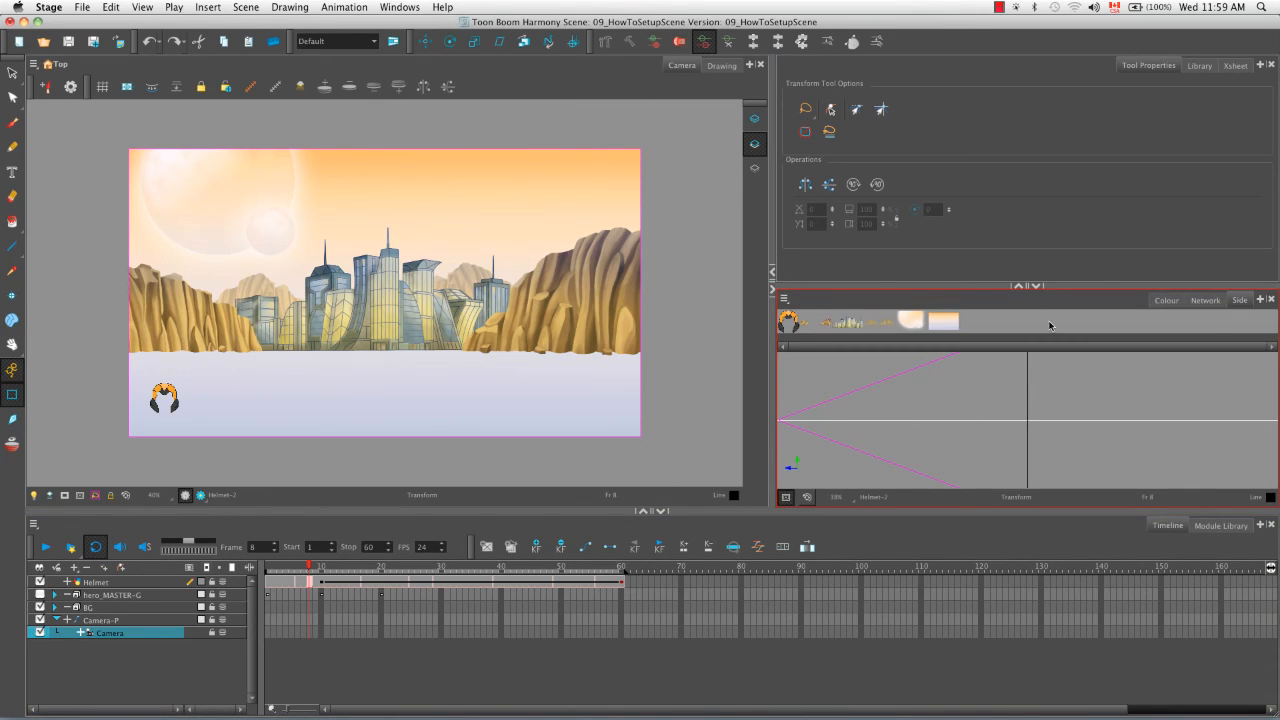
{"action": "mouse_move", "coordinate": [1146, 367]}
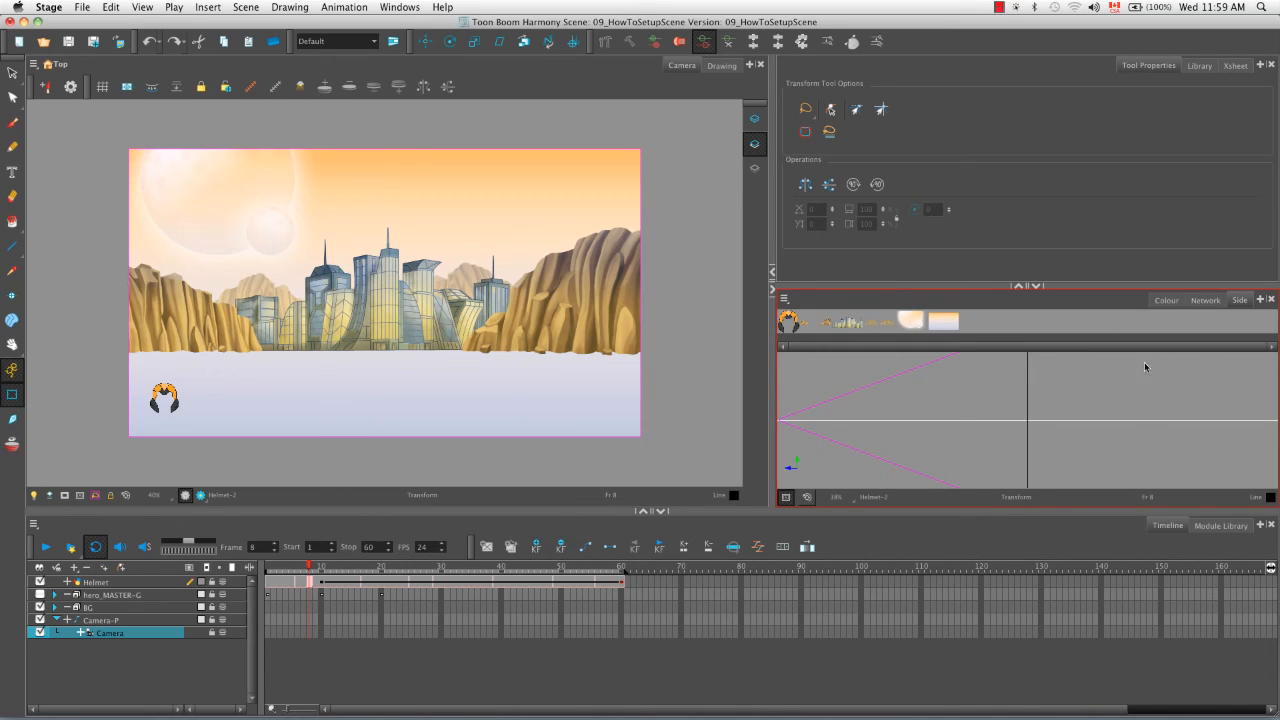
{"action": "mouse_move", "coordinate": [1112, 470]}
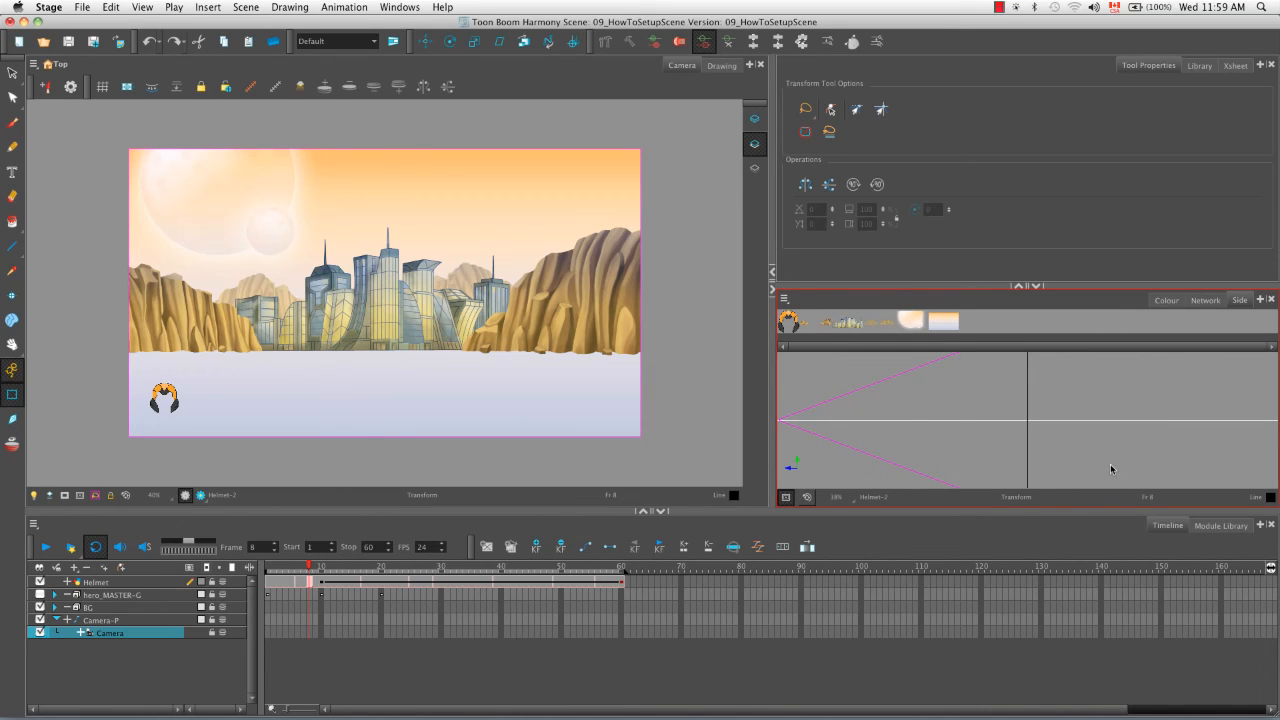
{"action": "mouse_move", "coordinate": [1258, 102]}
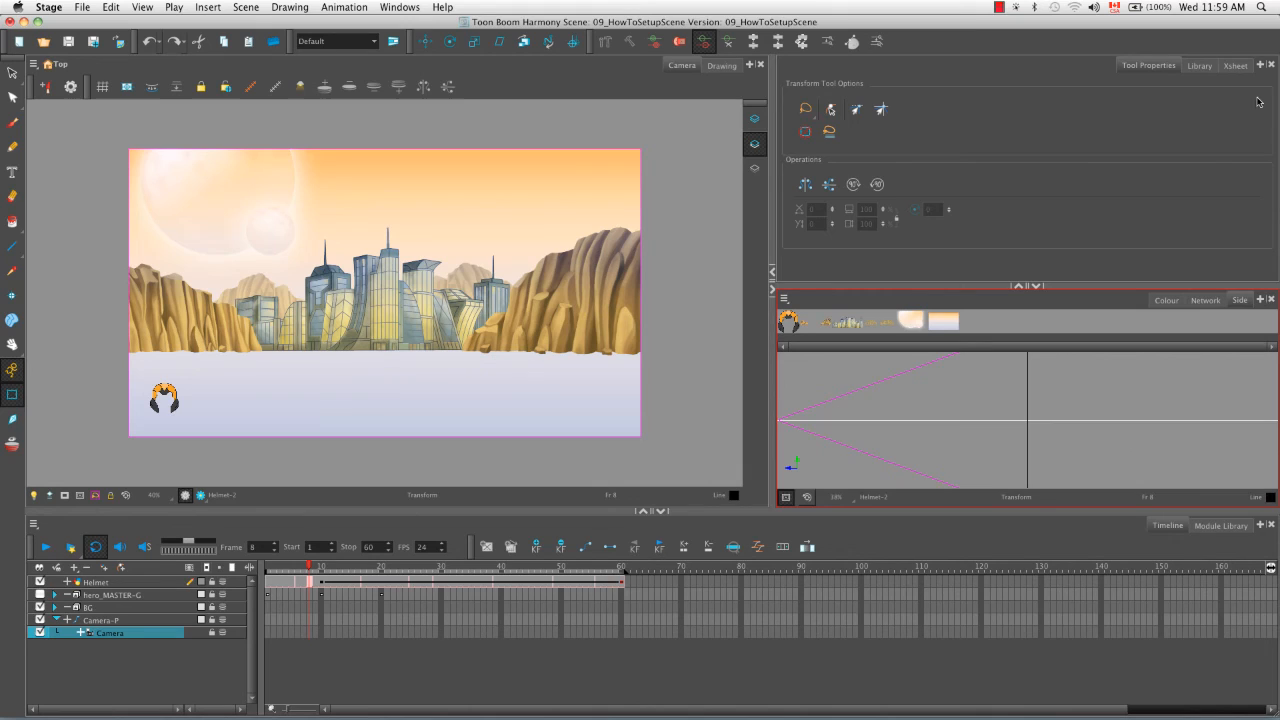
{"action": "left_click", "coordinate": [1261, 65]}
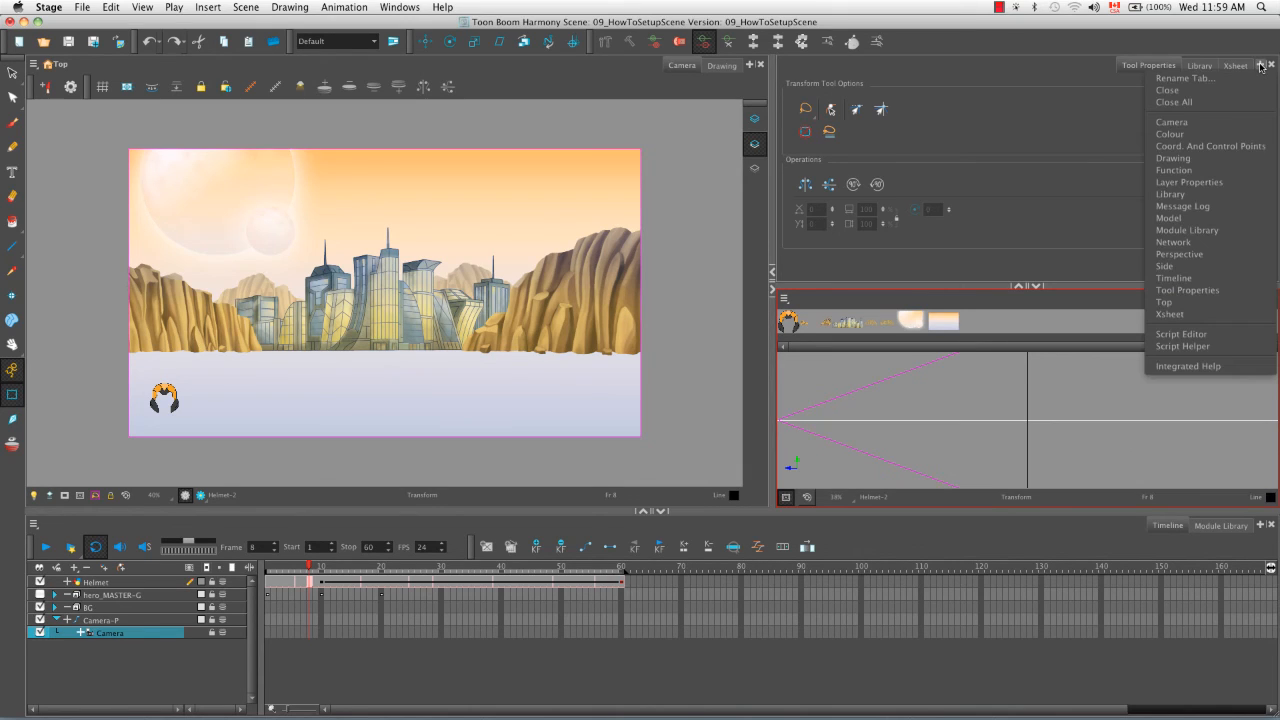
{"action": "mouse_move", "coordinate": [1210, 158]}
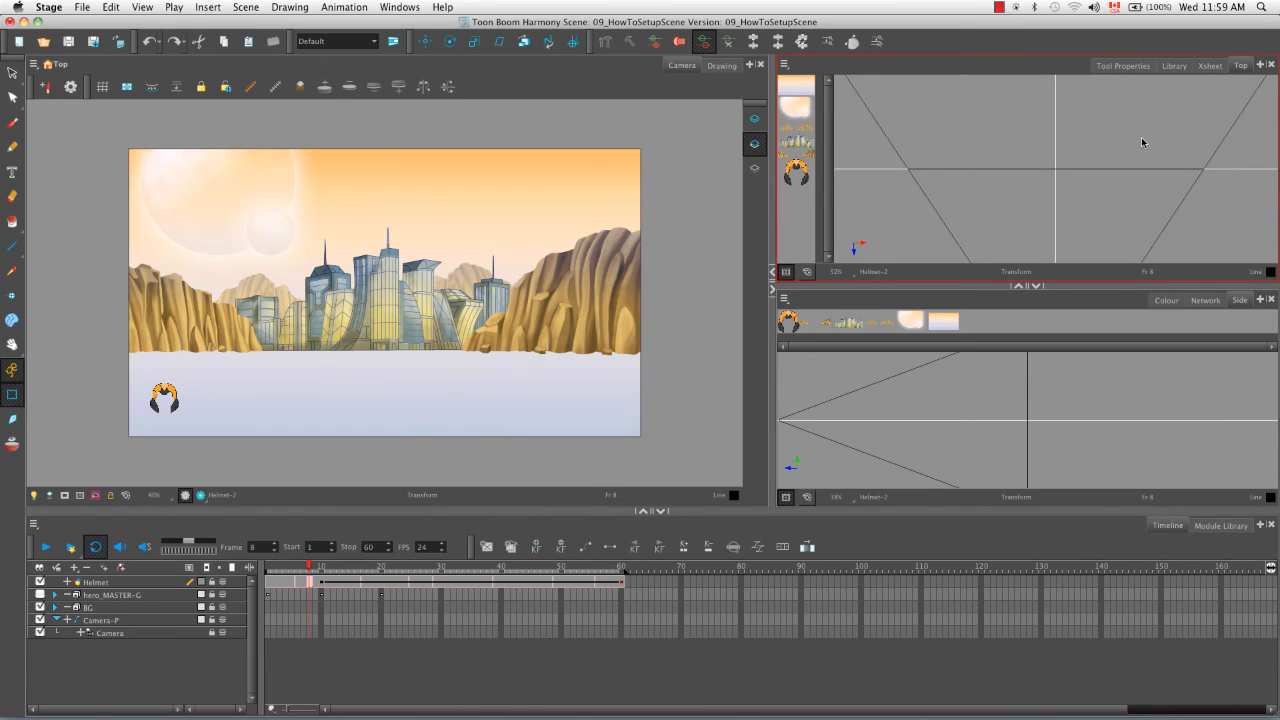
{"action": "mouse_move", "coordinate": [1144, 172]}
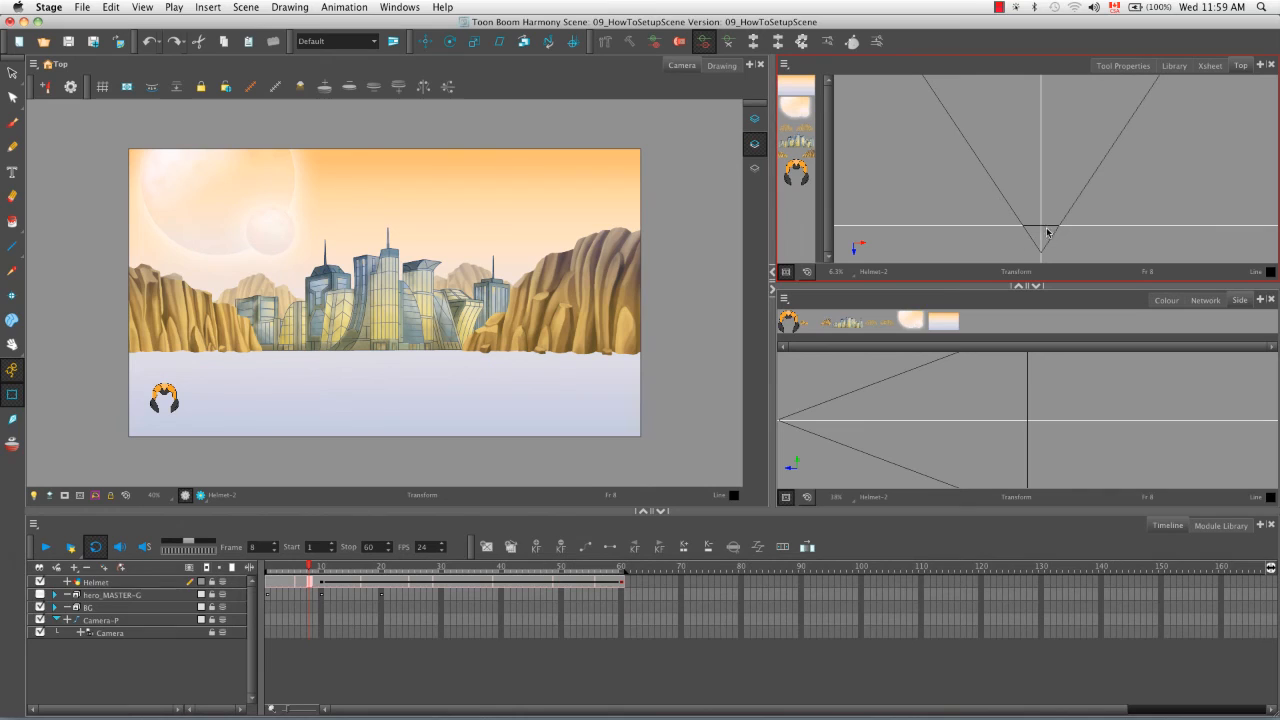
{"action": "mouse_move", "coordinate": [1122, 177]}
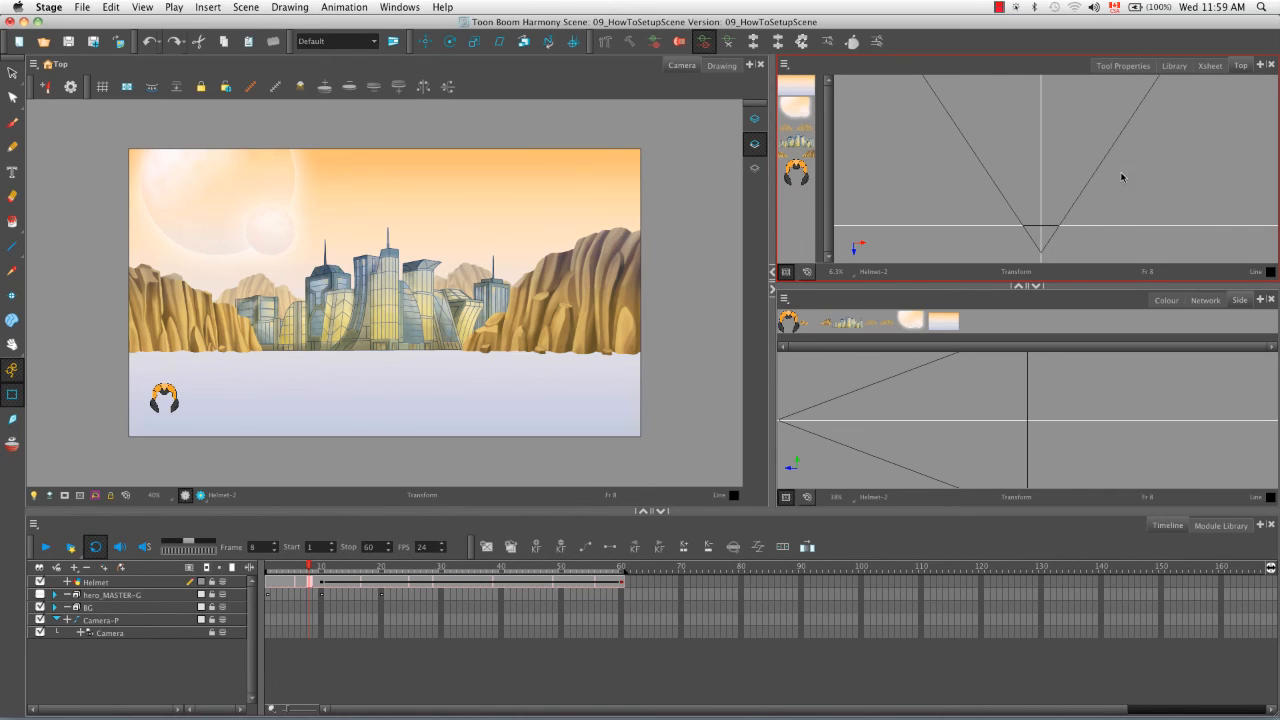
{"action": "mouse_move", "coordinate": [1020, 230]}
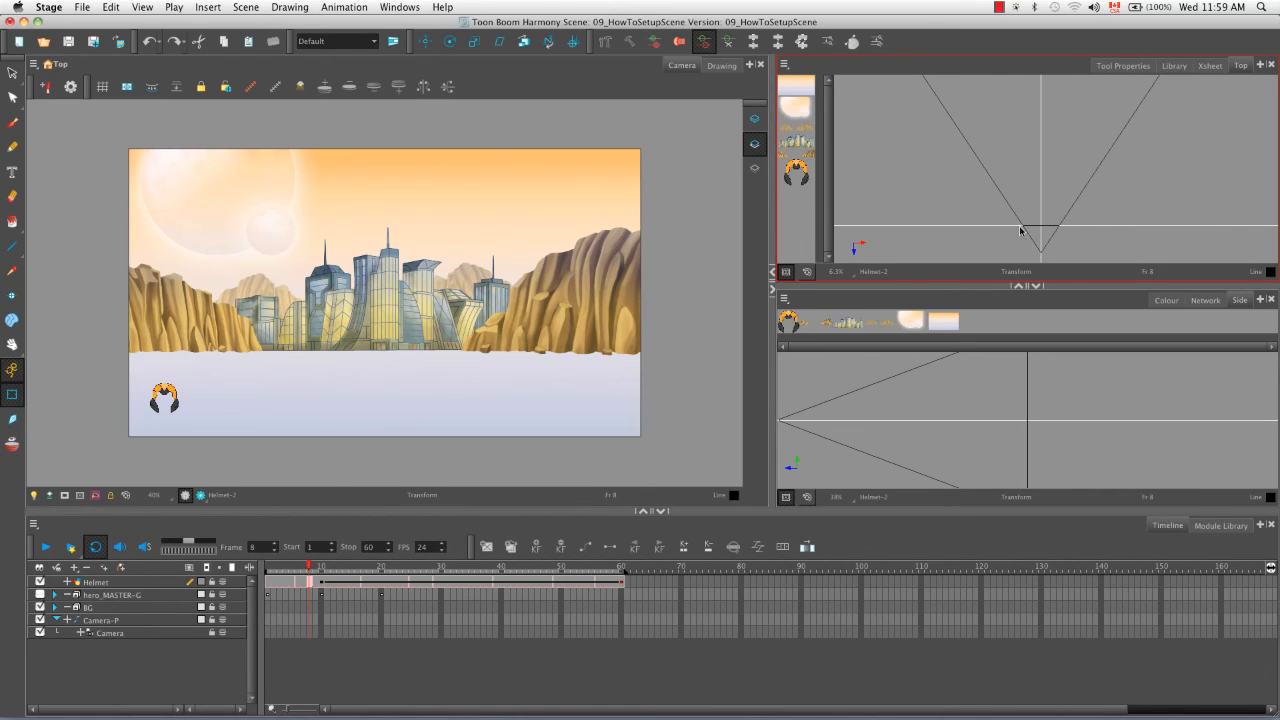
{"action": "mouse_move", "coordinate": [620, 140]}
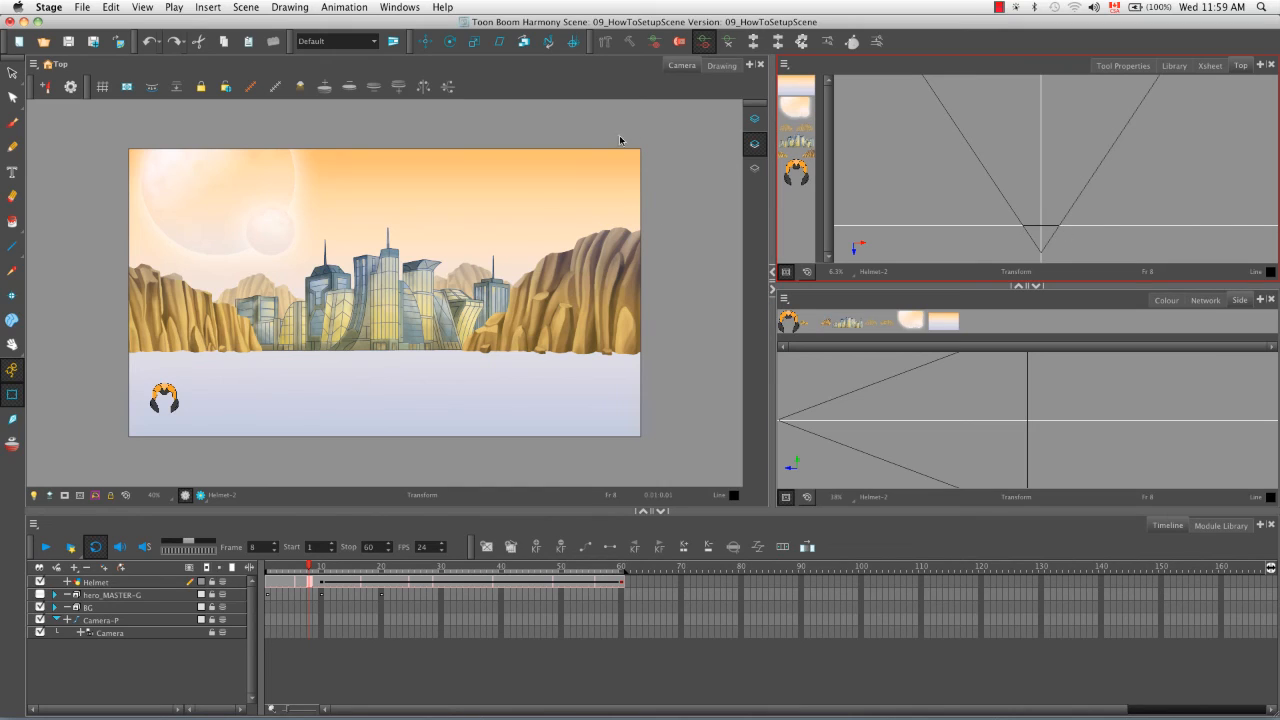
{"action": "mouse_move", "coordinate": [690, 178]}
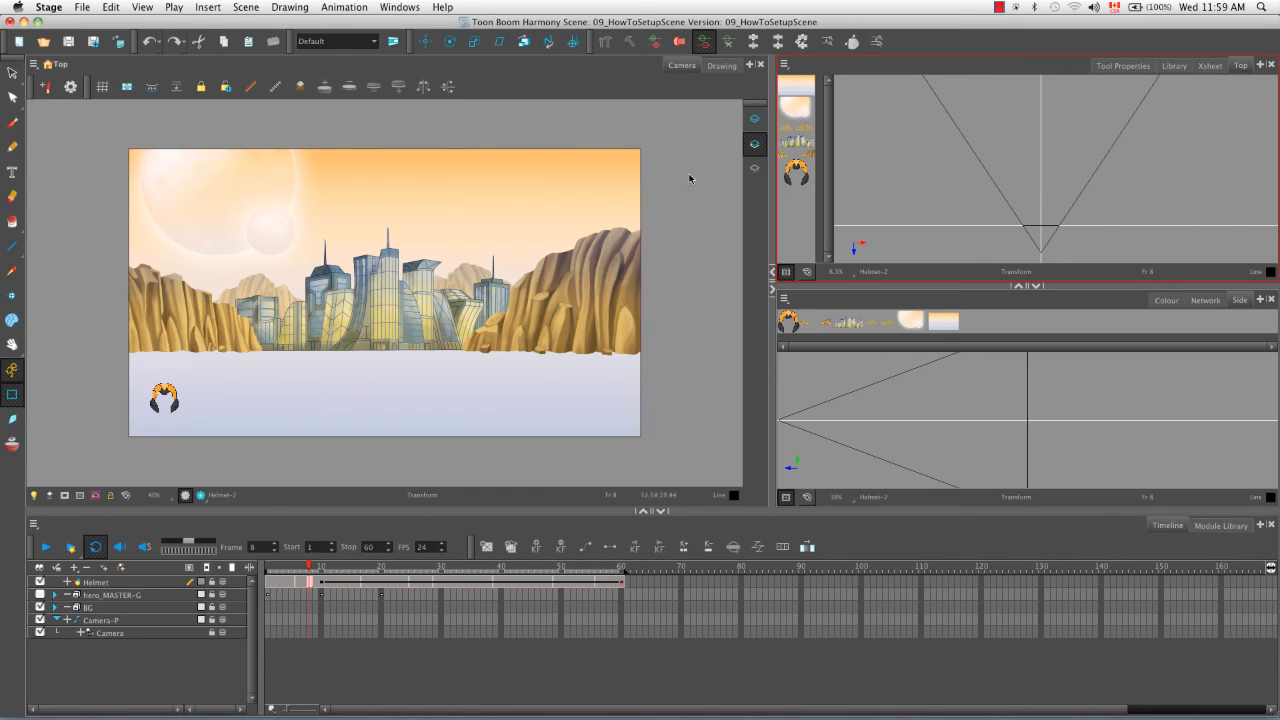
{"action": "mouse_move", "coordinate": [1030, 232]}
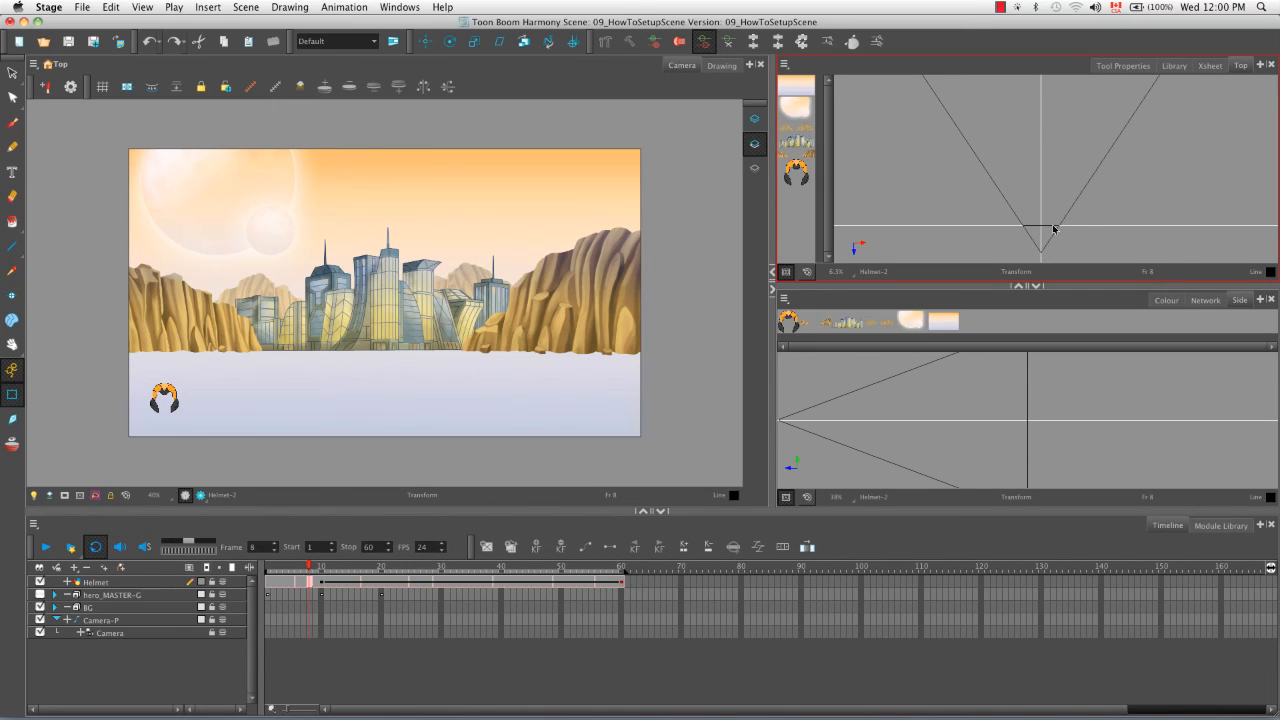
{"action": "mouse_move", "coordinate": [1098, 239]}
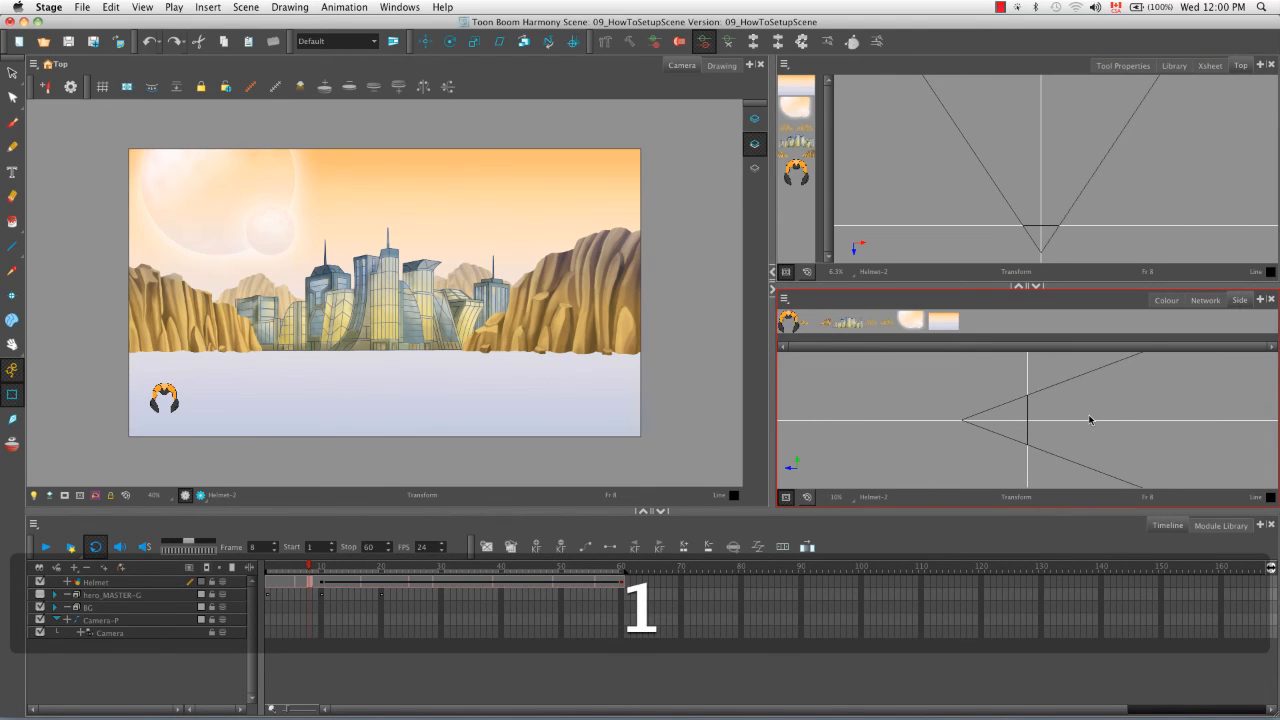
{"action": "key", "text": "space"}
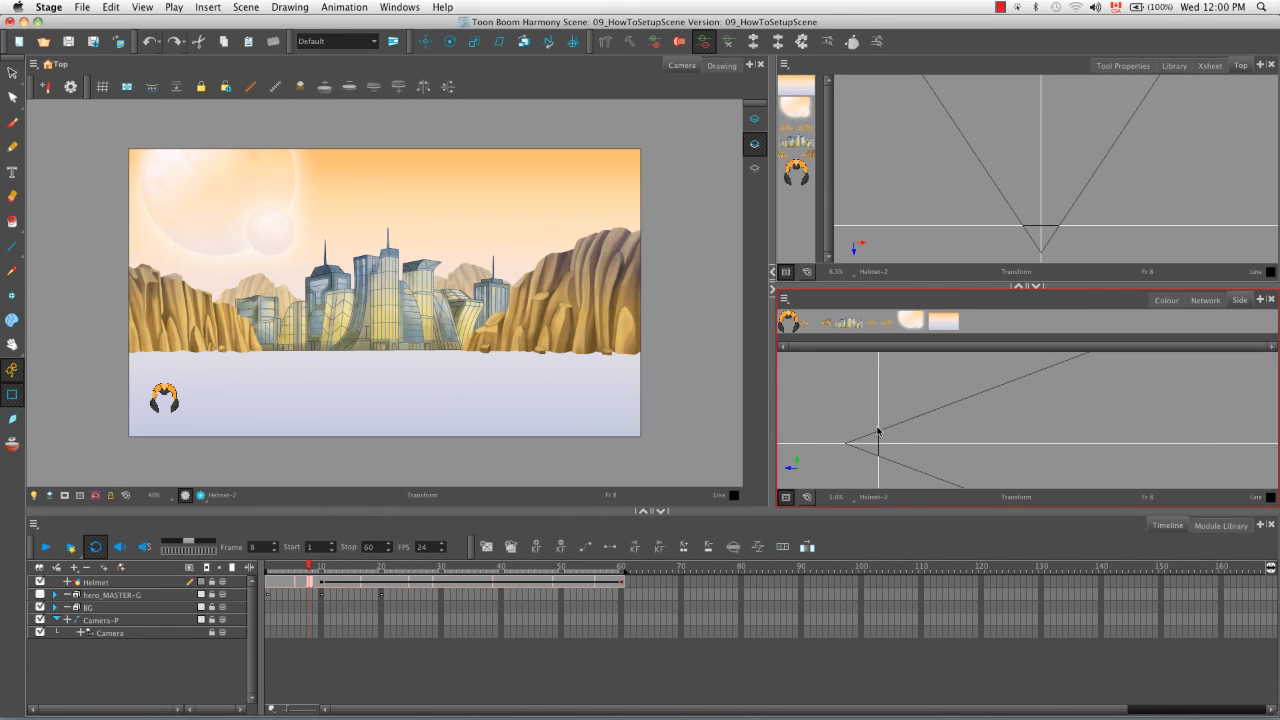
{"action": "mouse_move", "coordinate": [878, 462]}
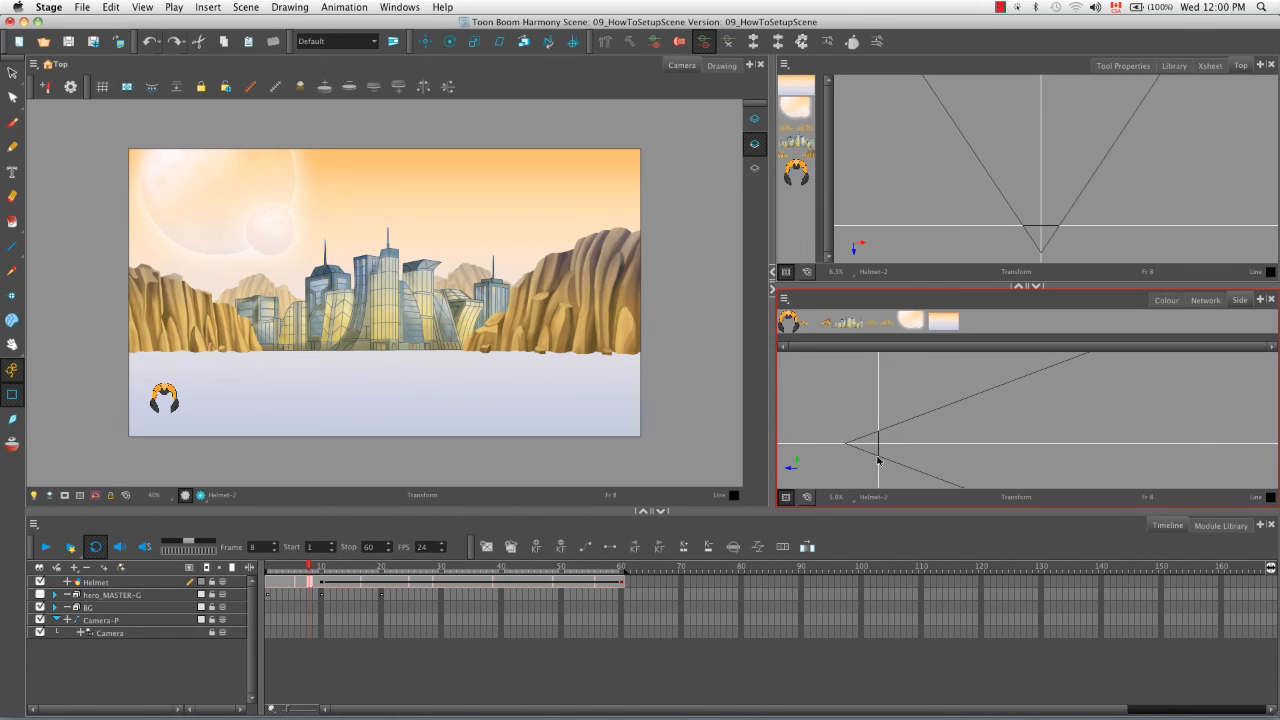
{"action": "mouse_move", "coordinate": [907, 487]}
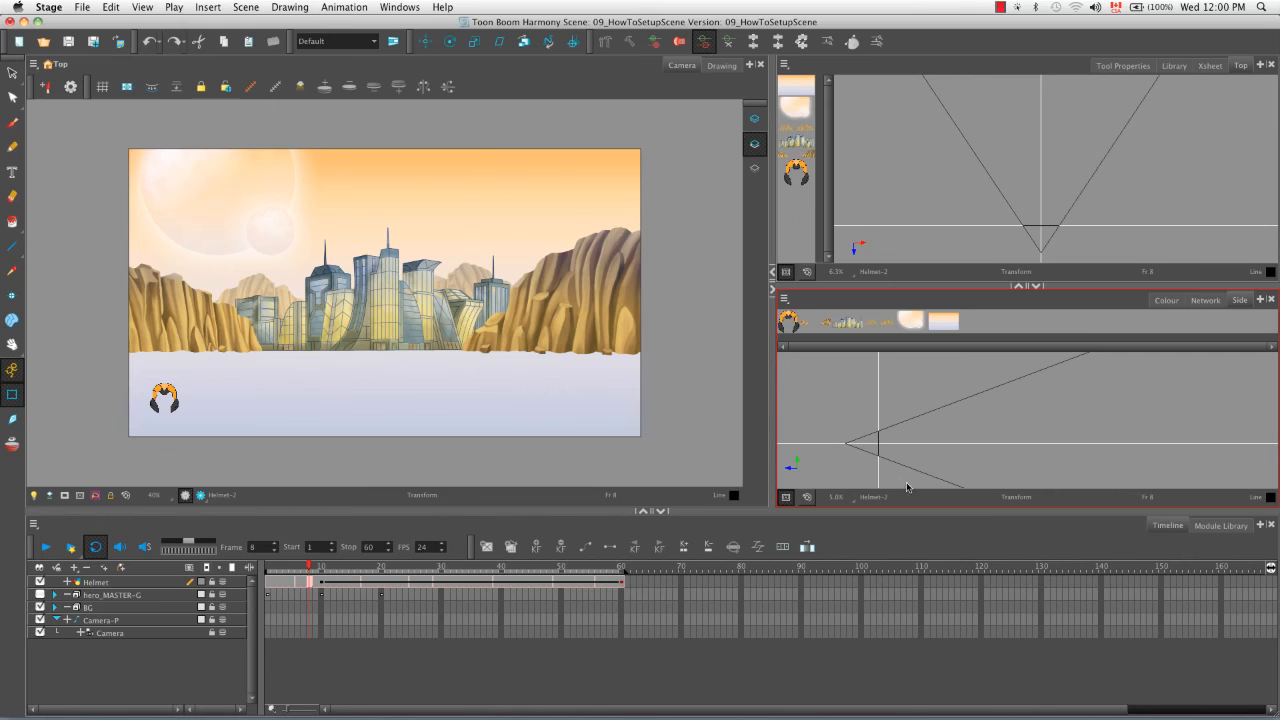
{"action": "mouse_move", "coordinate": [883, 442]}
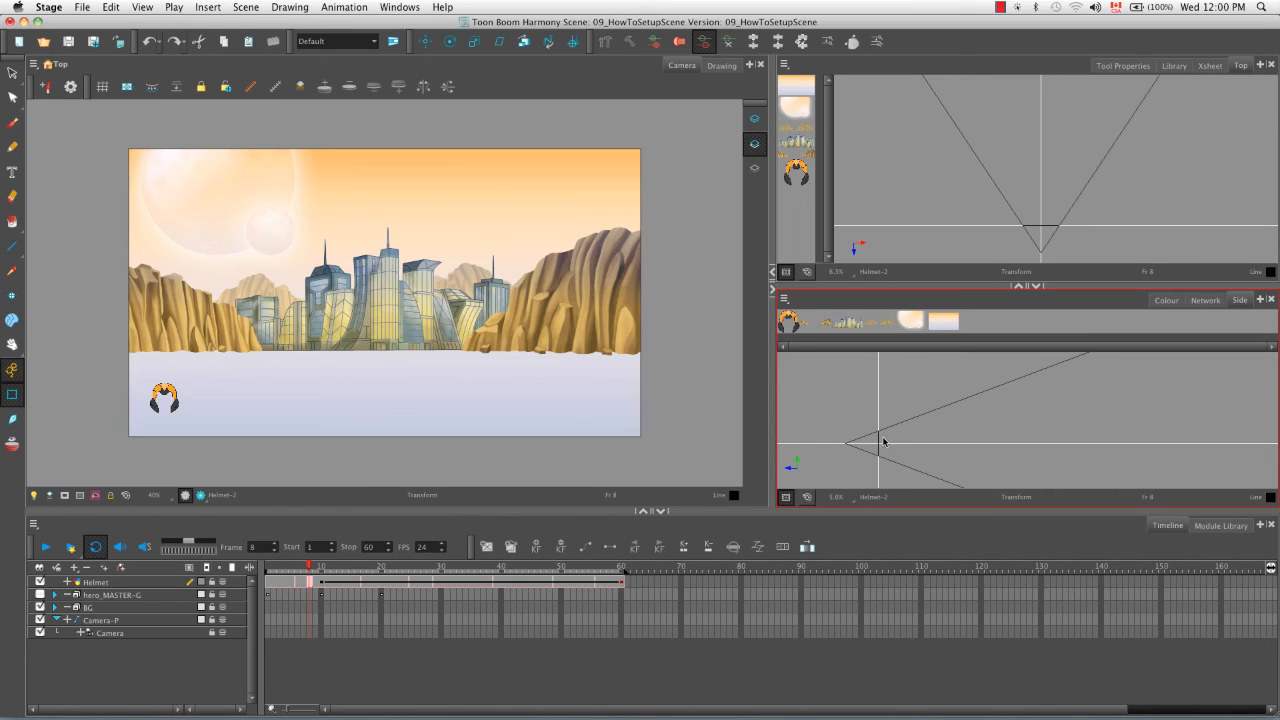
{"action": "mouse_move", "coordinate": [880, 470]}
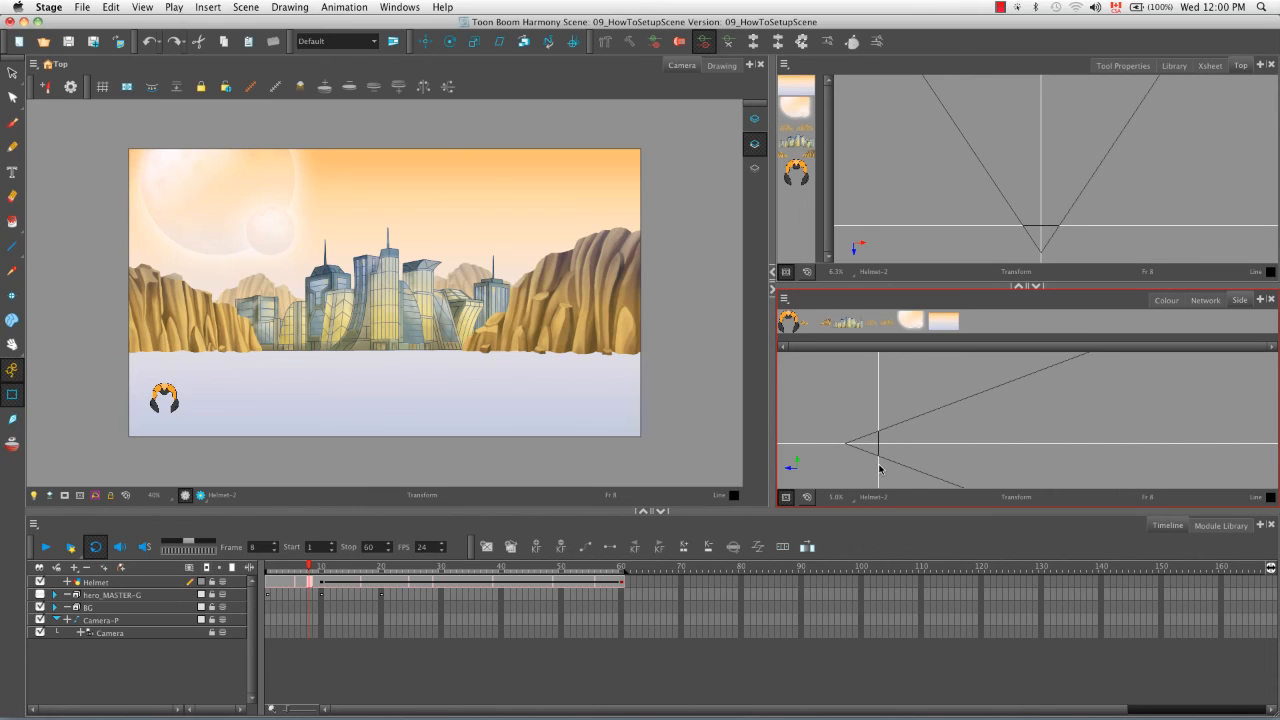
{"action": "mouse_move", "coordinate": [932, 430]}
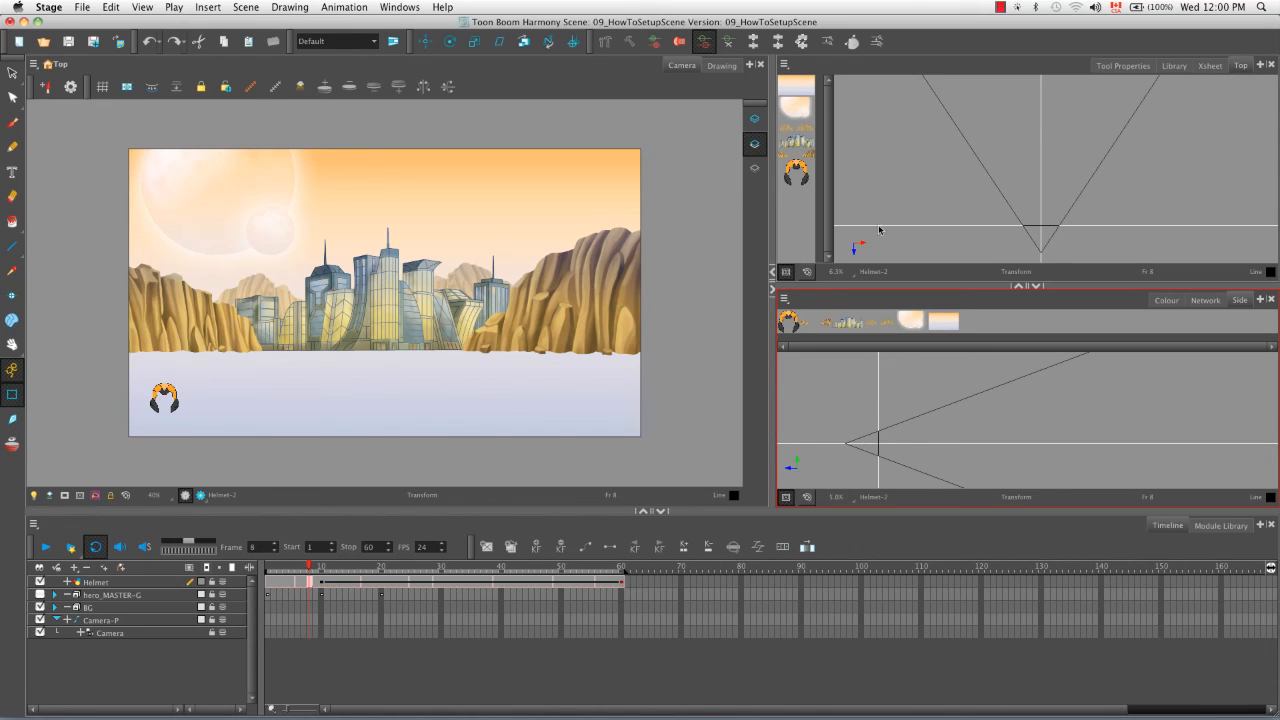
{"action": "mouse_move", "coordinate": [863, 371]}
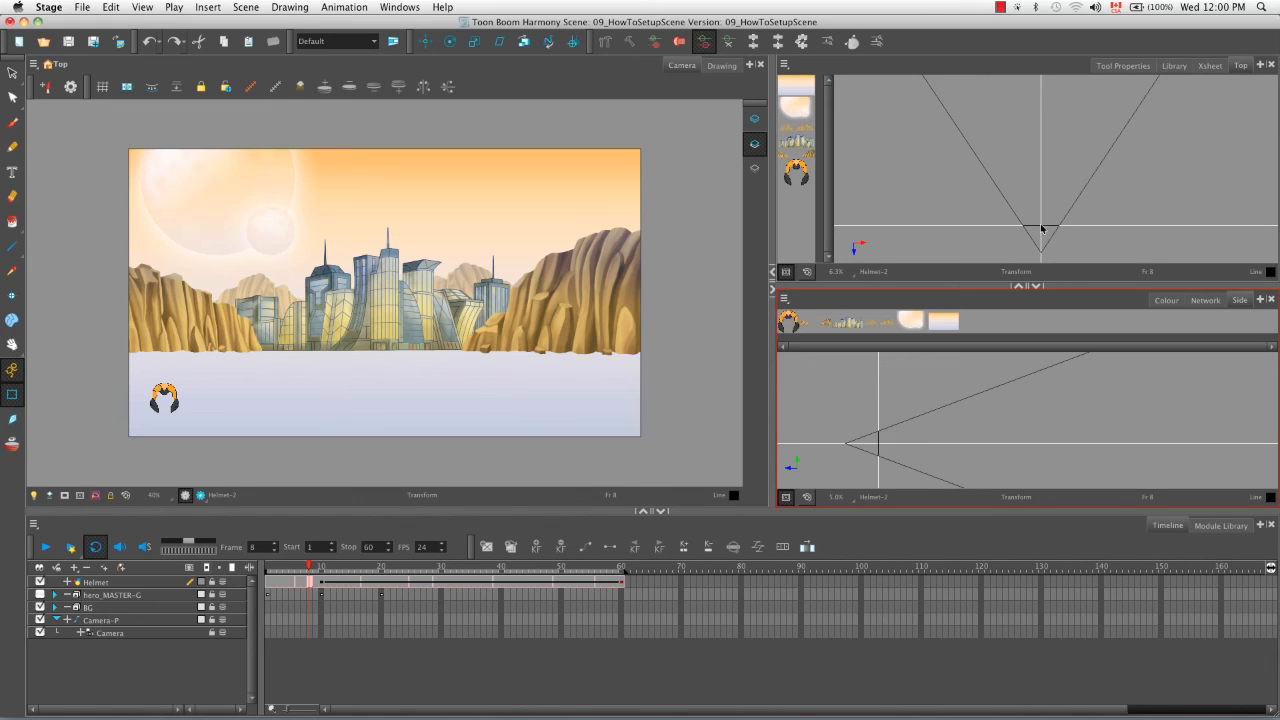
{"action": "mouse_move", "coordinate": [1035, 225]}
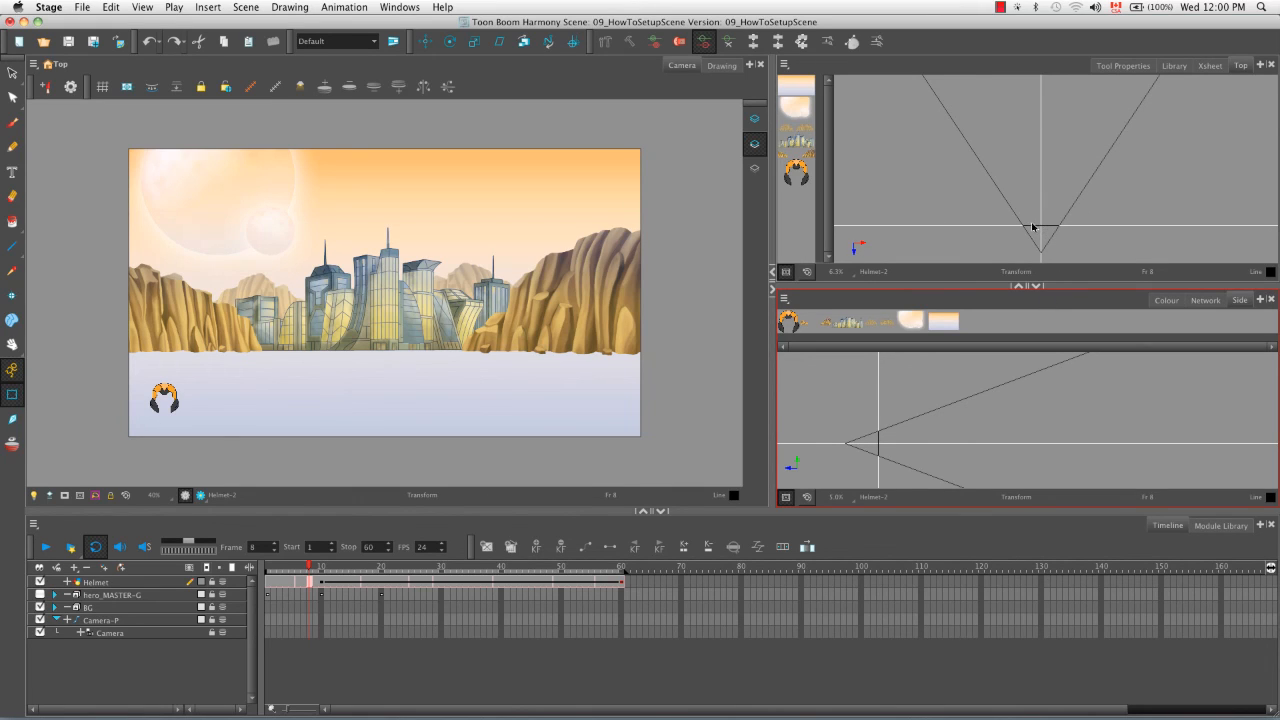
{"action": "mouse_move", "coordinate": [977, 221]}
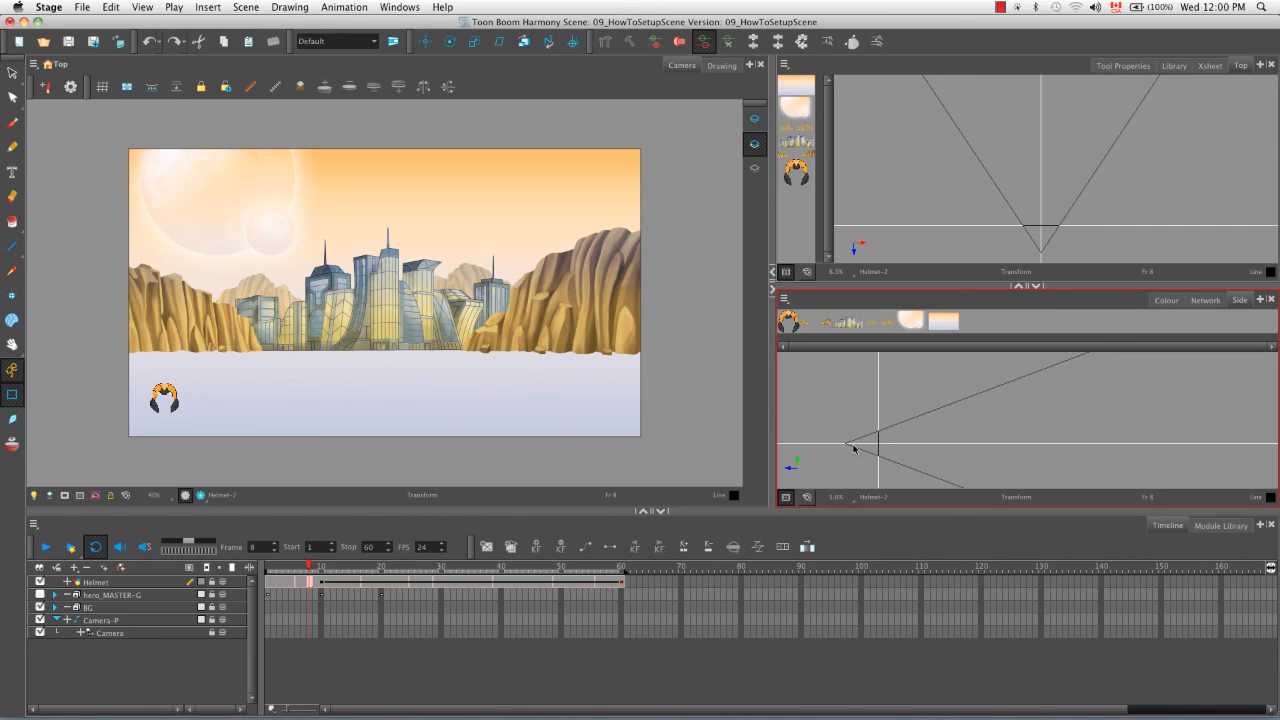
{"action": "mouse_move", "coordinate": [852, 468]}
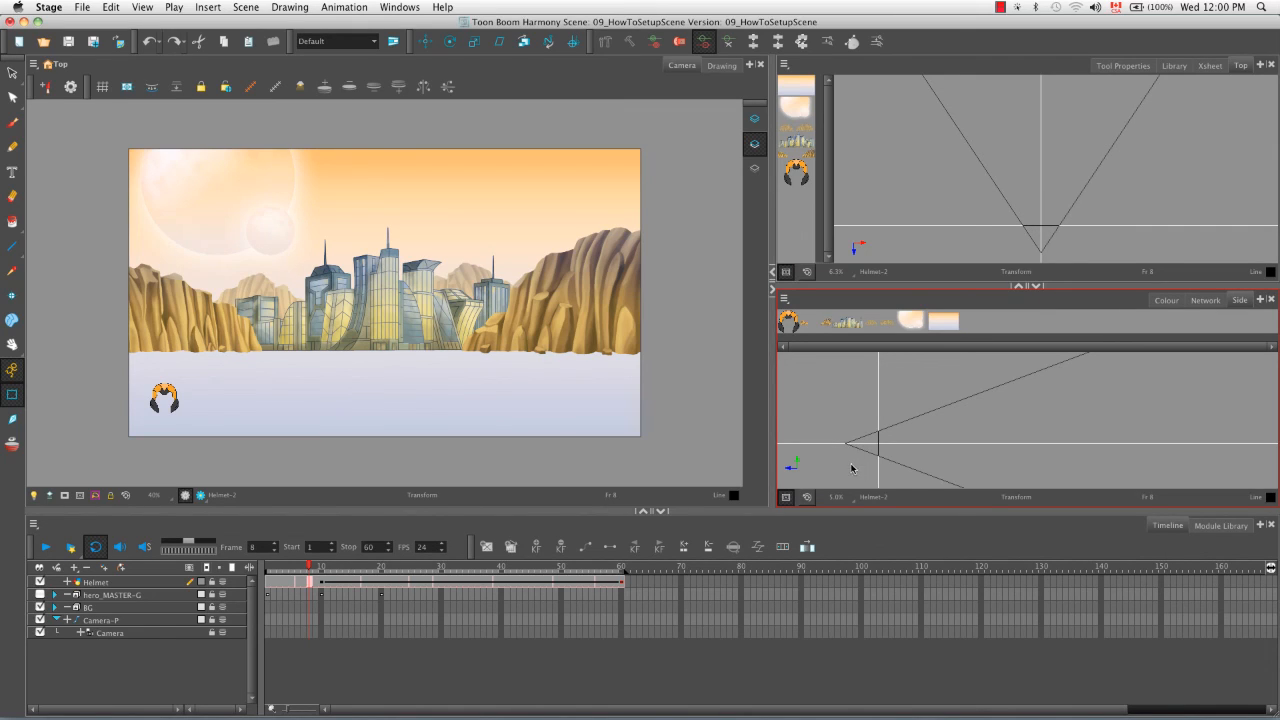
{"action": "mouse_move", "coordinate": [840, 446]}
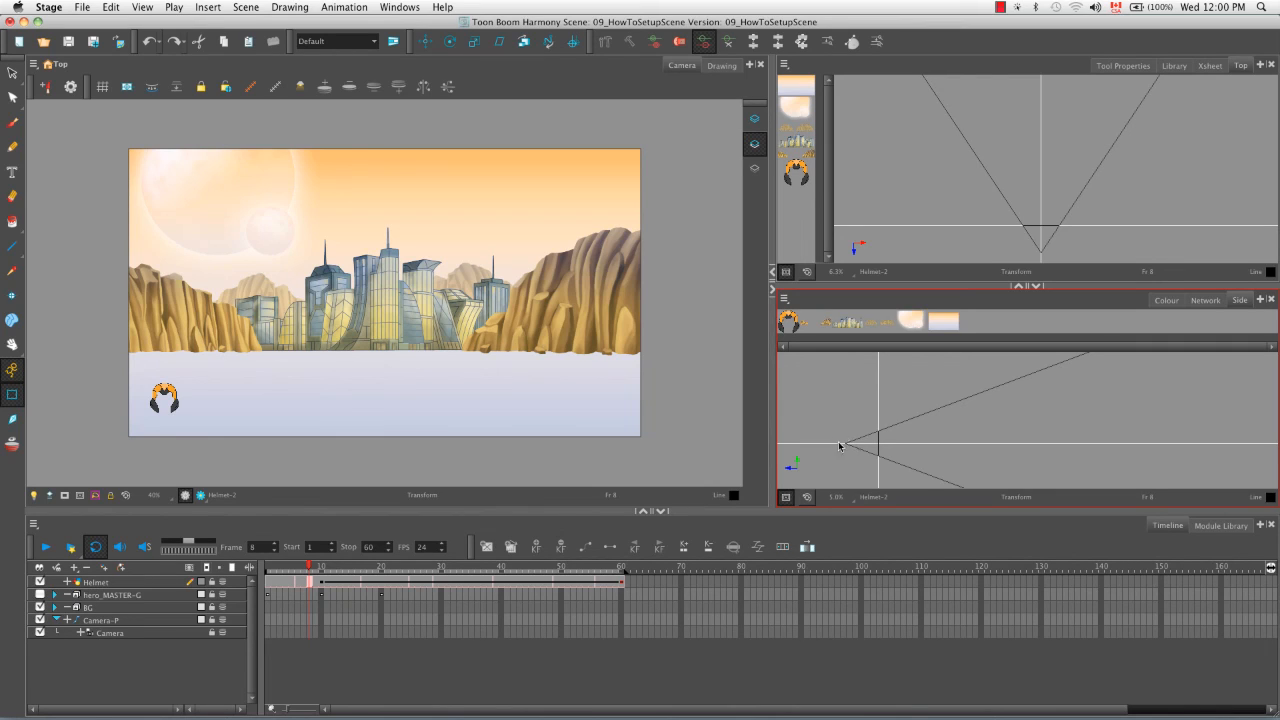
{"action": "mouse_move", "coordinate": [845, 447]}
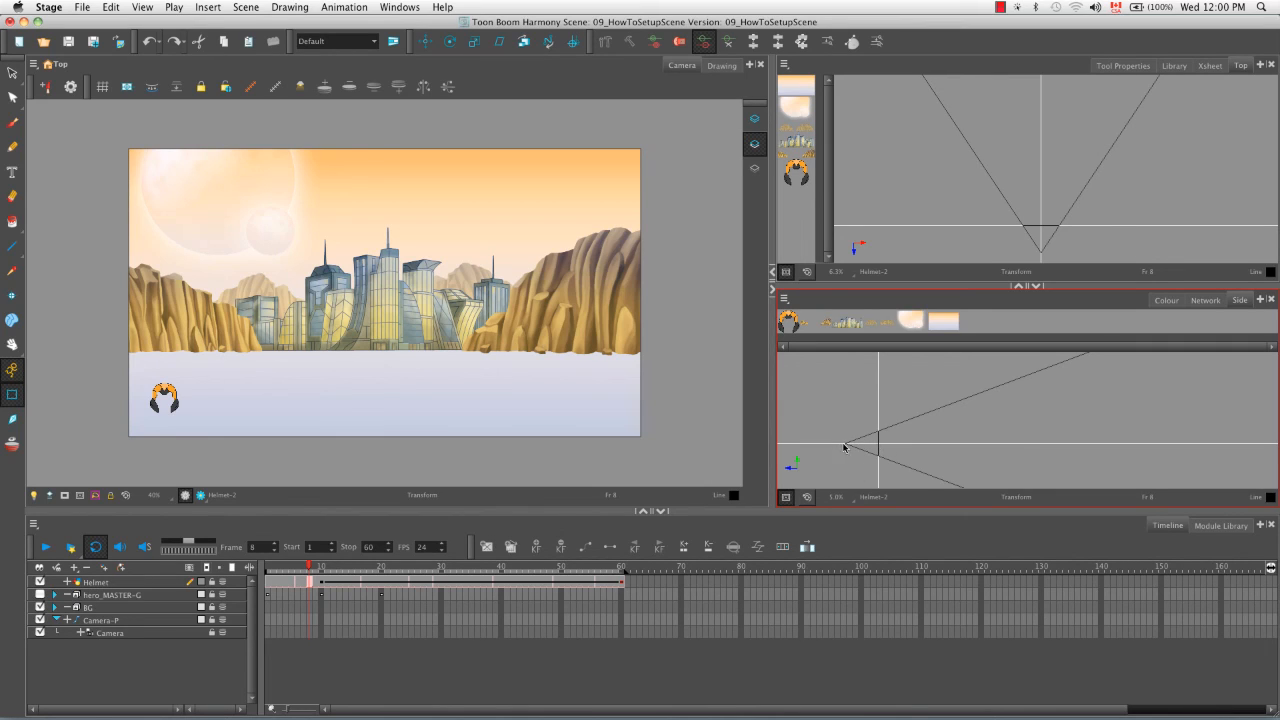
{"action": "mouse_move", "coordinate": [875, 475]}
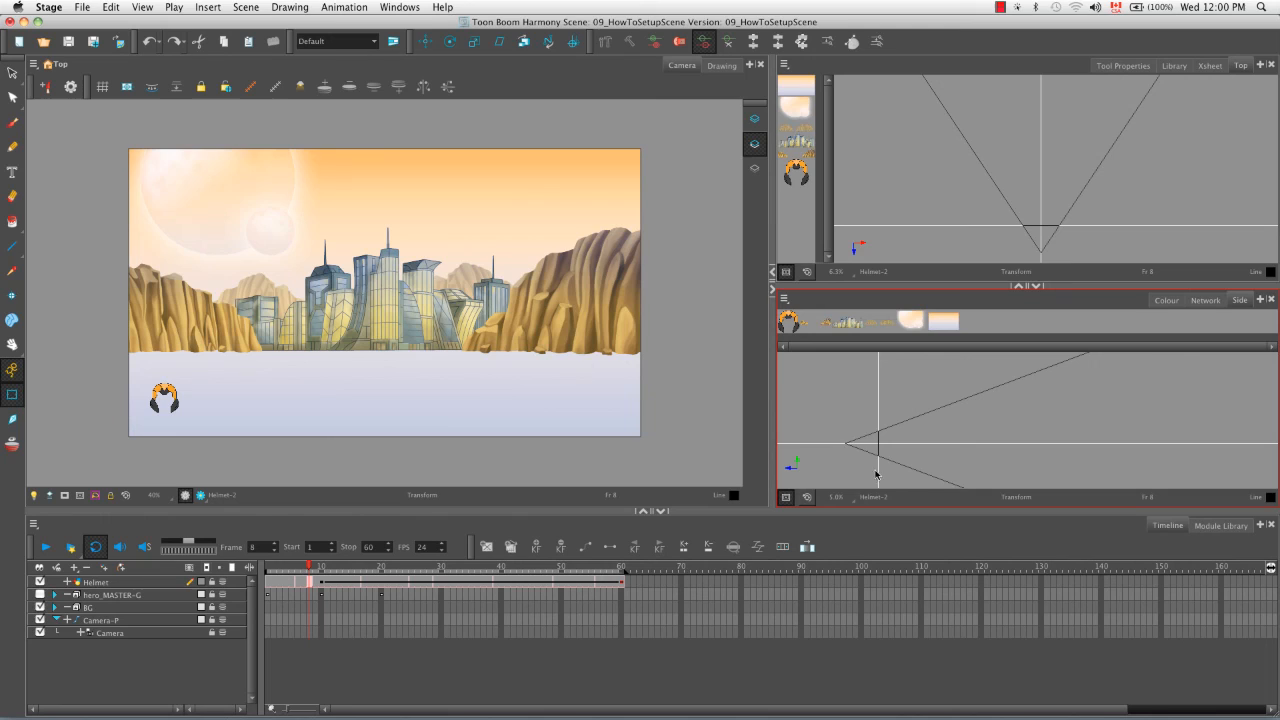
{"action": "mouse_move", "coordinate": [965, 451]}
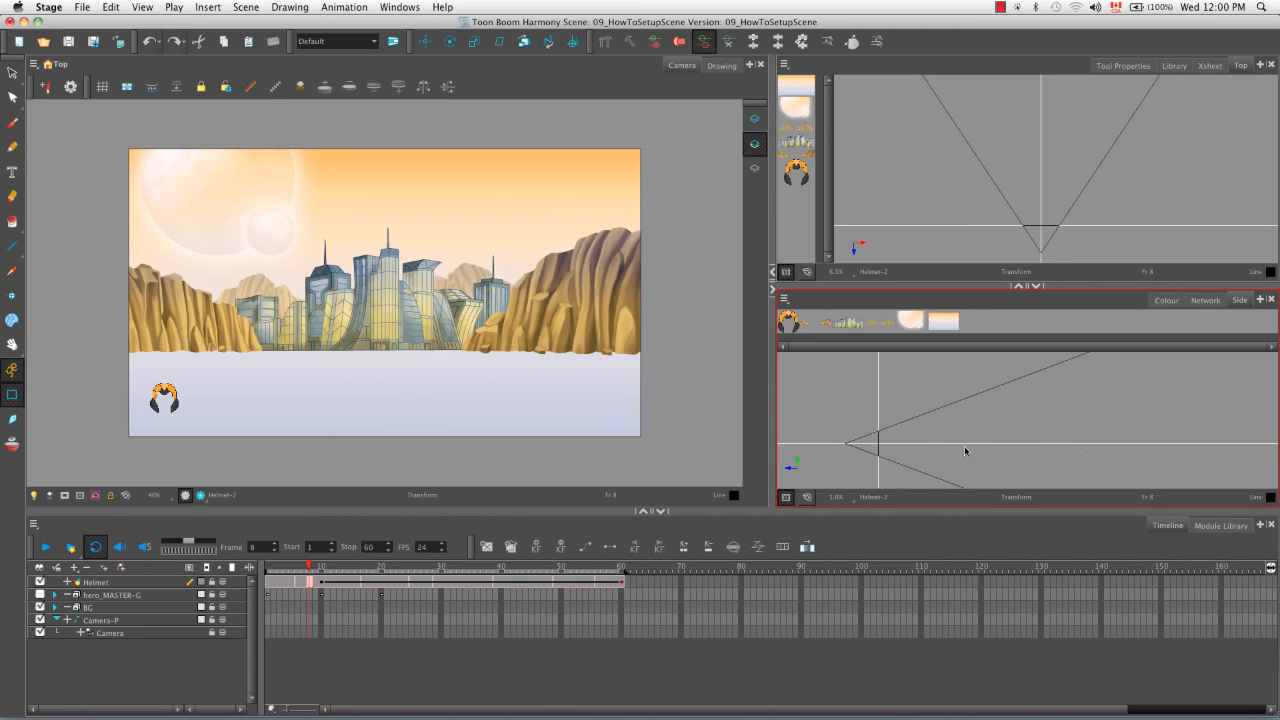
{"action": "mouse_move", "coordinate": [800, 451]}
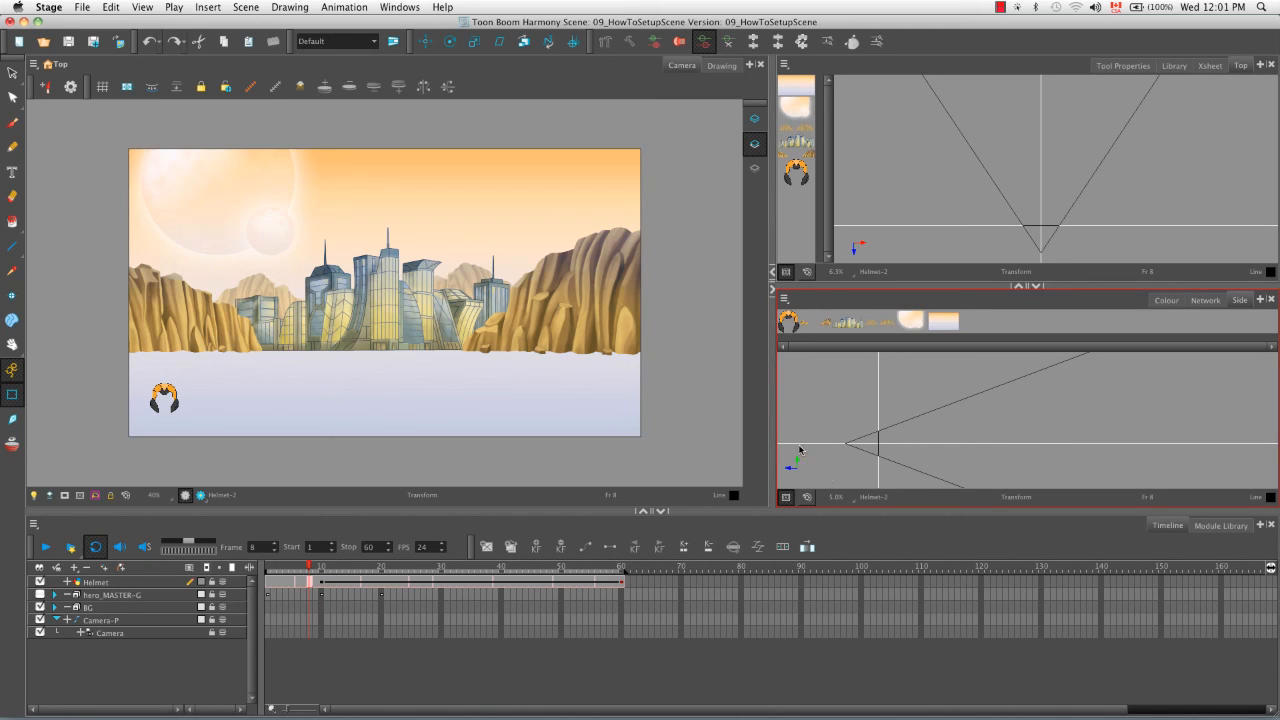
{"action": "mouse_move", "coordinate": [819, 458]}
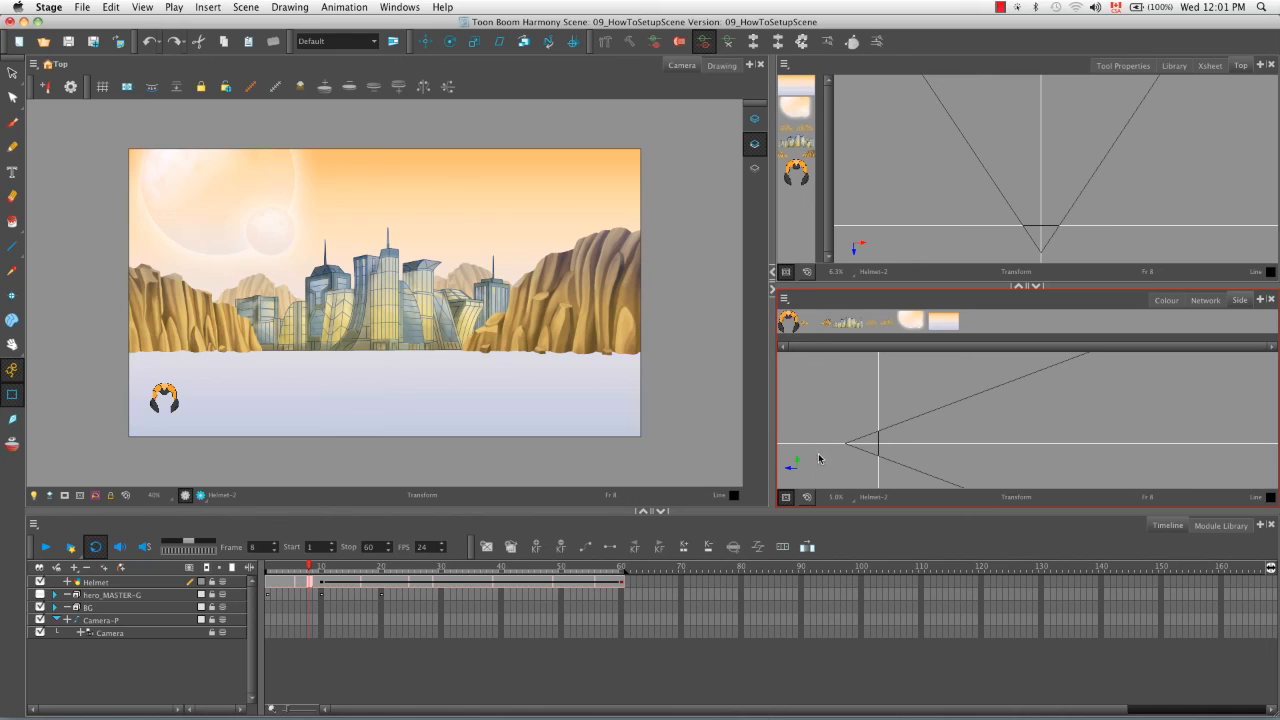
{"action": "mouse_move", "coordinate": [876, 459]}
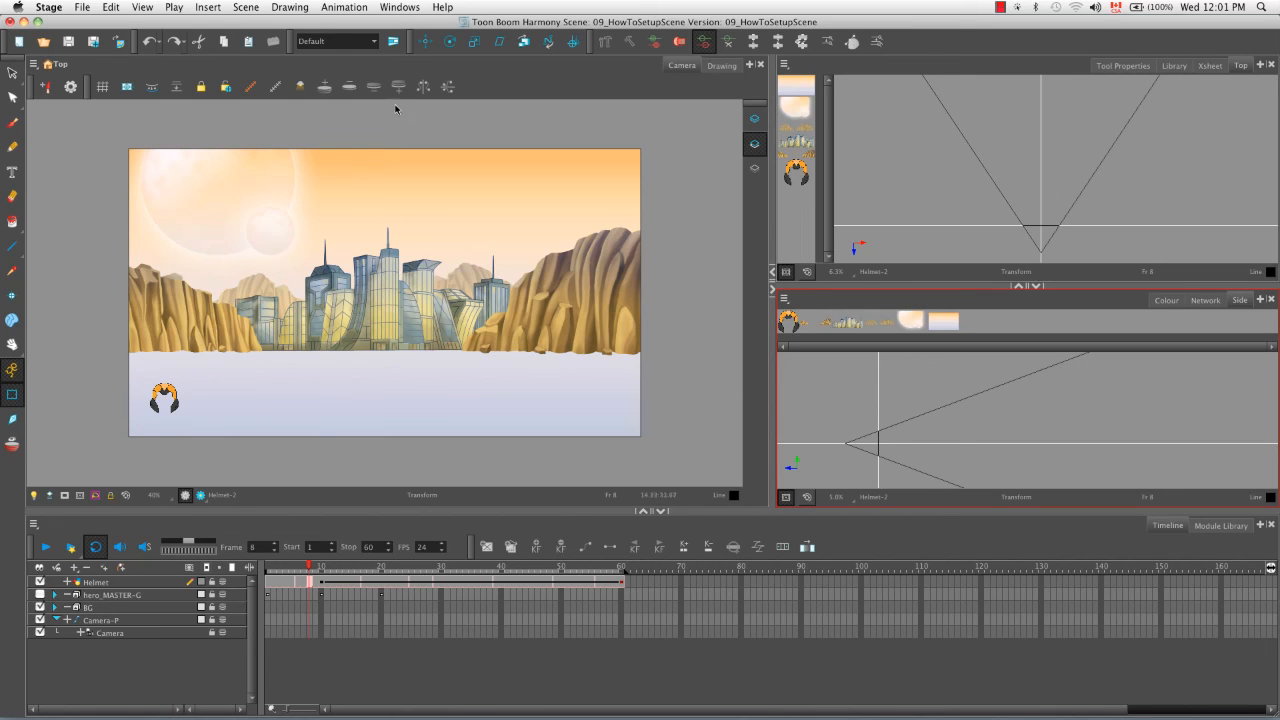
{"action": "mouse_move", "coordinate": [885, 244]}
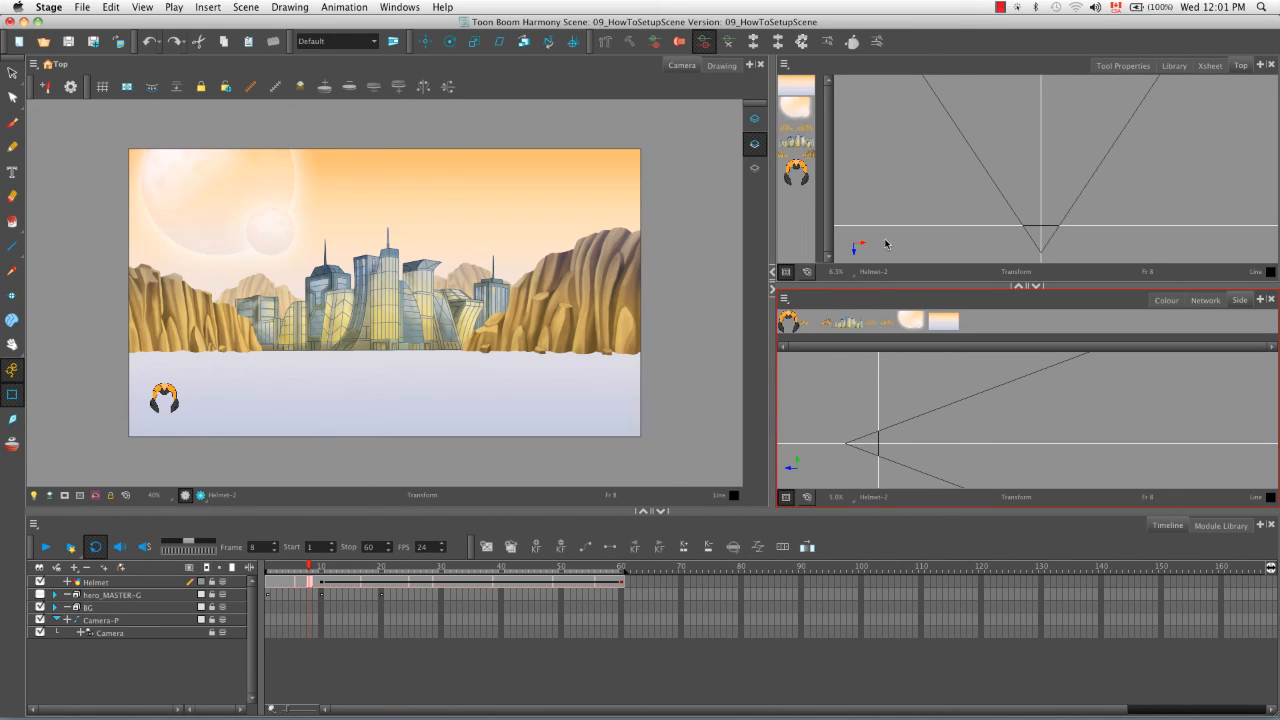
{"action": "mouse_move", "coordinate": [917, 246]}
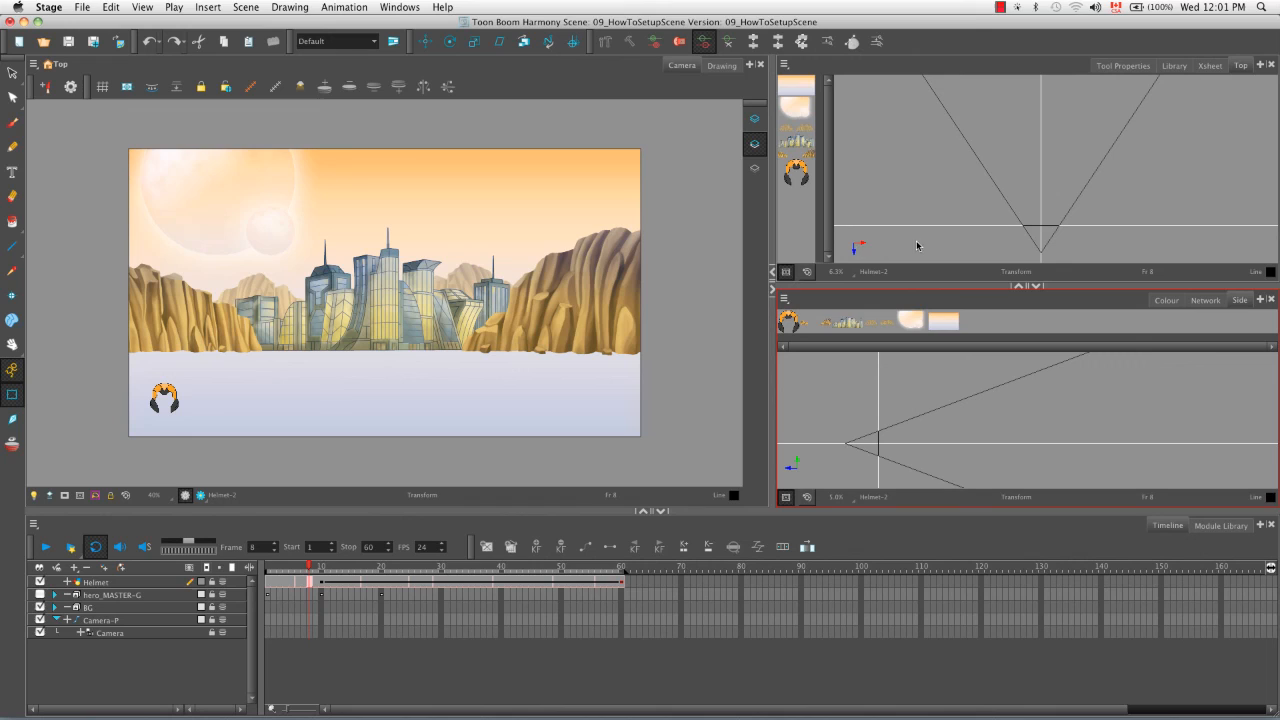
{"action": "mouse_move", "coordinate": [1030, 230]}
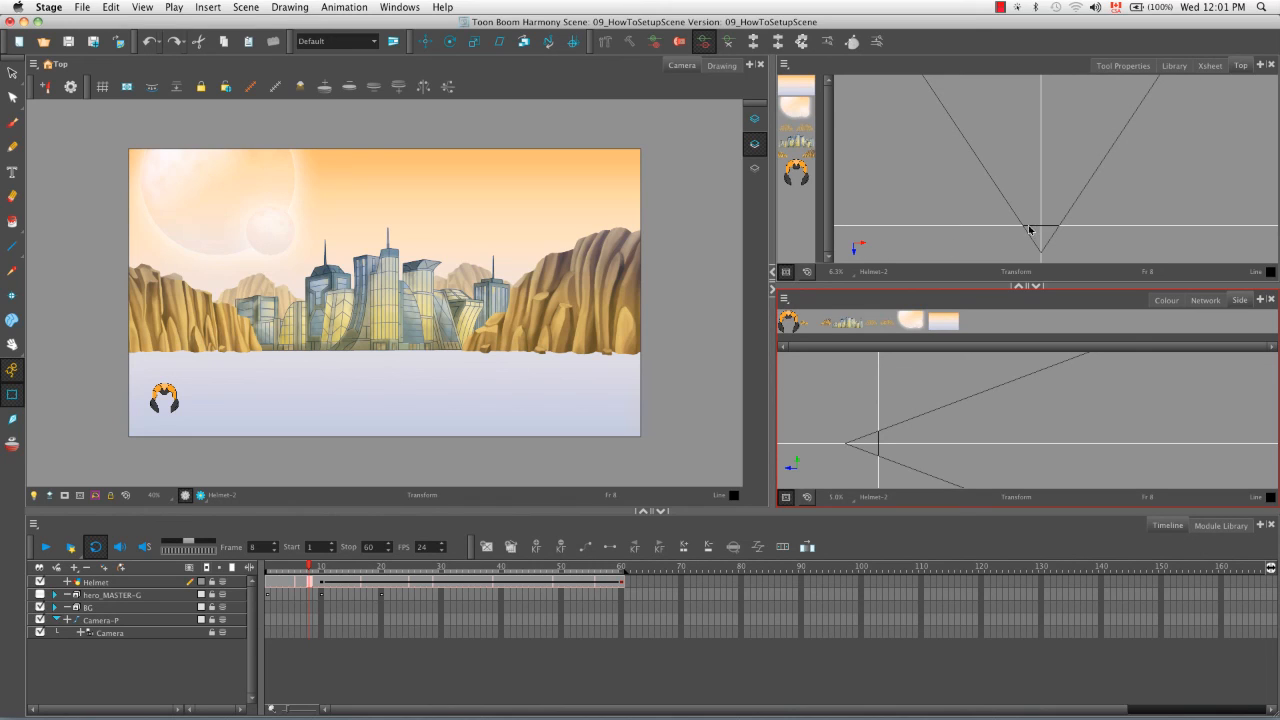
{"action": "mouse_move", "coordinate": [923, 232]}
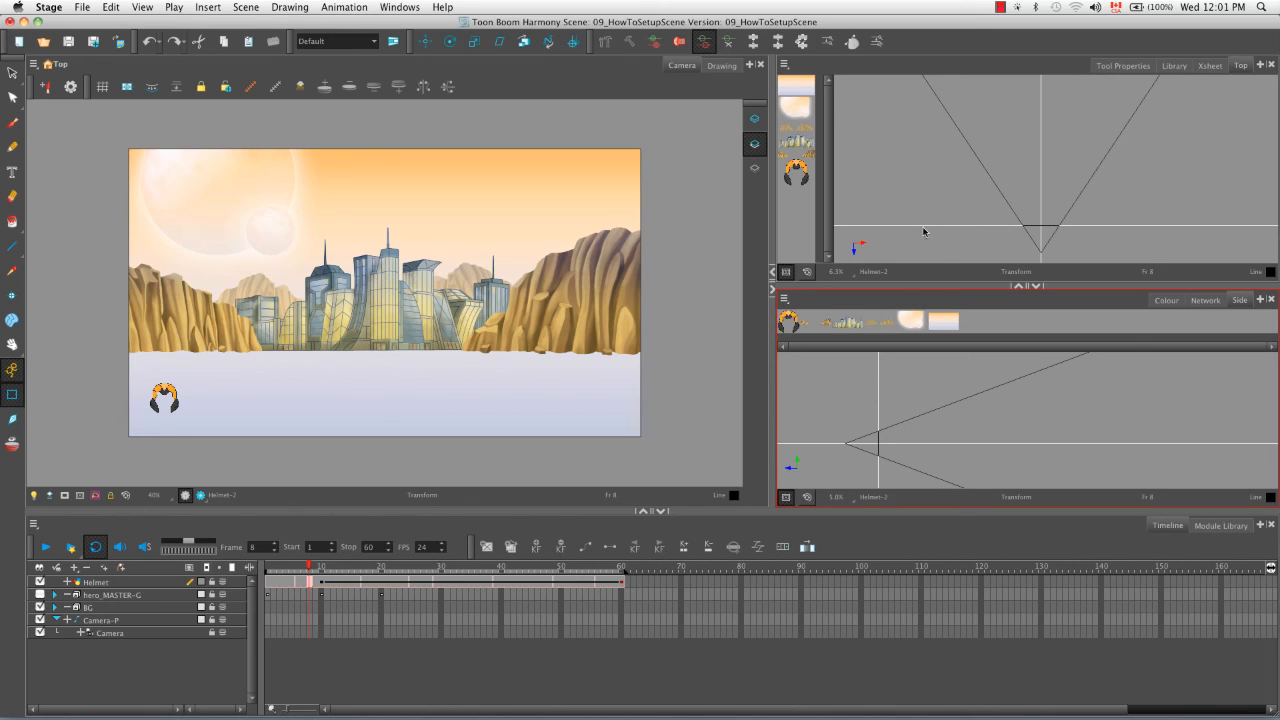
{"action": "mouse_move", "coordinate": [730, 261]}
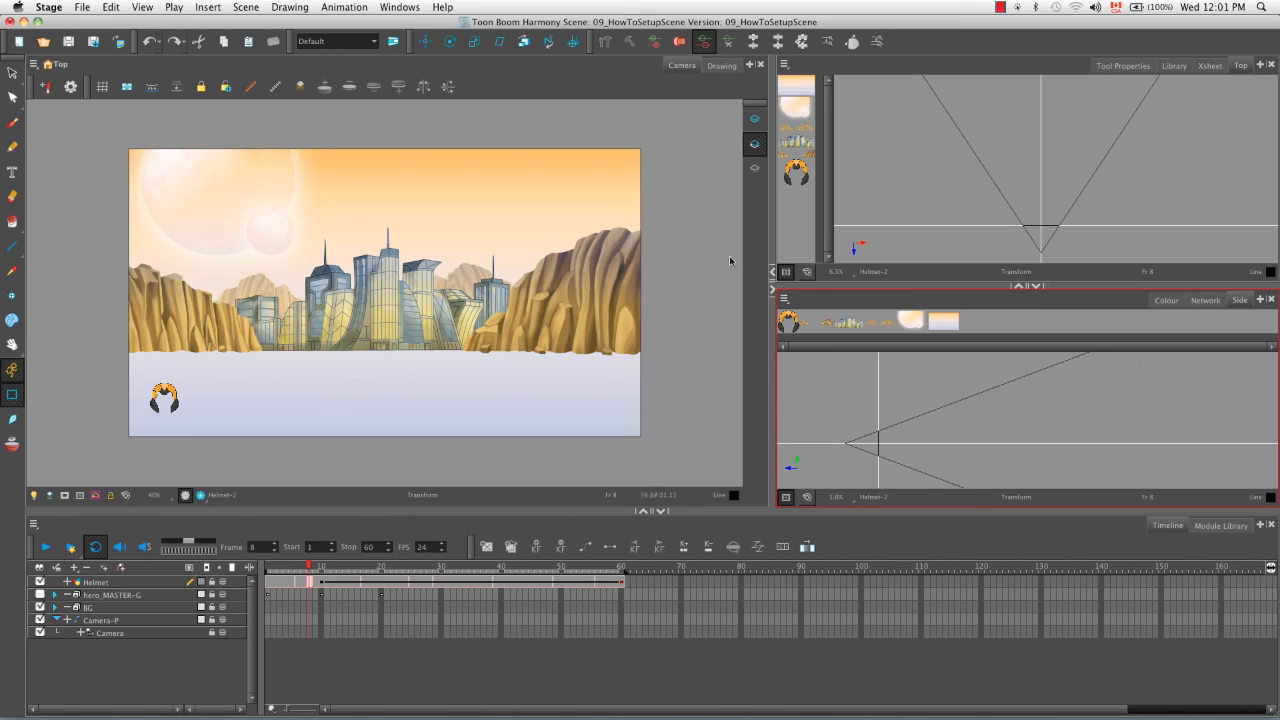
{"action": "mouse_move", "coordinate": [694, 395]}
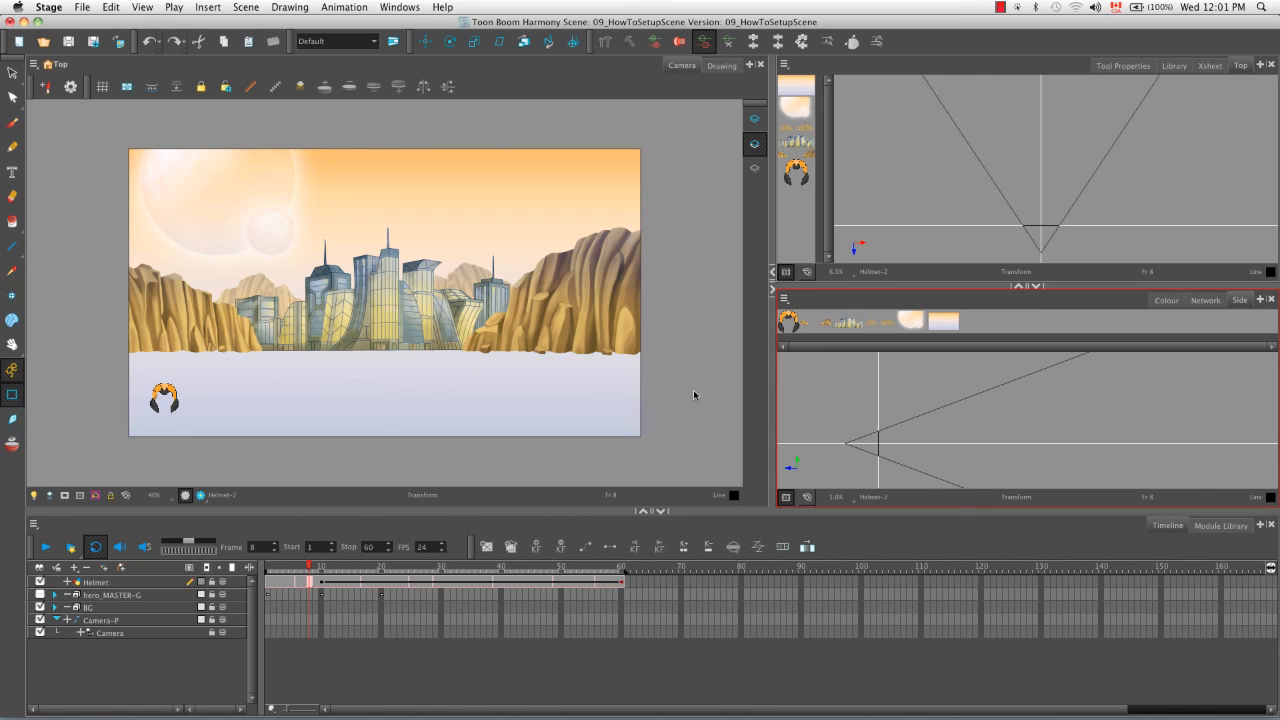
{"action": "mouse_move", "coordinate": [856, 193]}
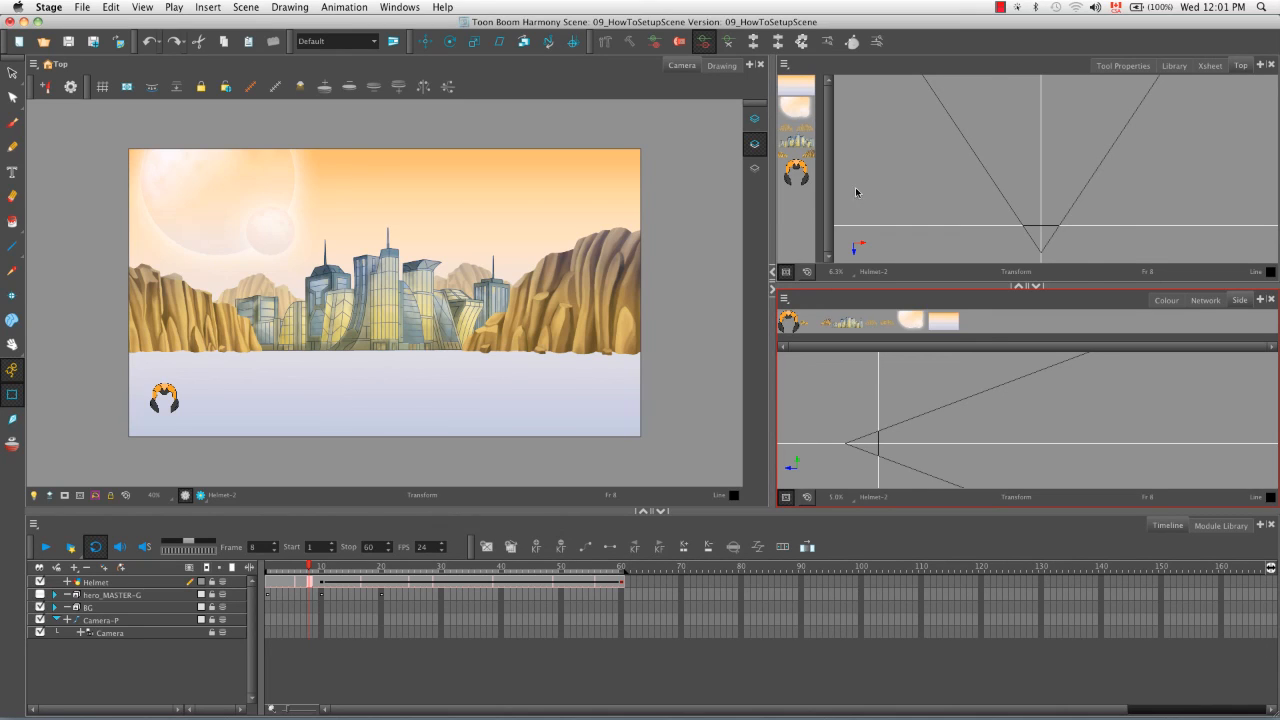
{"action": "mouse_move", "coordinate": [779, 113]}
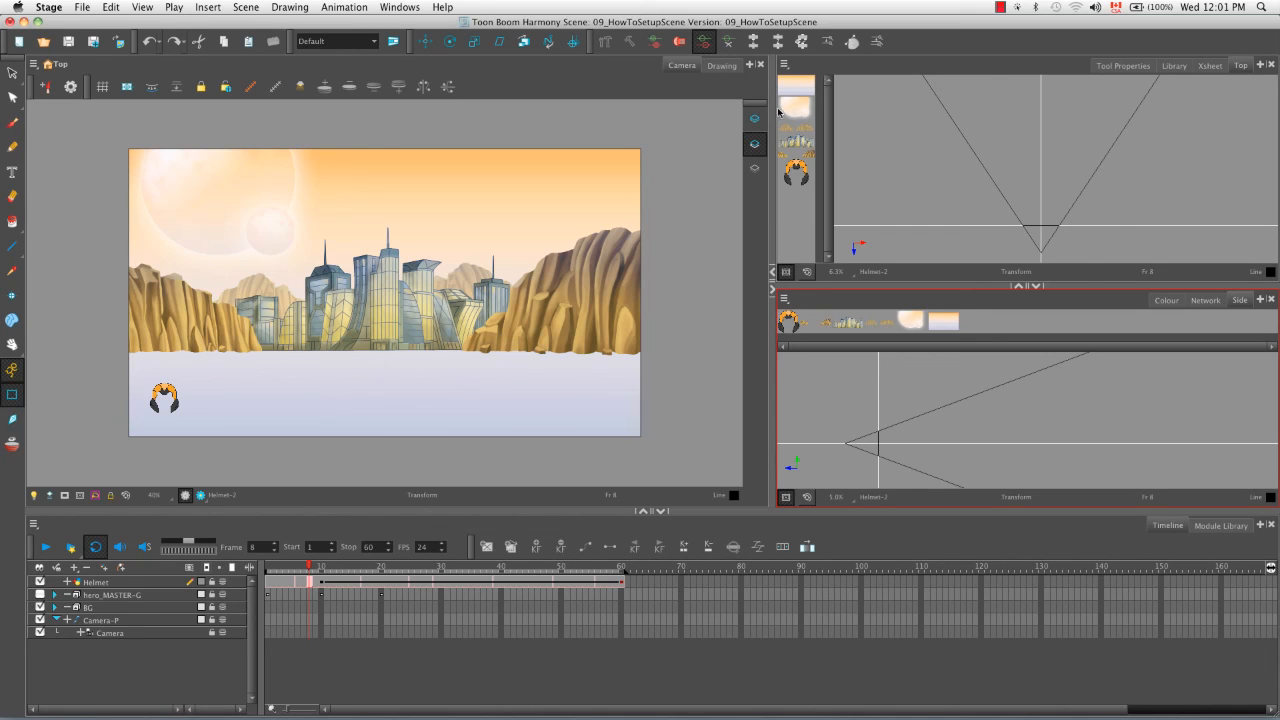
{"action": "mouse_move", "coordinate": [670, 327]}
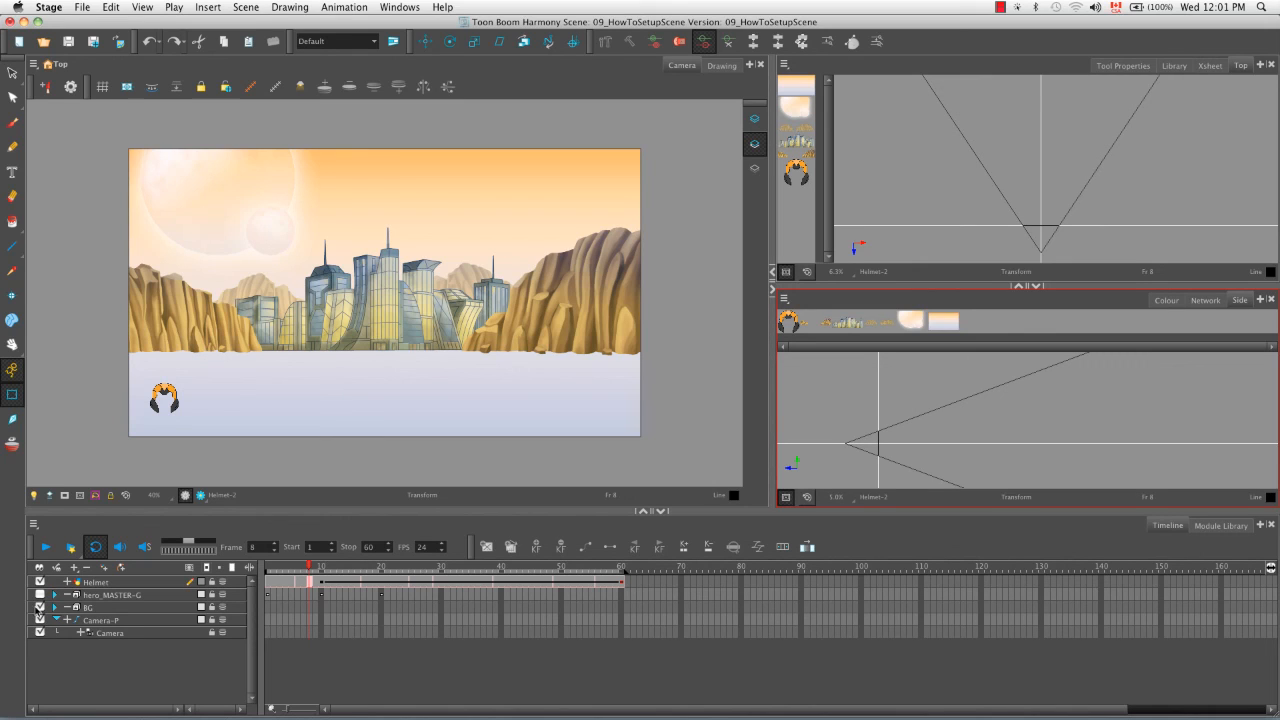
{"action": "mouse_move", "coordinate": [763, 207]}
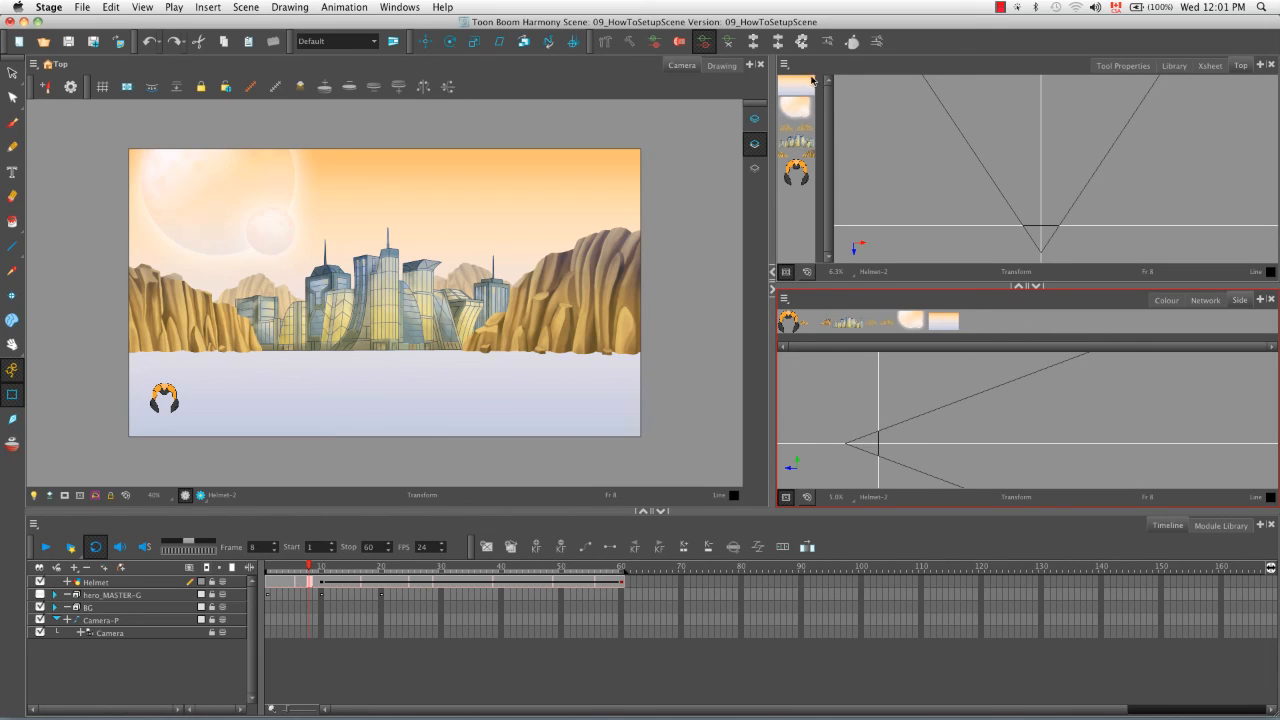
{"action": "mouse_move", "coordinate": [182, 518]}
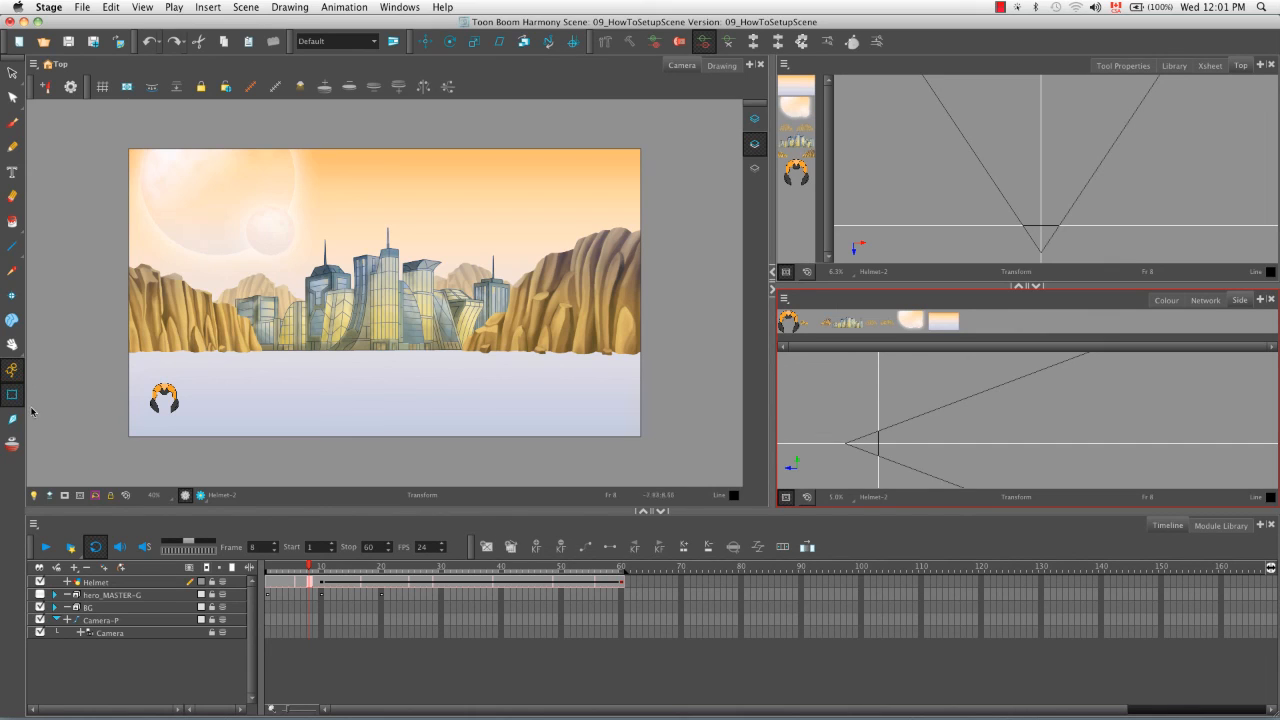
Select the Camera-P layer and go to frame 8 in the Timeline
{"action": "left_click", "coordinate": [100, 620]}
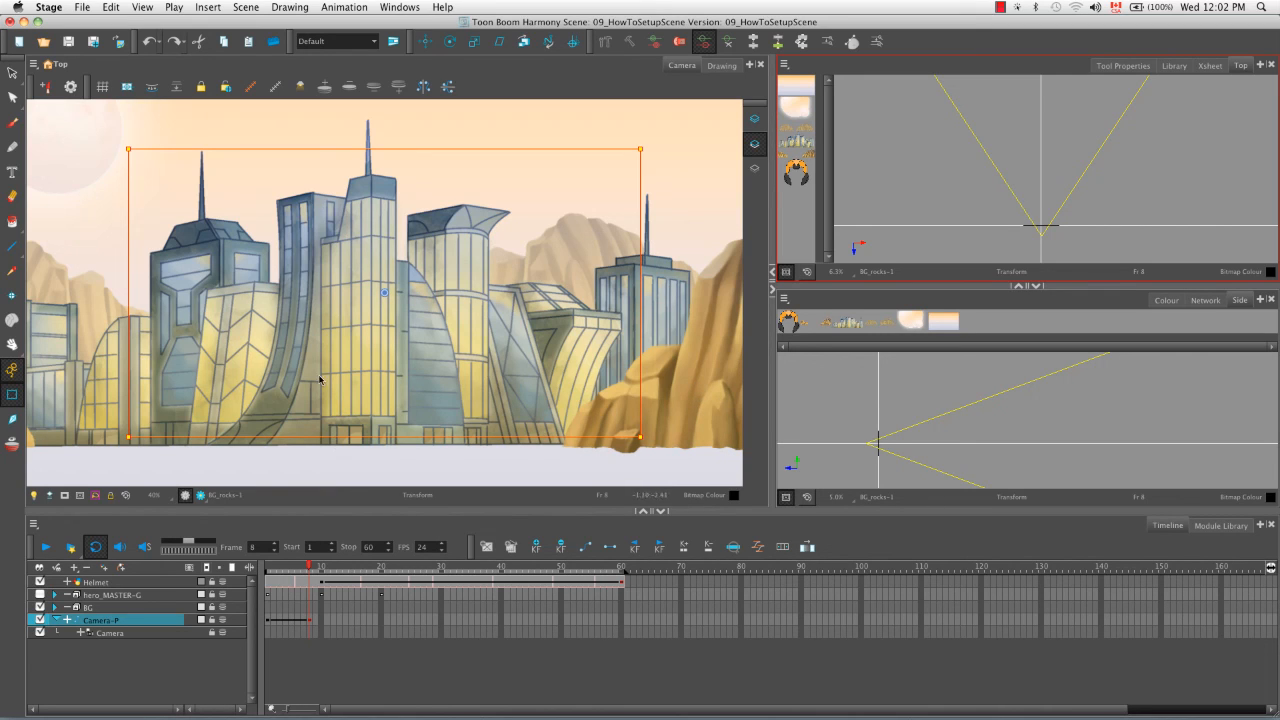
{"action": "left_click", "coordinate": [278, 566]}
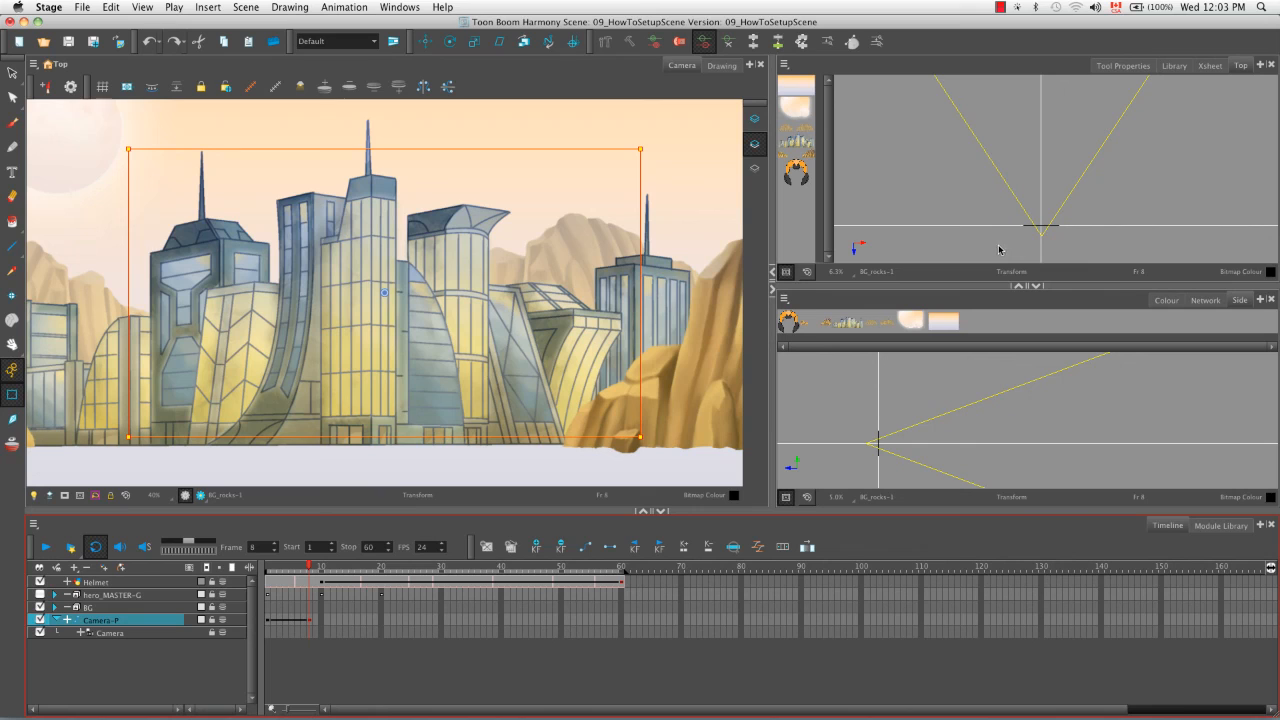
{"action": "mouse_move", "coordinate": [1020, 209]}
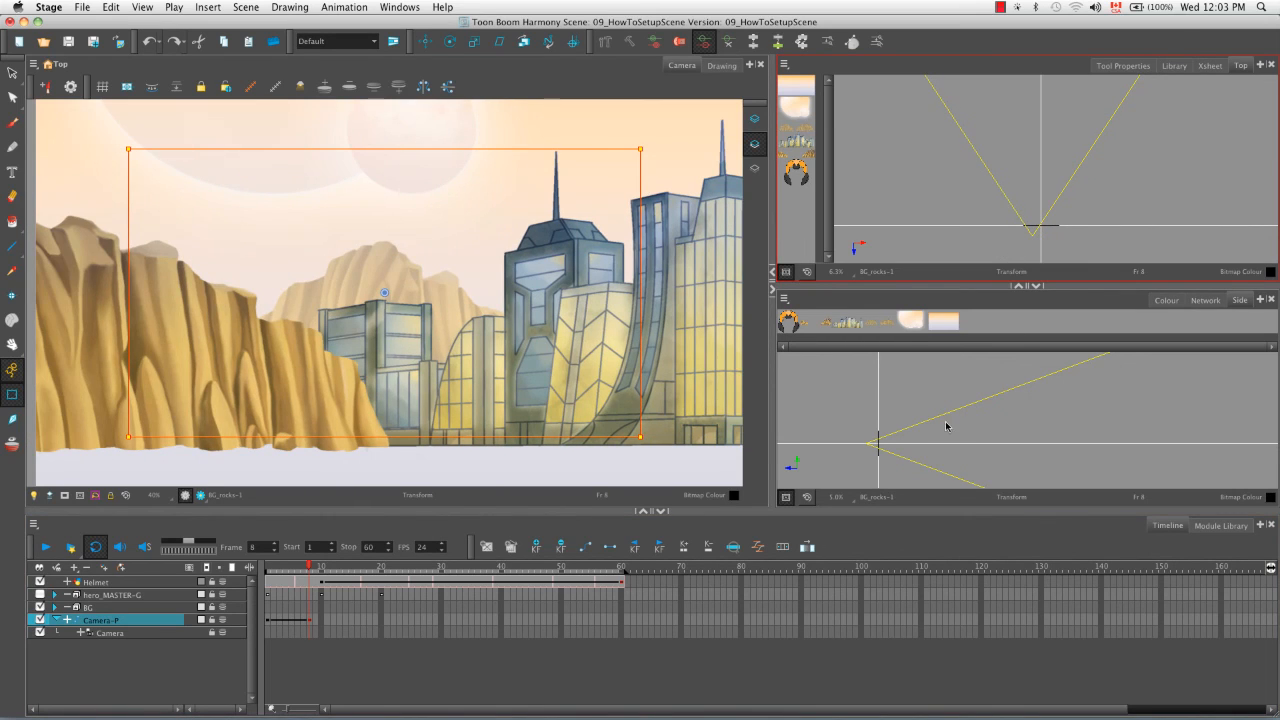
{"action": "mouse_move", "coordinate": [913, 432]}
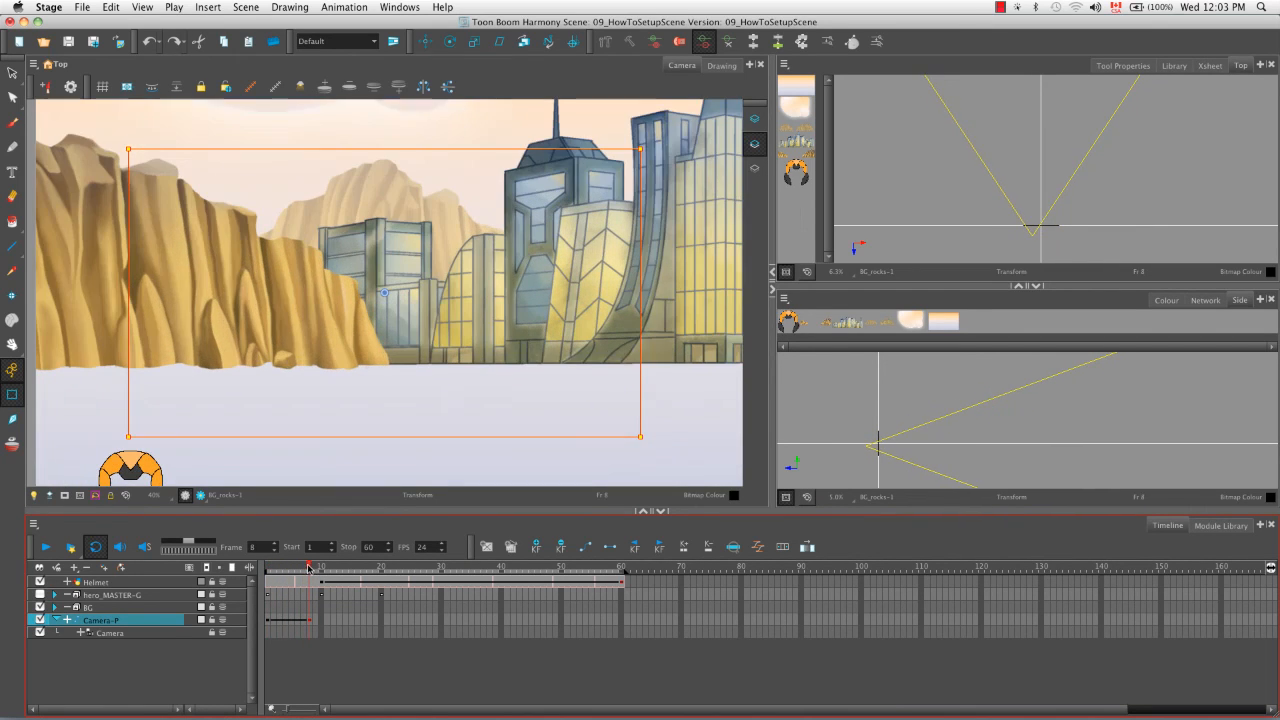
{"action": "mouse_move", "coordinate": [427, 675]}
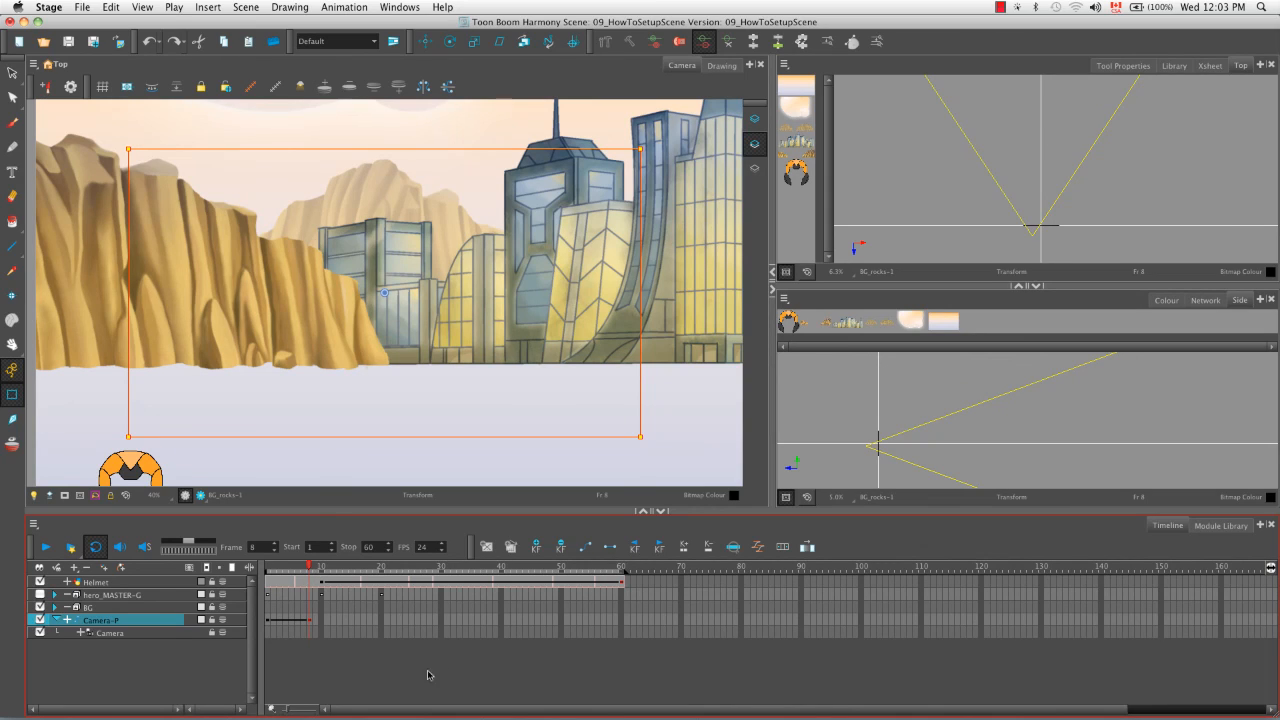
{"action": "mouse_move", "coordinate": [494, 682]}
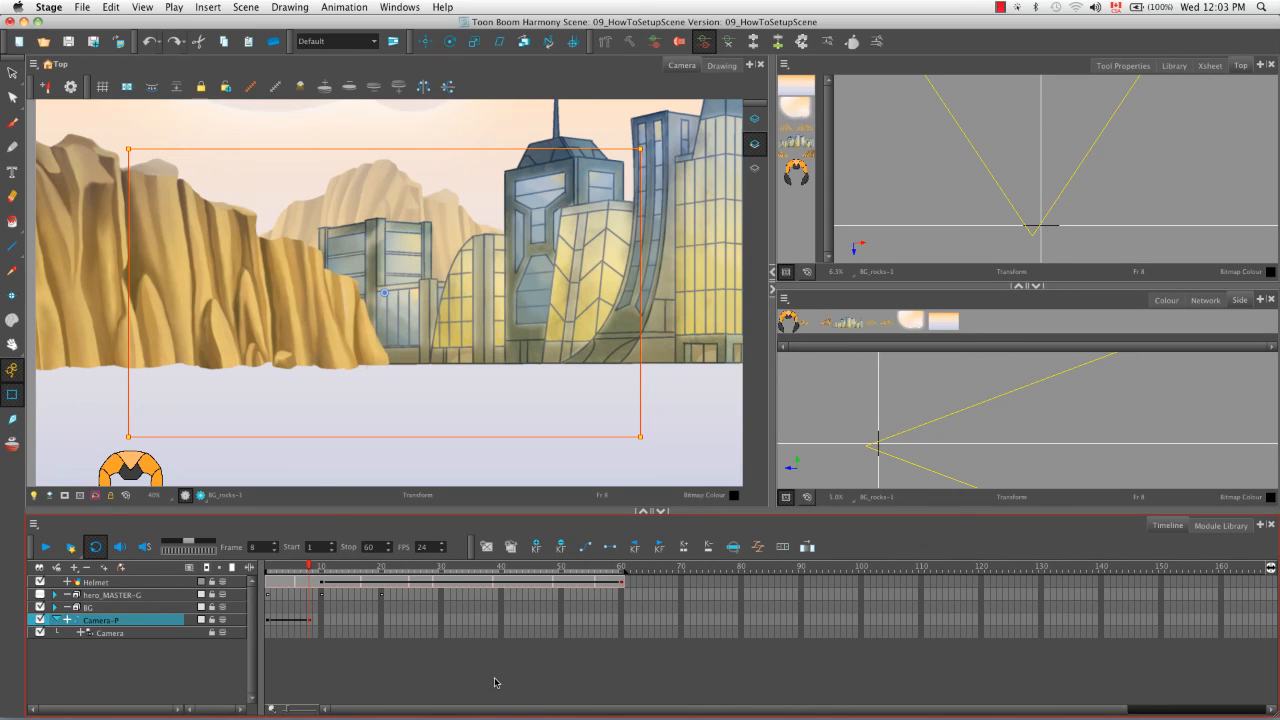